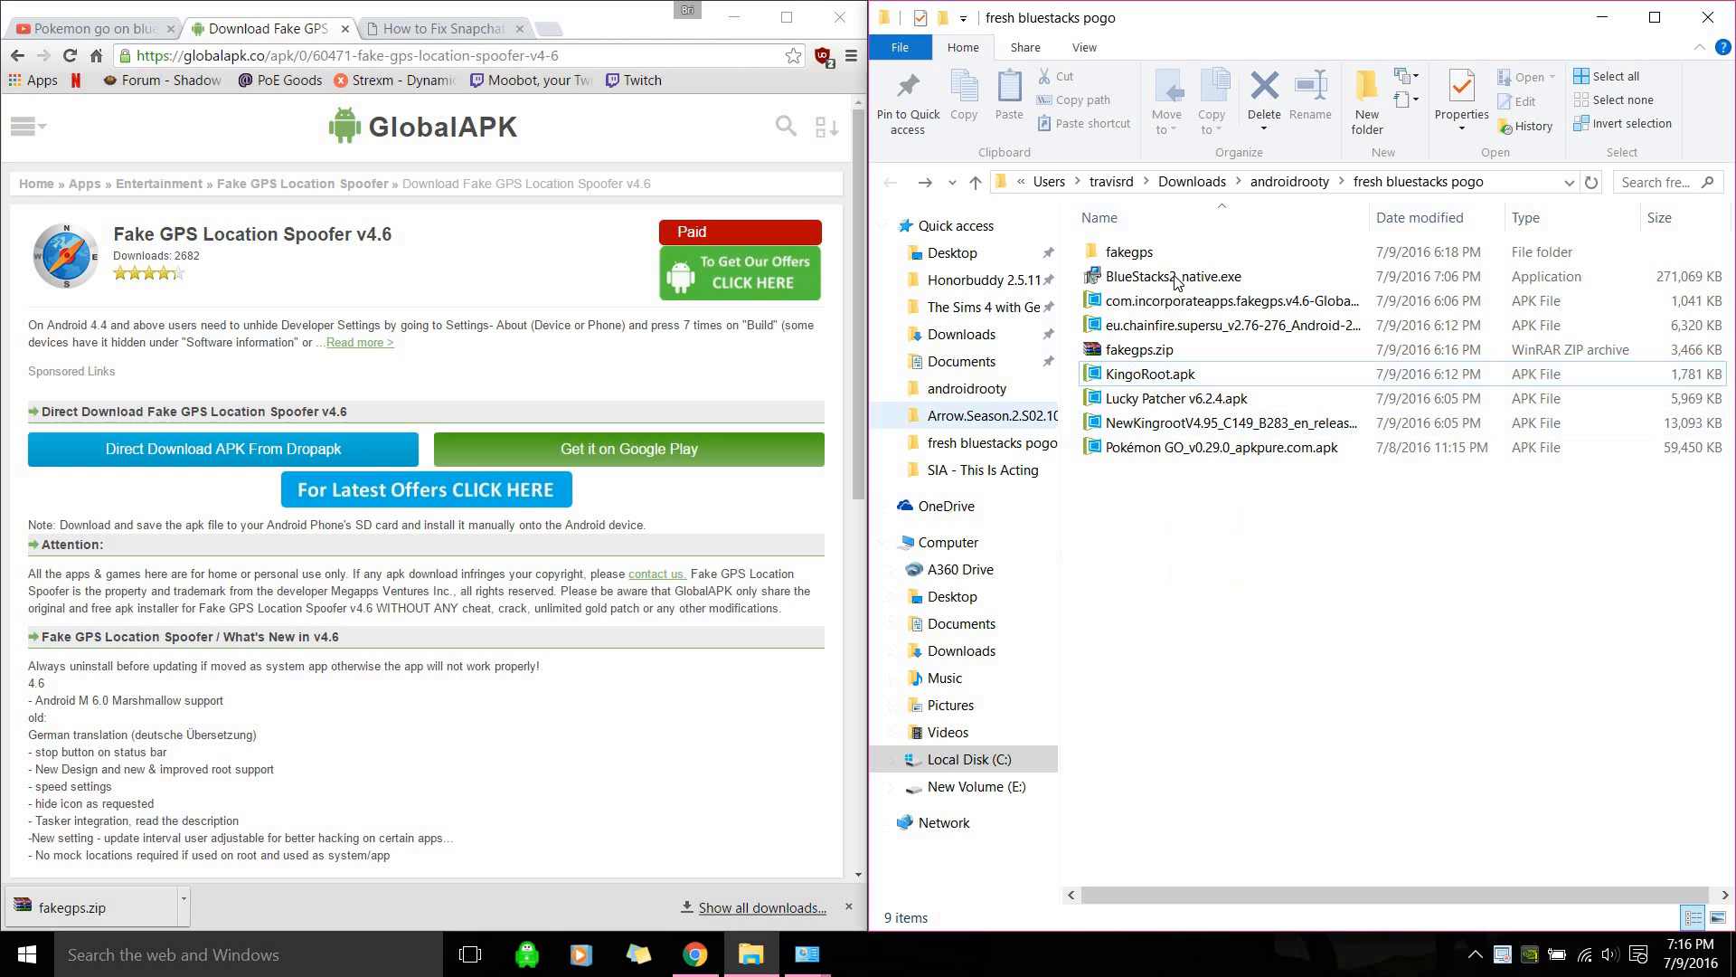
Select BlueStacks2_native.exe in the fresh bluestacks pogo folder and Open it from the context menu
{"action": "left_click", "coordinate": [1218, 300]}
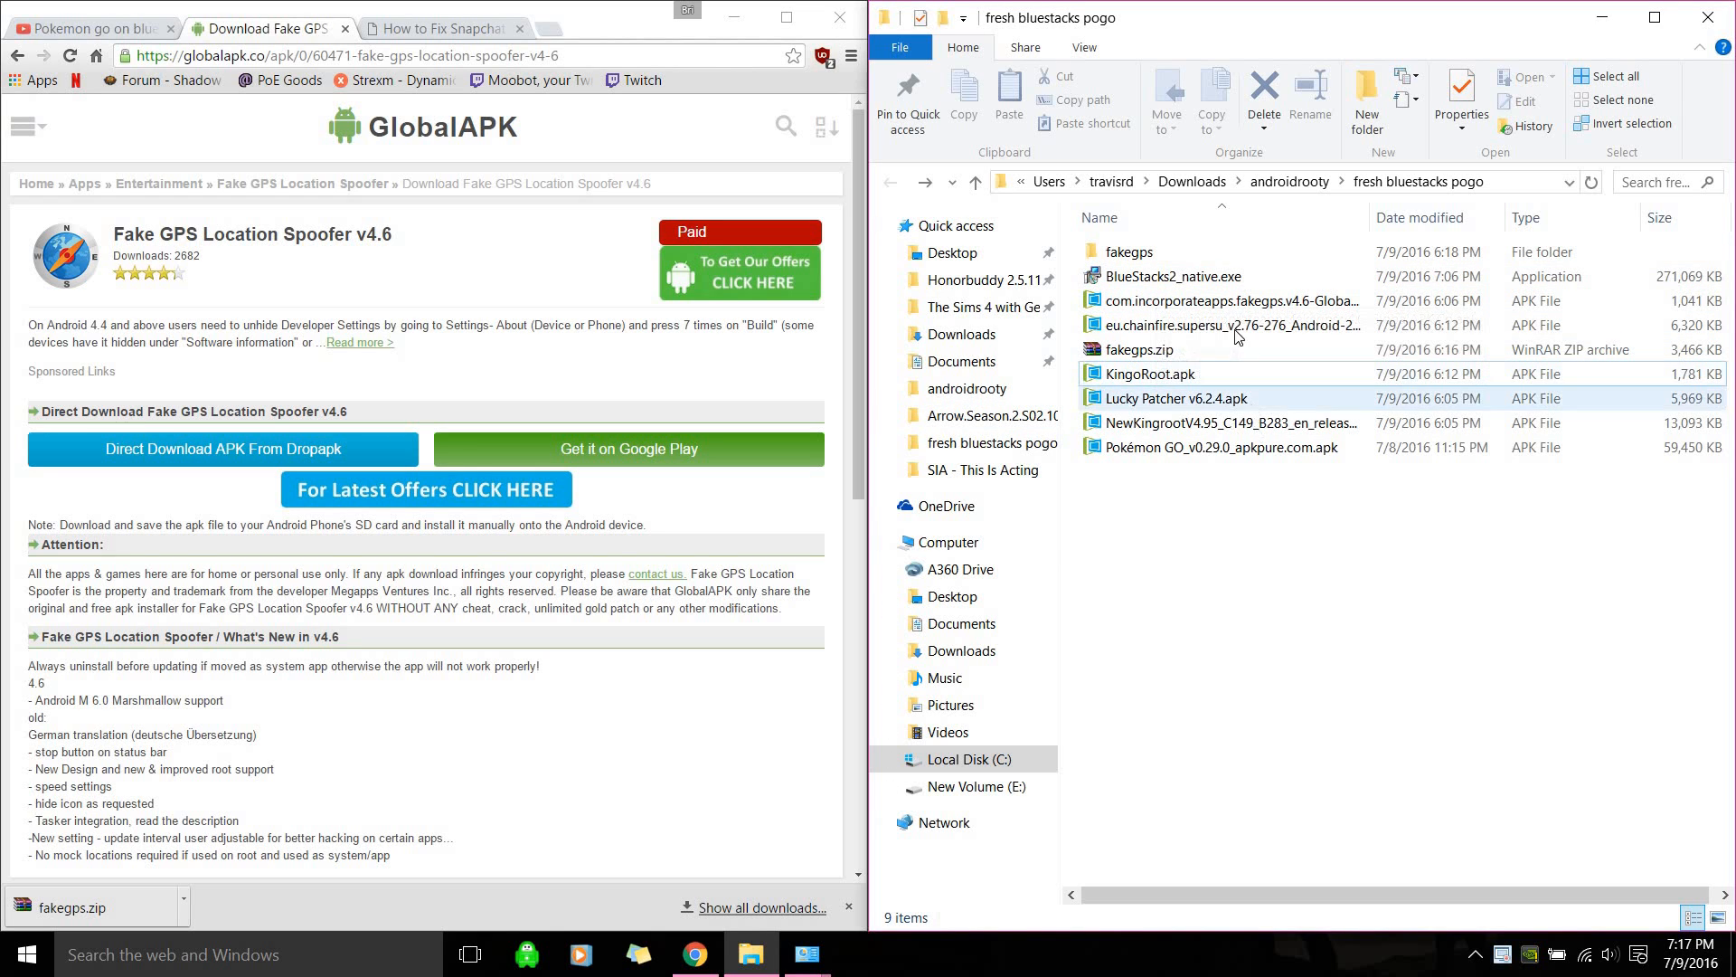
{"action": "left_click", "coordinate": [1176, 275]}
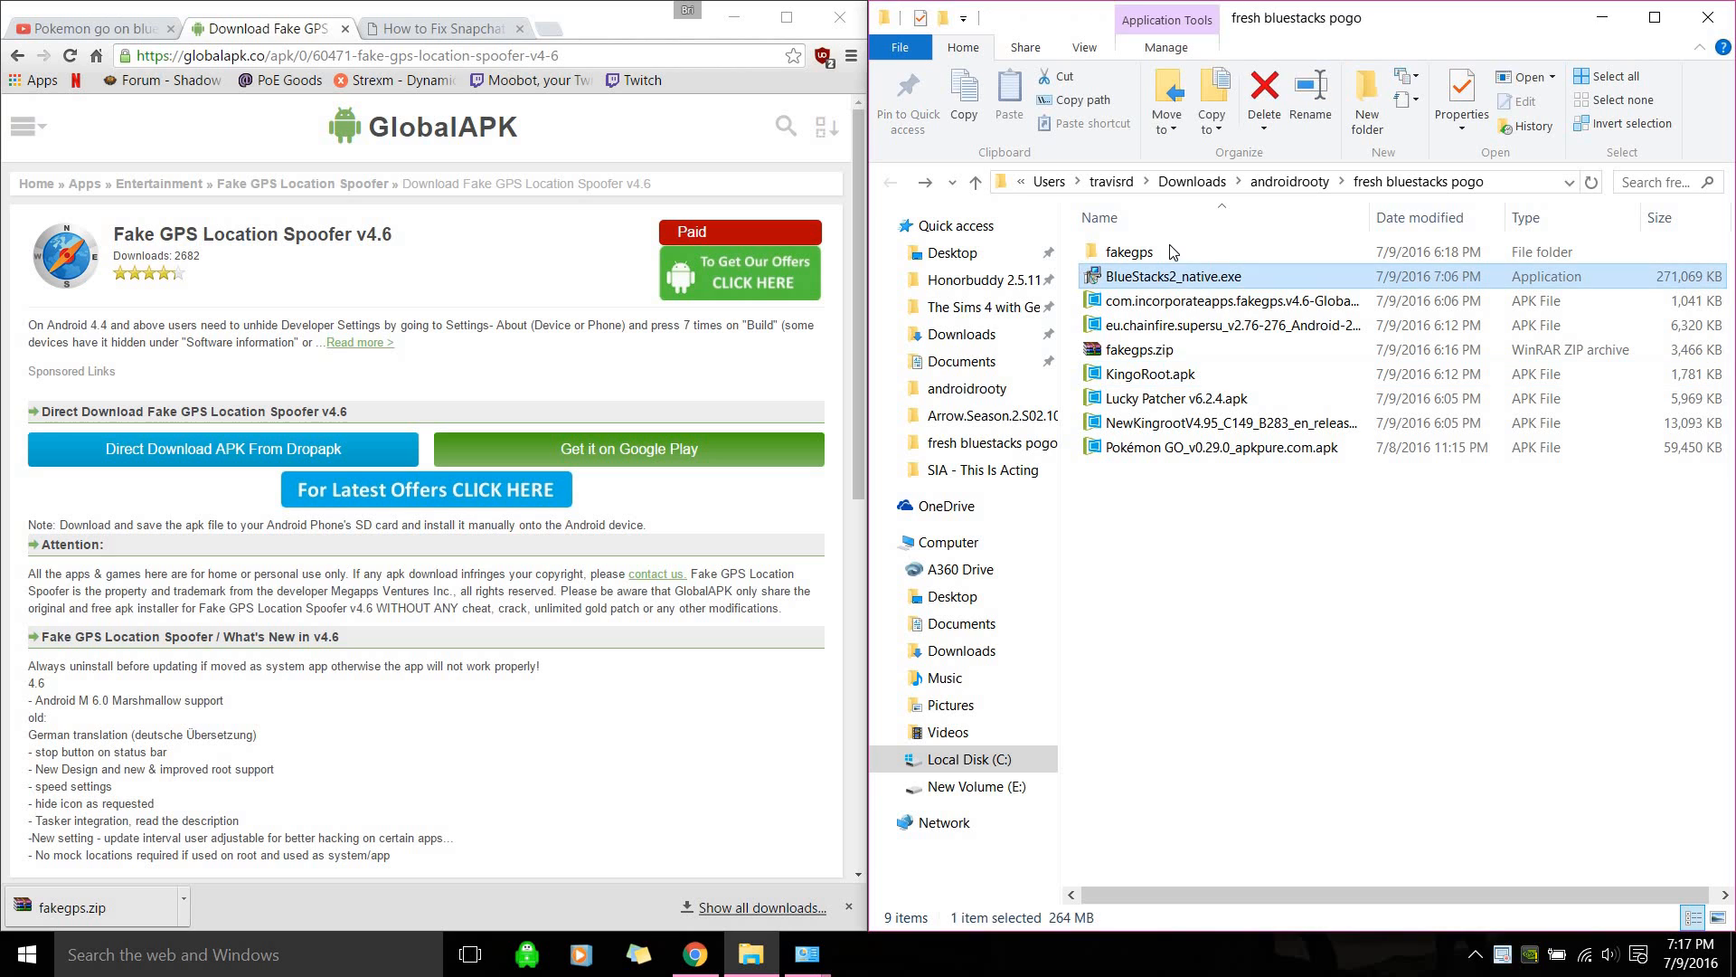
{"action": "mouse_move", "coordinate": [1223, 300]}
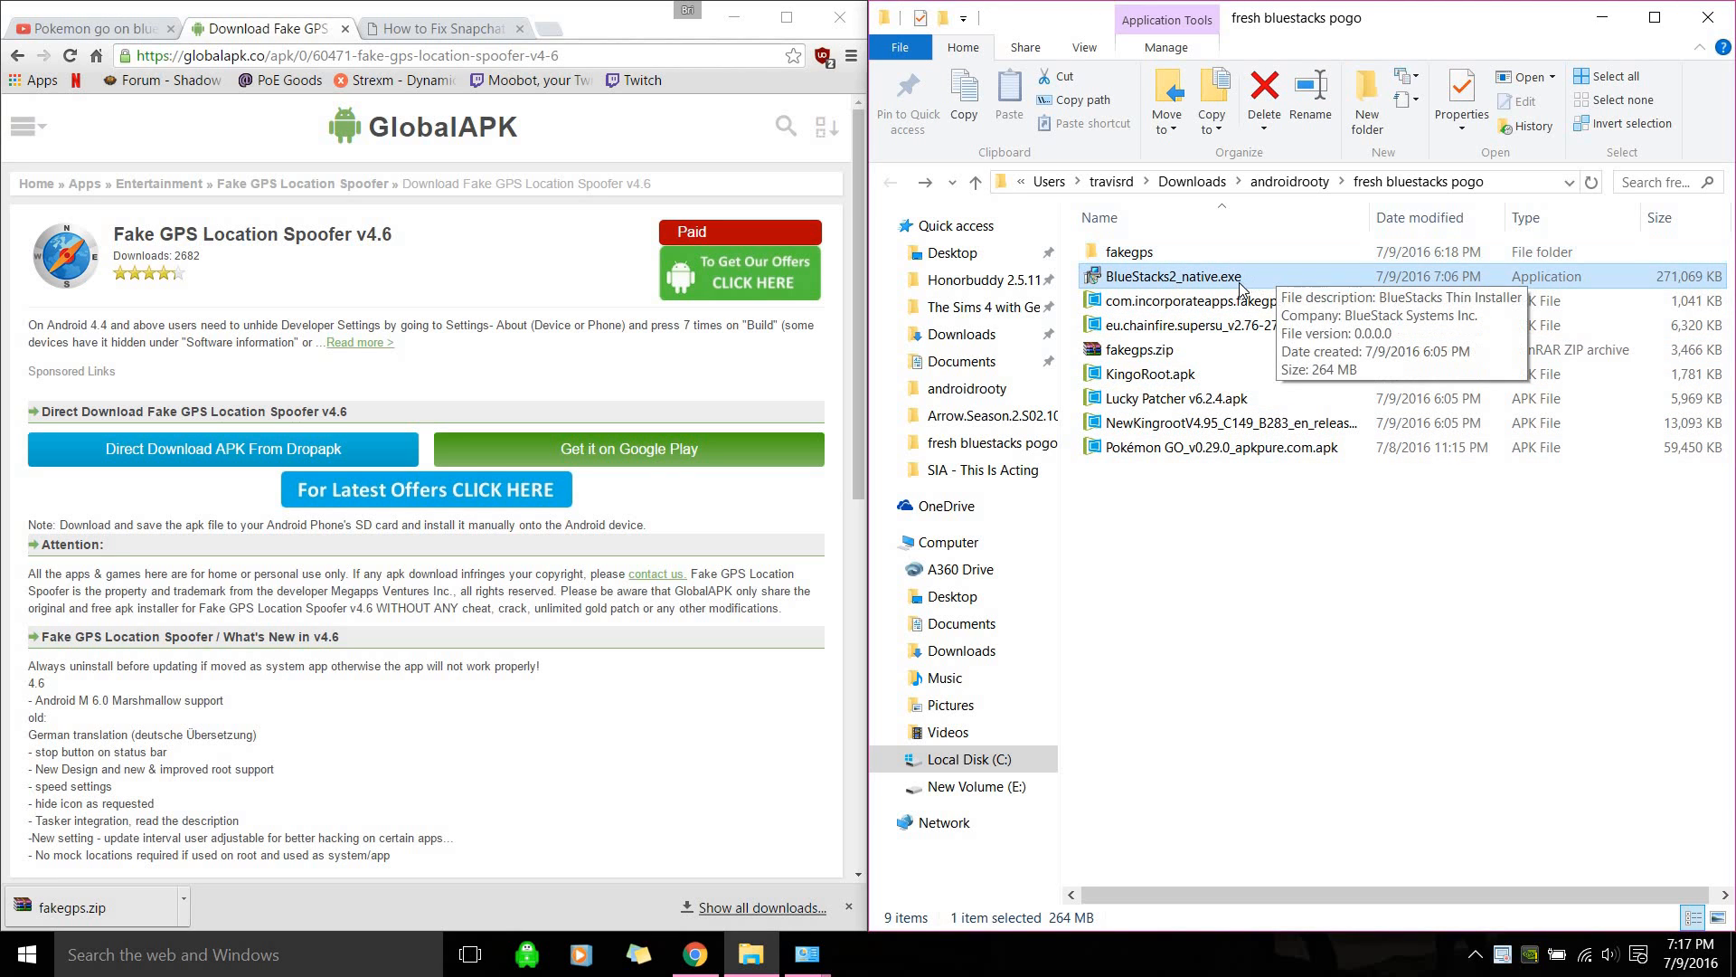
{"action": "right_click", "coordinate": [1172, 276]}
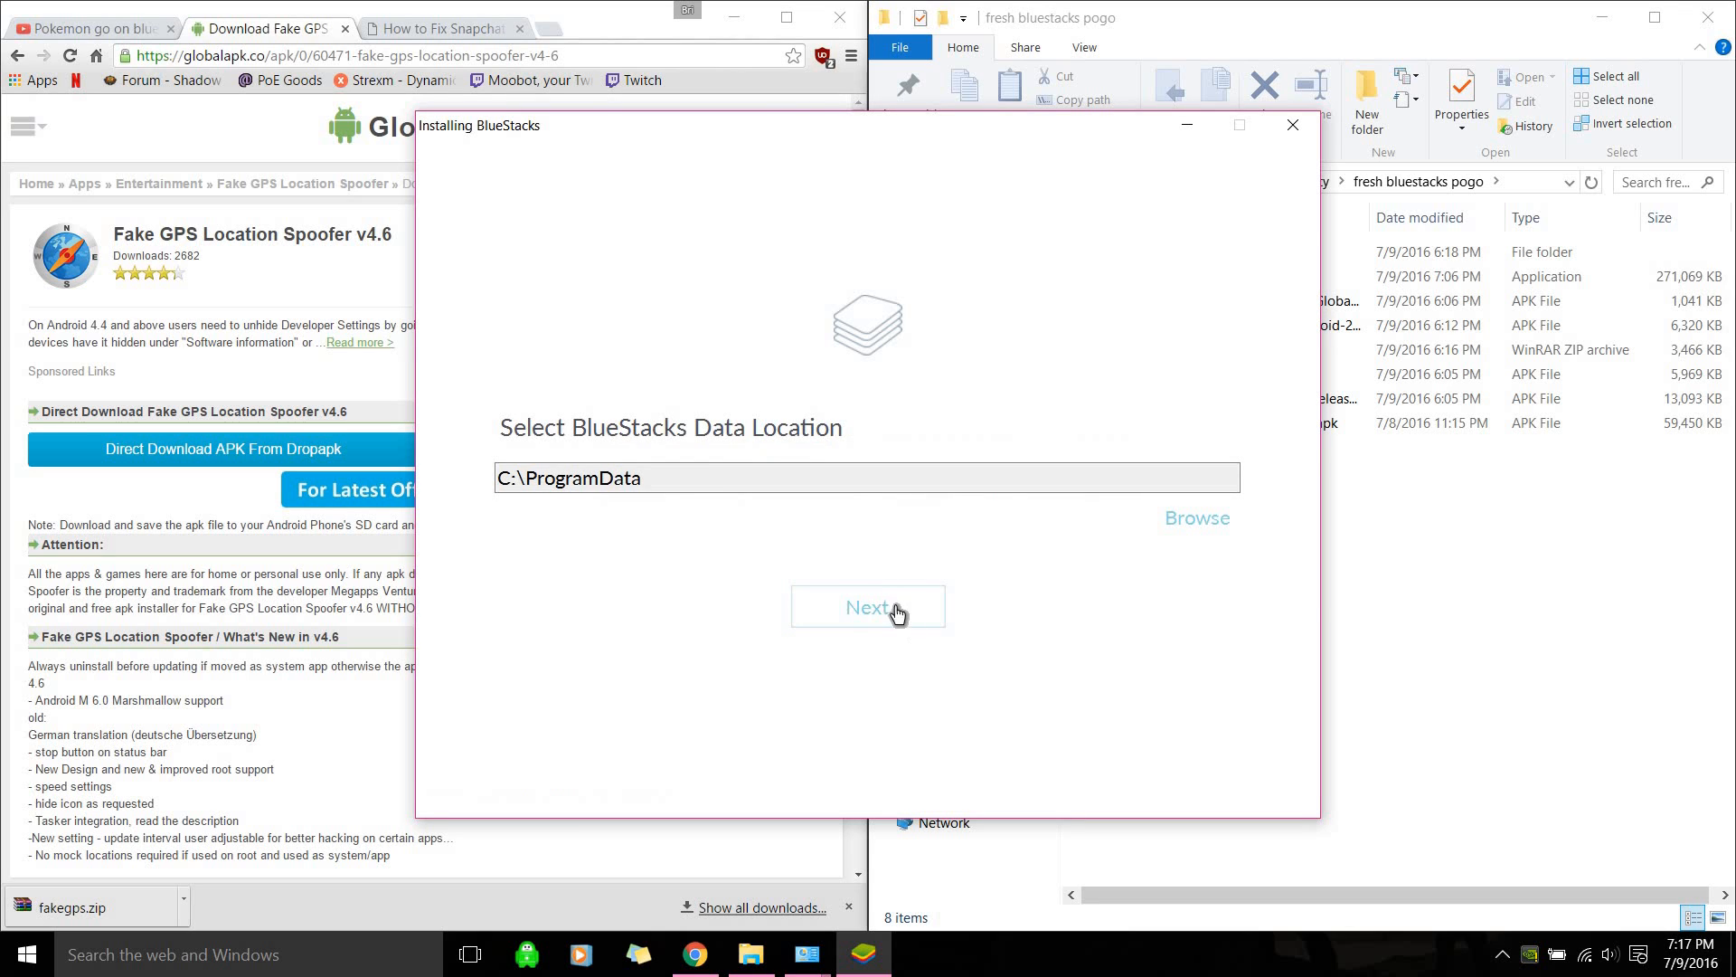
Install BlueStacks with data in C:\ProgramData and finish with Start BlueStacks checked
{"action": "left_click", "coordinate": [868, 606]}
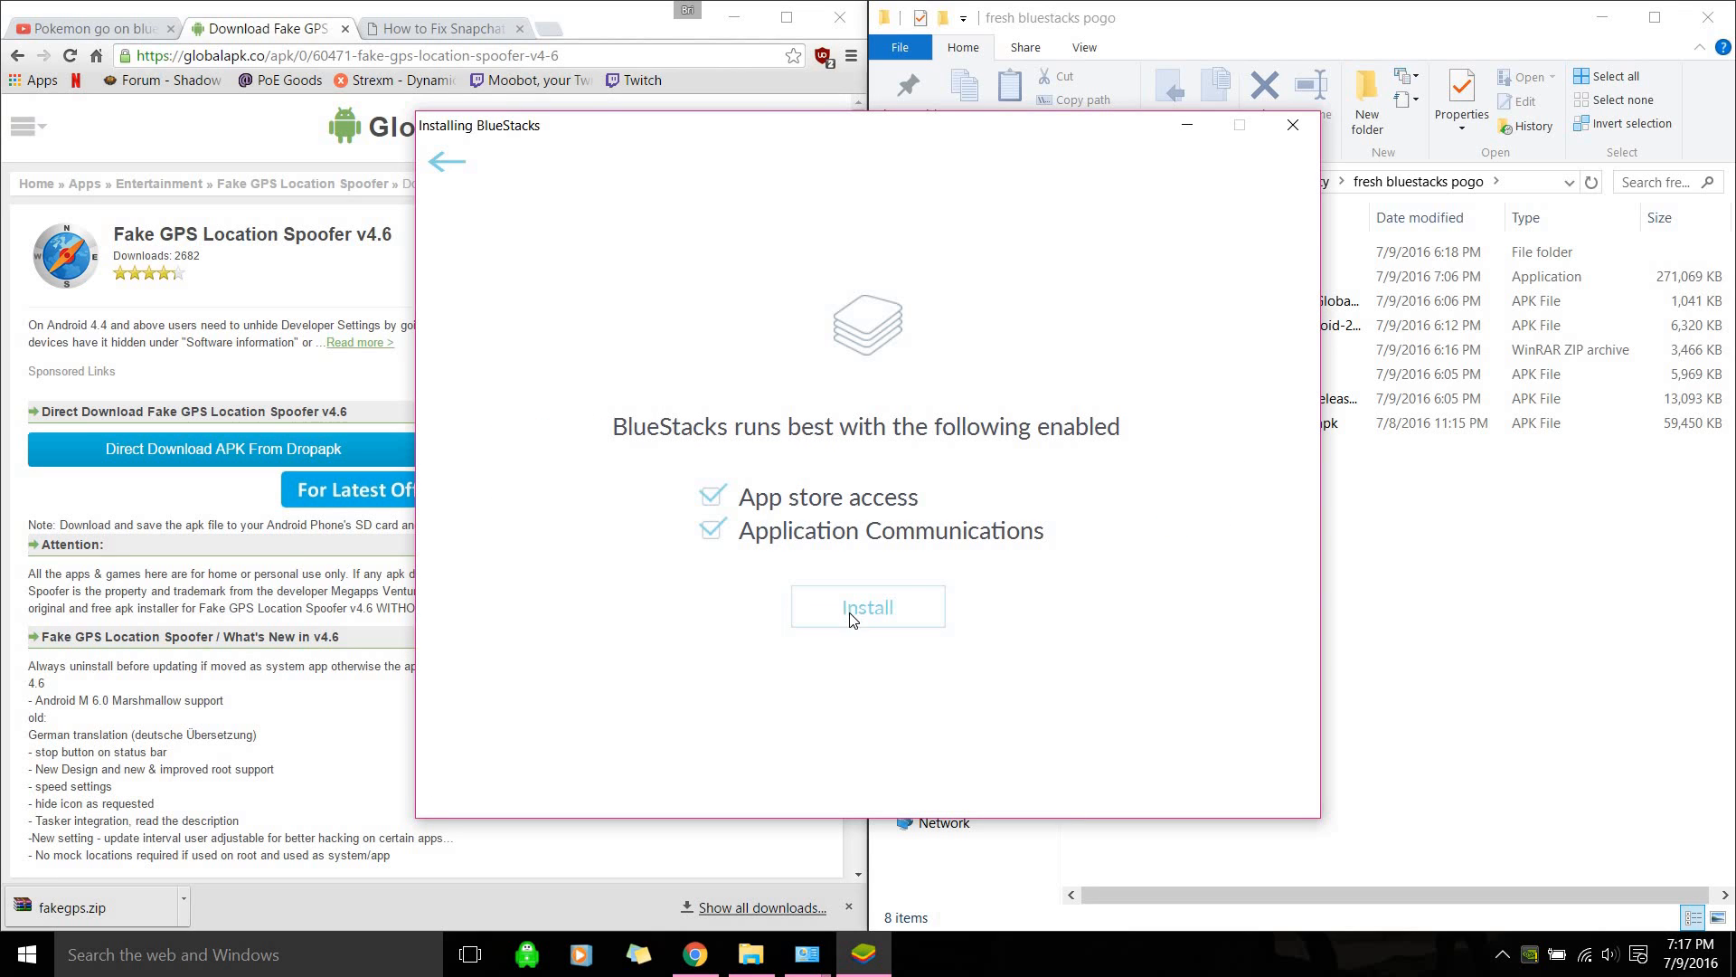
{"action": "left_click", "coordinate": [866, 606]}
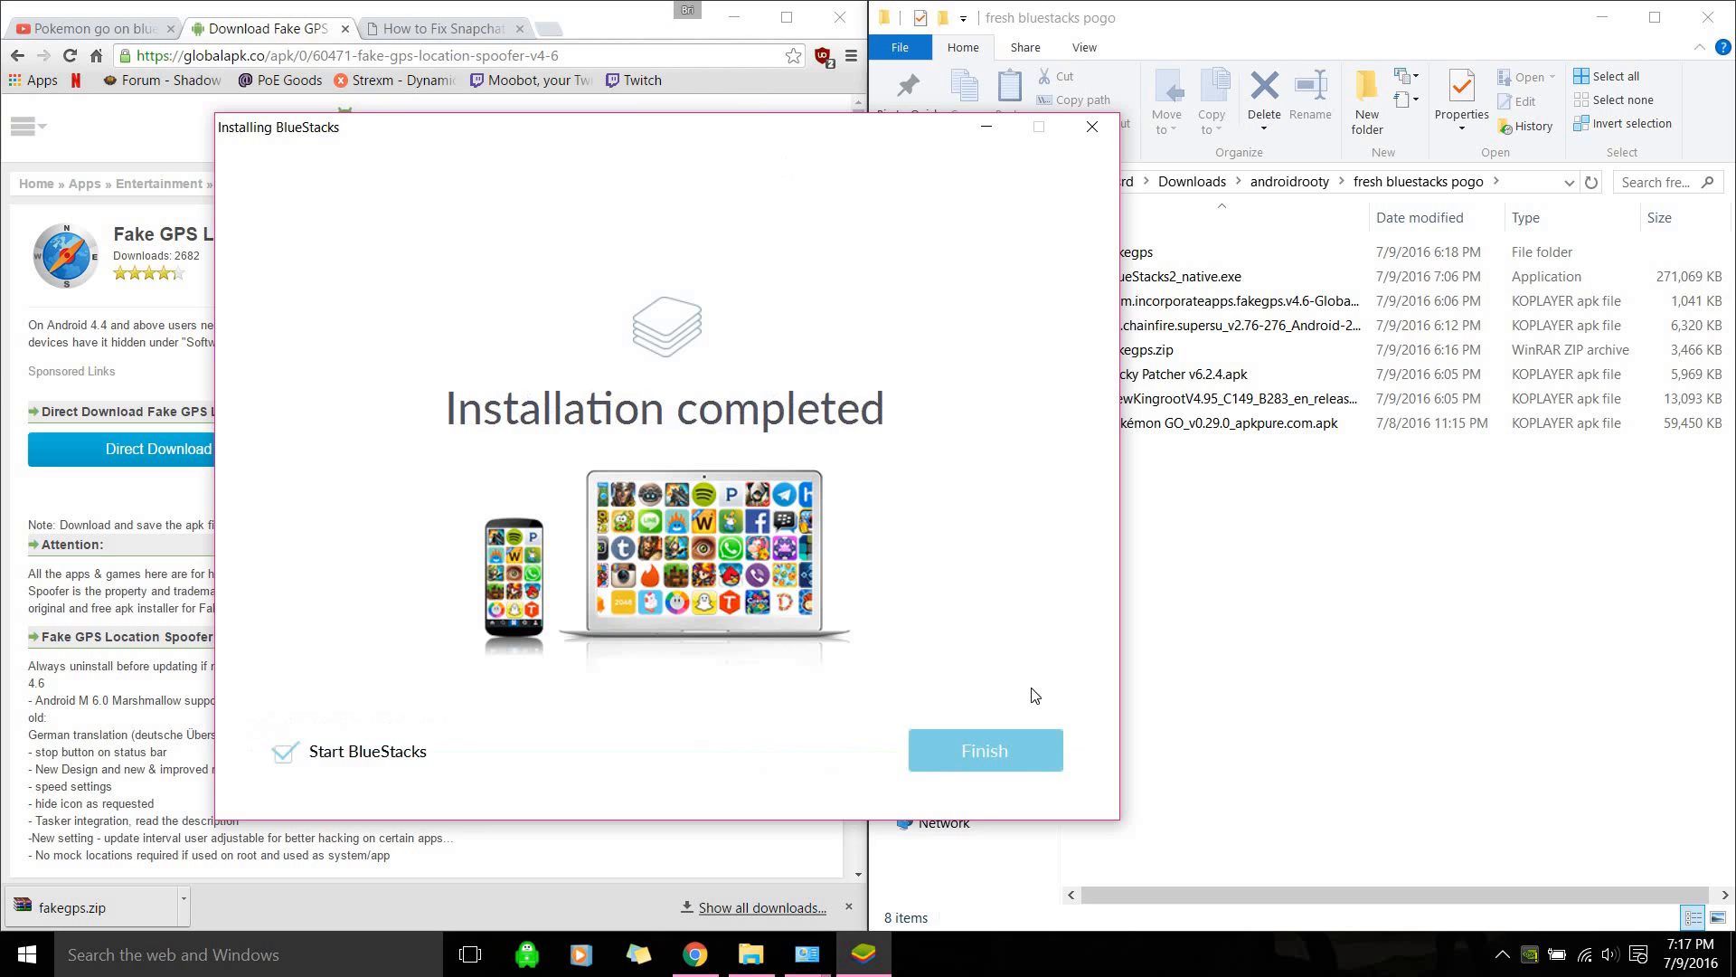
{"action": "left_click", "coordinate": [982, 749]}
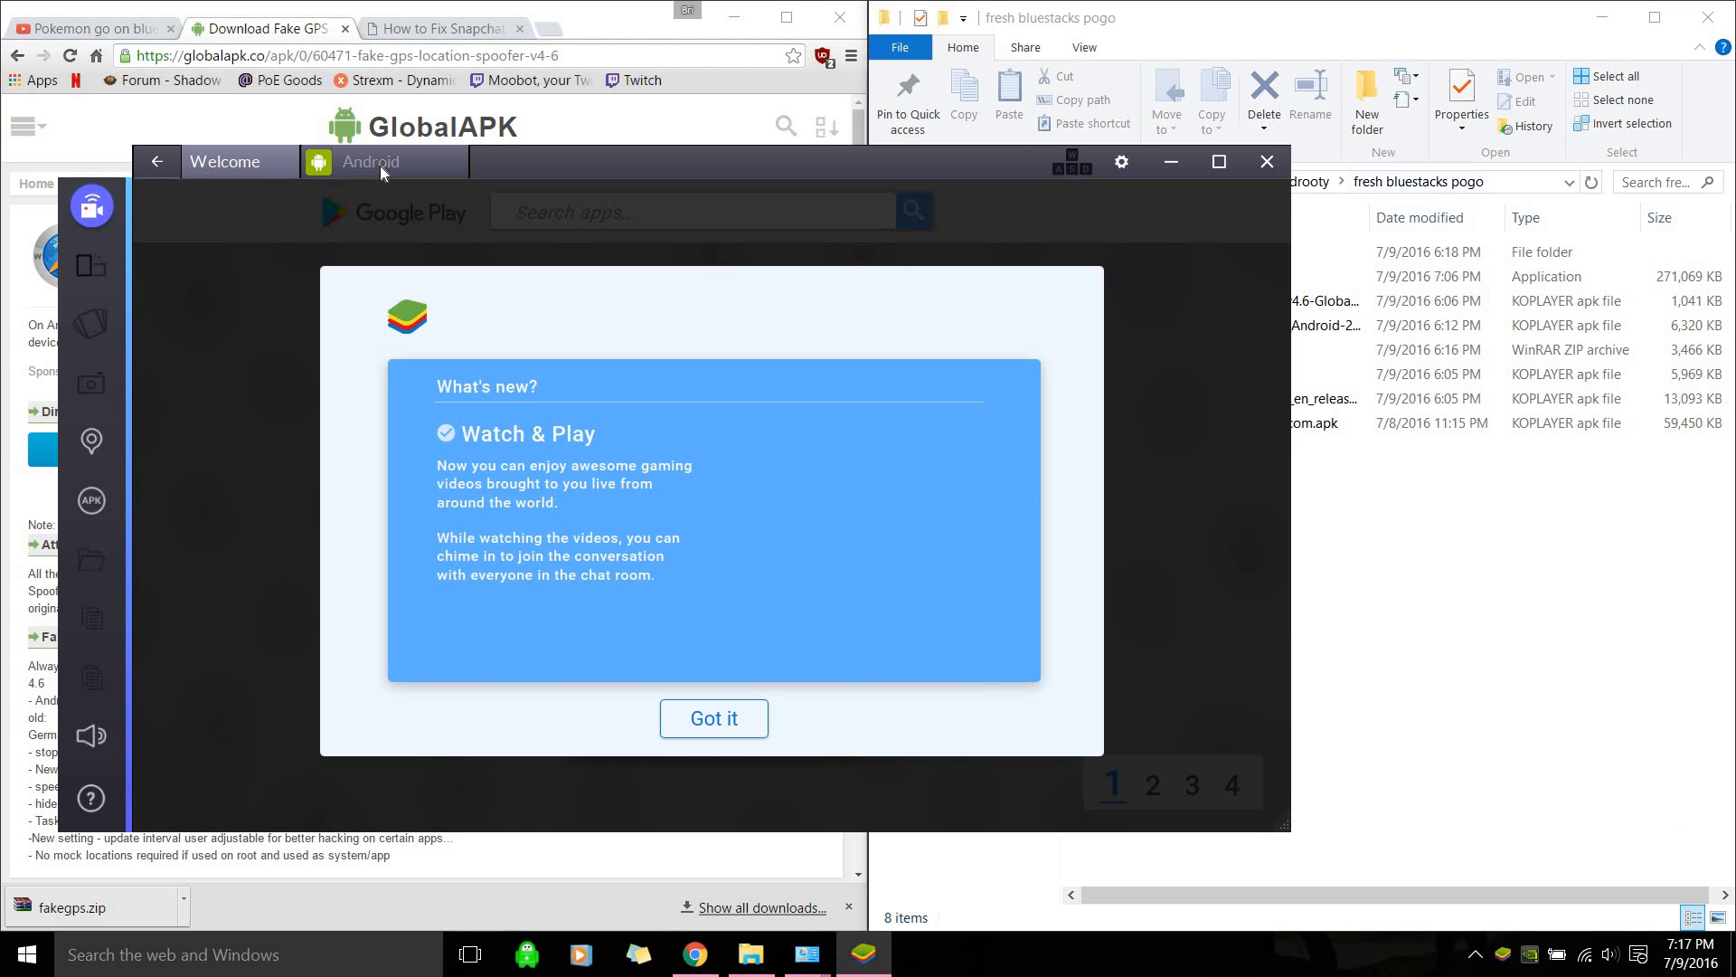
Dismiss the What's new card, then Agree on the Improve location accuracy prompt
{"action": "left_click", "coordinate": [714, 717]}
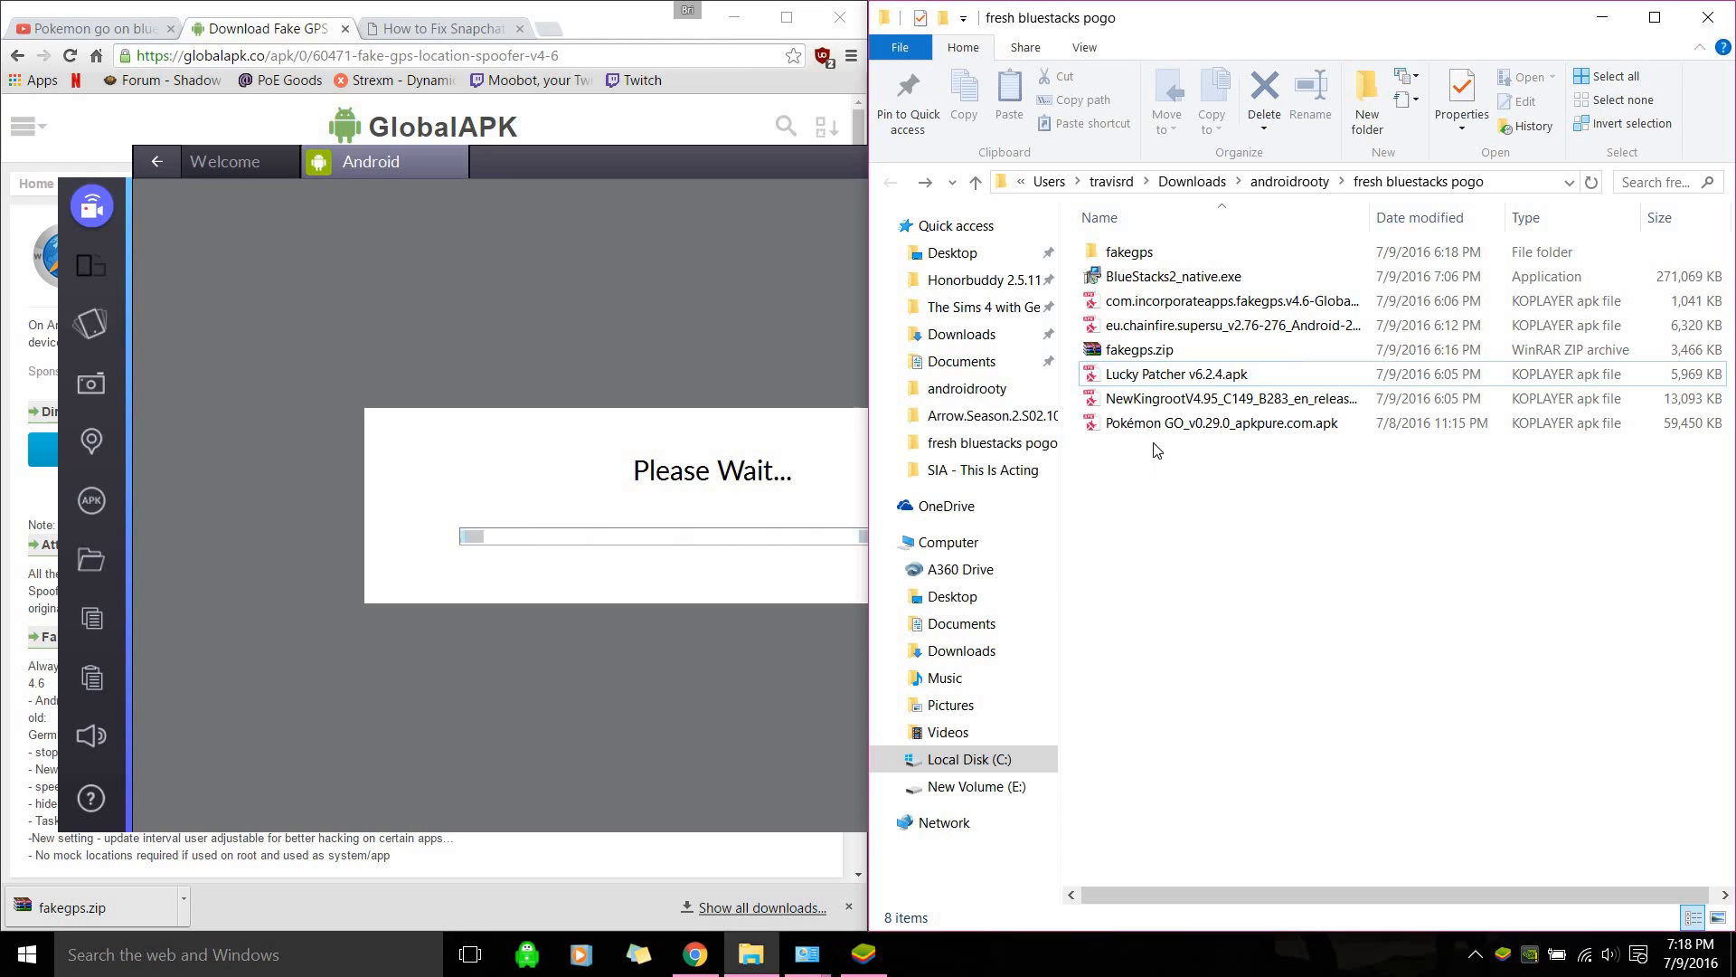
{"action": "mouse_move", "coordinate": [1230, 398]}
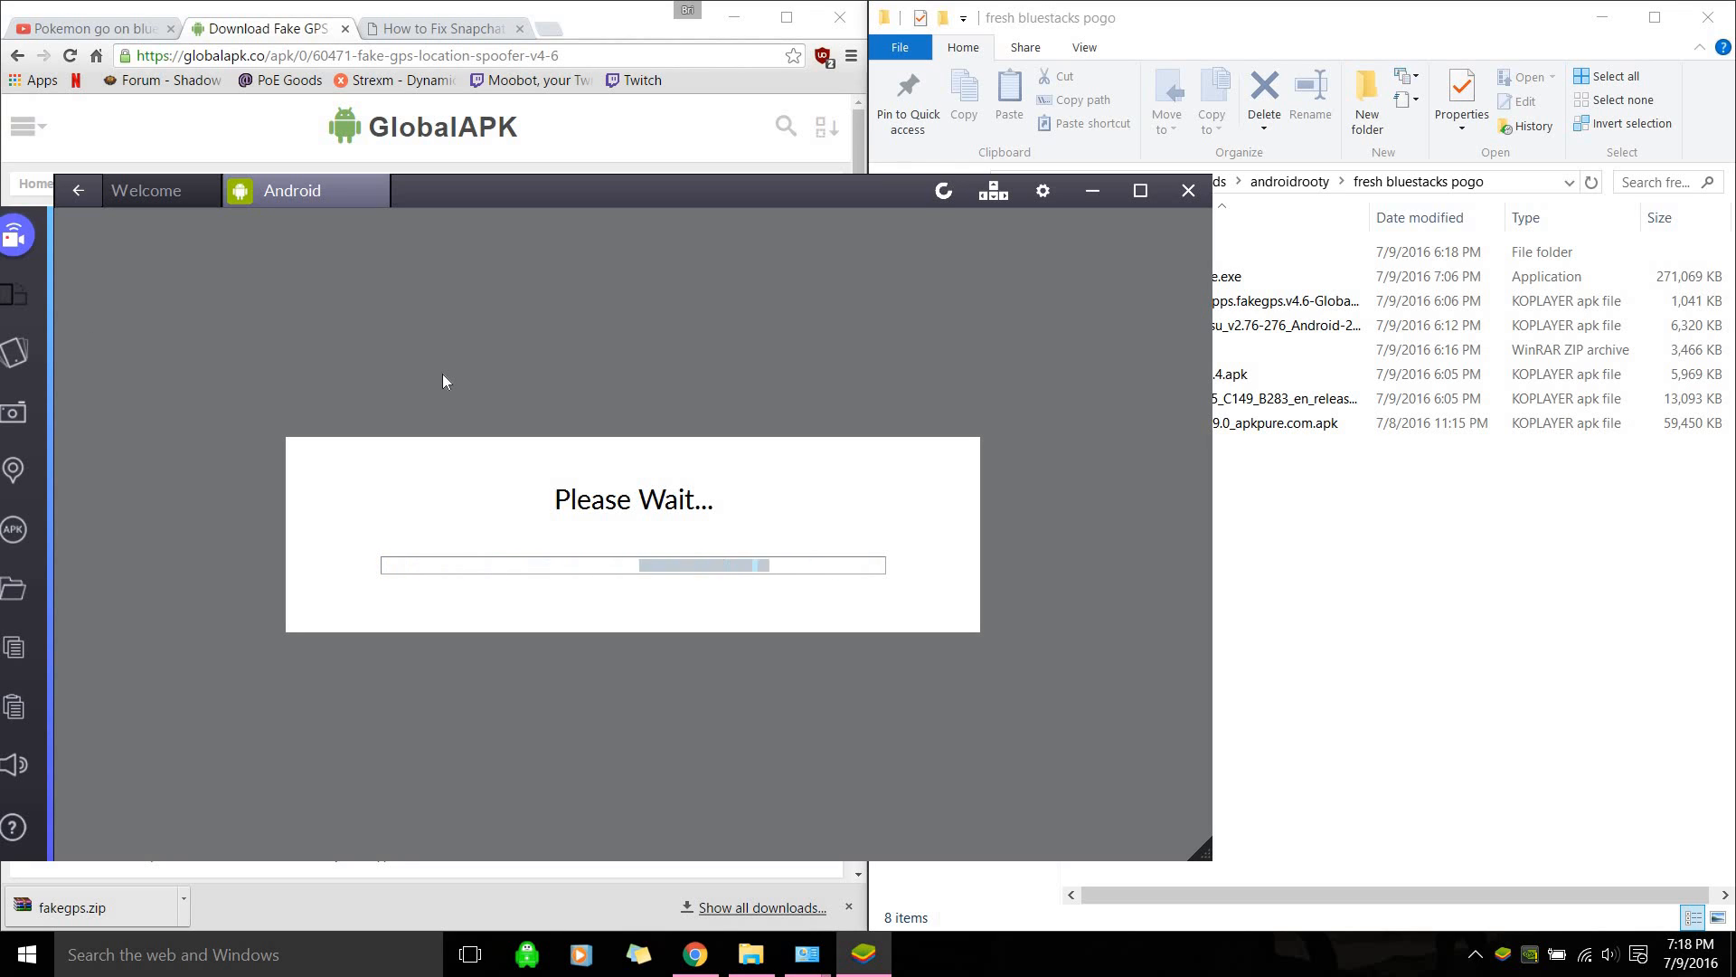
{"action": "mouse_move", "coordinate": [595, 250]}
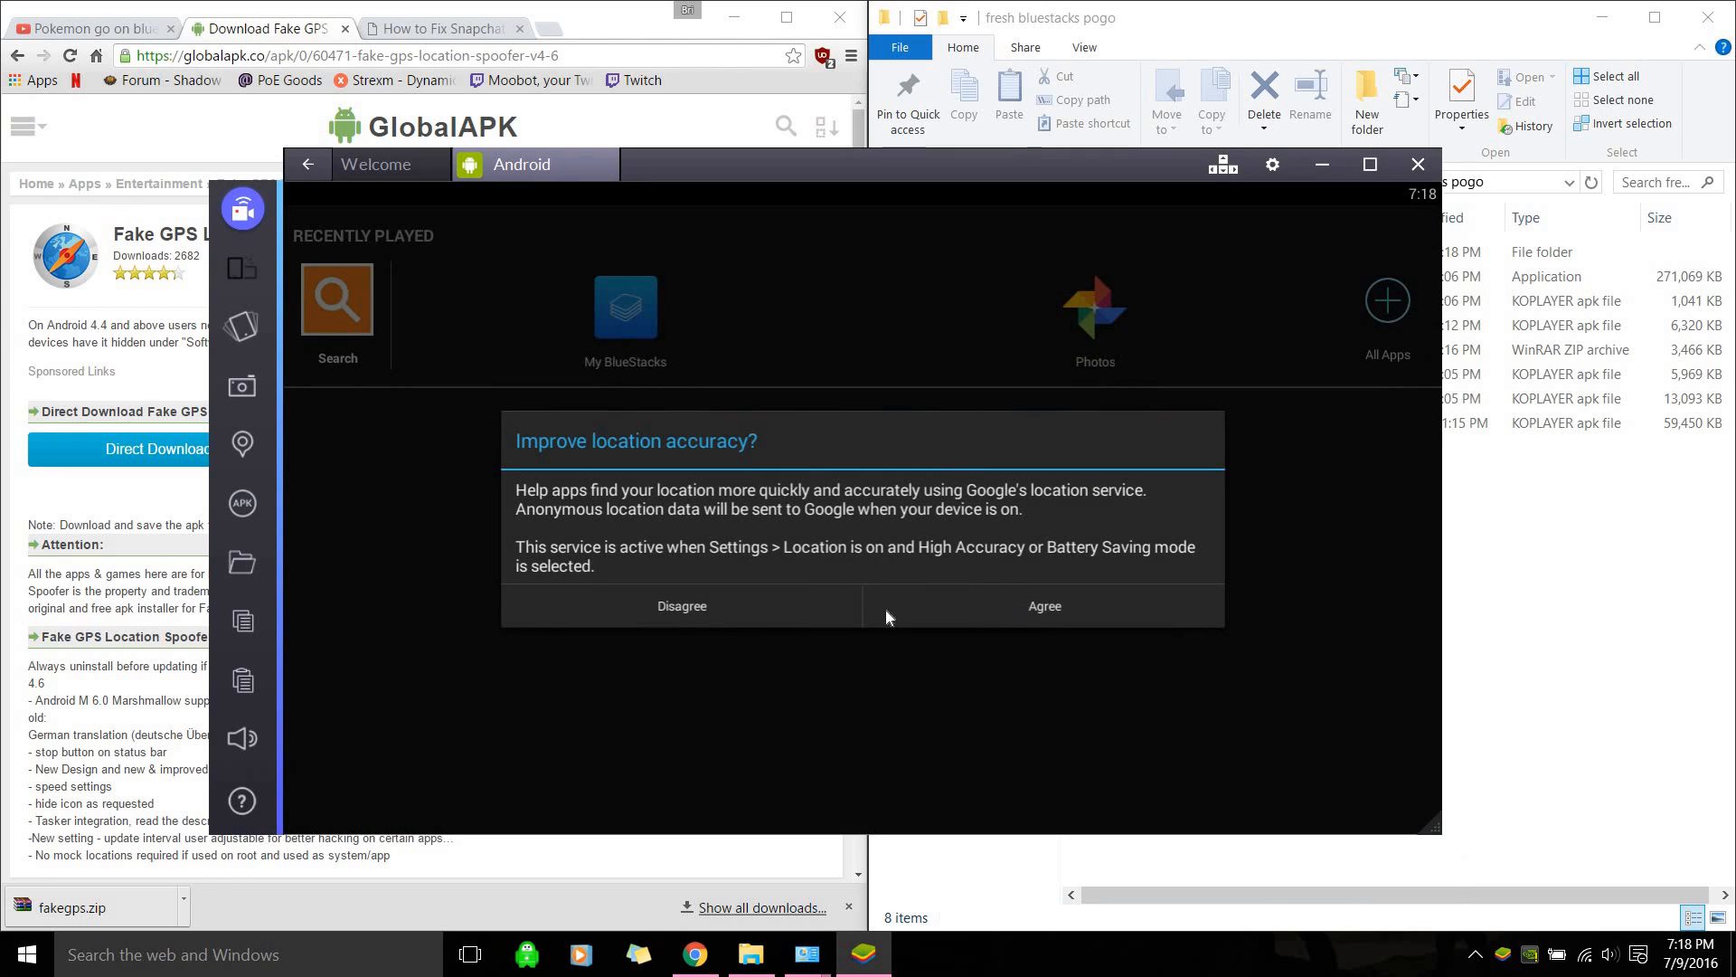
{"action": "left_click", "coordinate": [1041, 606]}
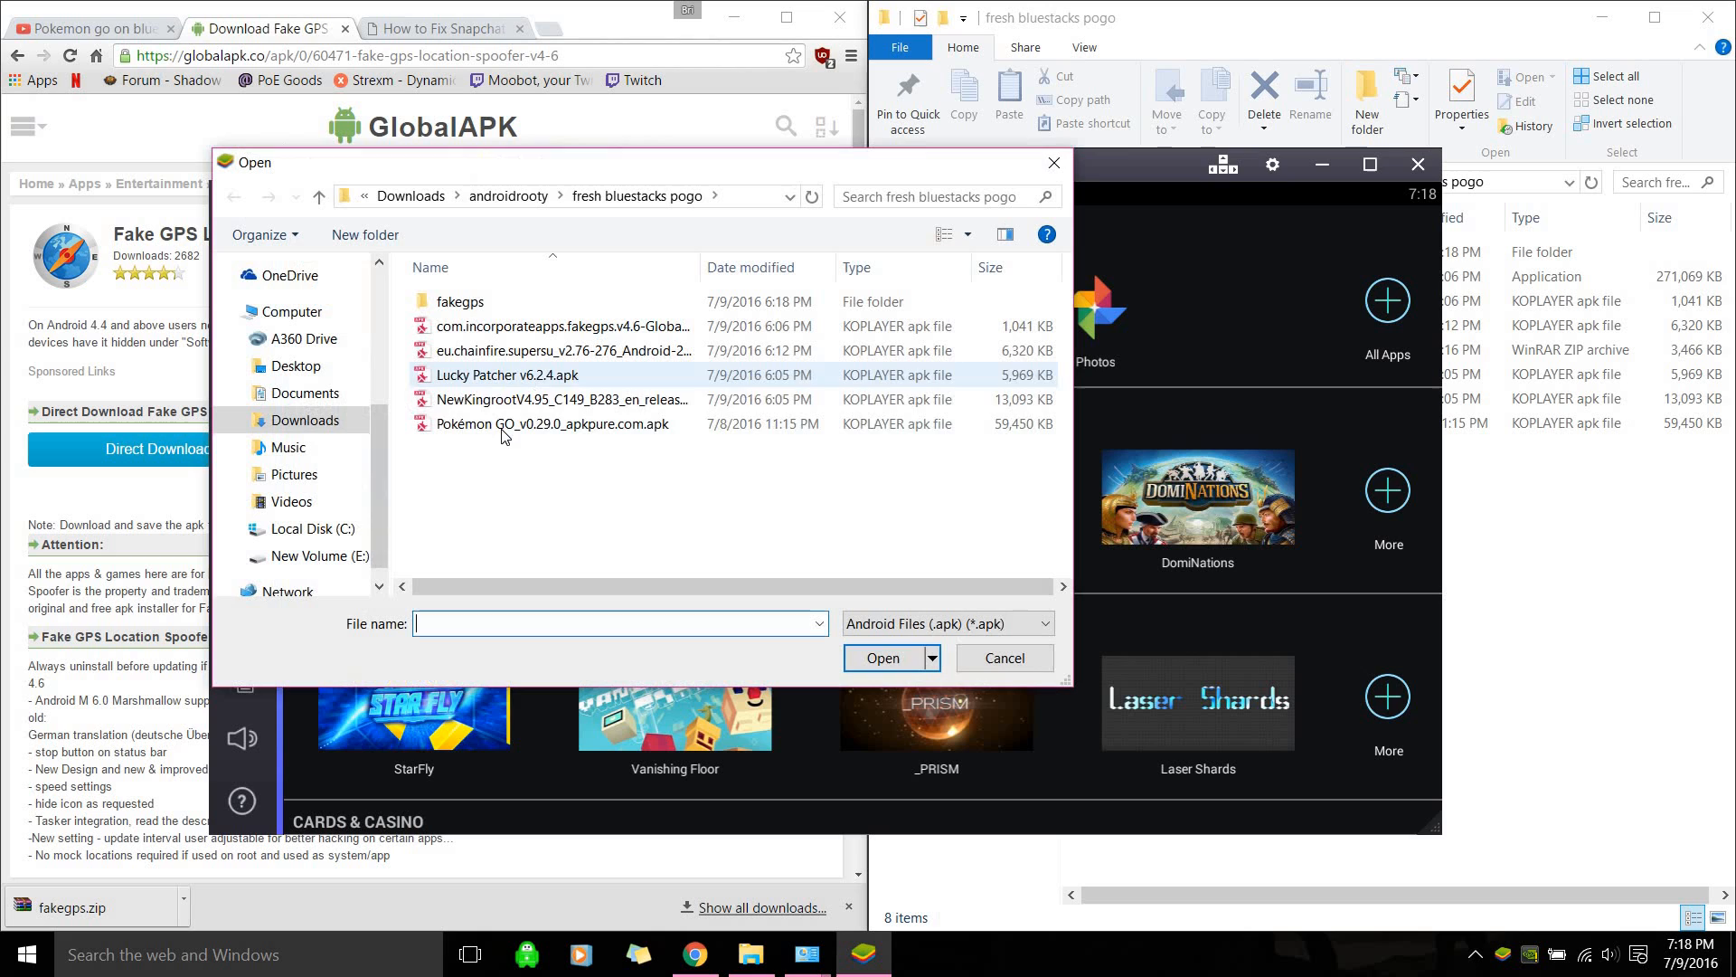
Choose the NewKingrootV4.95 APK in the Open dialog to install it
{"action": "left_click", "coordinate": [564, 398]}
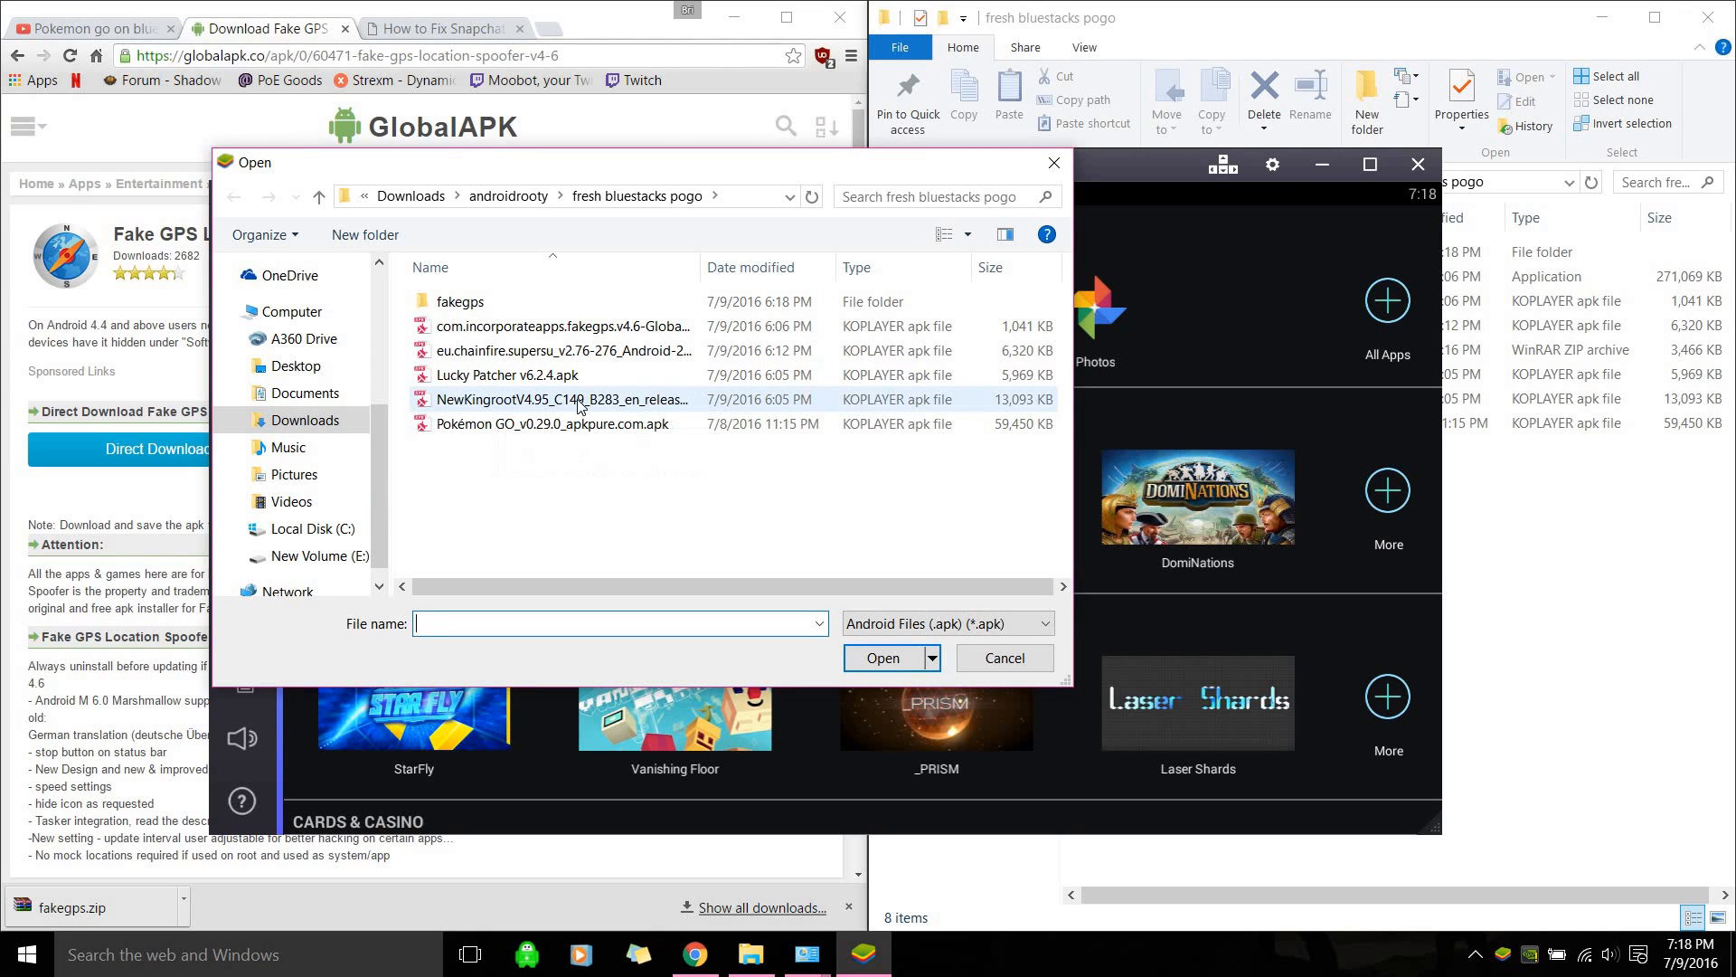
{"action": "mouse_move", "coordinate": [568, 406]}
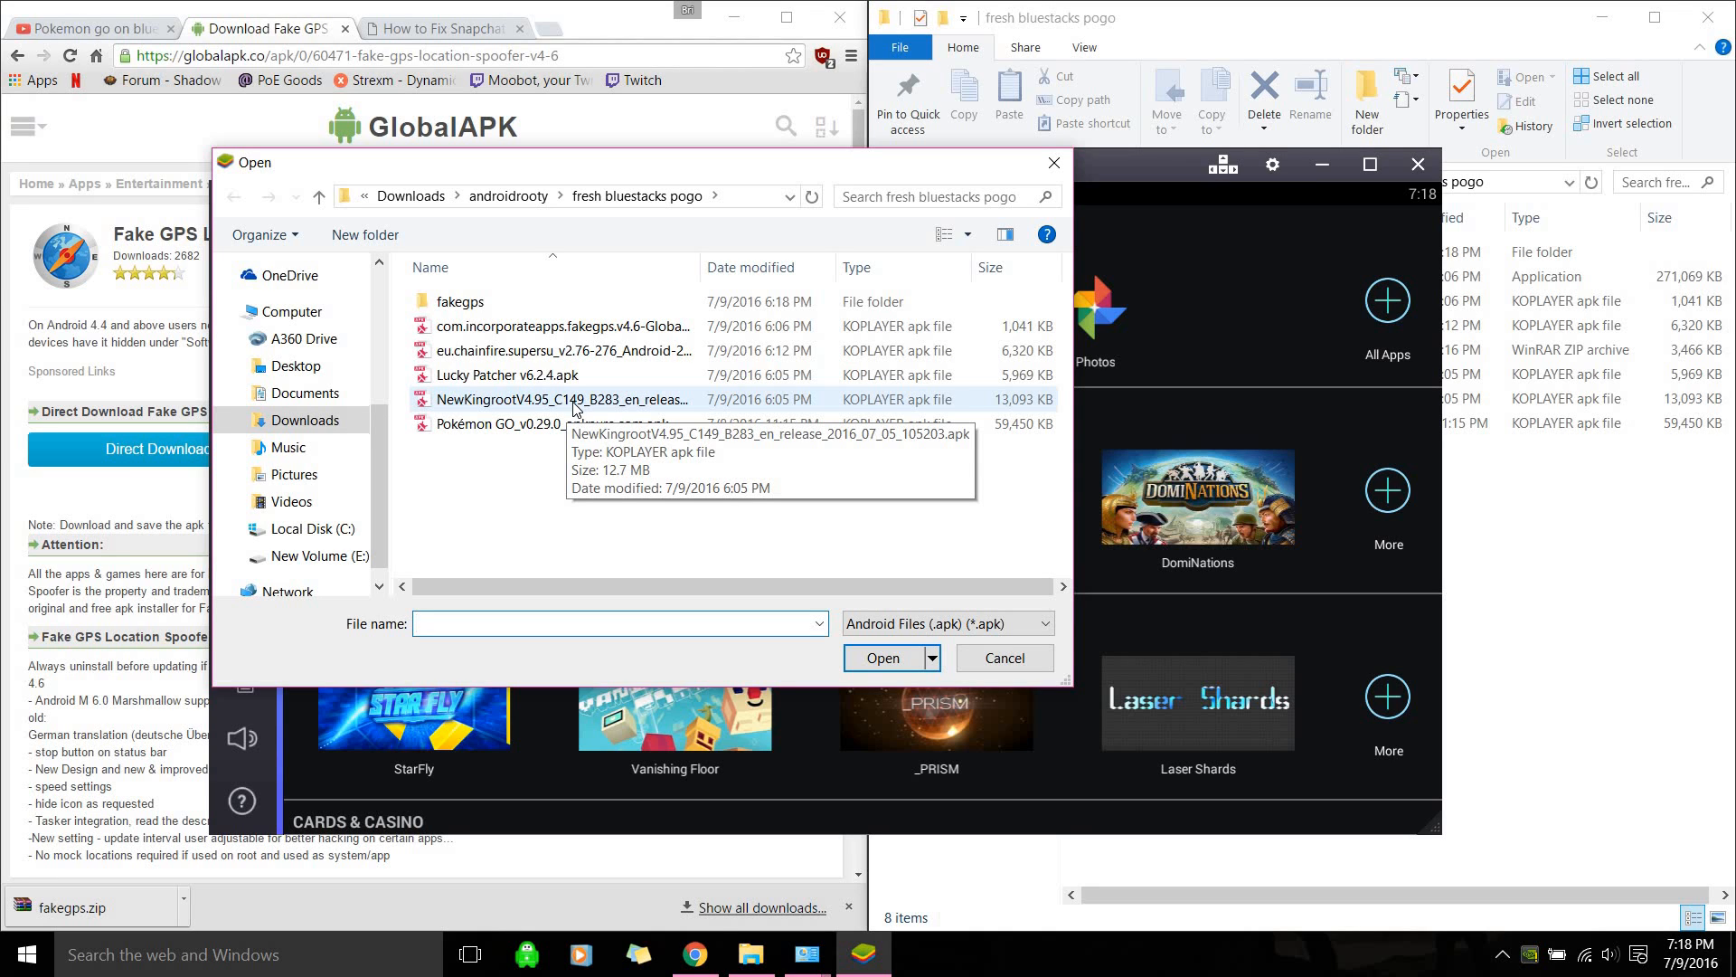
{"action": "mouse_move", "coordinate": [557, 415]}
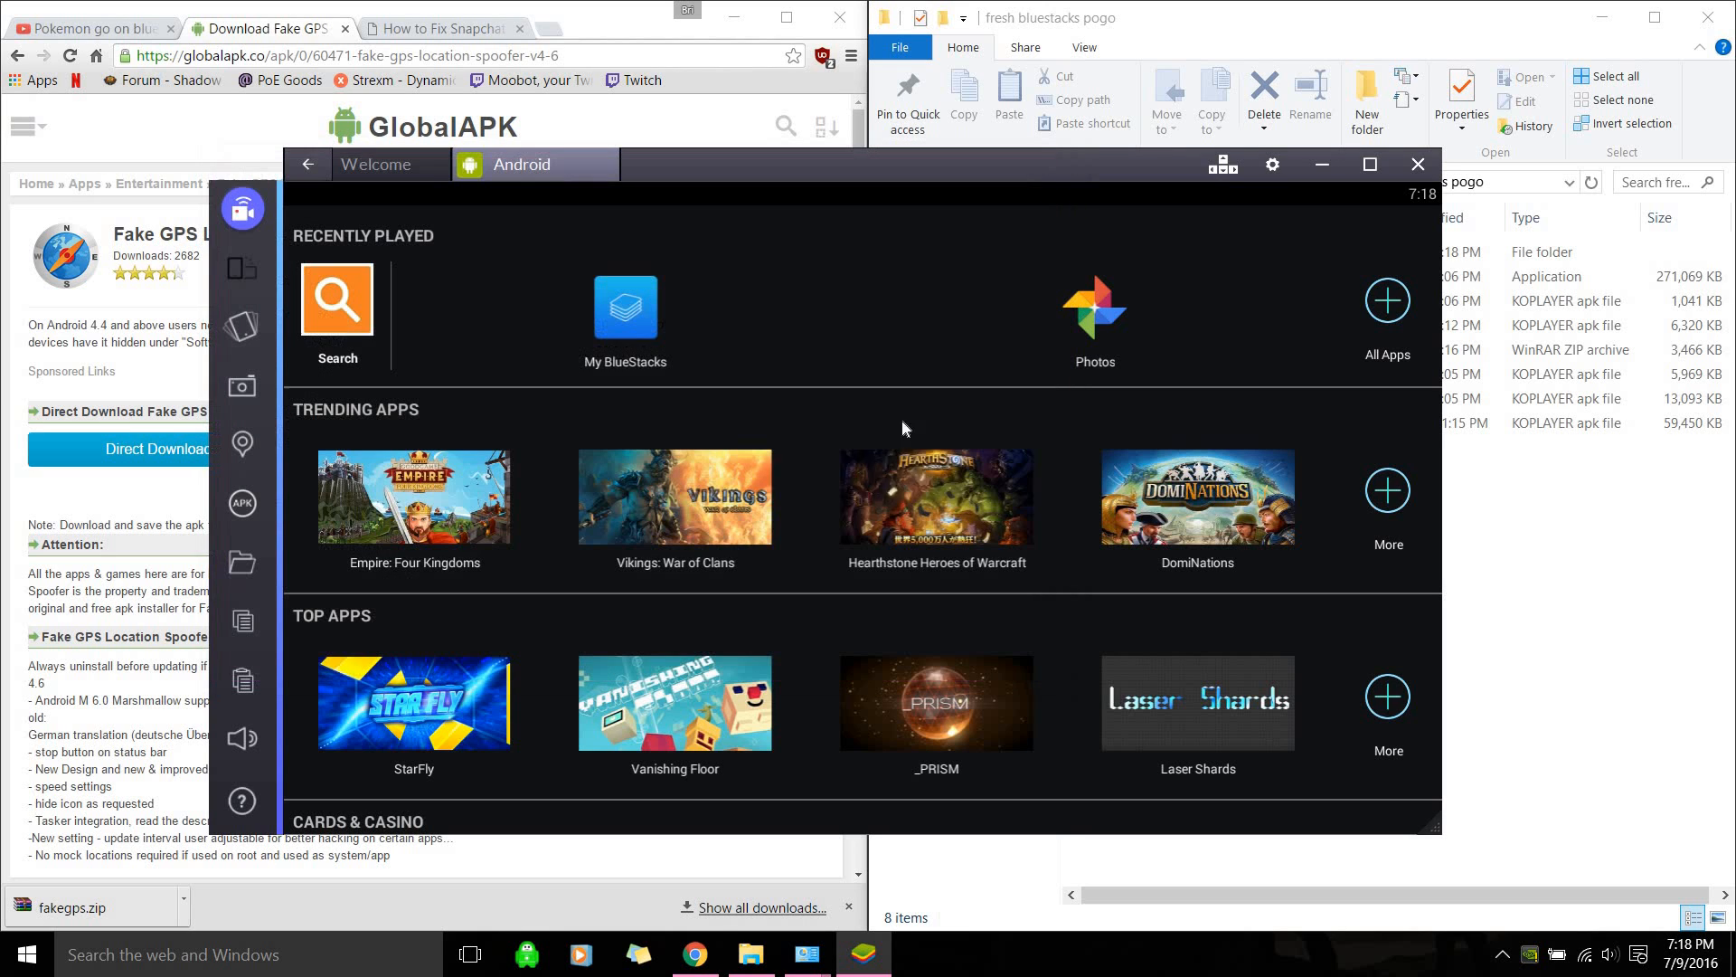
{"action": "mouse_move", "coordinate": [1295, 299]}
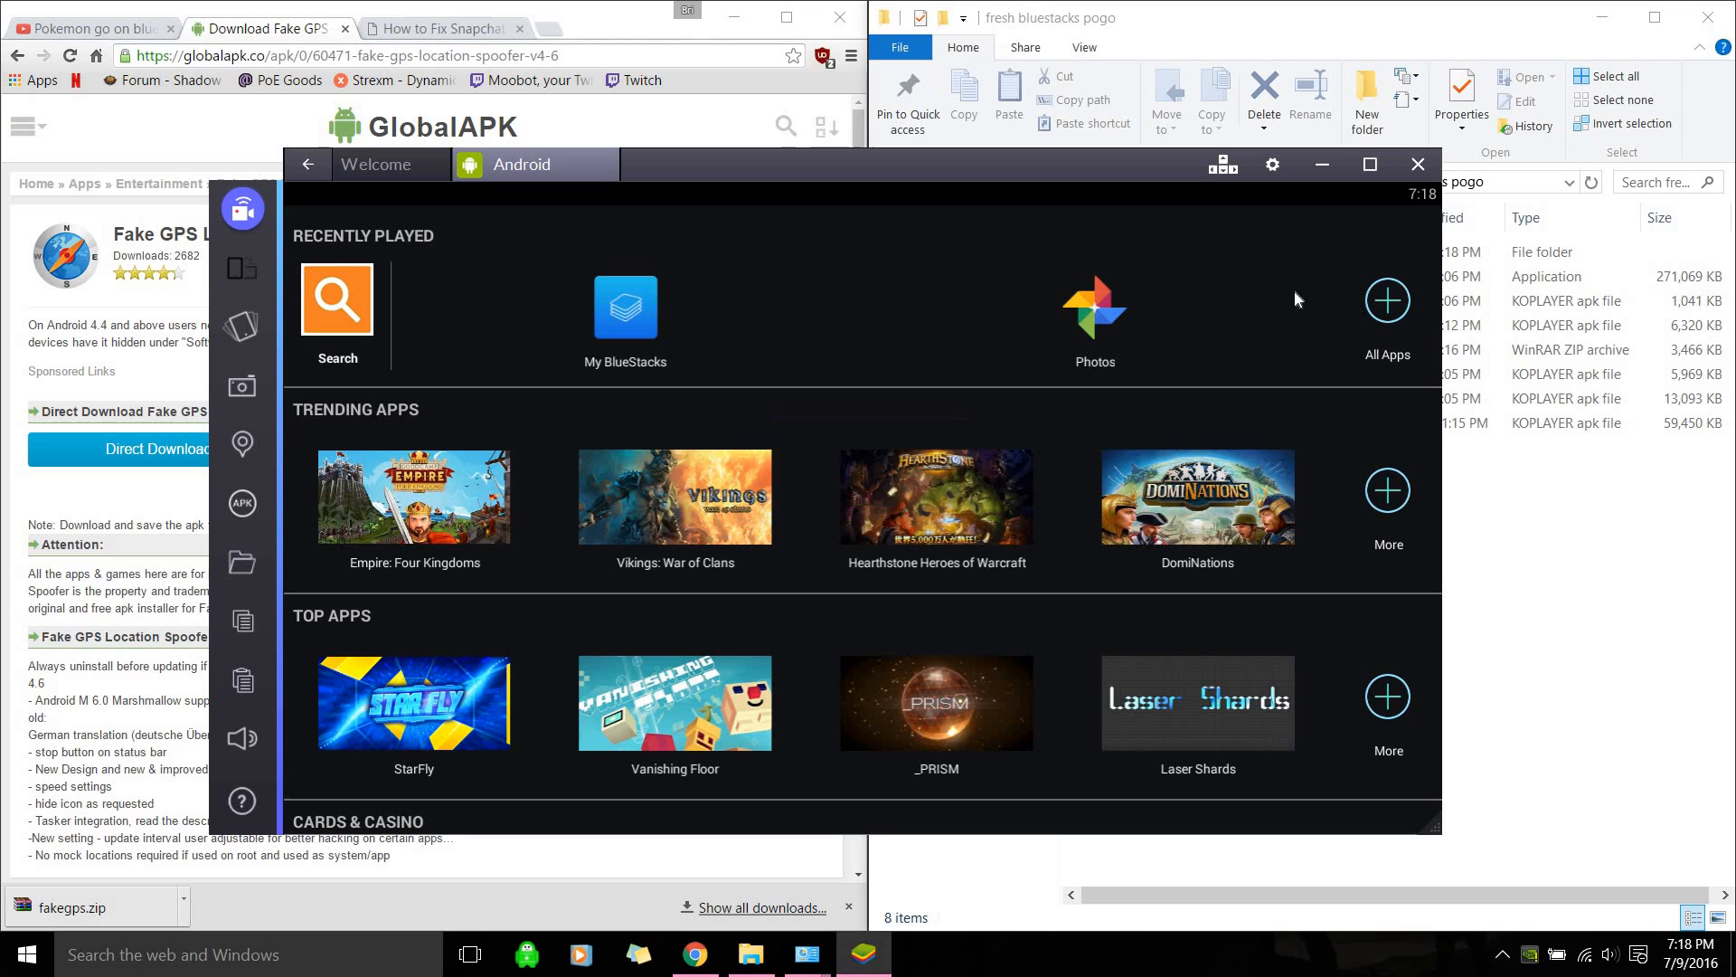
{"action": "mouse_move", "coordinate": [1385, 314]}
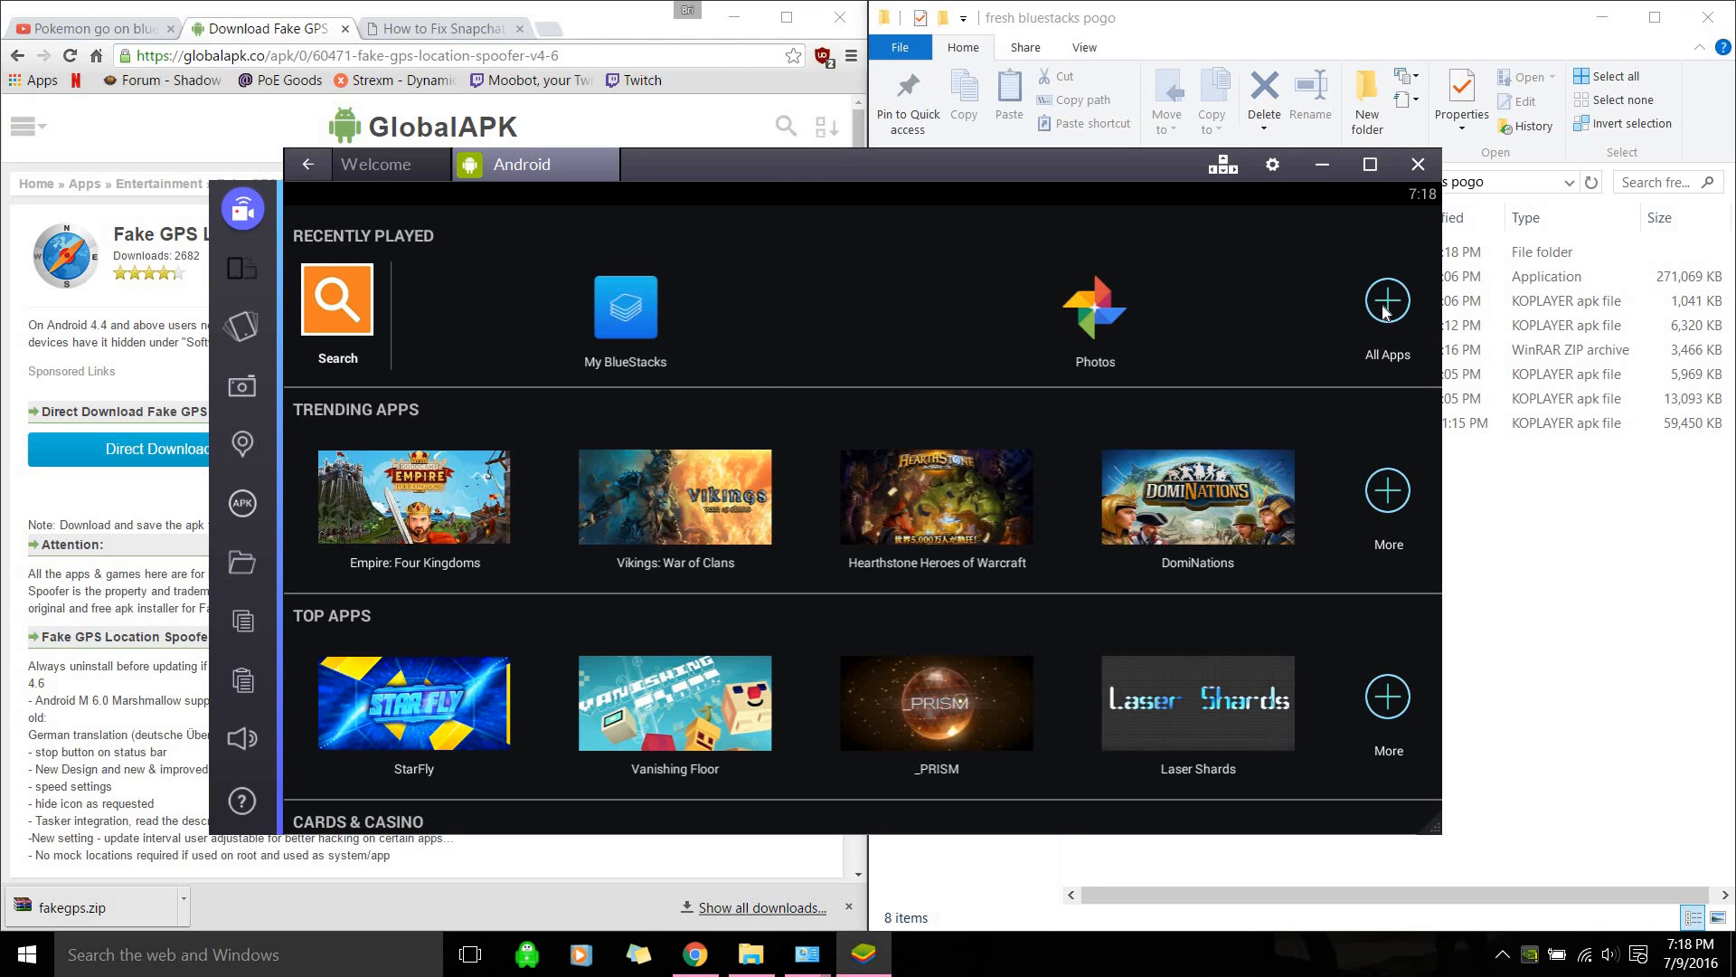
Launch KingRoot from All Apps, run its system check and root Android, reaching security score 95
{"action": "left_click", "coordinate": [1385, 301]}
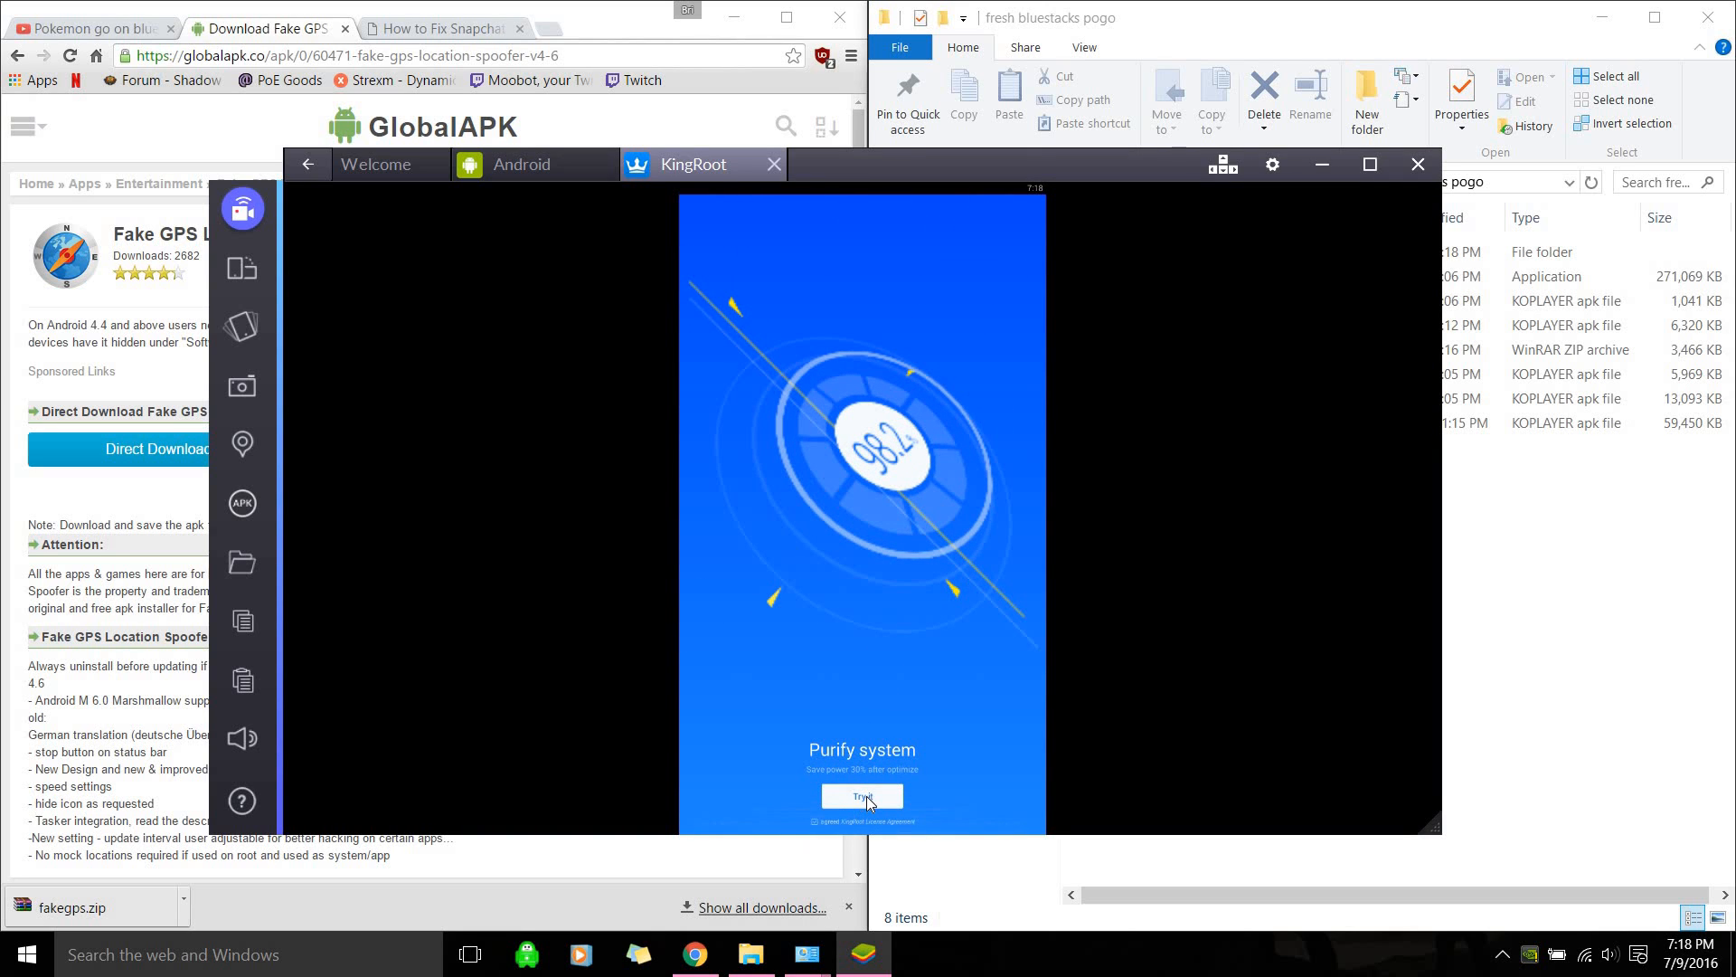
{"action": "left_click", "coordinate": [862, 796]}
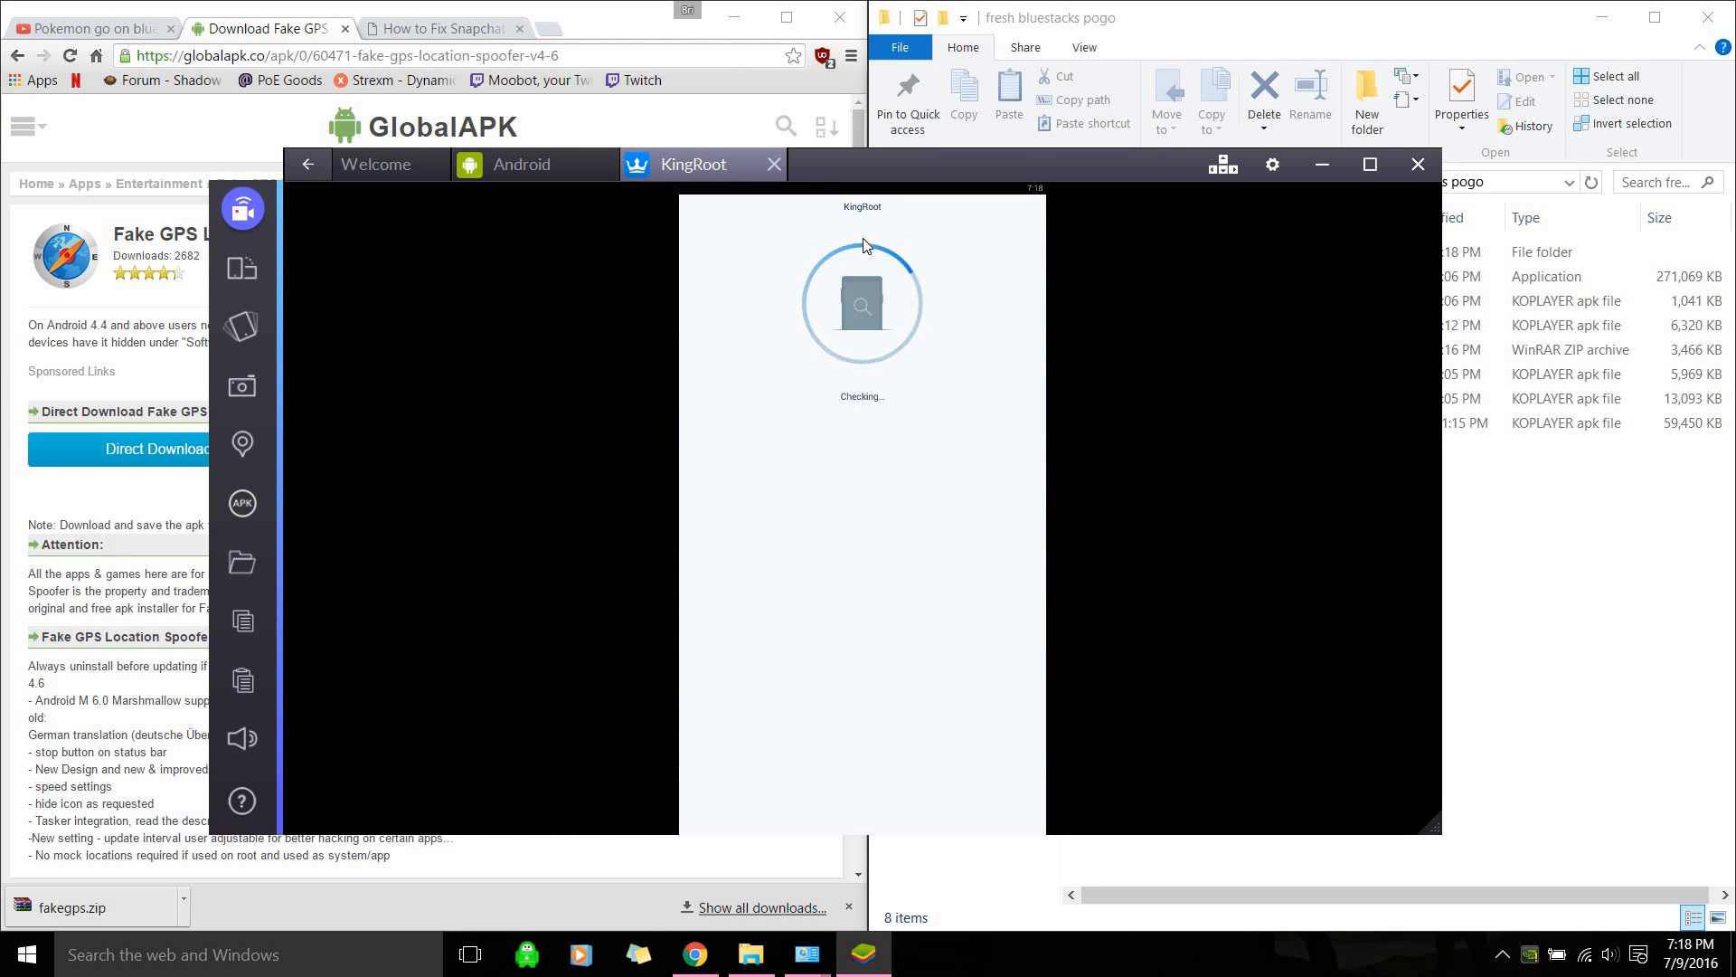
{"action": "mouse_move", "coordinate": [916, 327]}
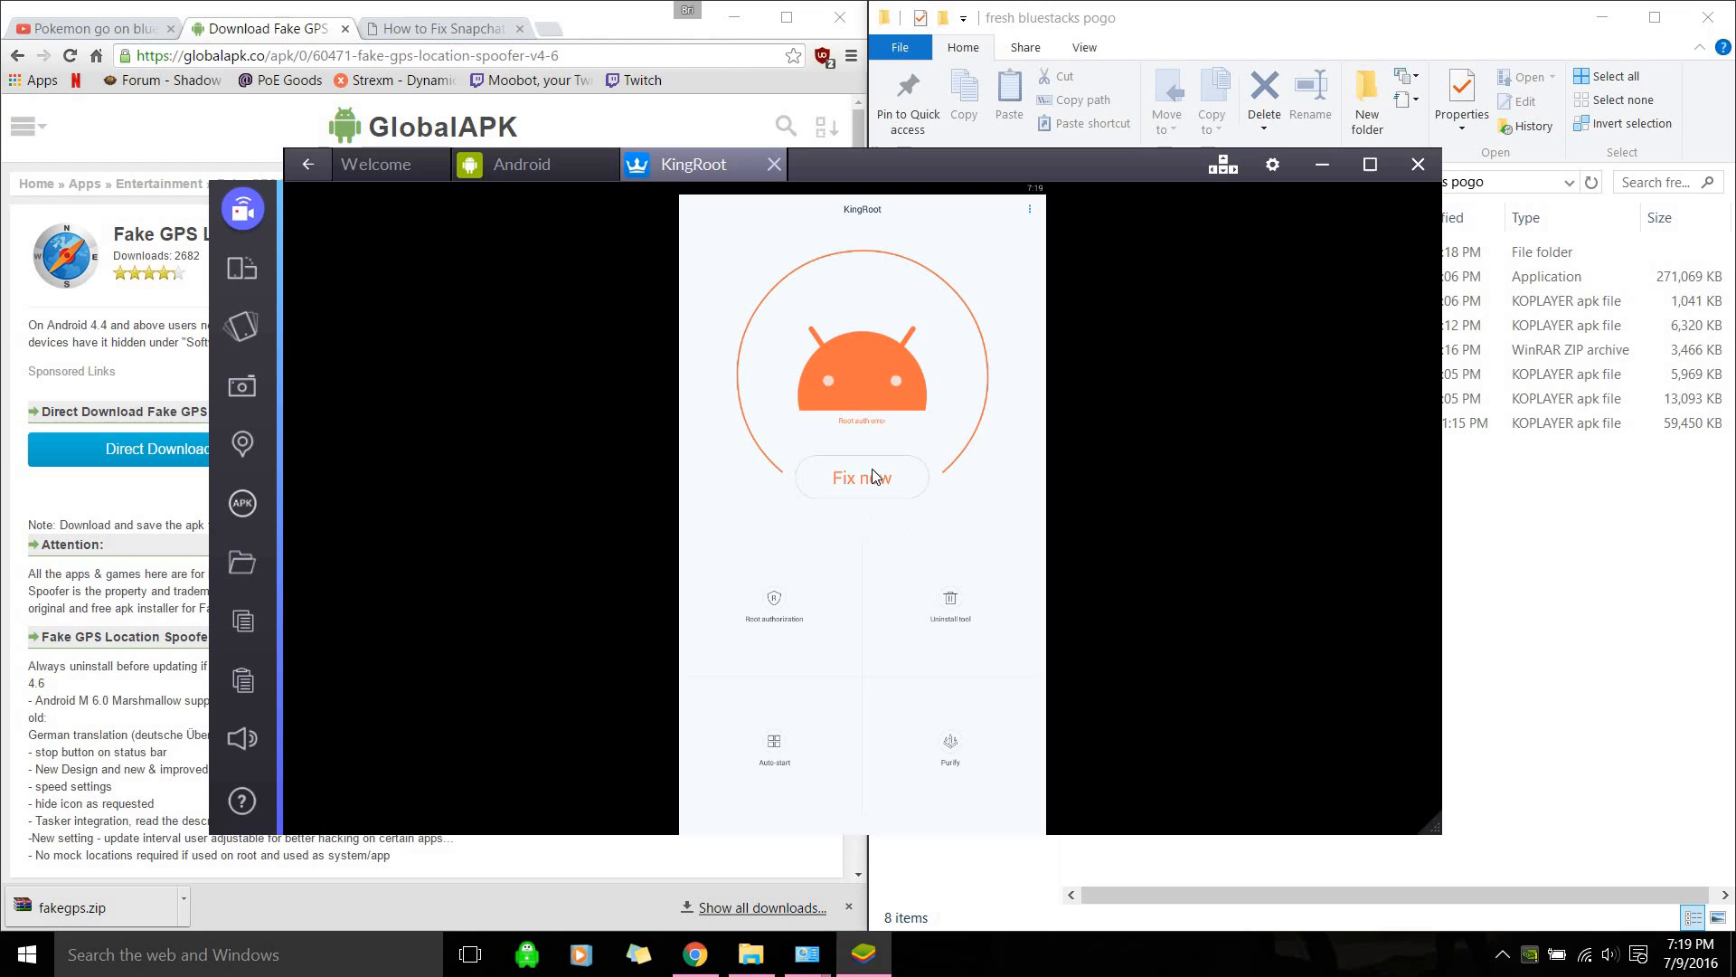
{"action": "left_click", "coordinate": [862, 478]}
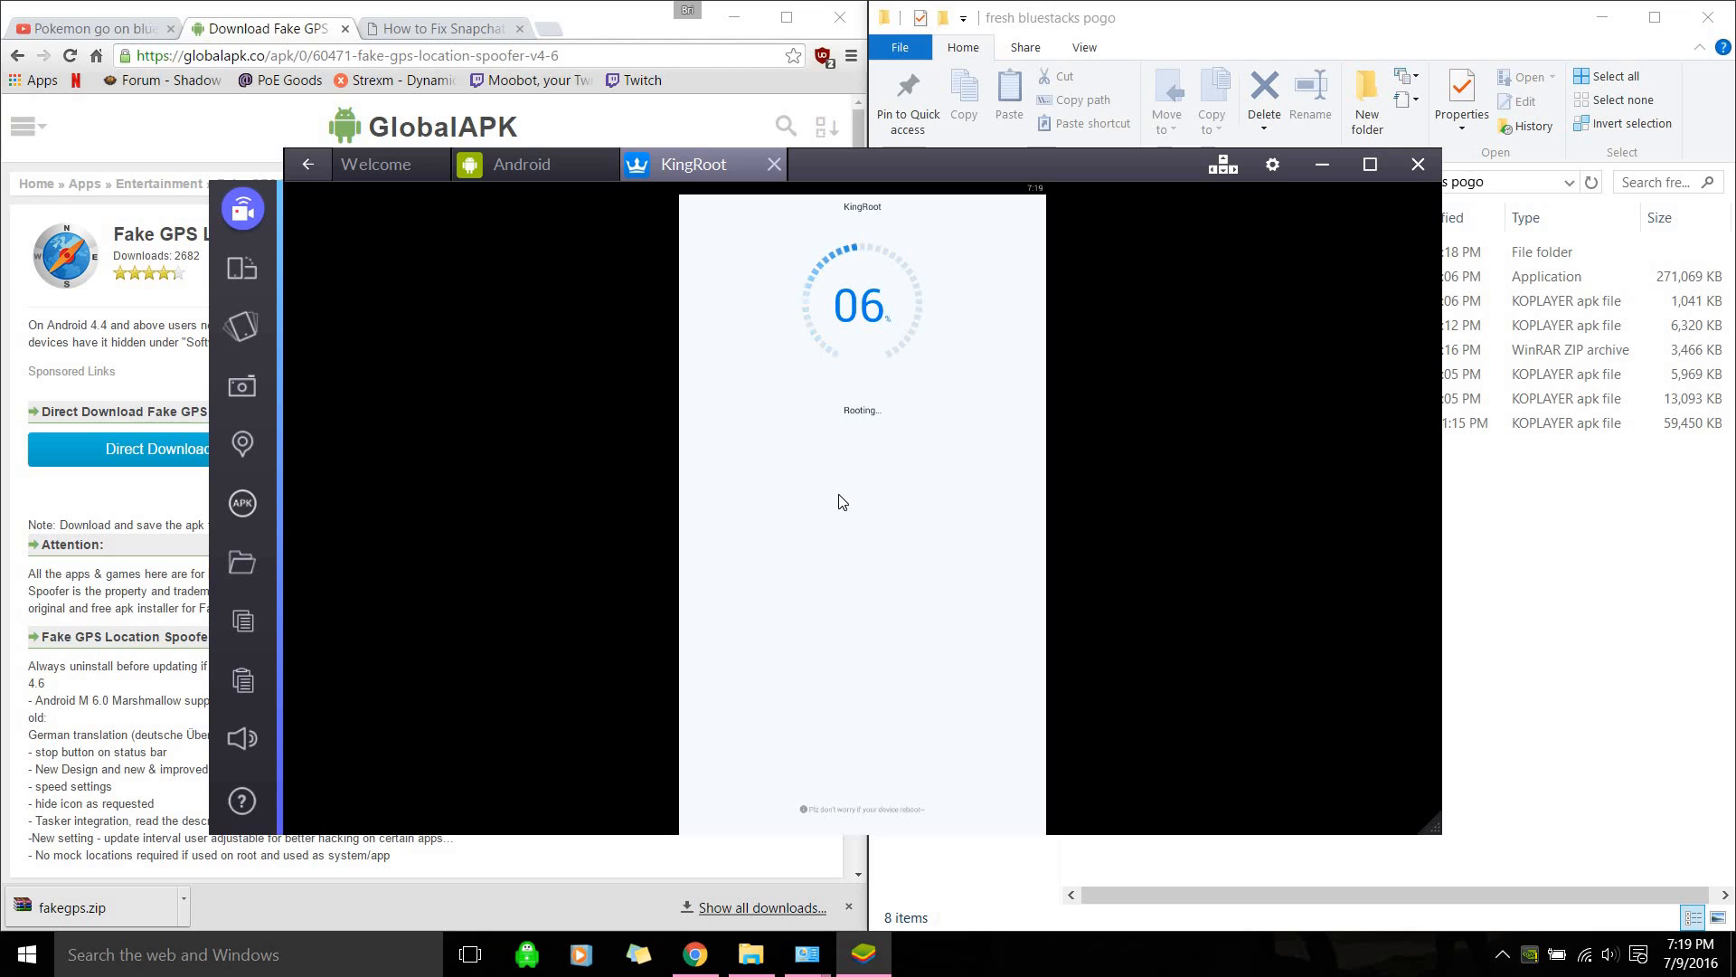
{"action": "mouse_move", "coordinate": [747, 400]}
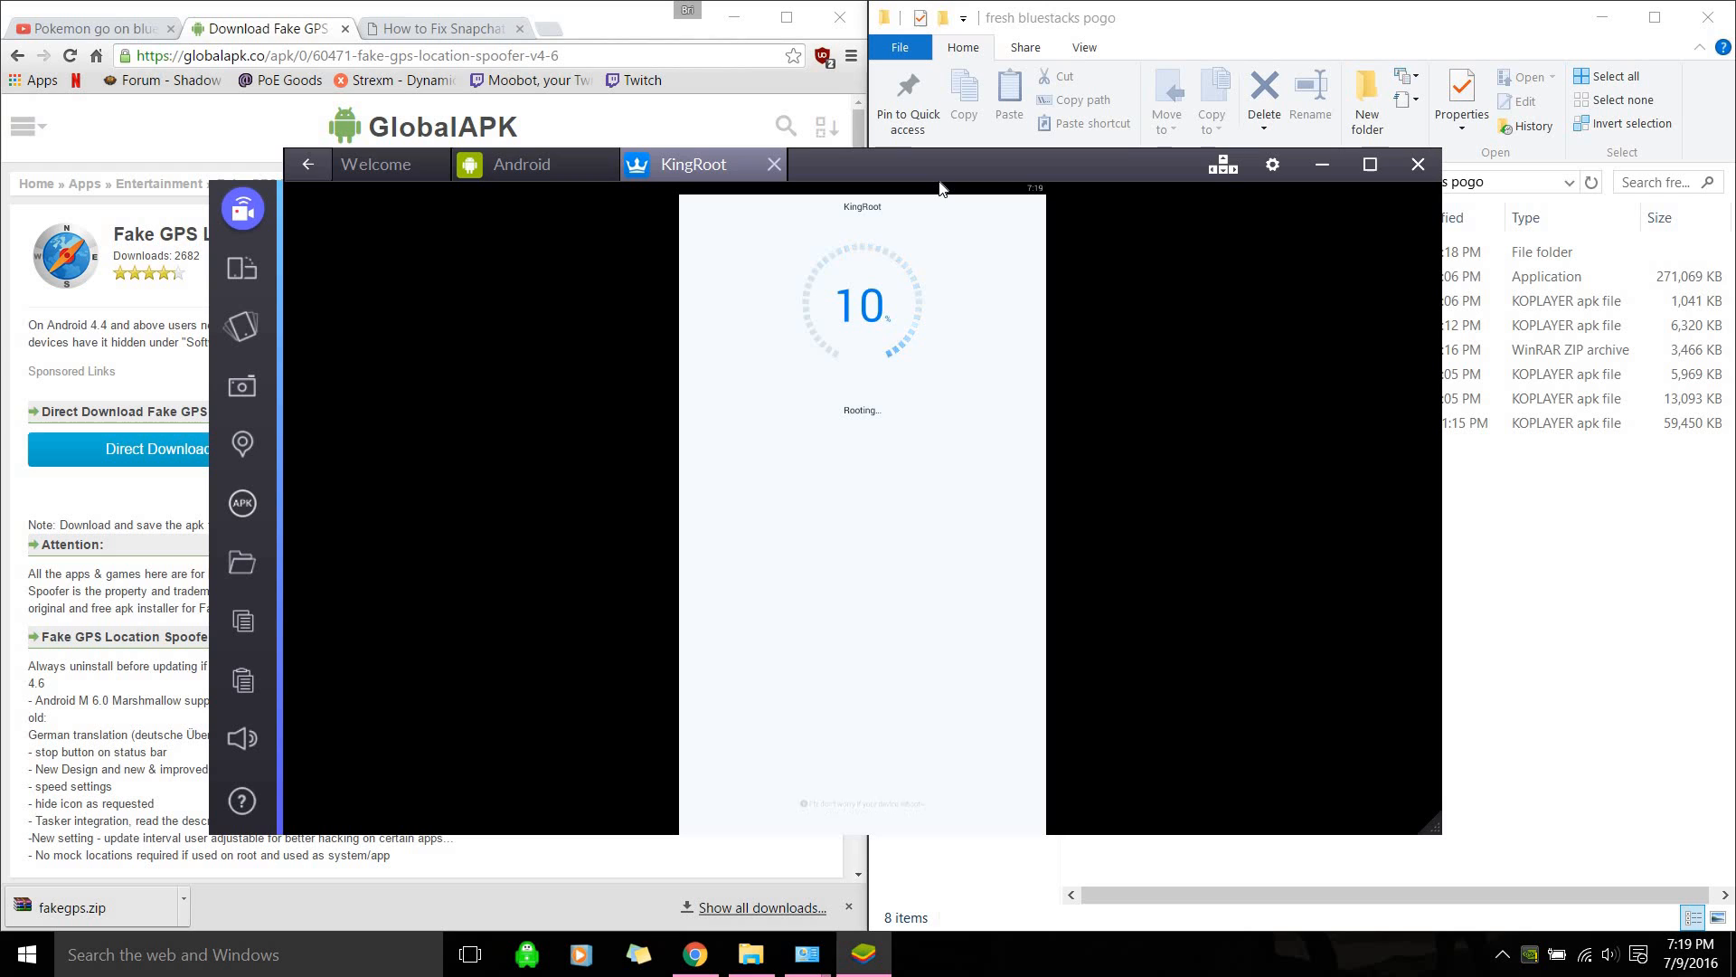
{"action": "mouse_move", "coordinate": [915, 162]}
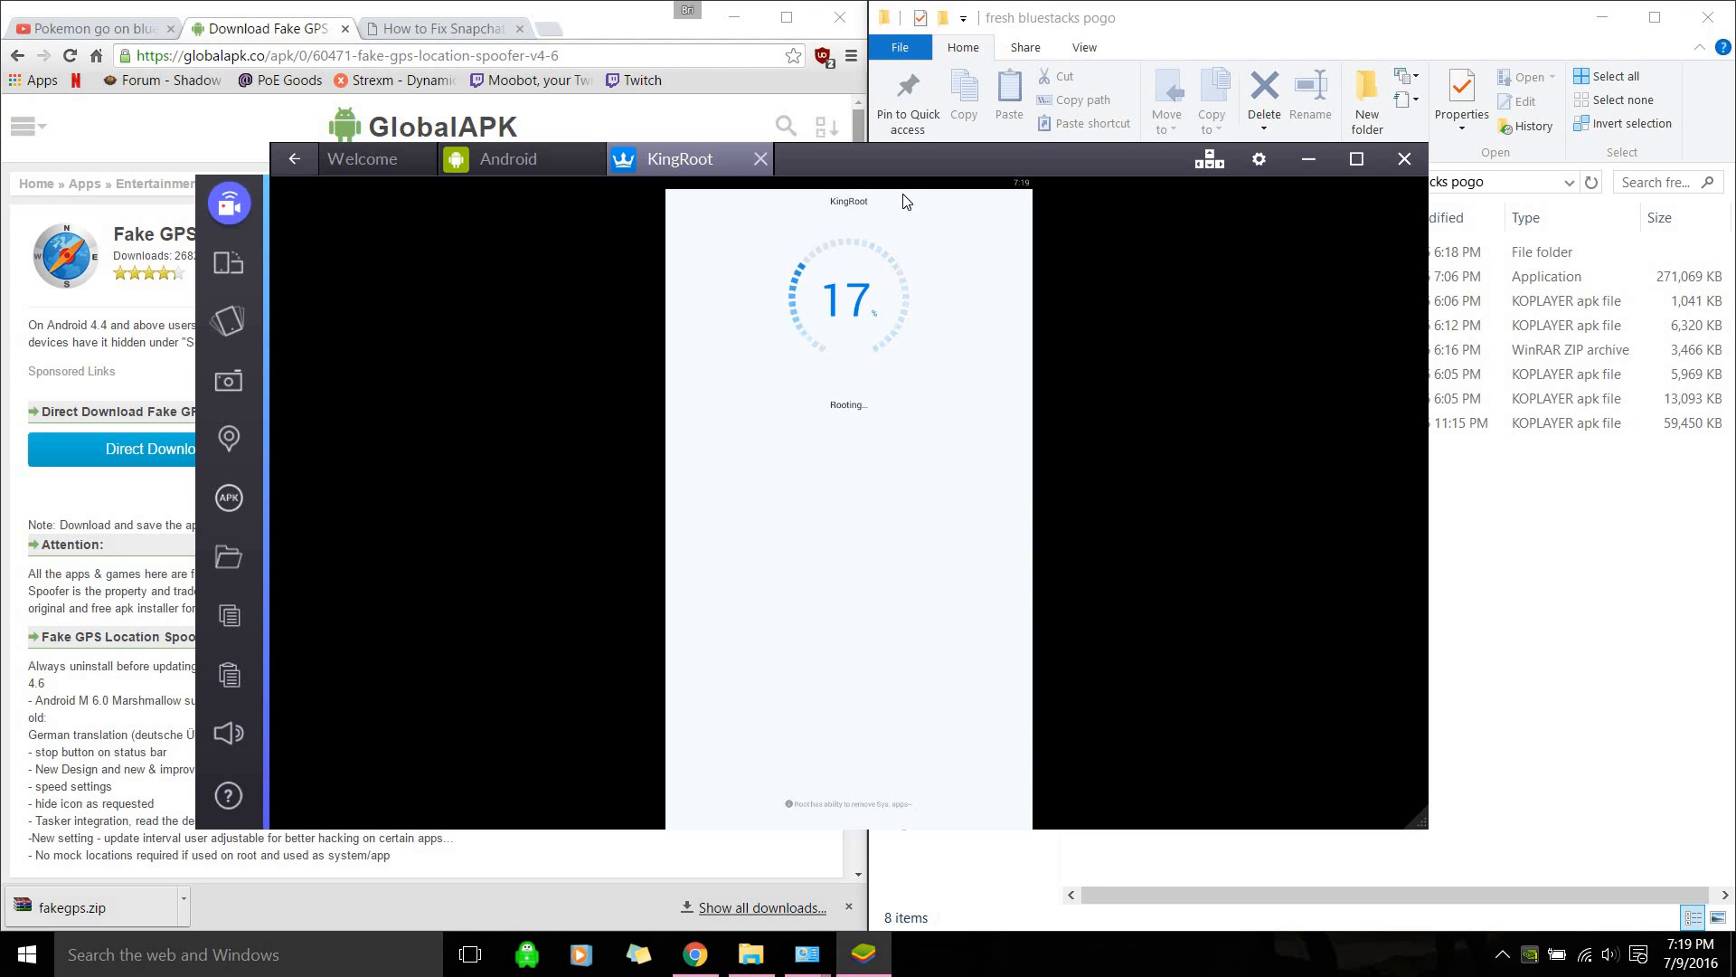
{"action": "mouse_move", "coordinate": [1214, 216]}
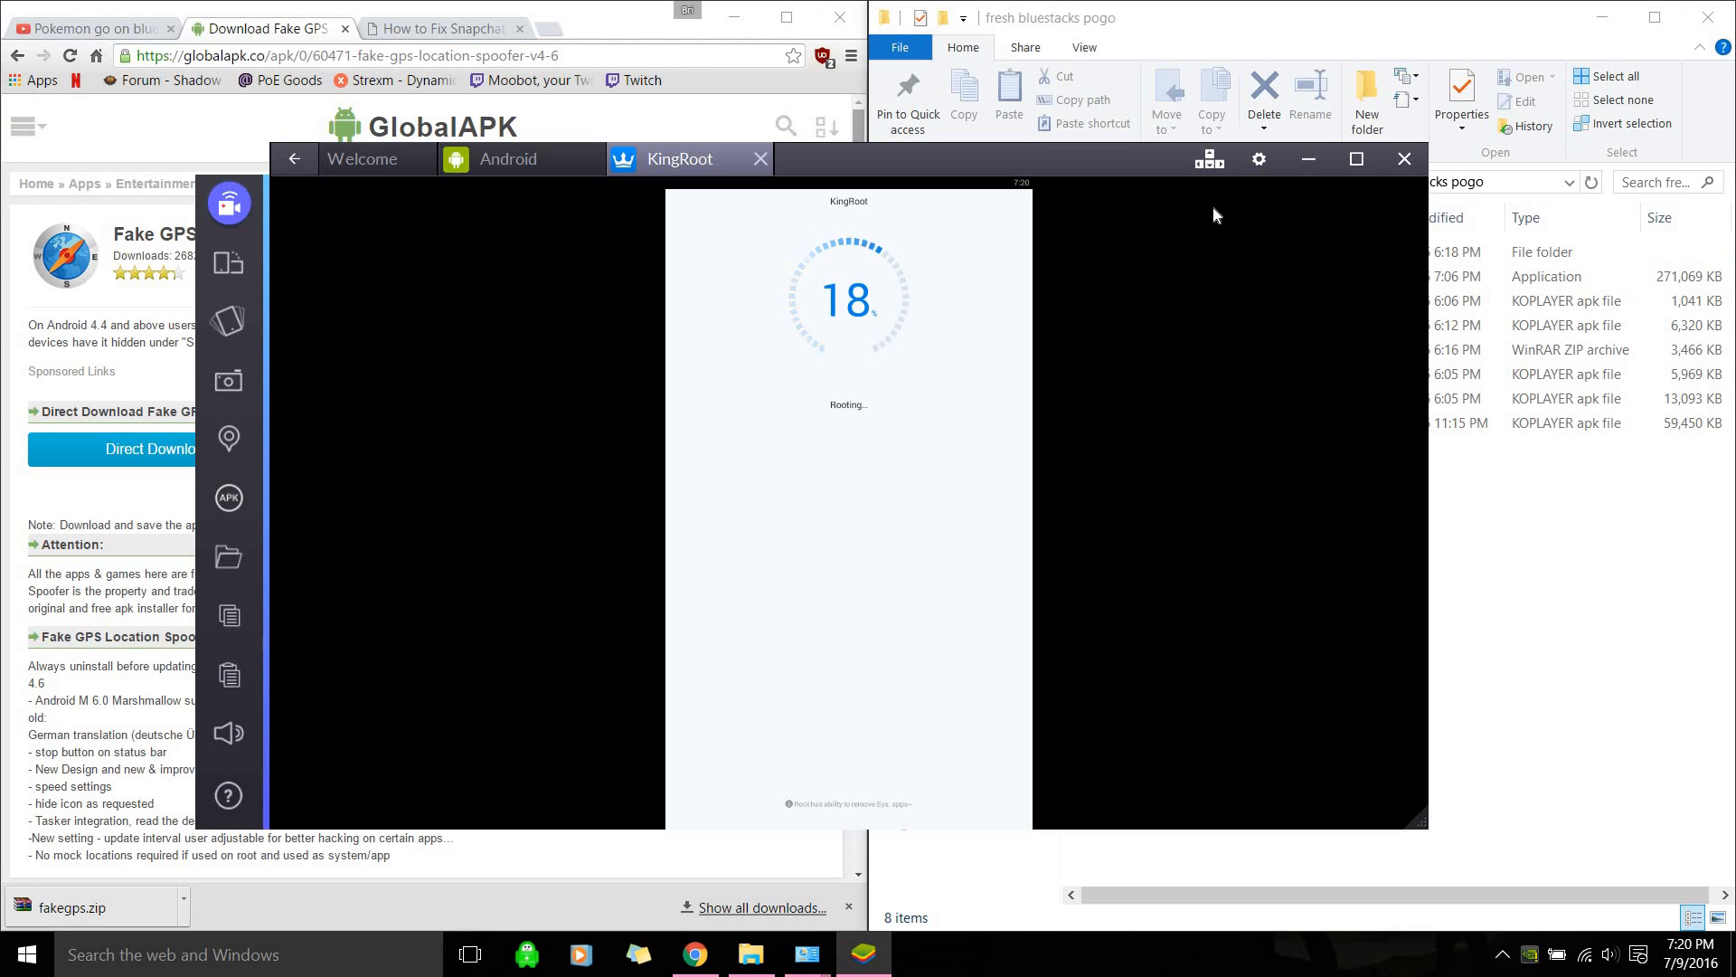
{"action": "mouse_move", "coordinate": [1156, 166]}
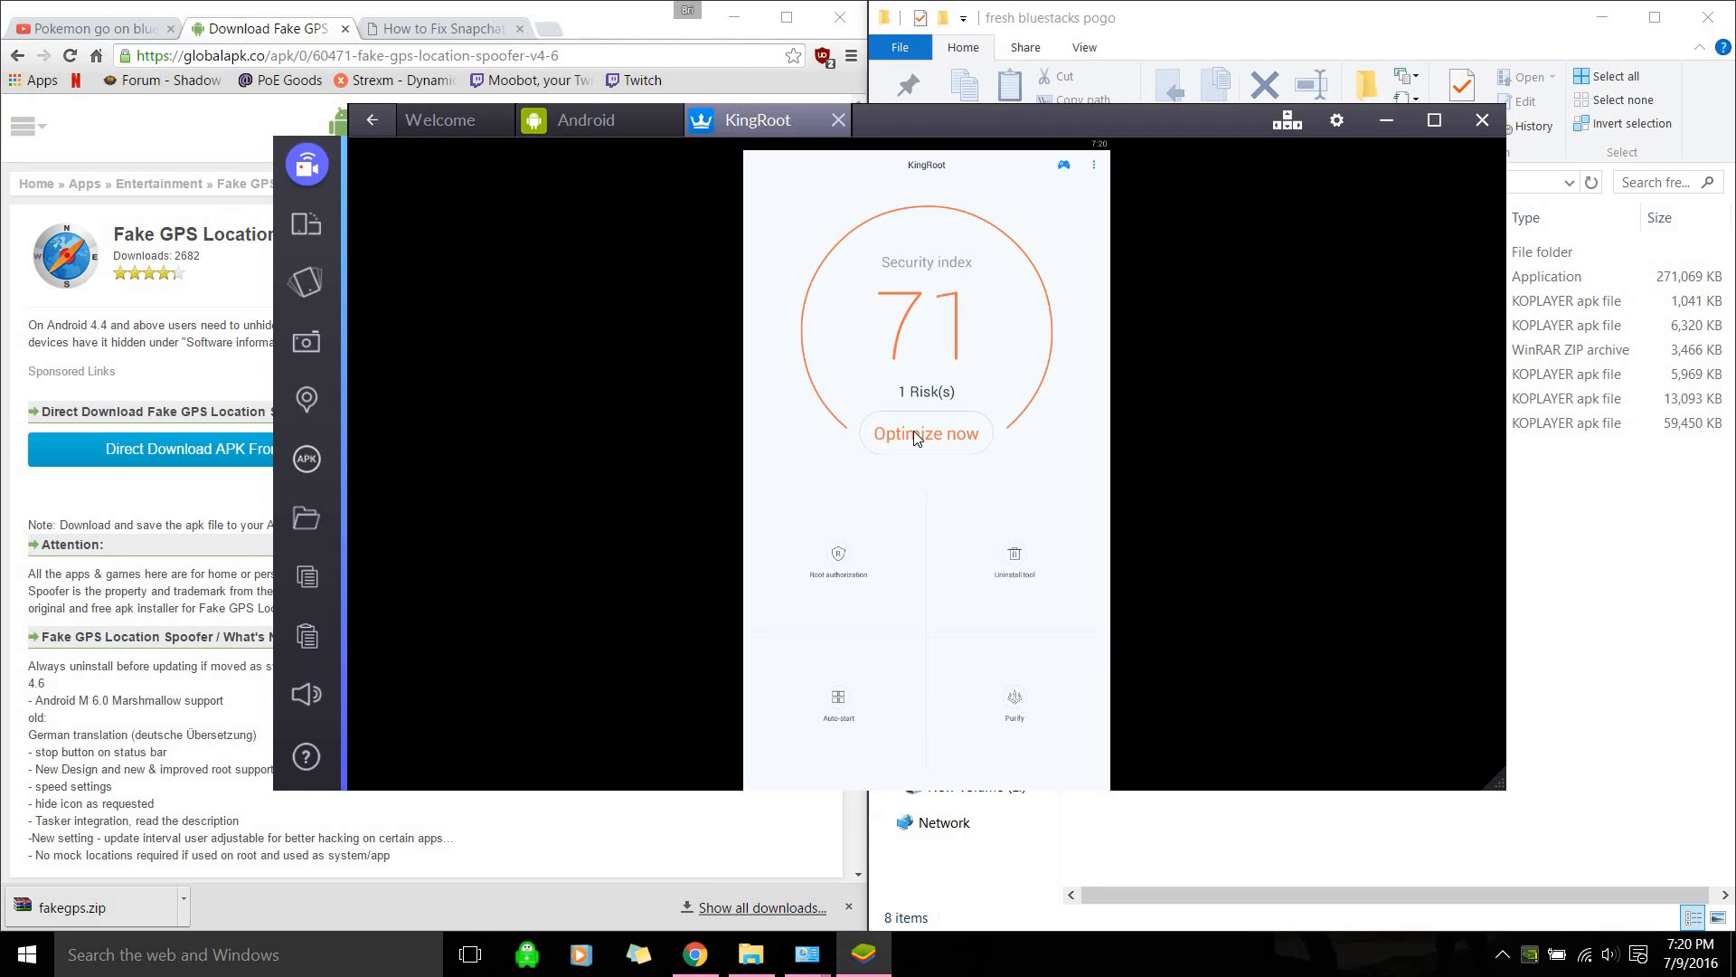
{"action": "mouse_move", "coordinate": [938, 443]}
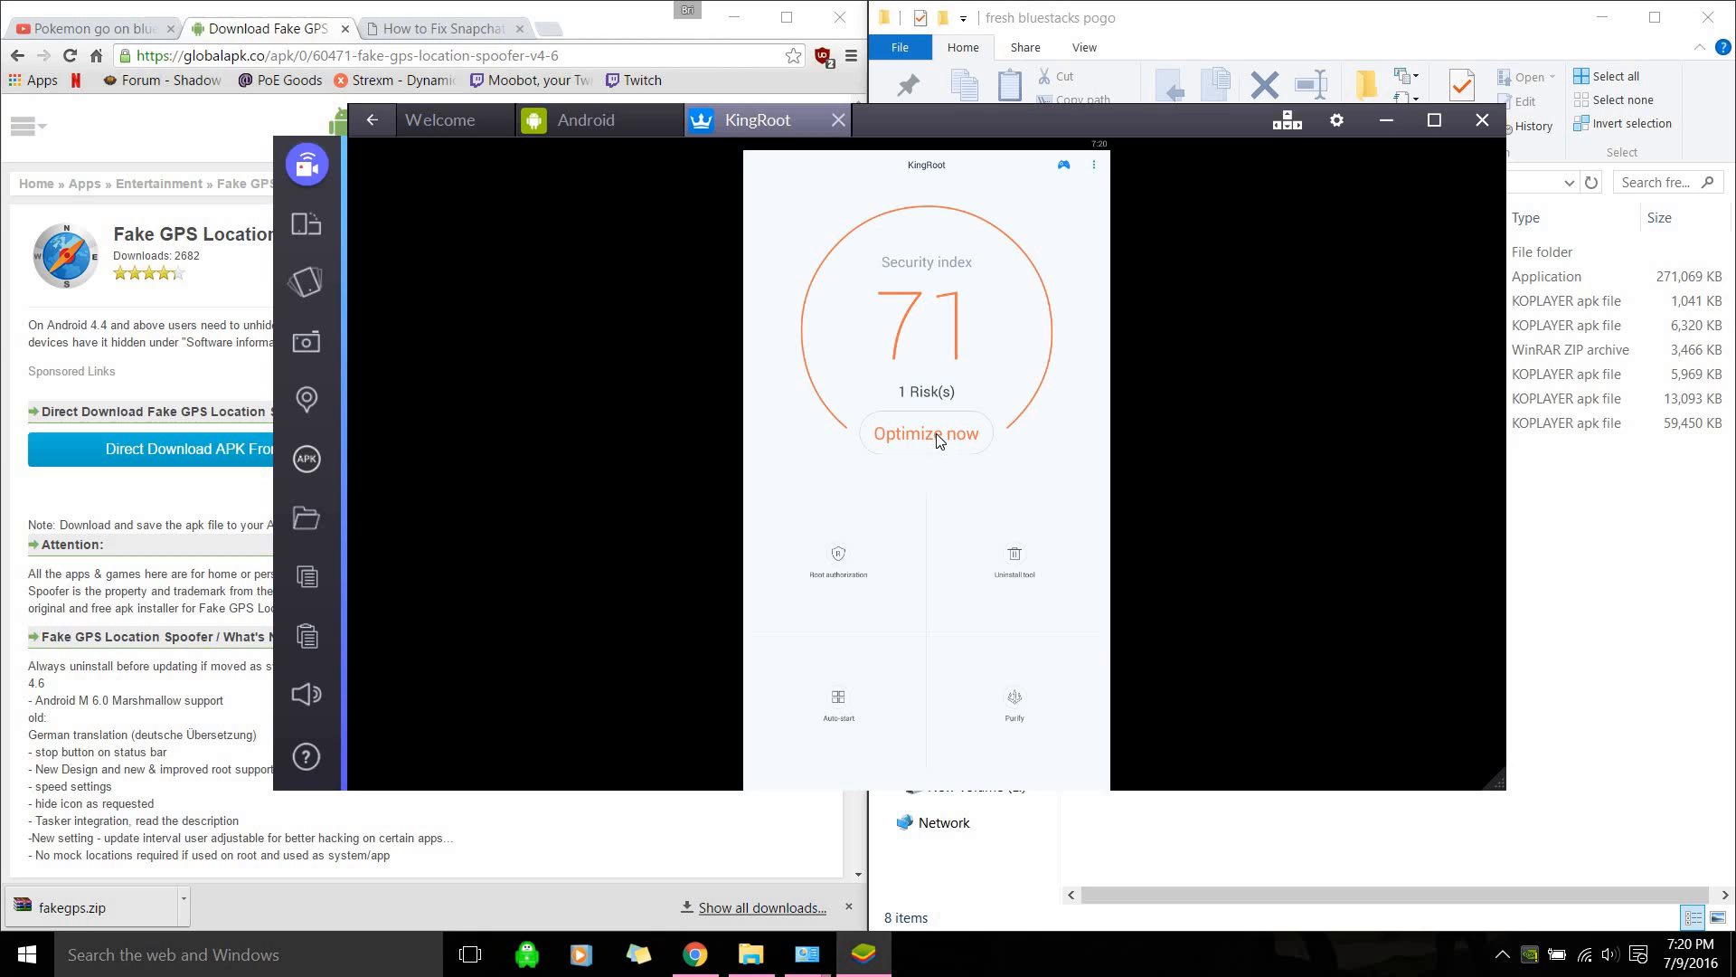
{"action": "mouse_move", "coordinate": [549, 513]}
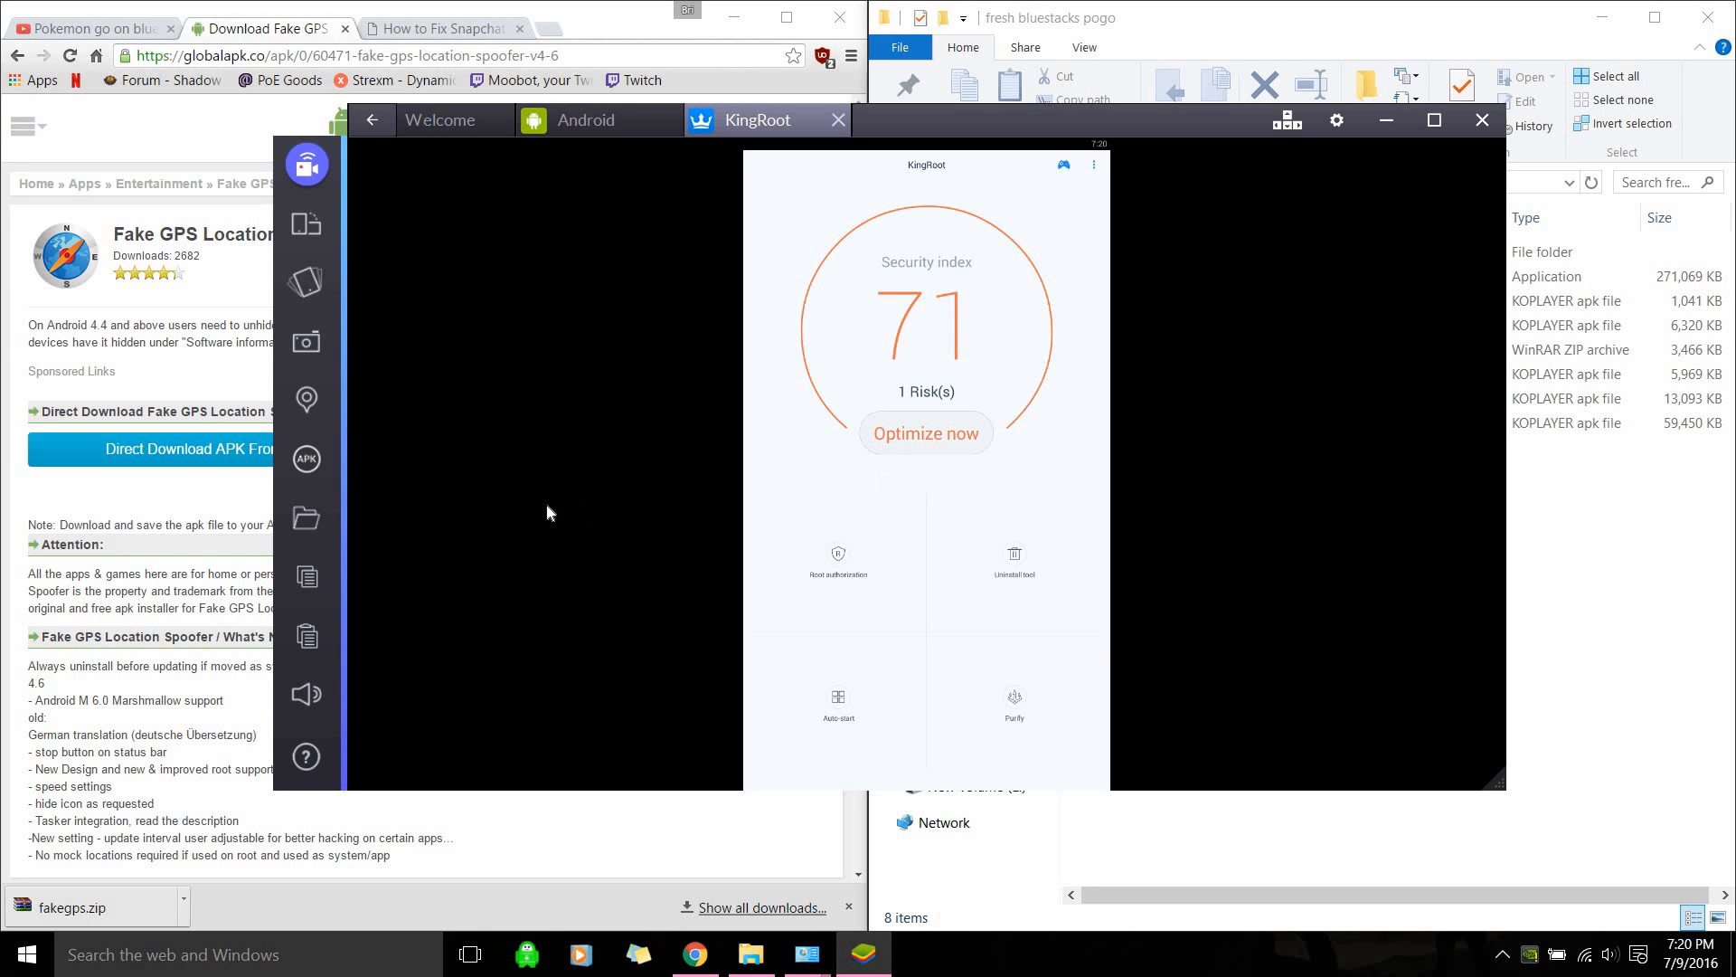
{"action": "left_click", "coordinate": [926, 432]}
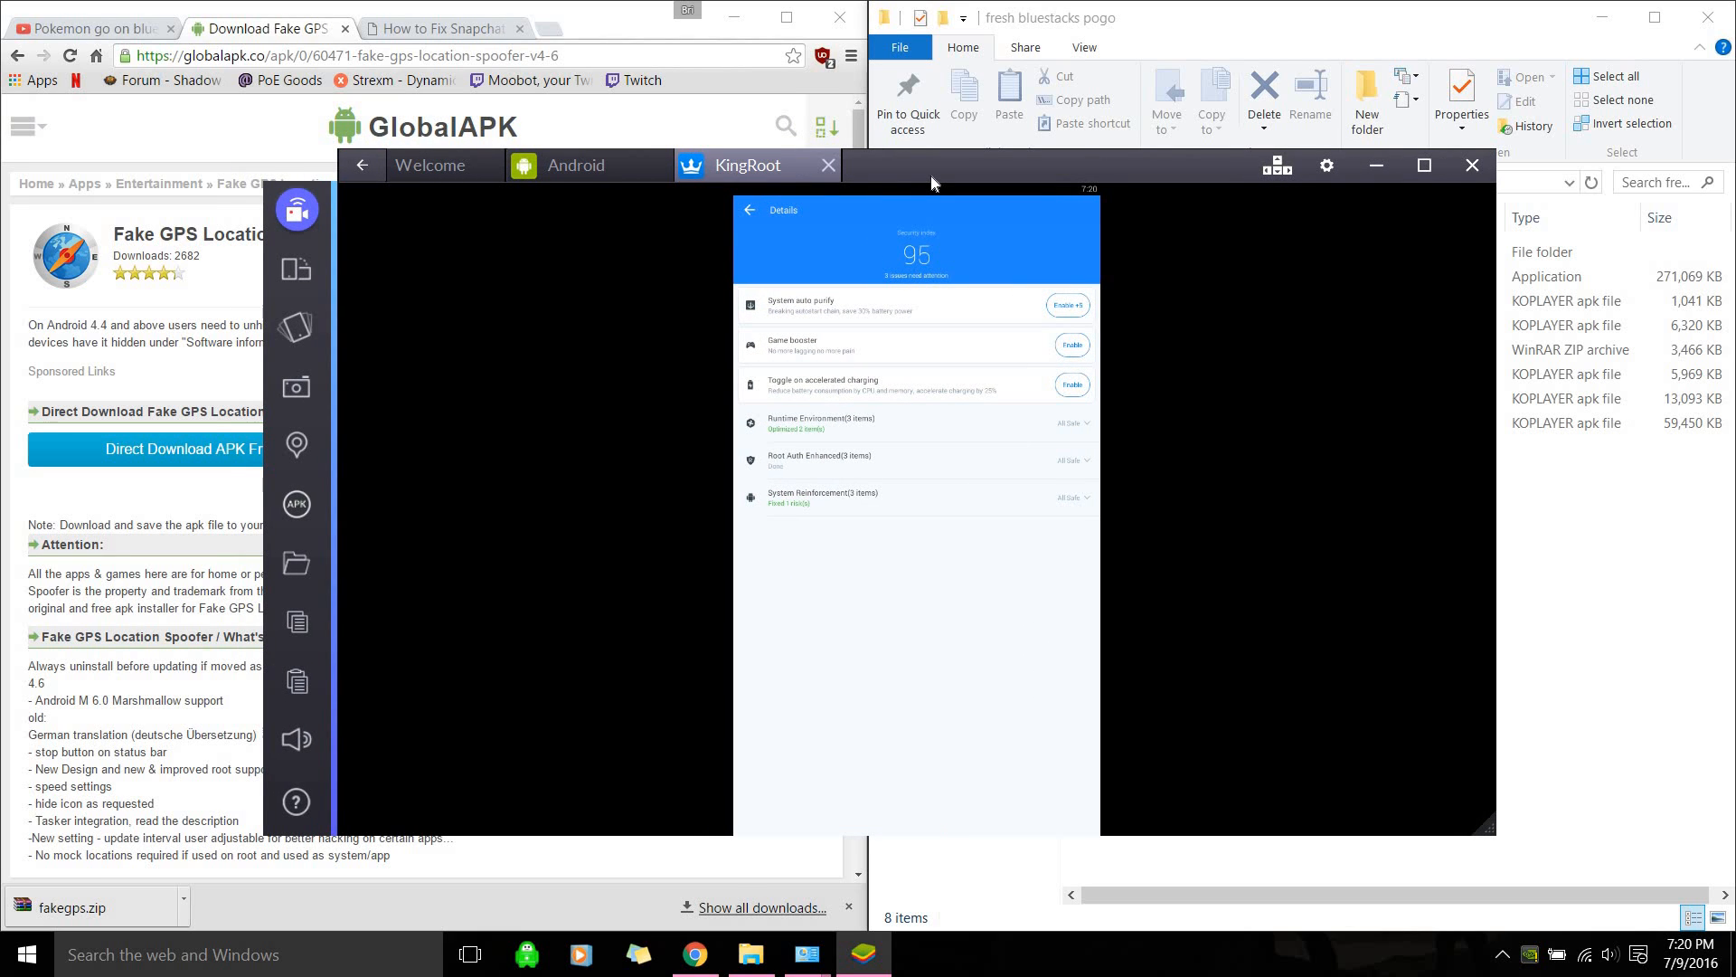
{"action": "mouse_move", "coordinate": [1084, 385]}
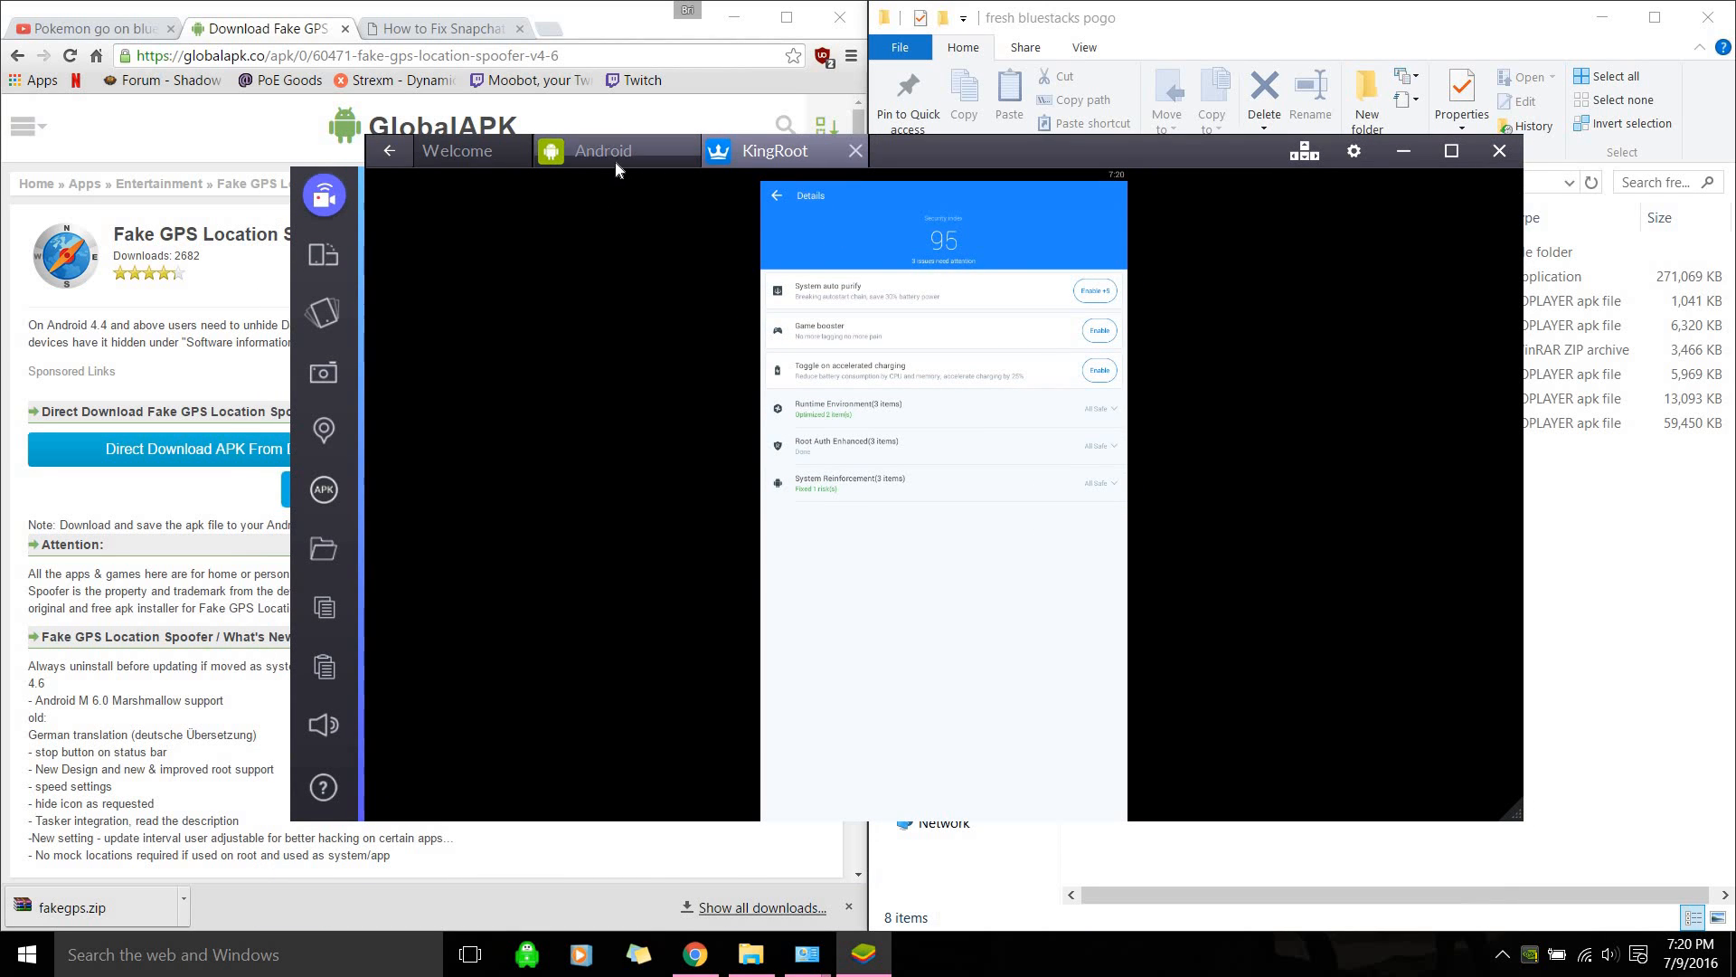
Close the KingRoot tab and run Restart Android Plugin from the gear menu
{"action": "left_click", "coordinate": [602, 151]}
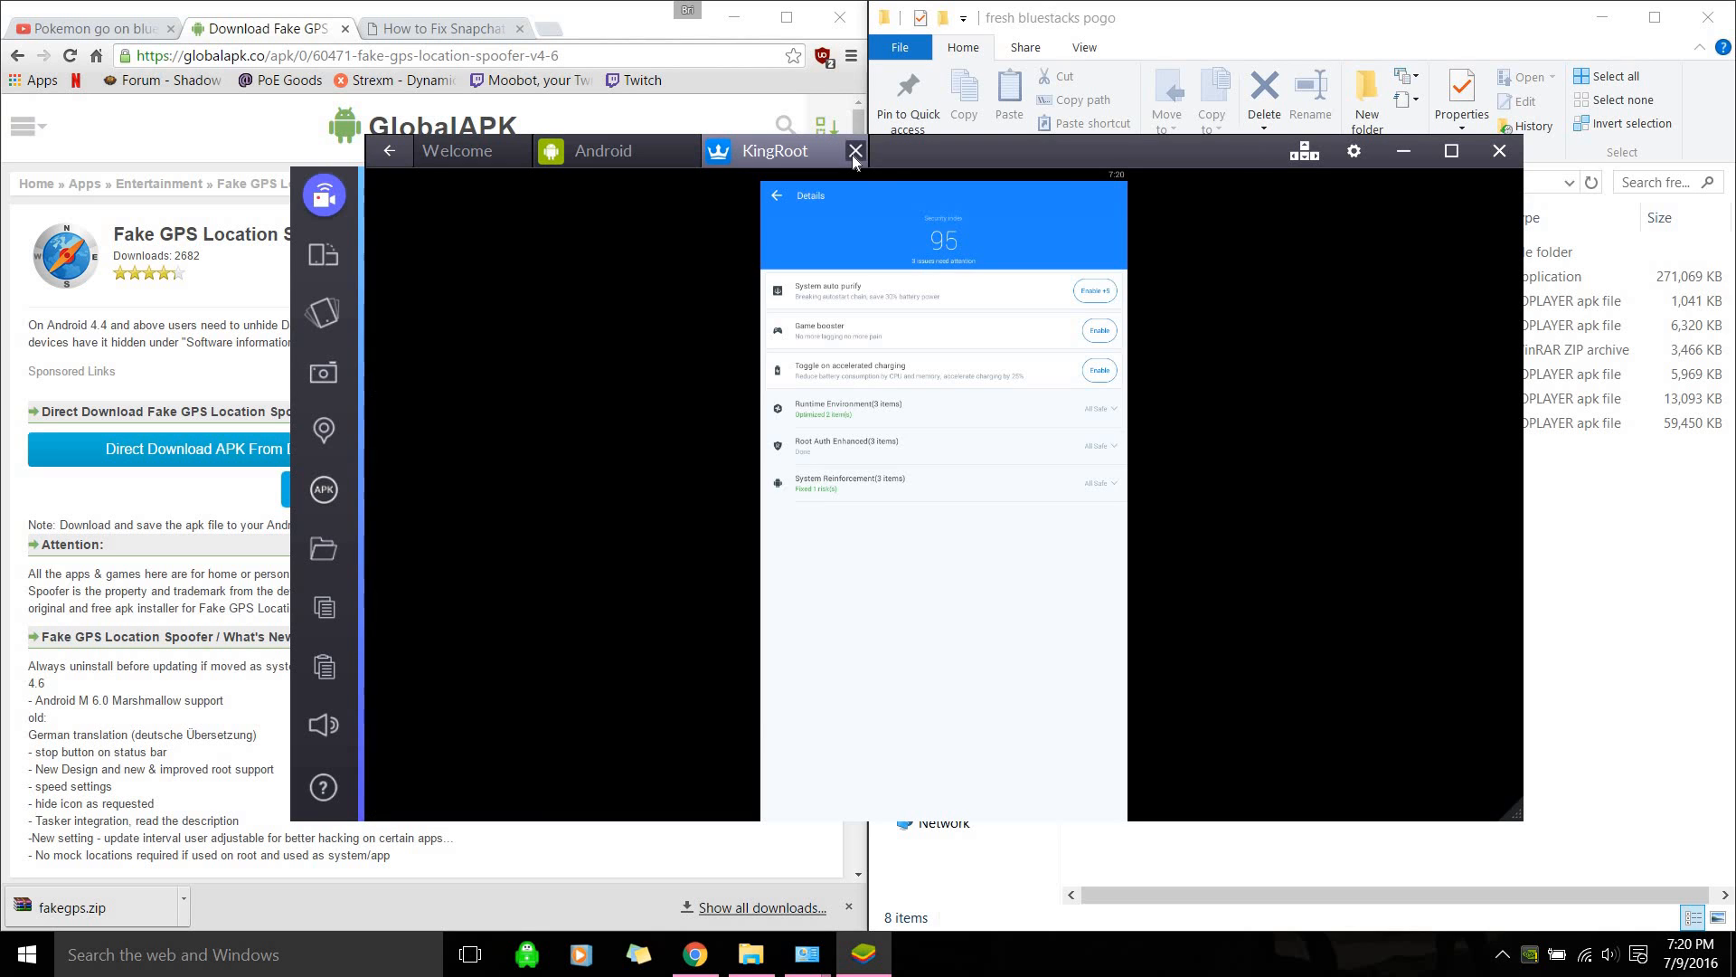
{"action": "left_click", "coordinate": [853, 151]}
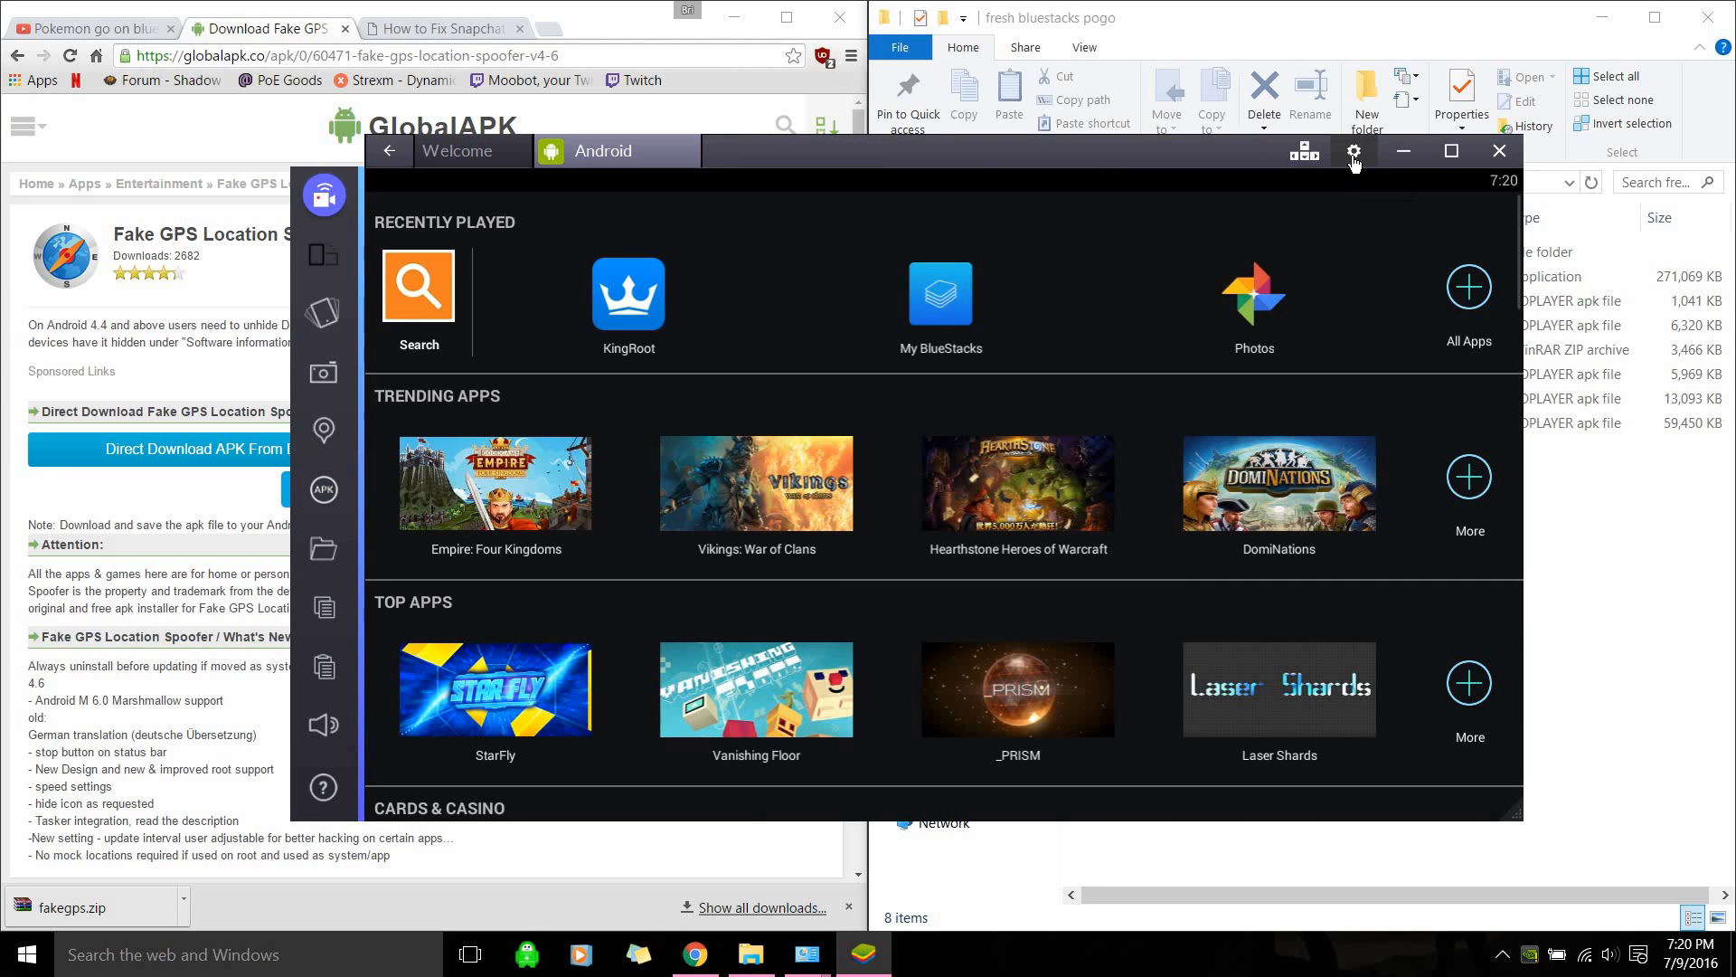
{"action": "left_click", "coordinate": [1353, 152]}
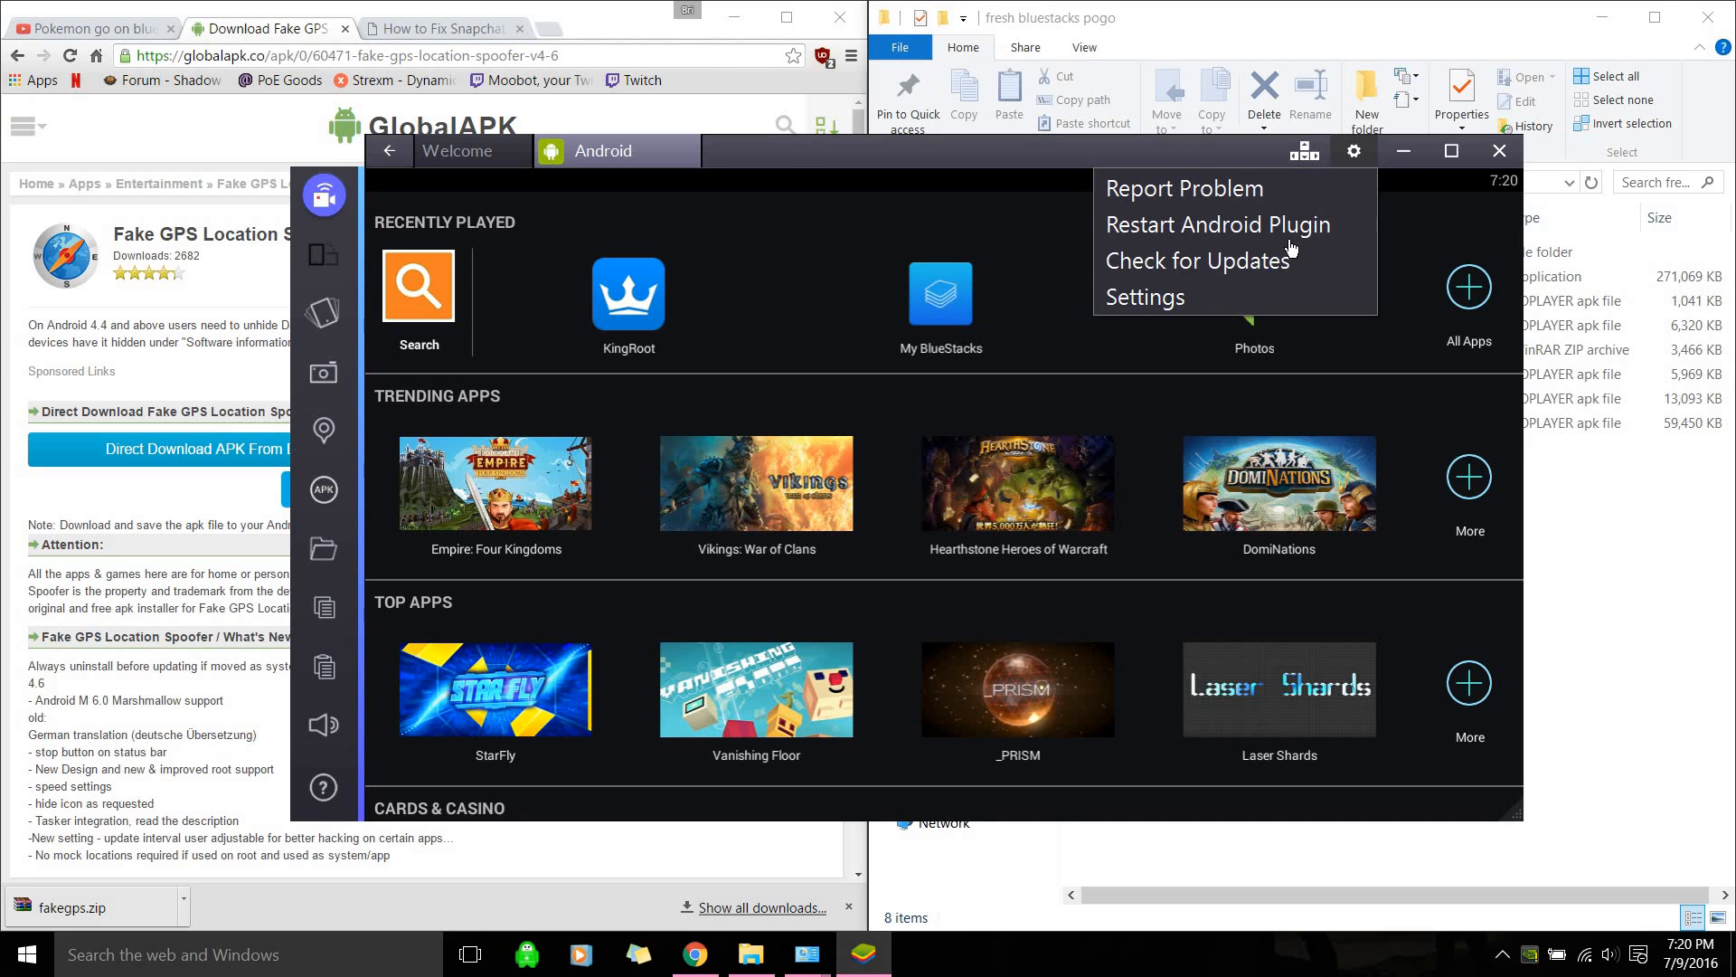
{"action": "left_click", "coordinate": [1216, 223]}
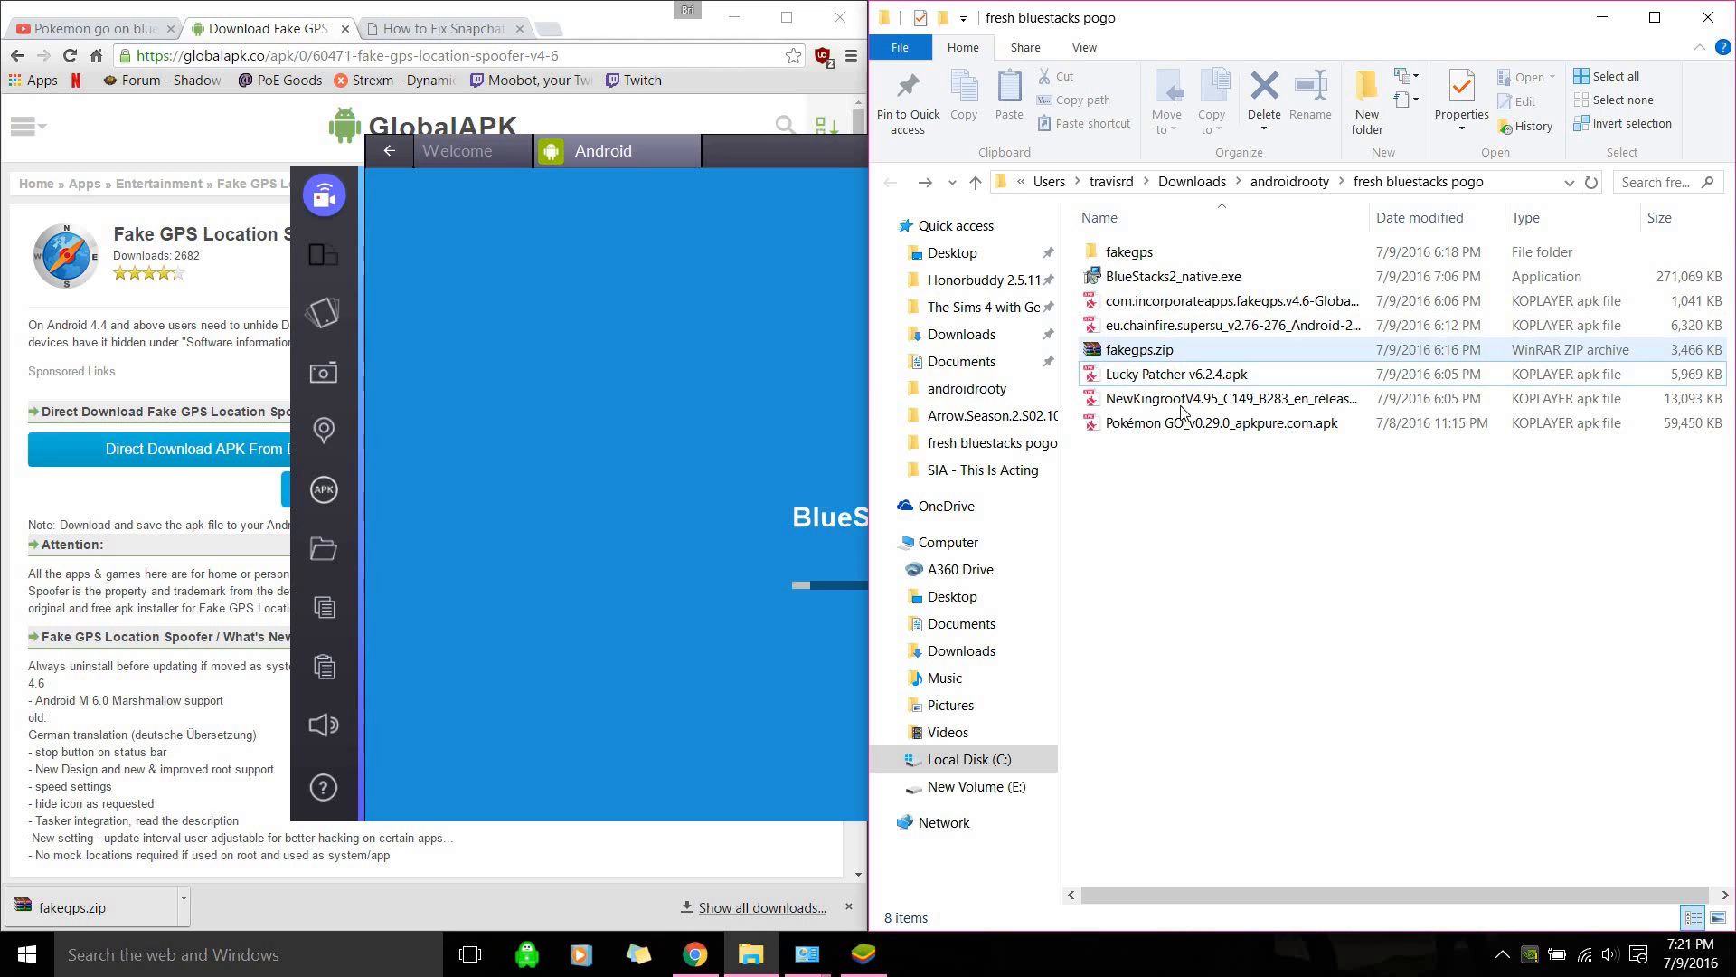
{"action": "left_click", "coordinate": [1182, 374]}
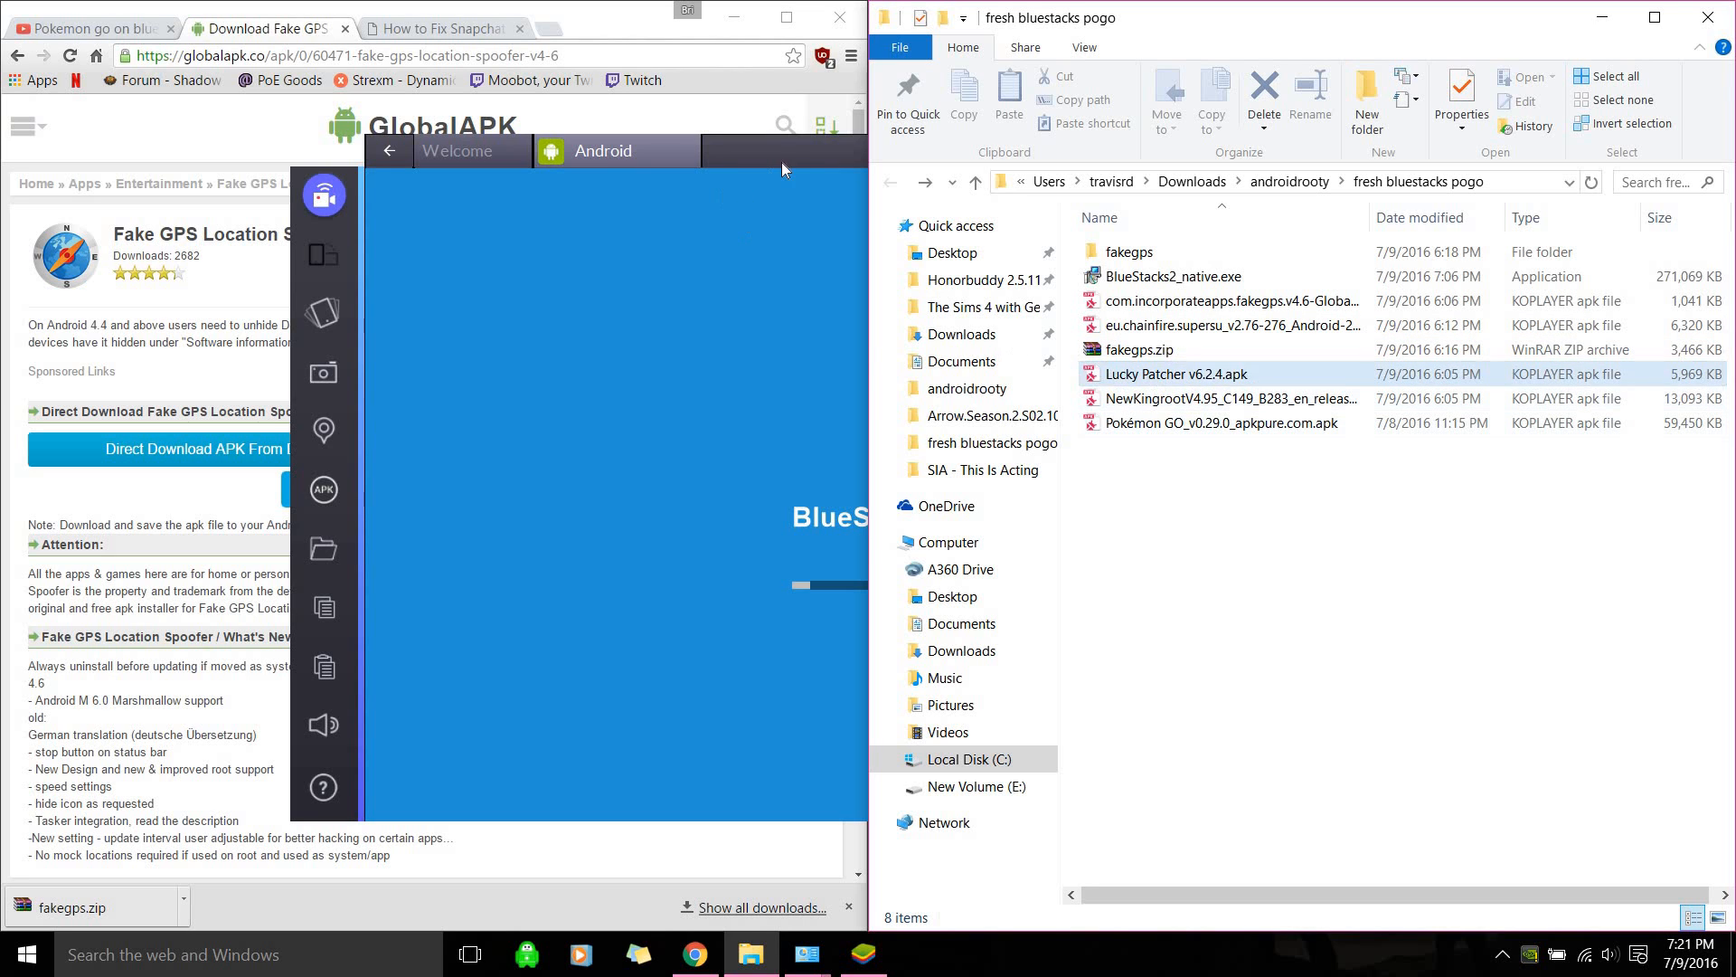
{"action": "left_click", "coordinate": [1208, 326]}
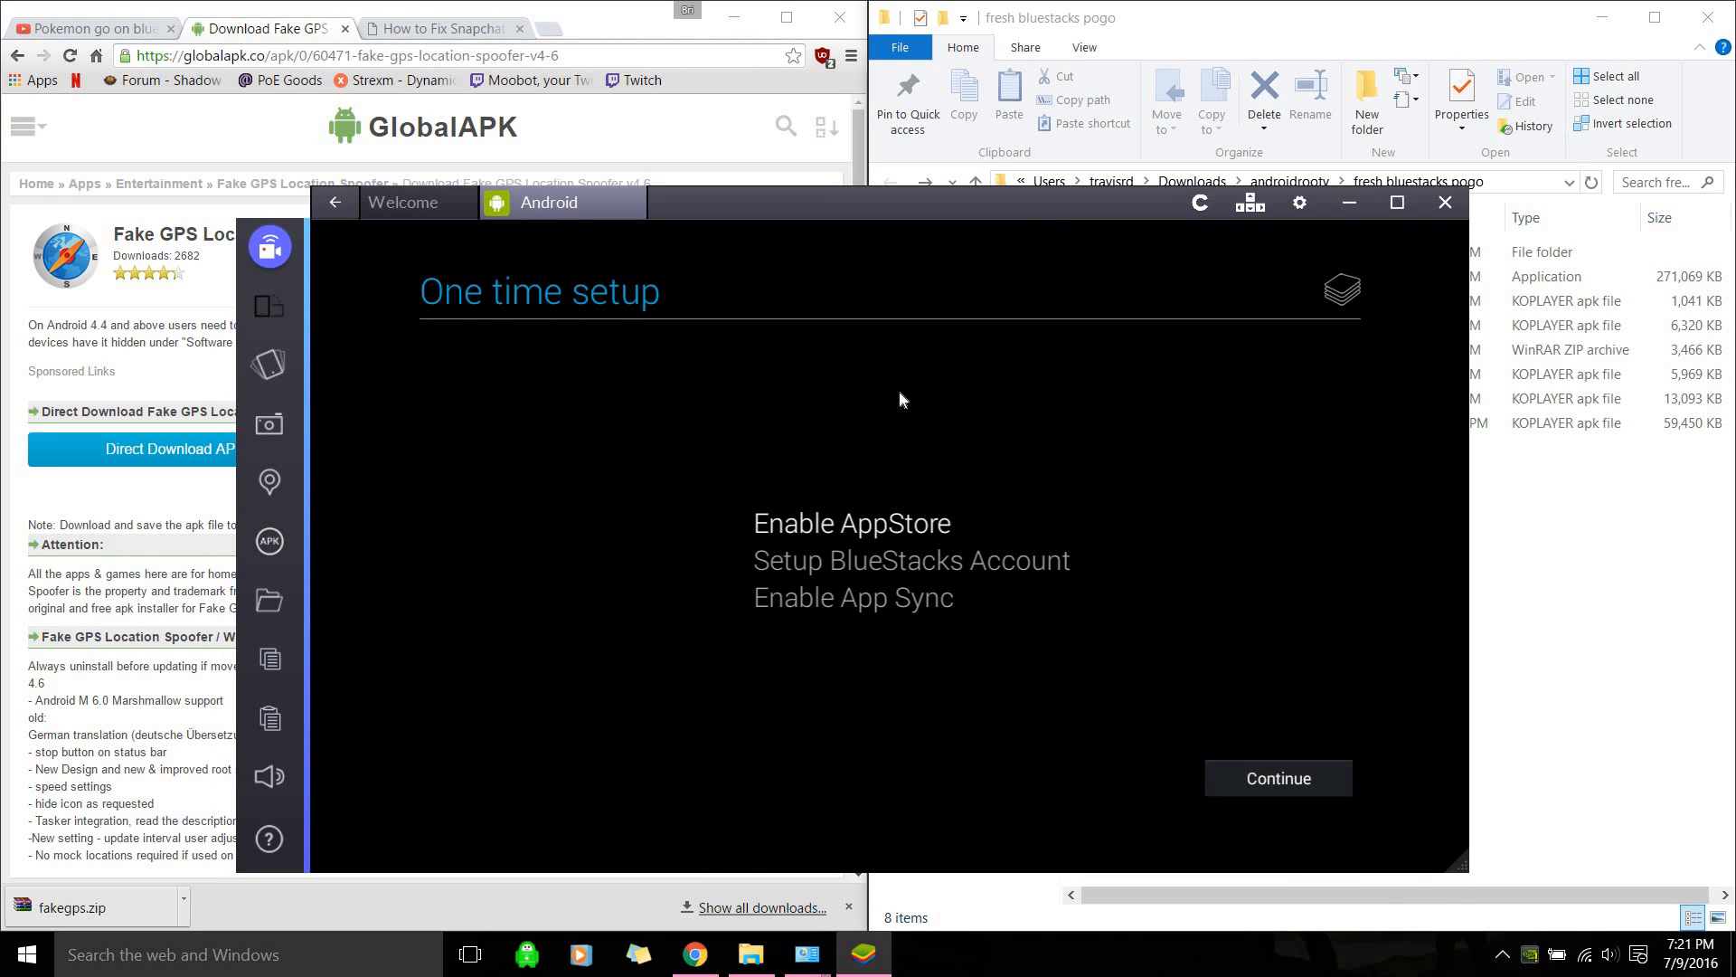
Continue past one-time setup and Allow Lucky Patcher root access
{"action": "left_click", "coordinate": [1276, 778]}
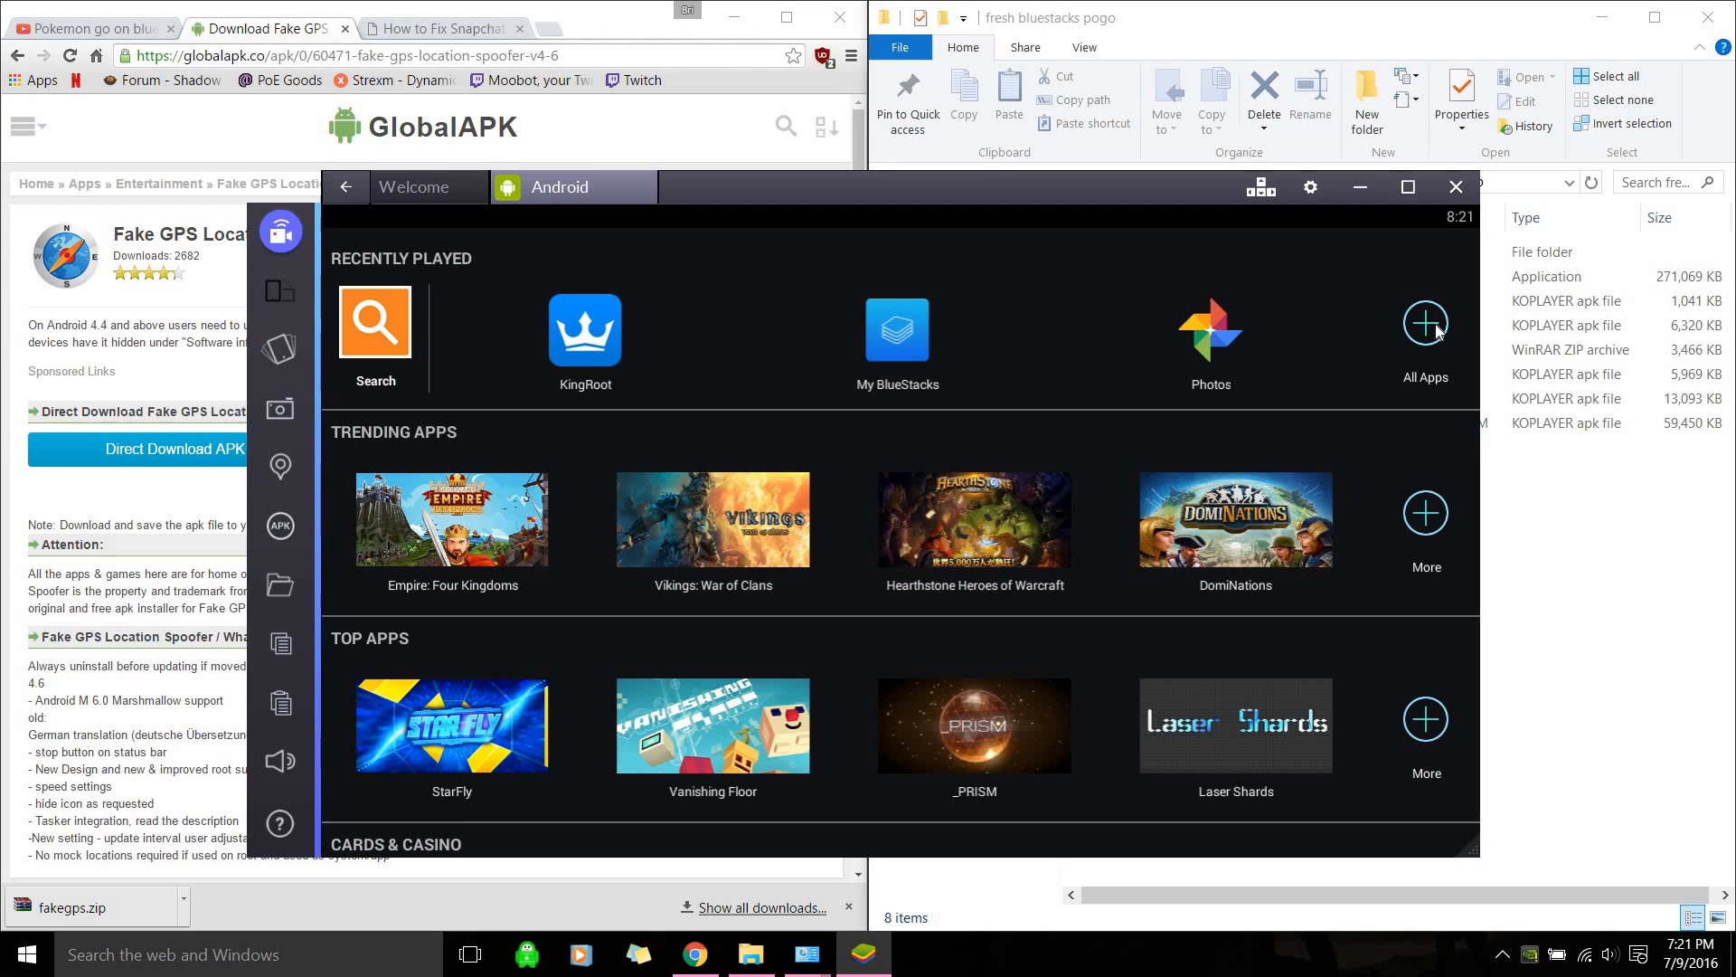
{"action": "mouse_move", "coordinate": [282, 587]}
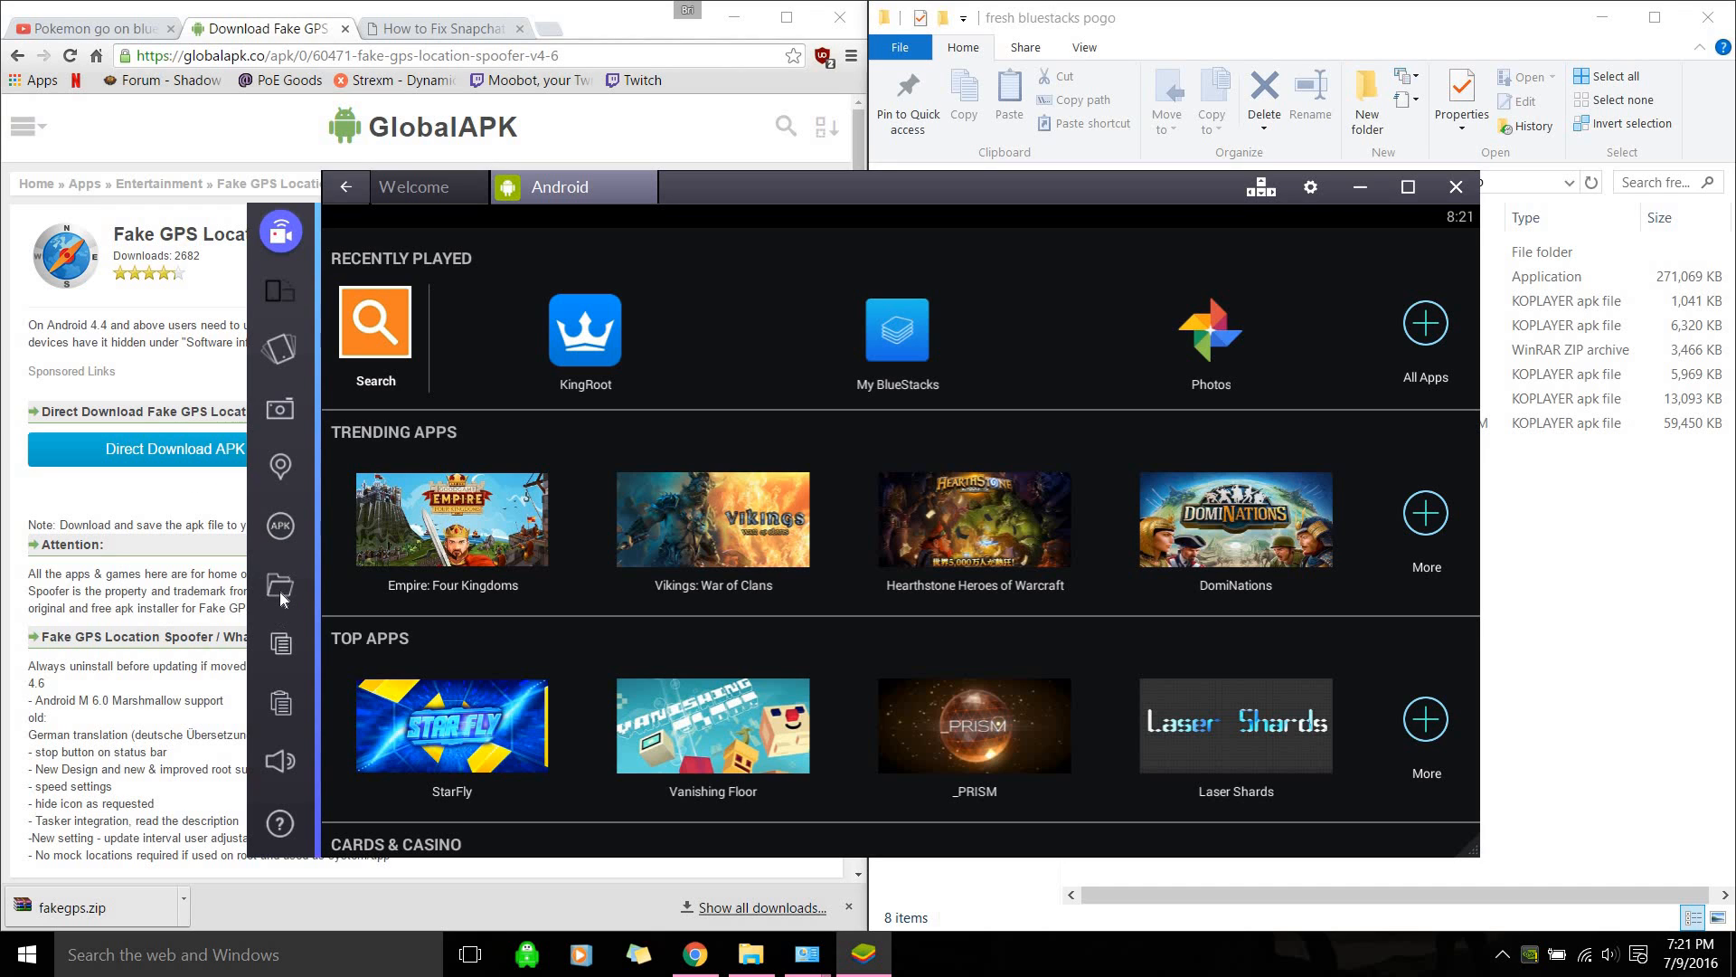
{"action": "mouse_move", "coordinate": [281, 588]}
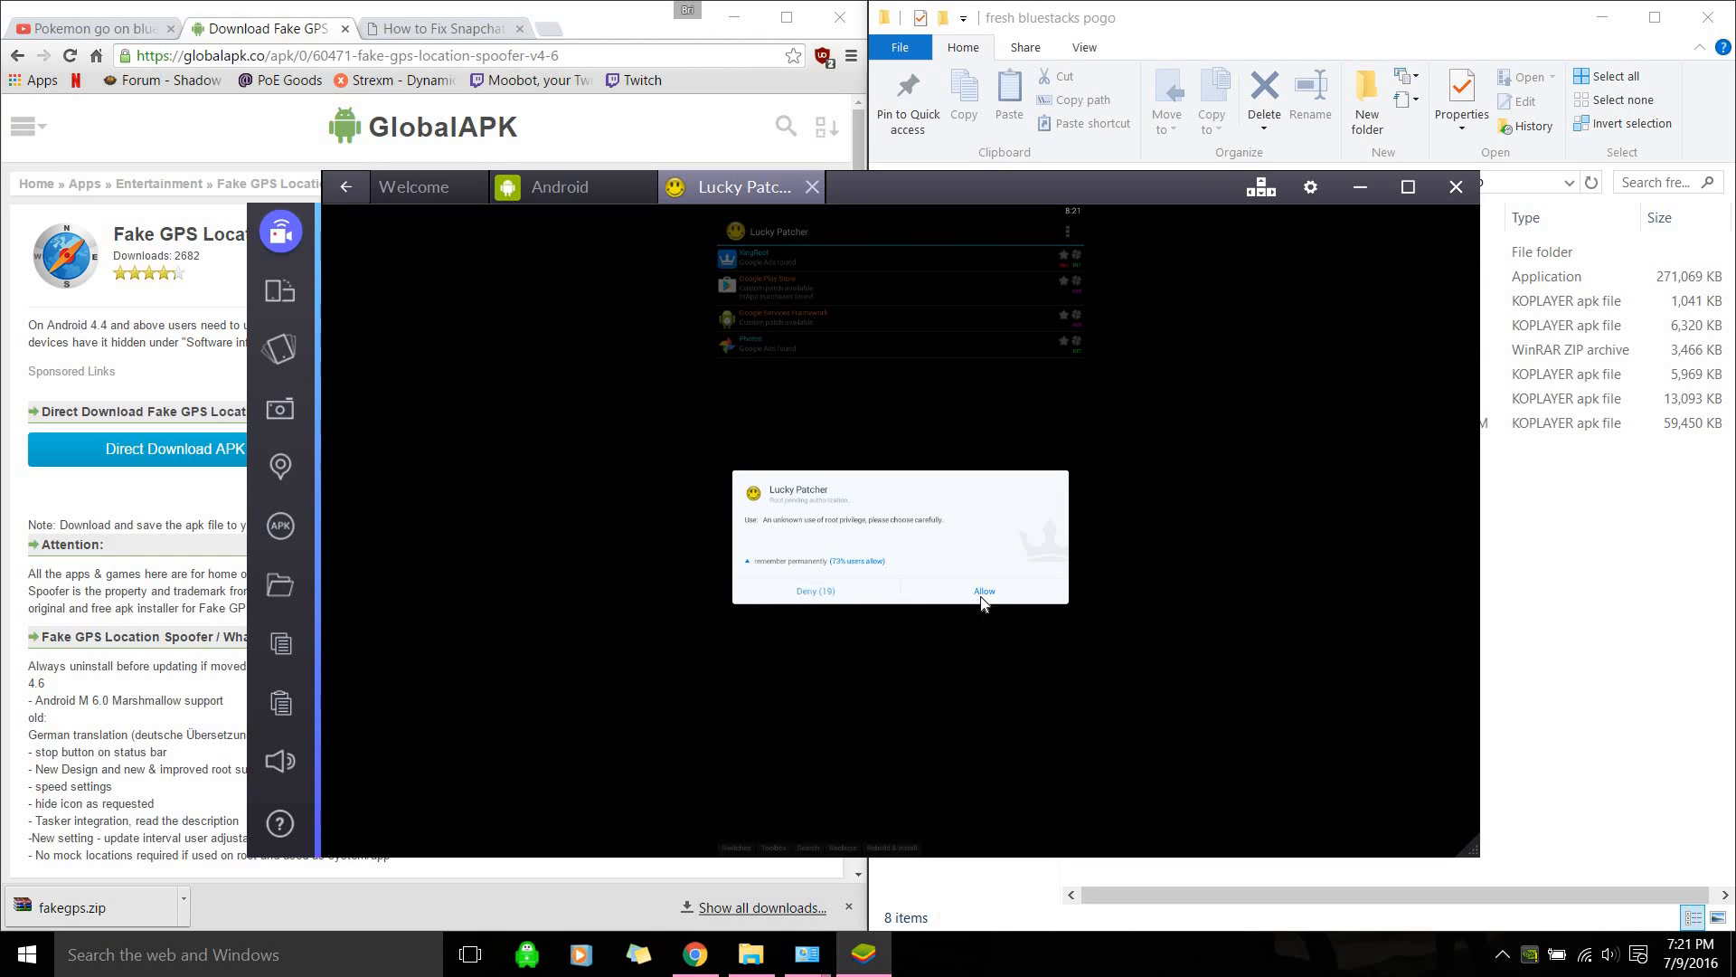
{"action": "left_click", "coordinate": [982, 591]}
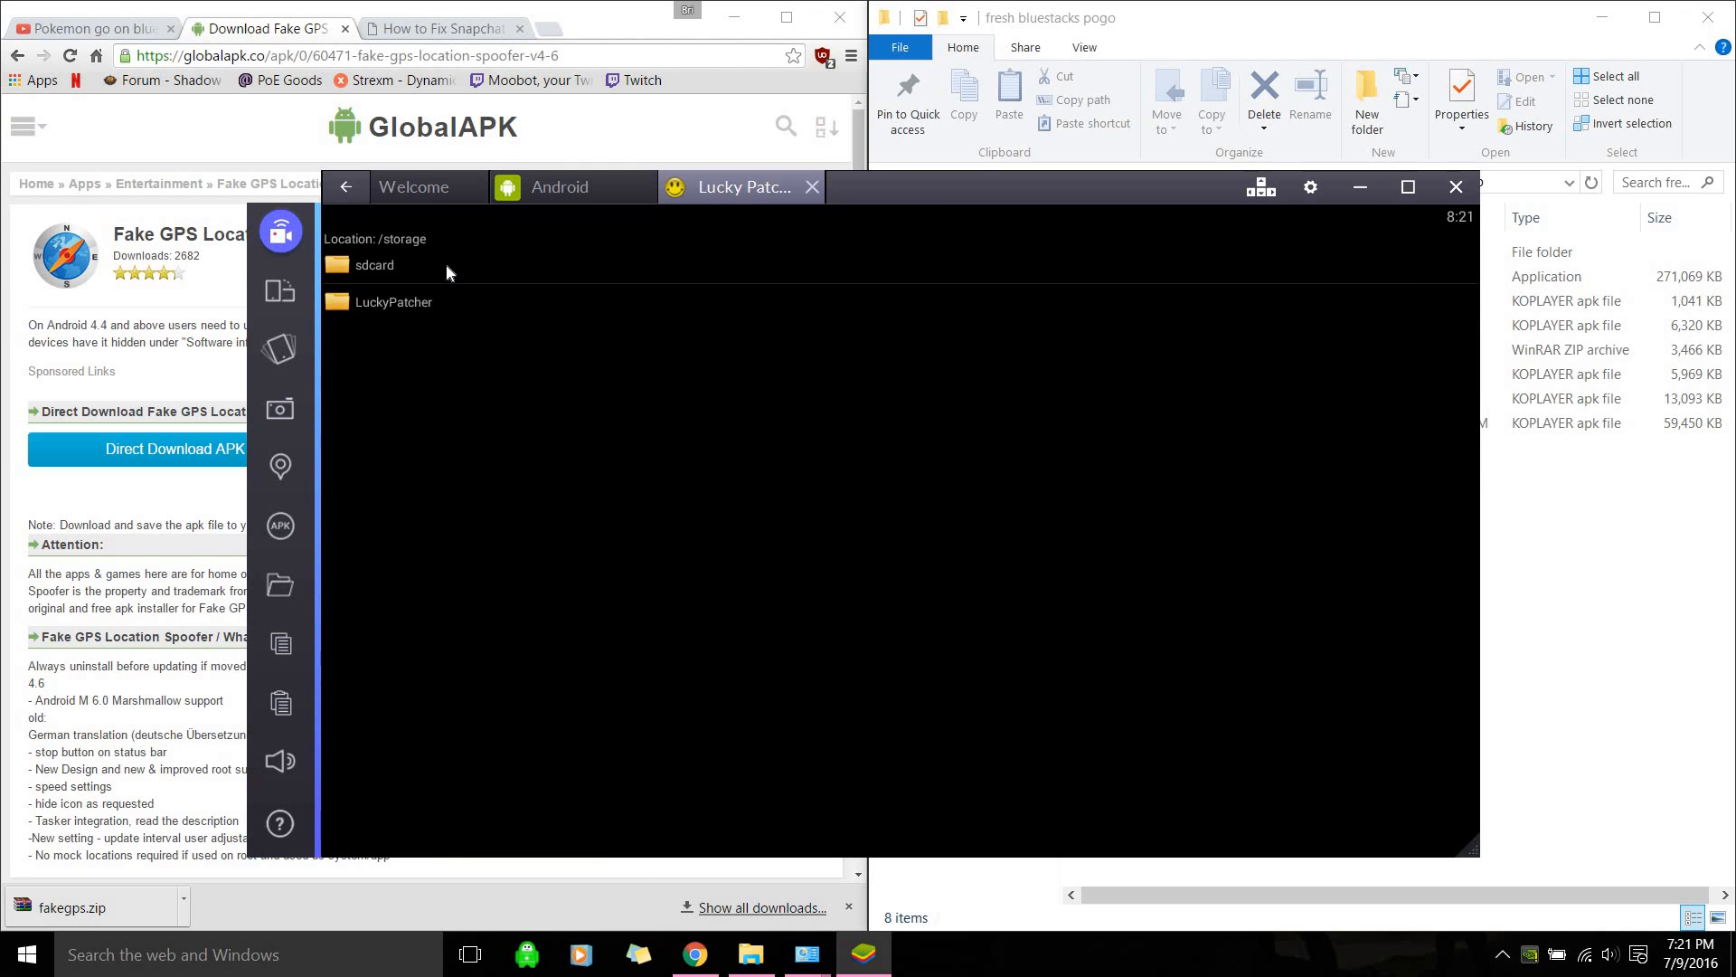
{"action": "mouse_move", "coordinate": [280, 646]}
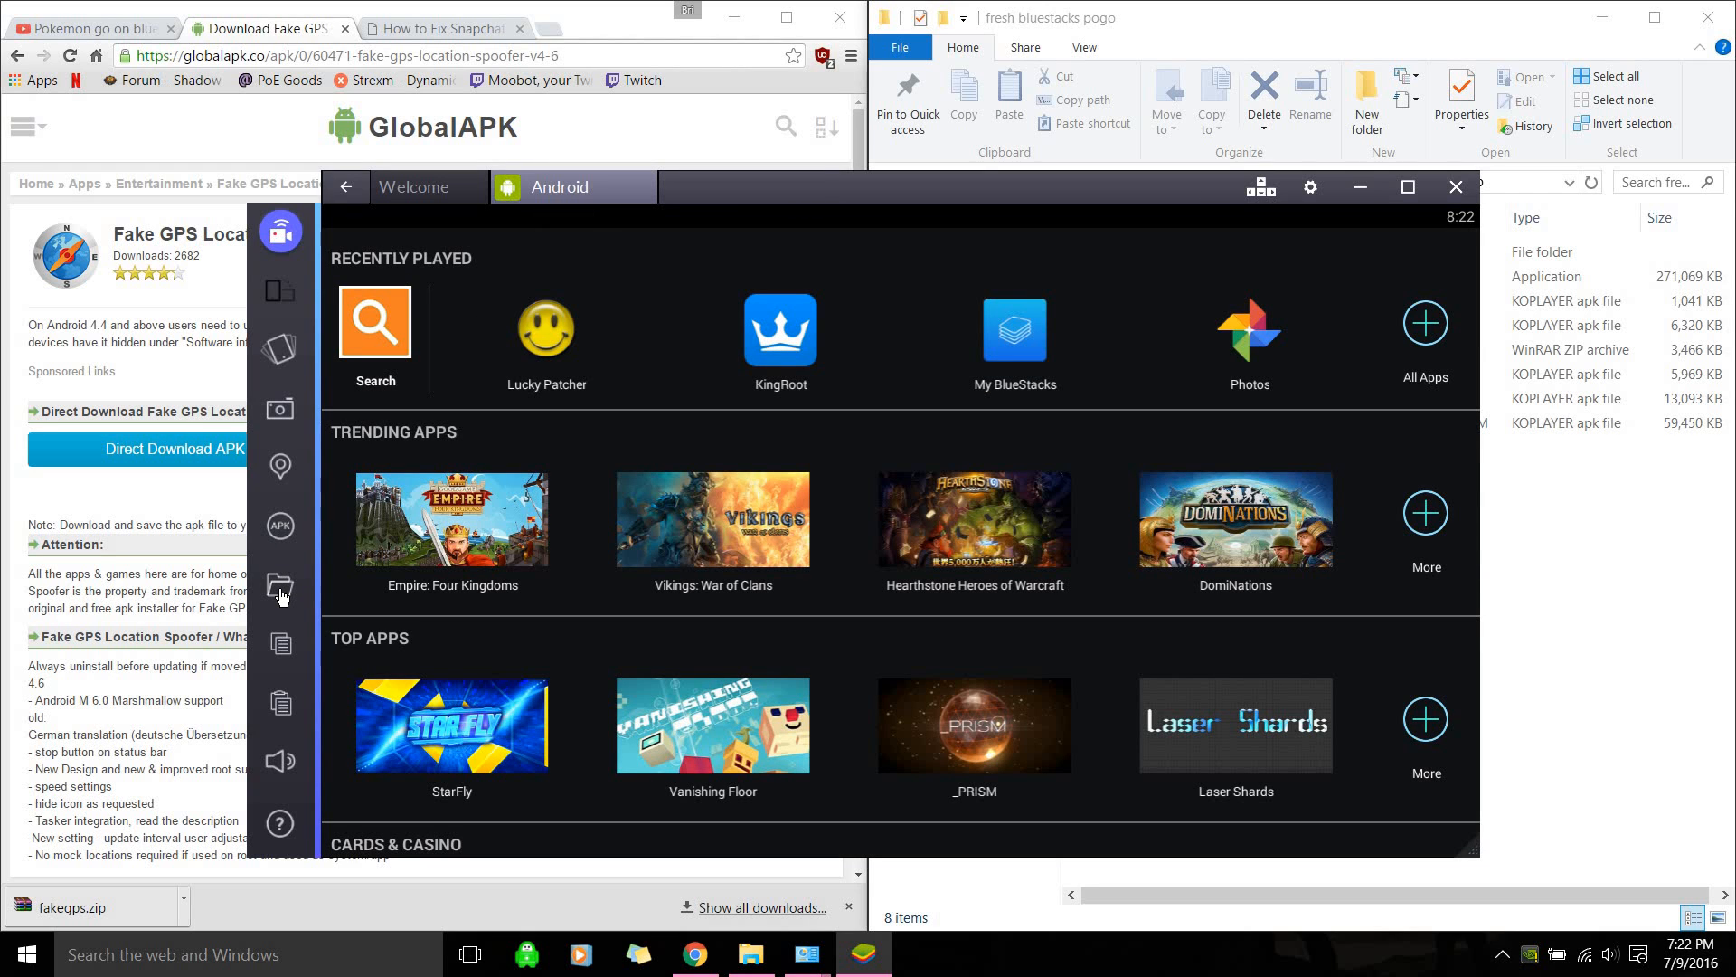
{"action": "mouse_move", "coordinate": [280, 595]}
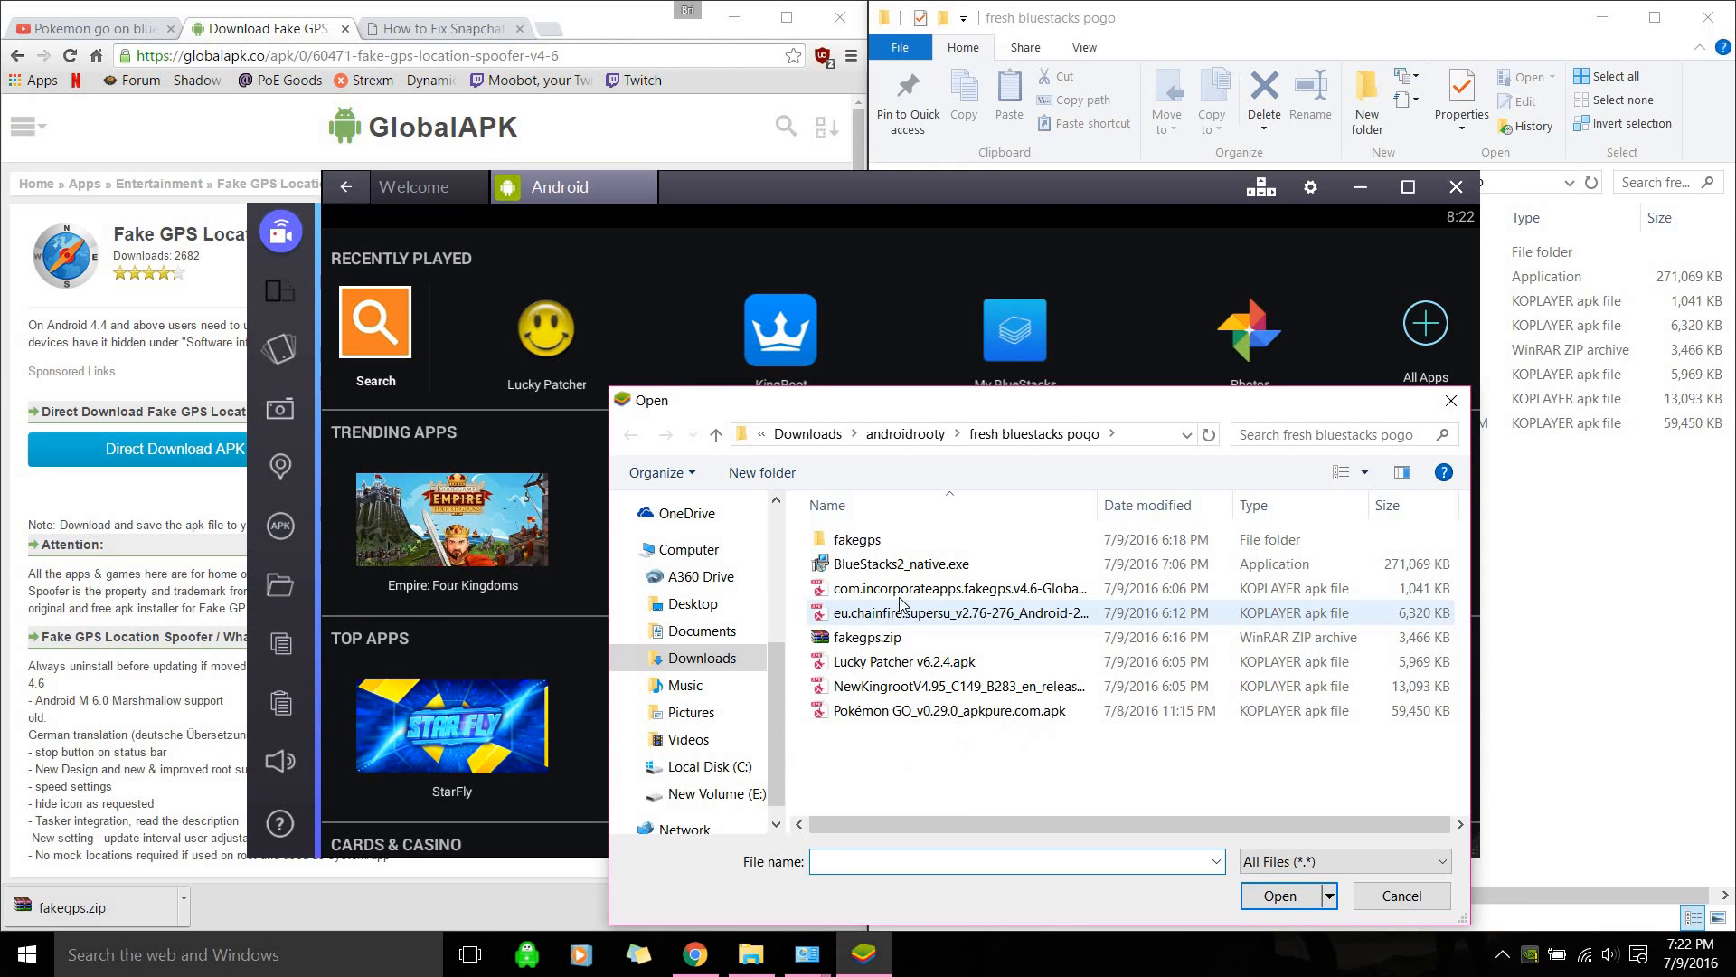
{"action": "mouse_move", "coordinate": [952, 588]}
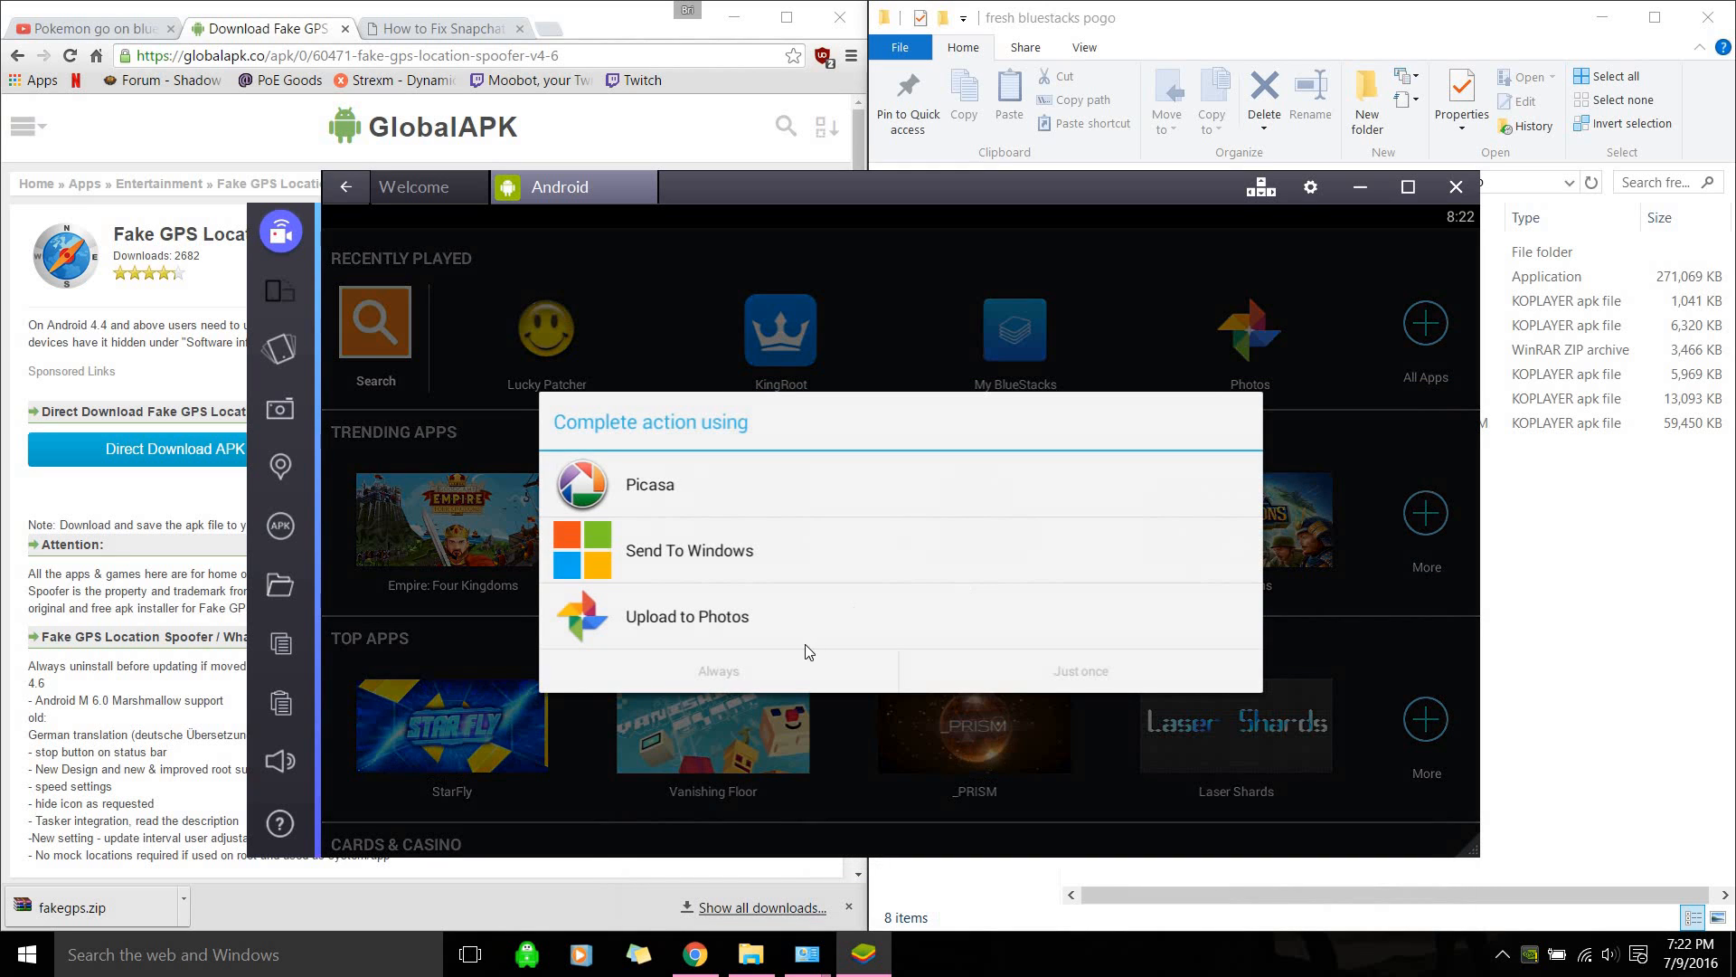
{"action": "mouse_move", "coordinate": [894, 762]}
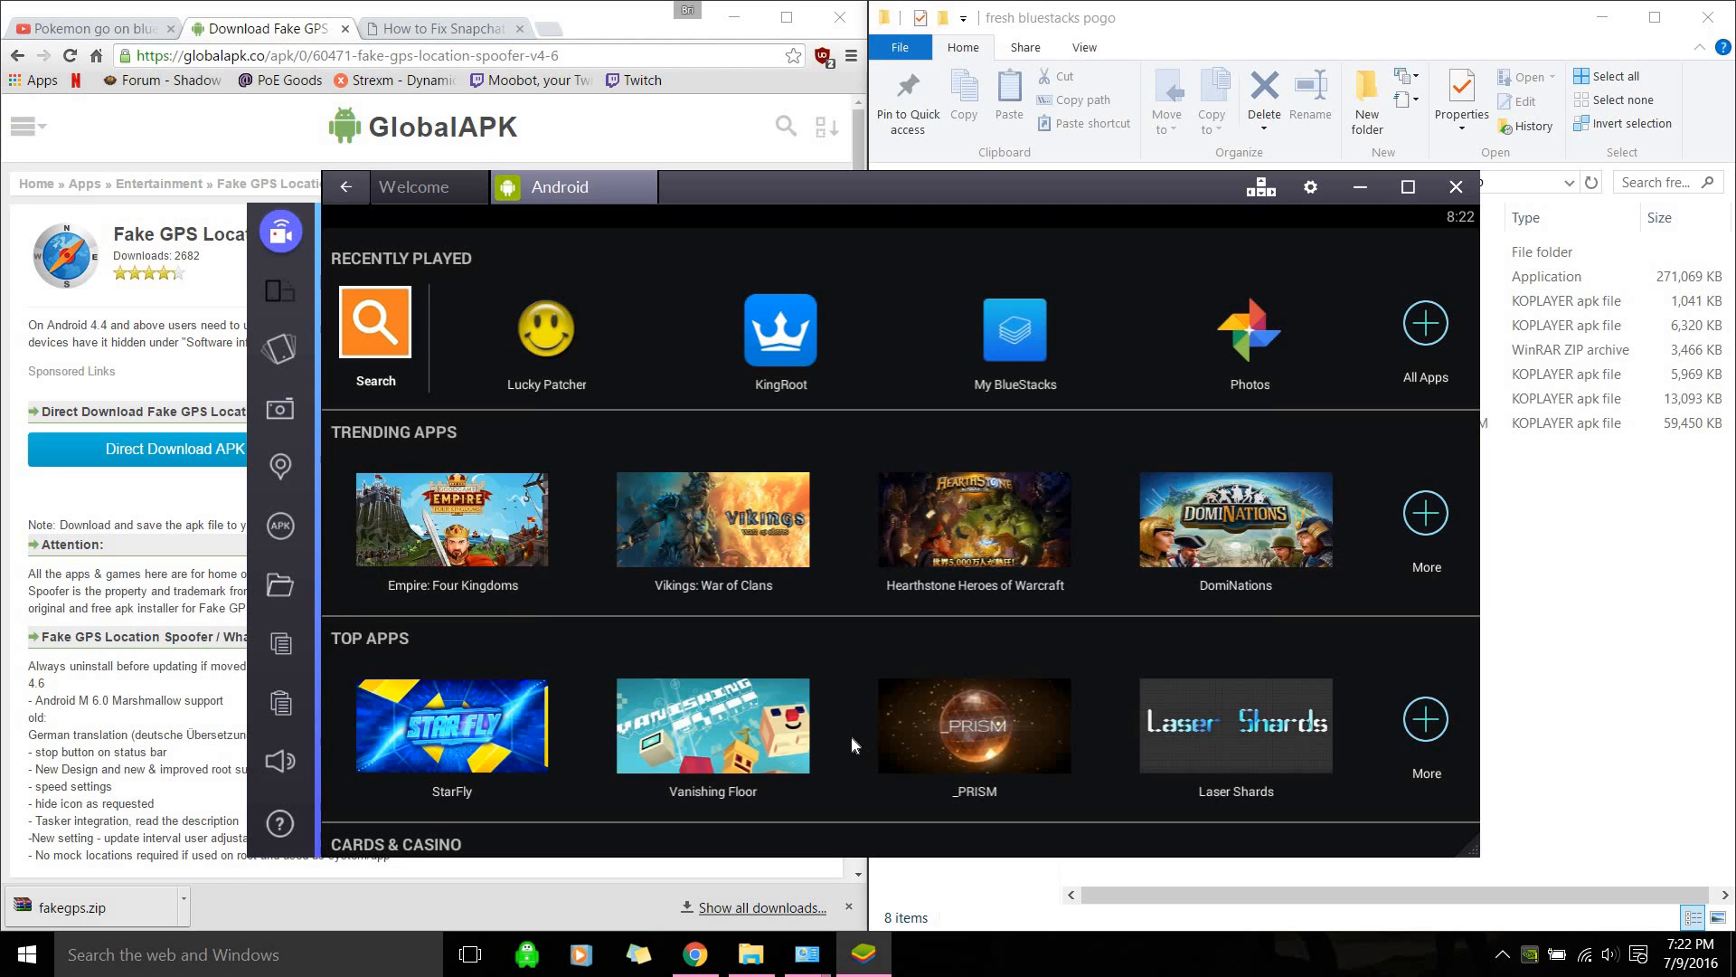
{"action": "mouse_move", "coordinate": [280, 583]}
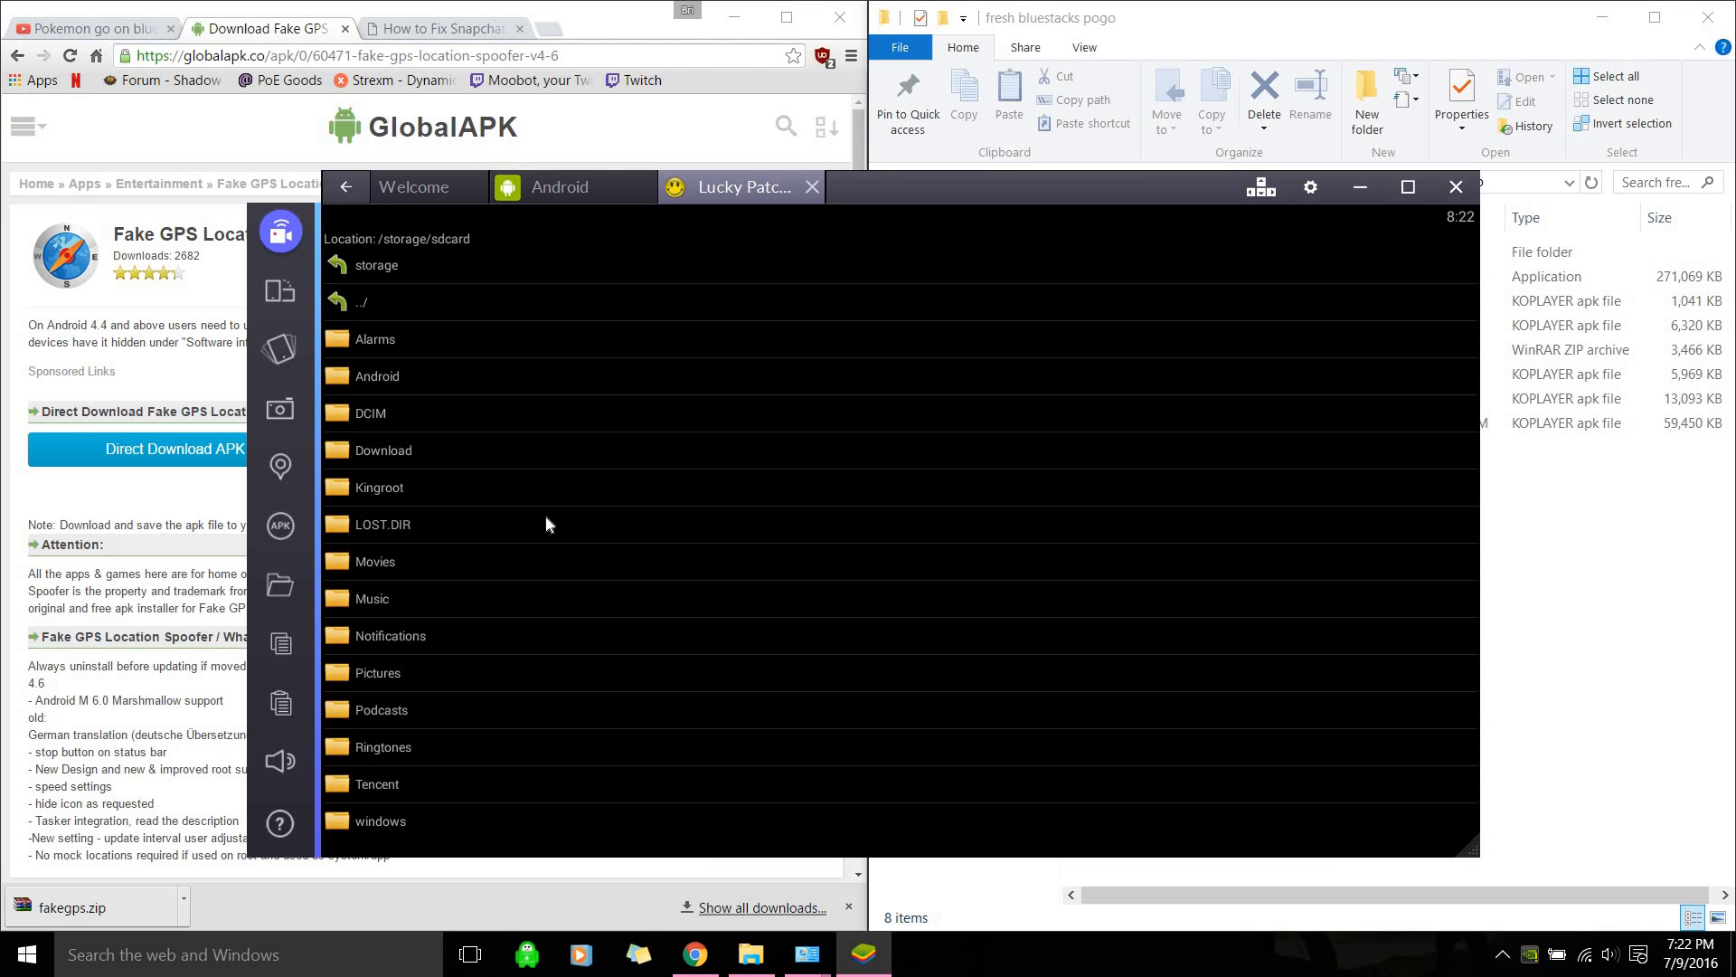
Browse Lucky Patcher's storage via sdcard > windows into BstSharedFolder containing the fakegps APK
{"action": "left_click", "coordinate": [381, 449]}
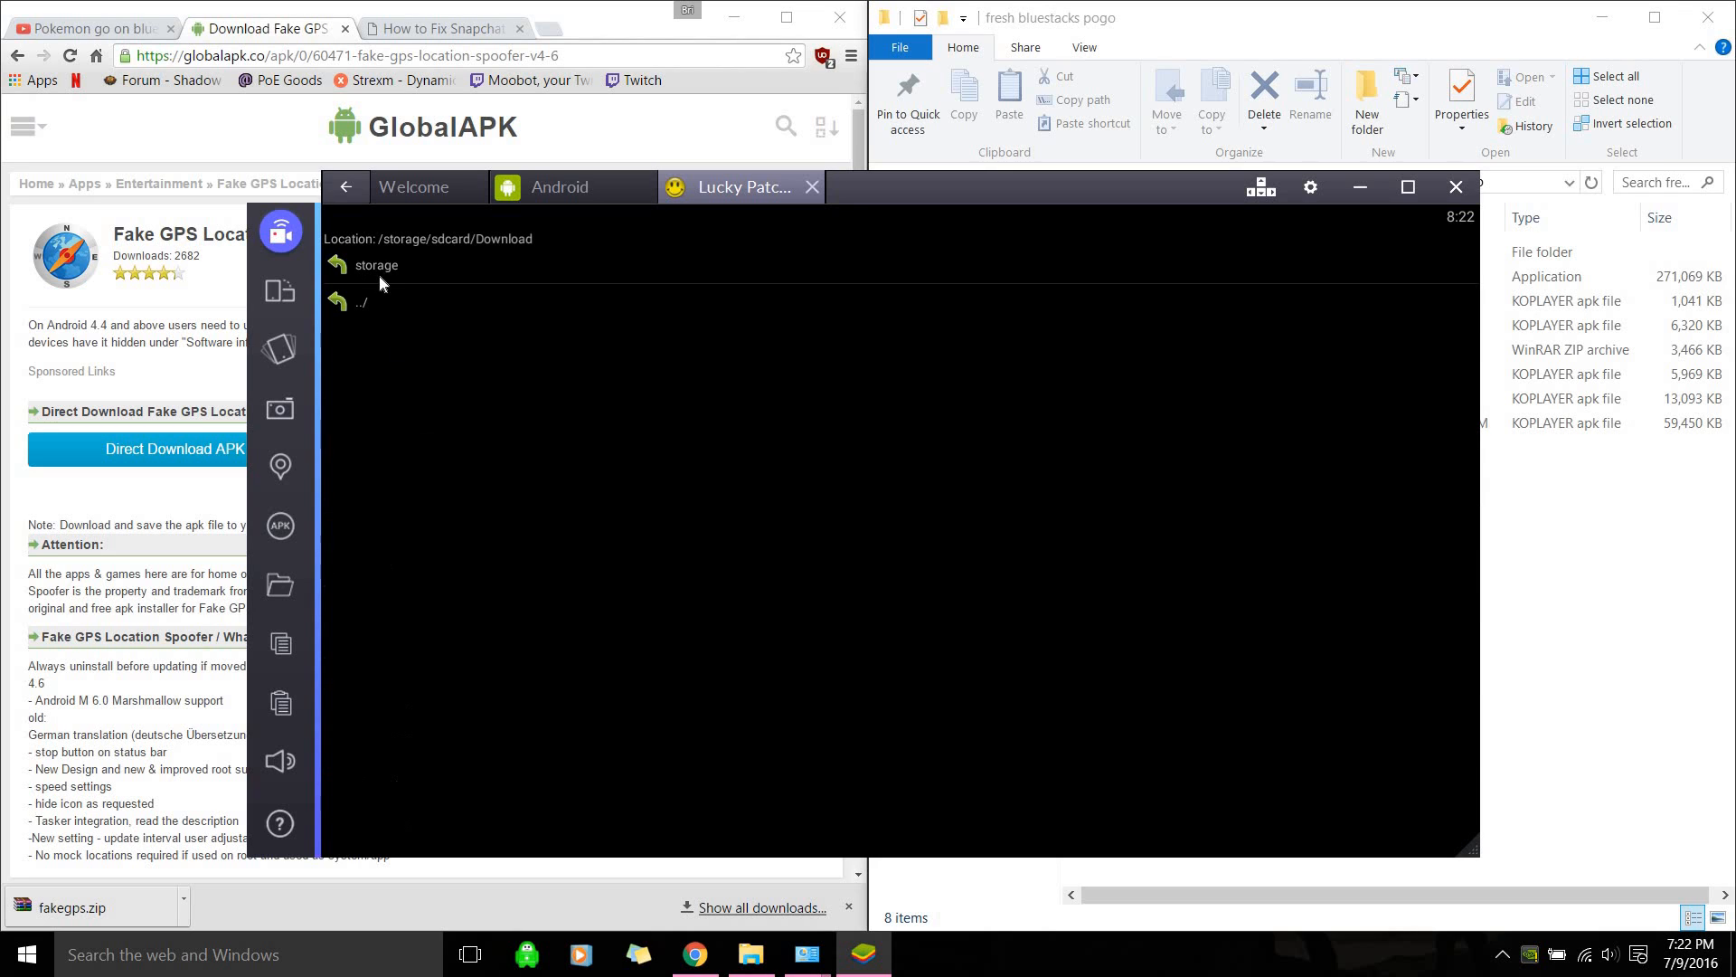
{"action": "left_click", "coordinate": [360, 302]}
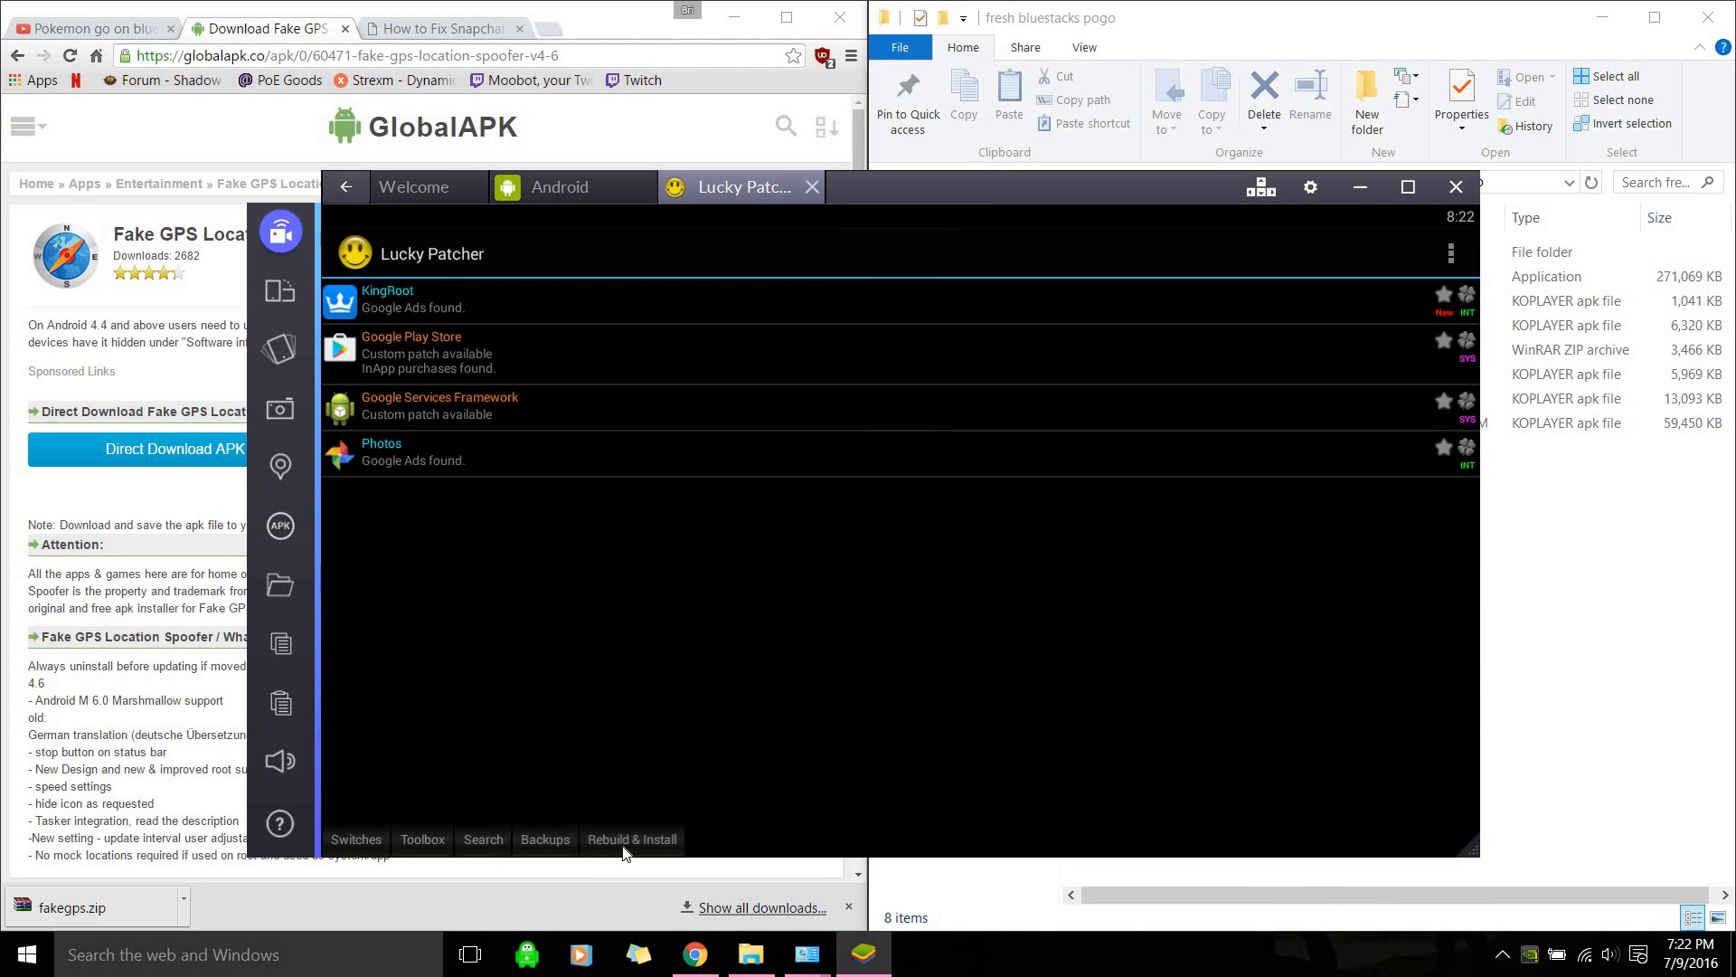
{"action": "left_click", "coordinate": [631, 839]}
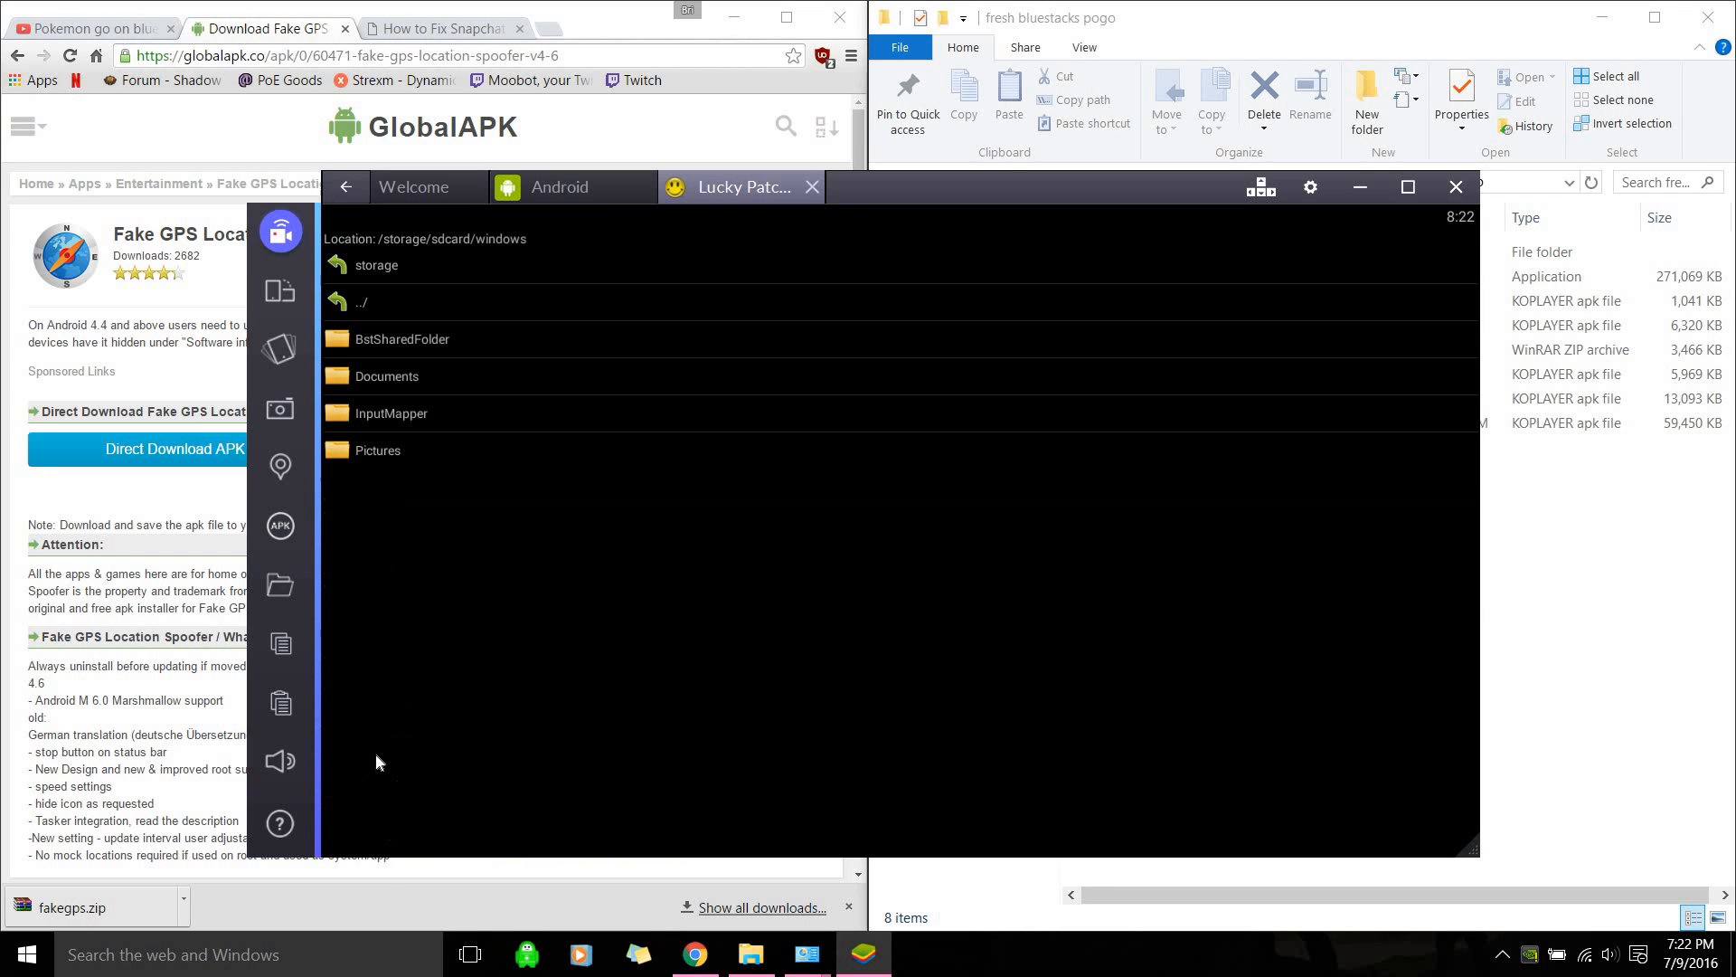
{"action": "mouse_move", "coordinate": [430, 382]}
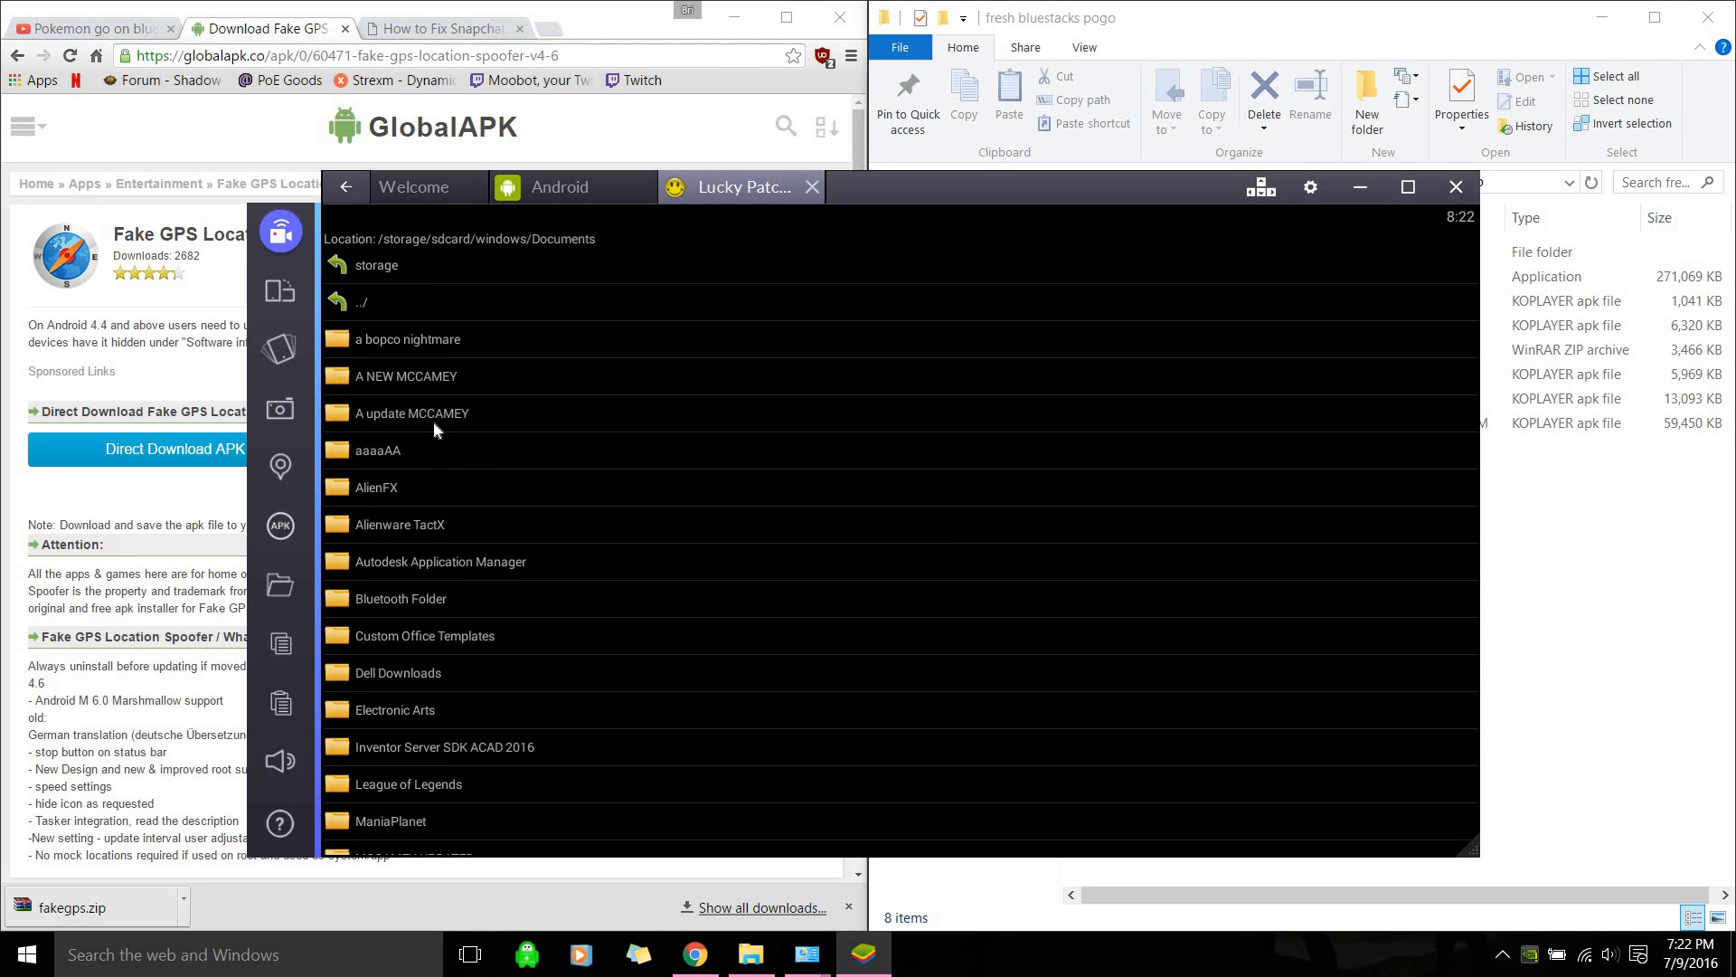
{"action": "left_click", "coordinate": [365, 301]}
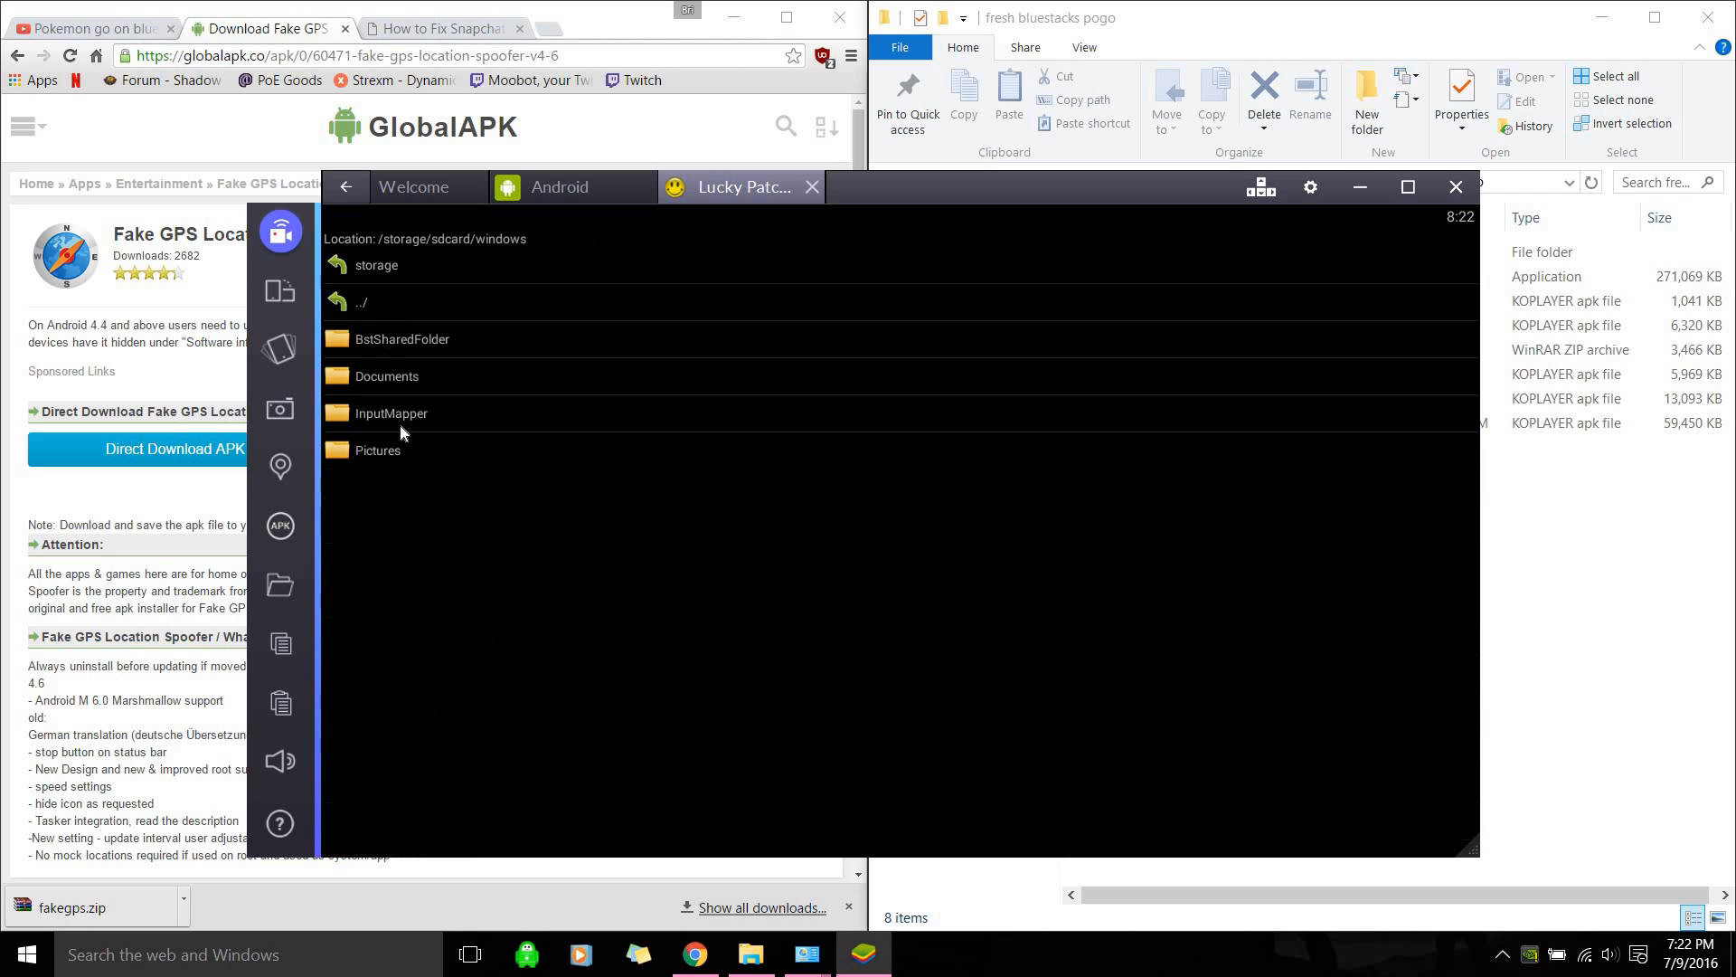
{"action": "double_click", "coordinate": [385, 375]}
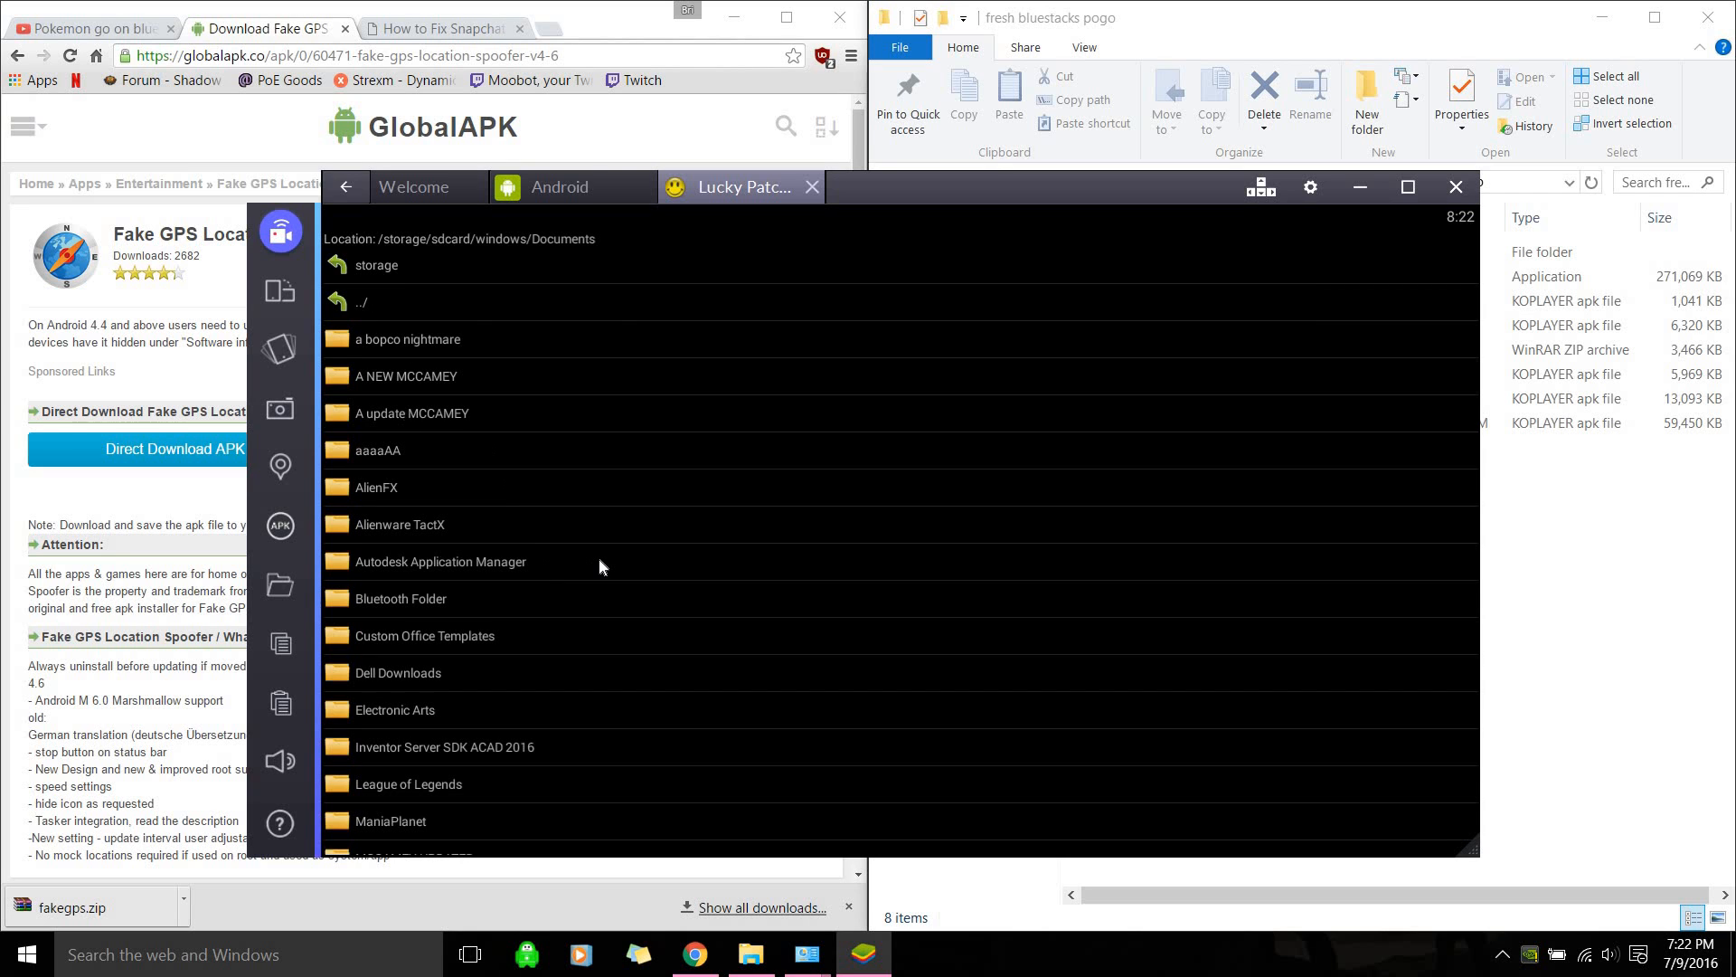
{"action": "scroll", "scroll_direction": "down", "scroll_amount": 3}
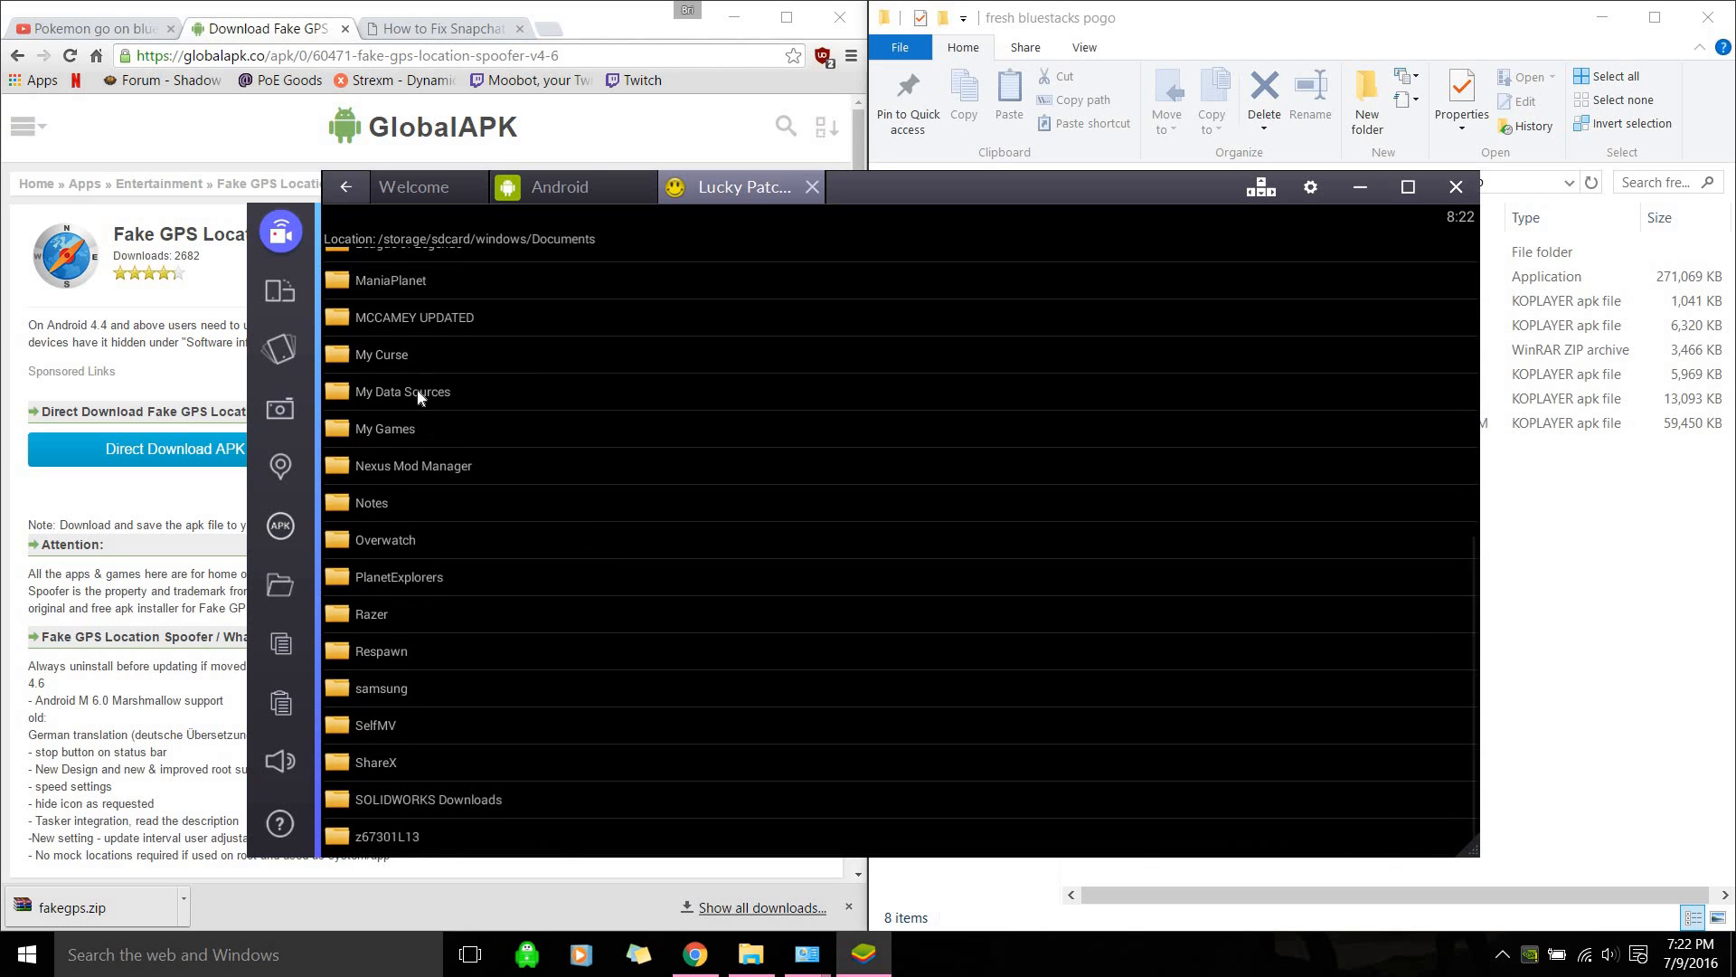
{"action": "left_click", "coordinate": [359, 301]}
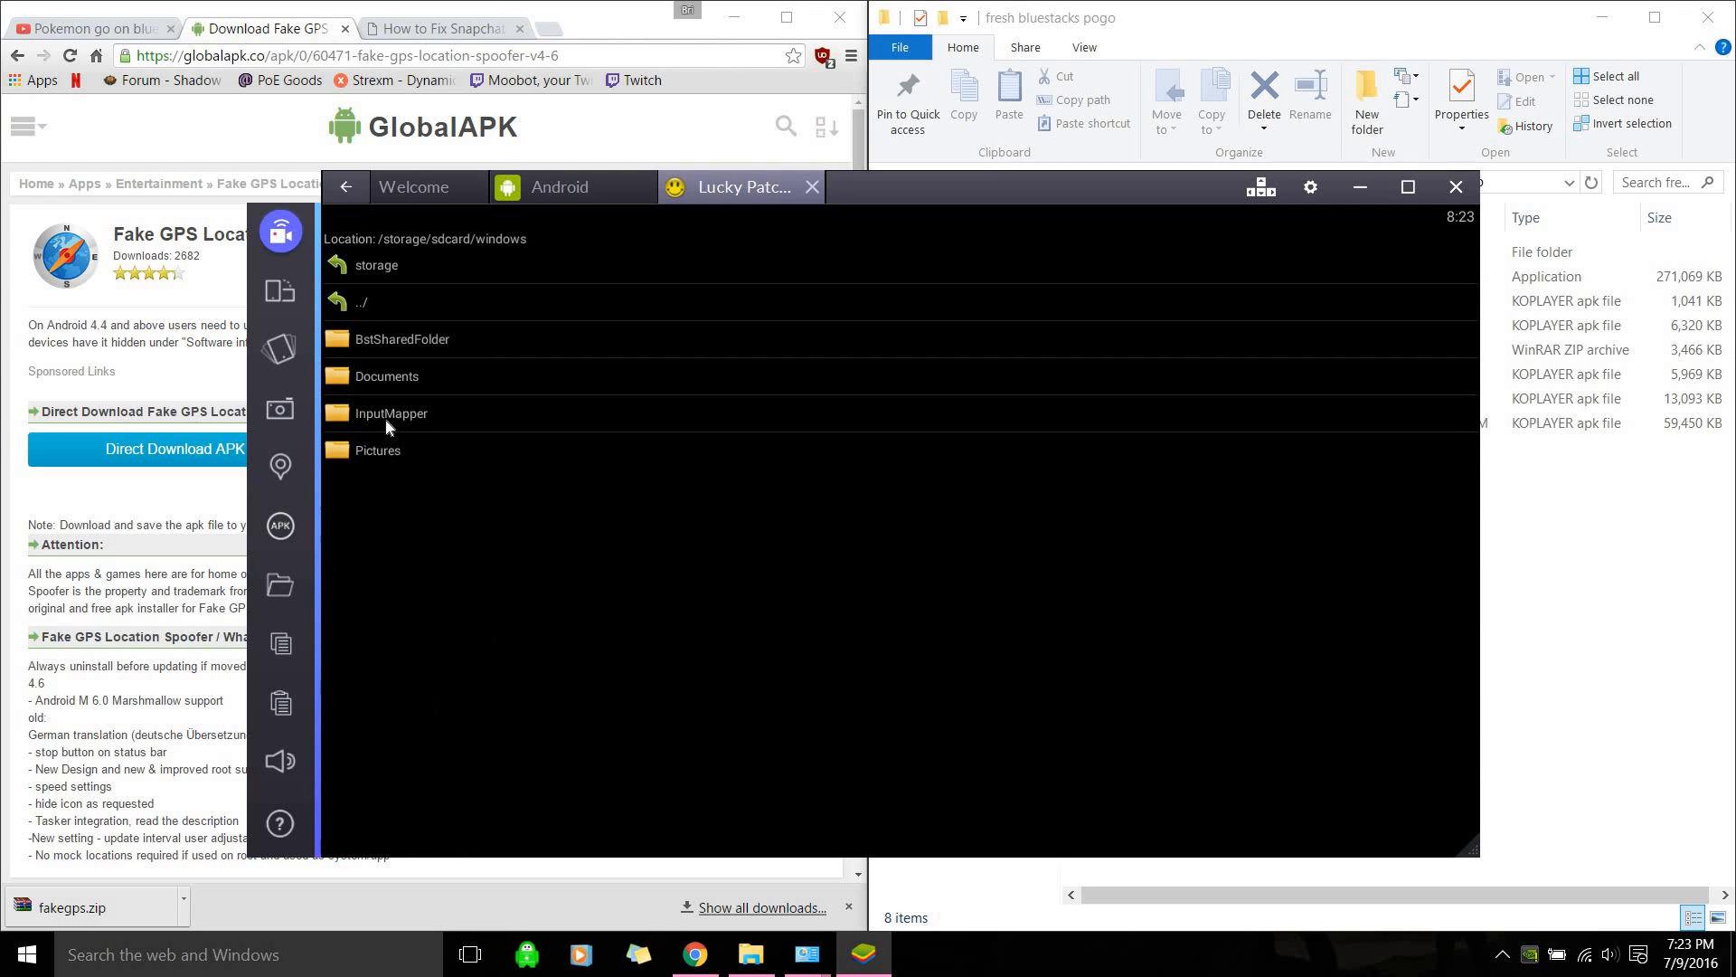
{"action": "double_click", "coordinate": [400, 339]}
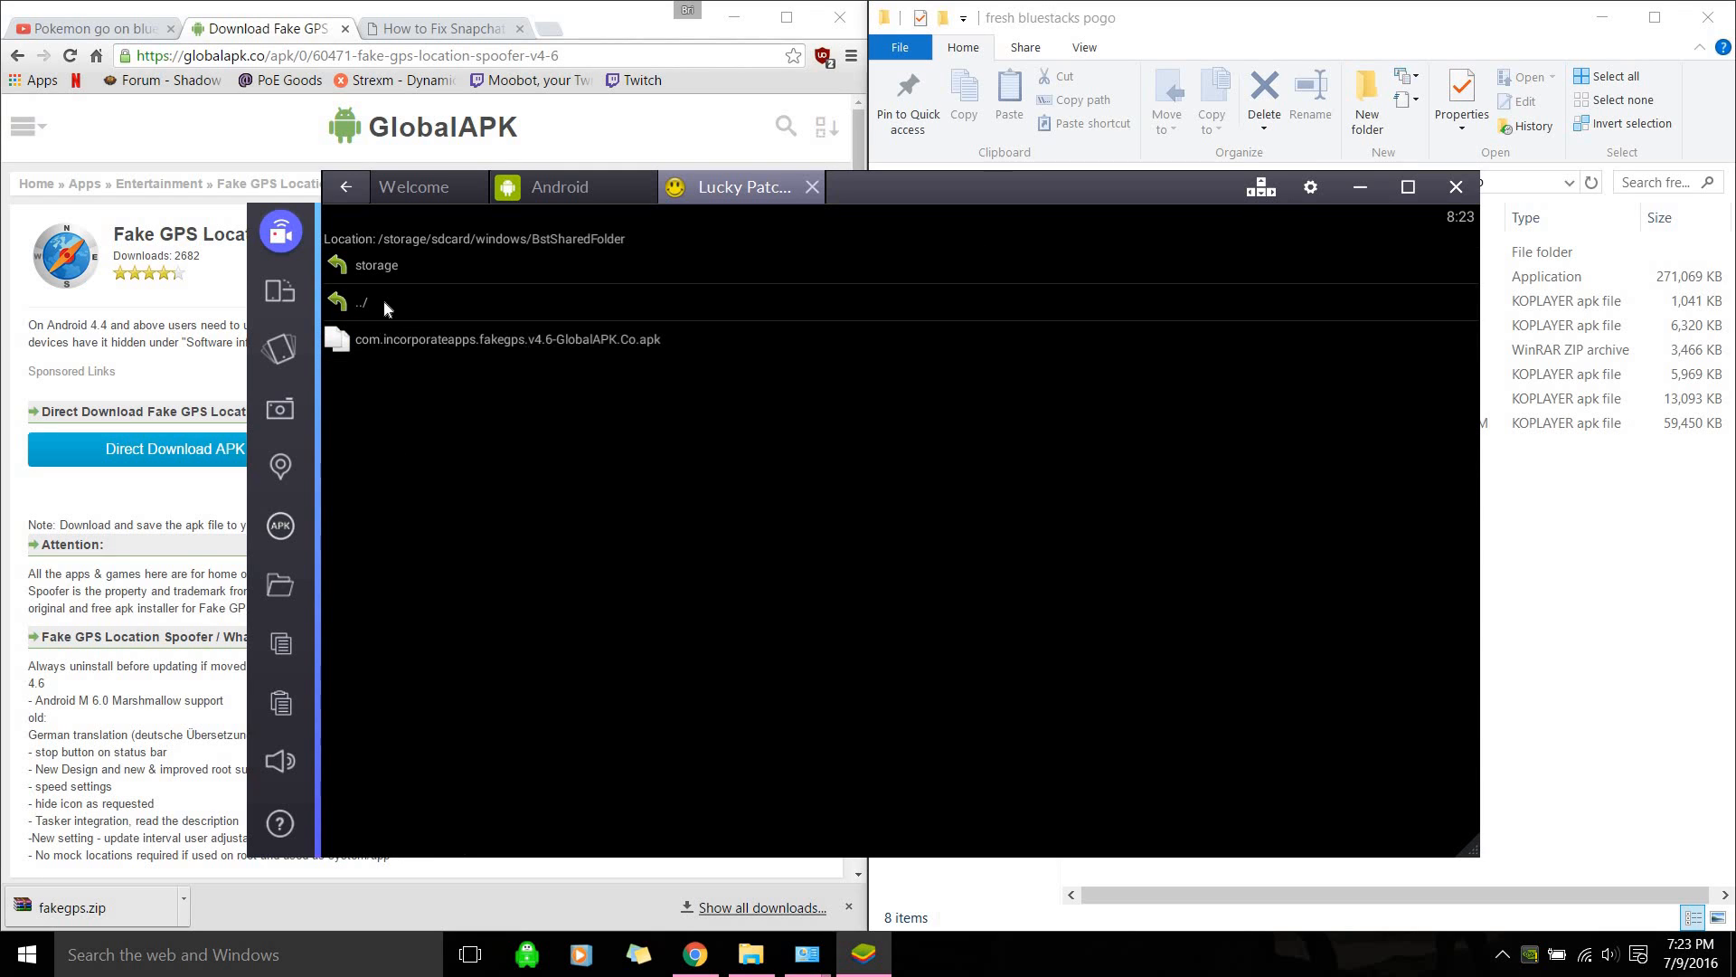
{"action": "mouse_move", "coordinate": [428, 402]}
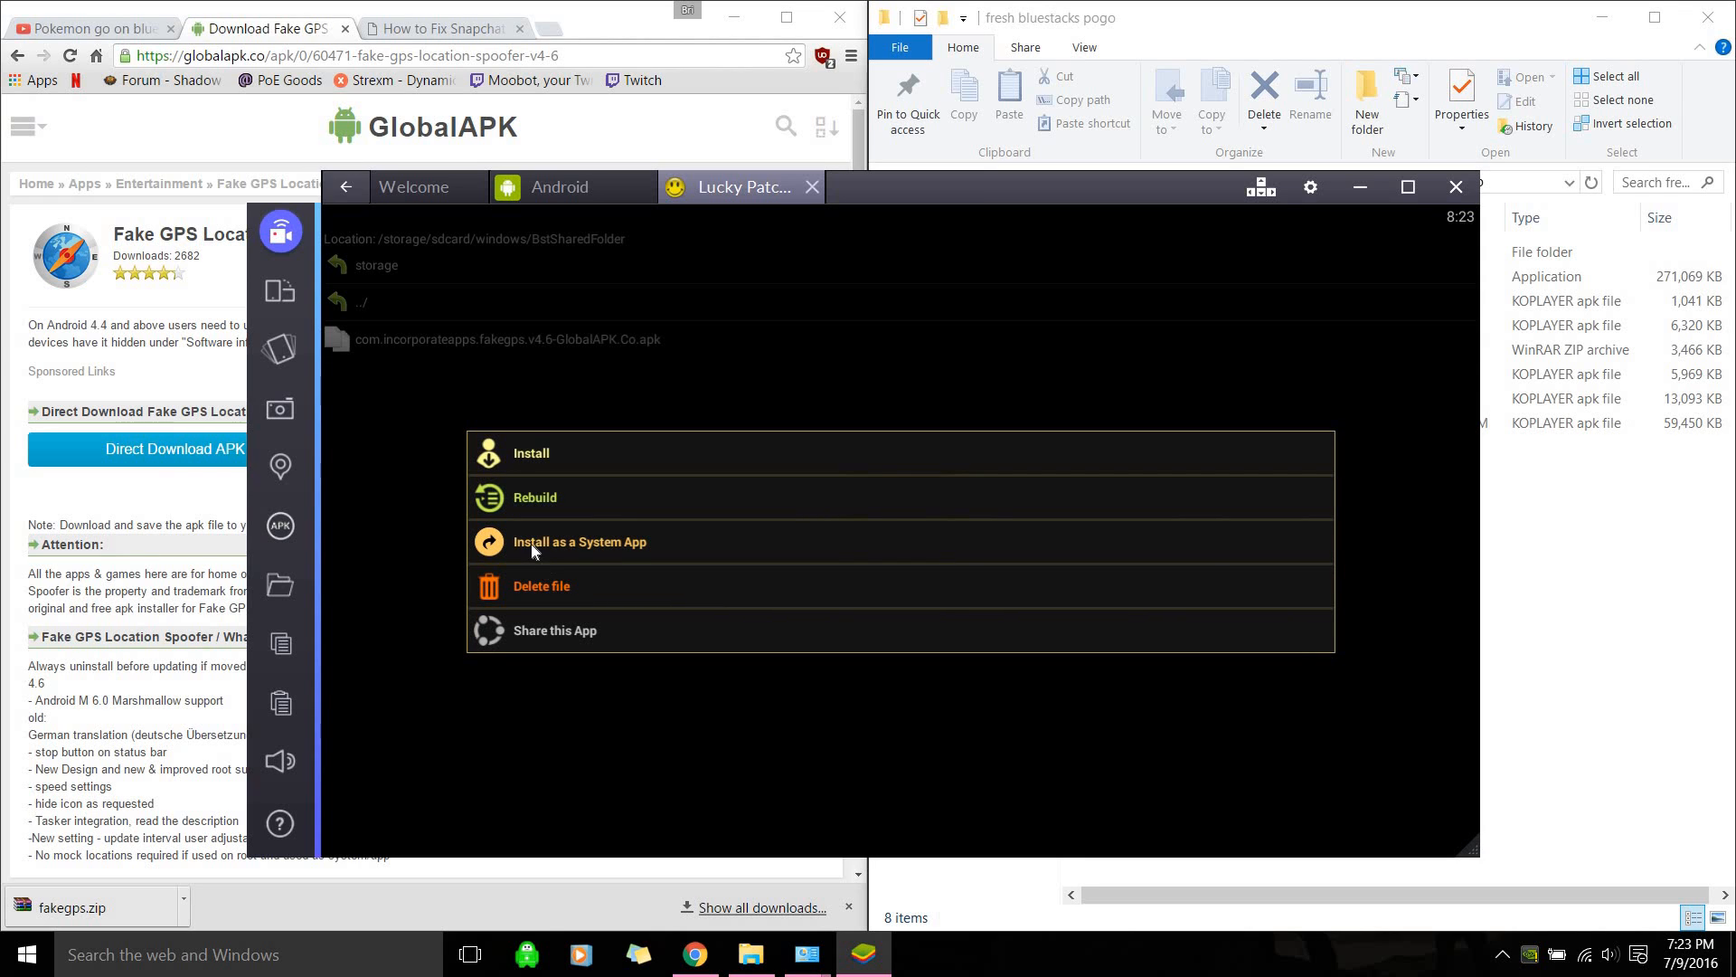
{"action": "mouse_move", "coordinate": [510, 356]}
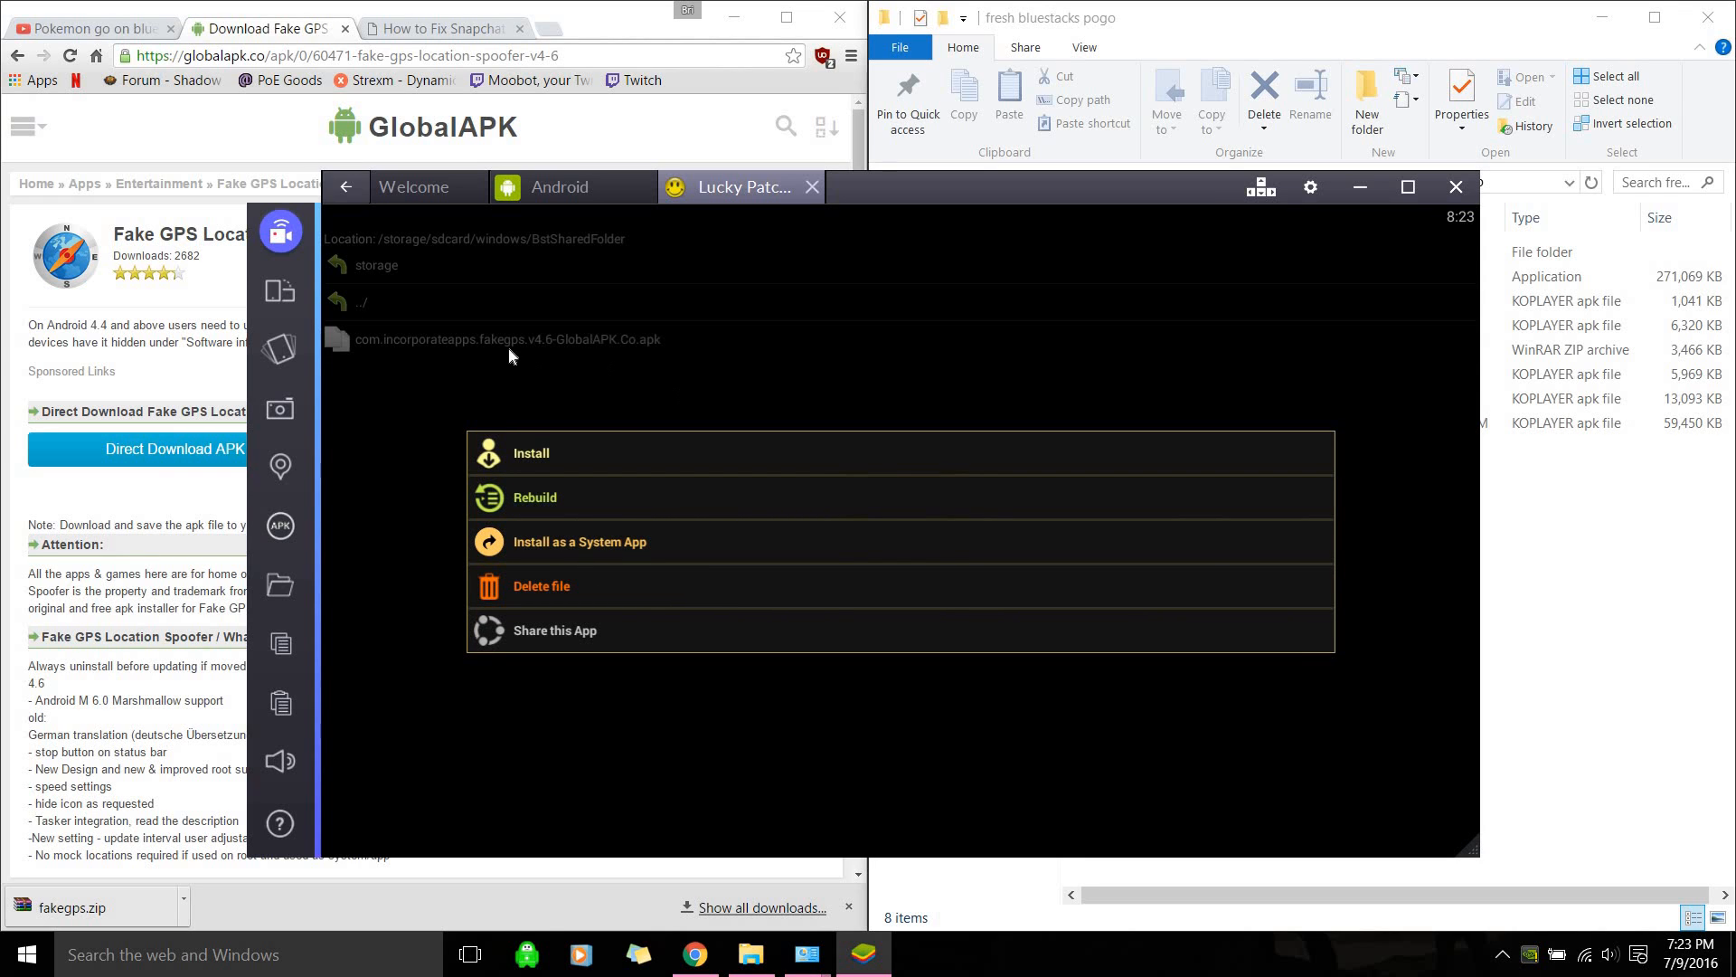
{"action": "mouse_move", "coordinate": [559, 564]}
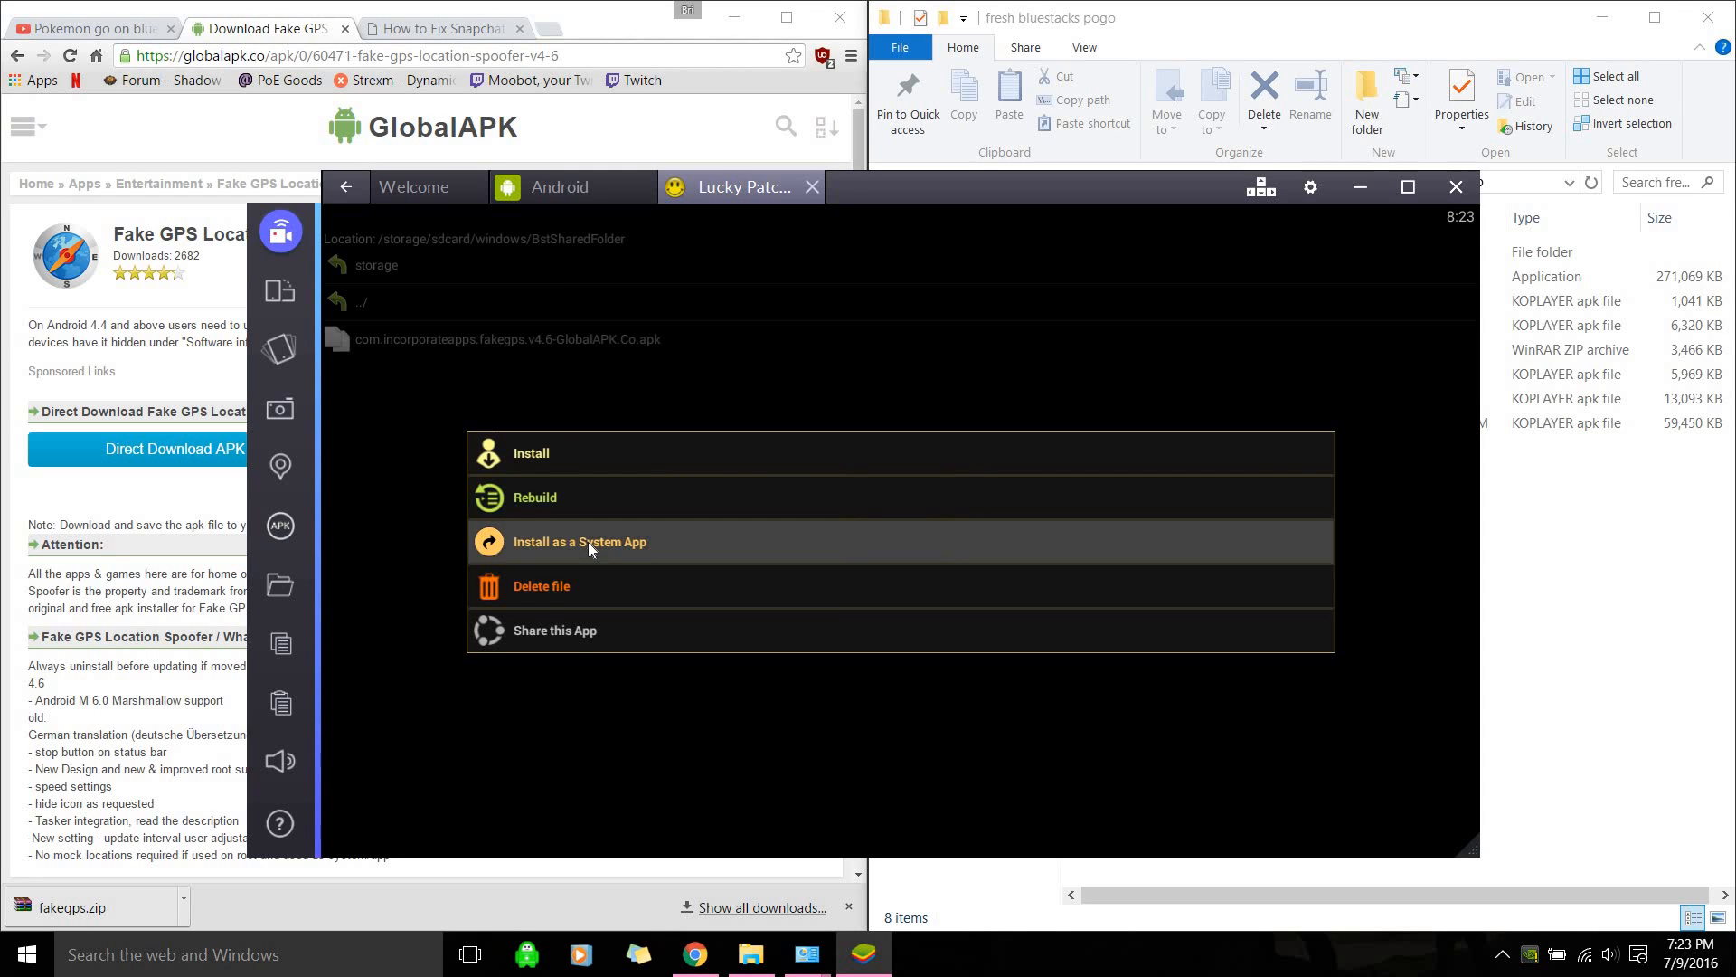
Install the Fake GPS APK as a system app and confirm Yes
{"action": "left_click", "coordinate": [578, 541]}
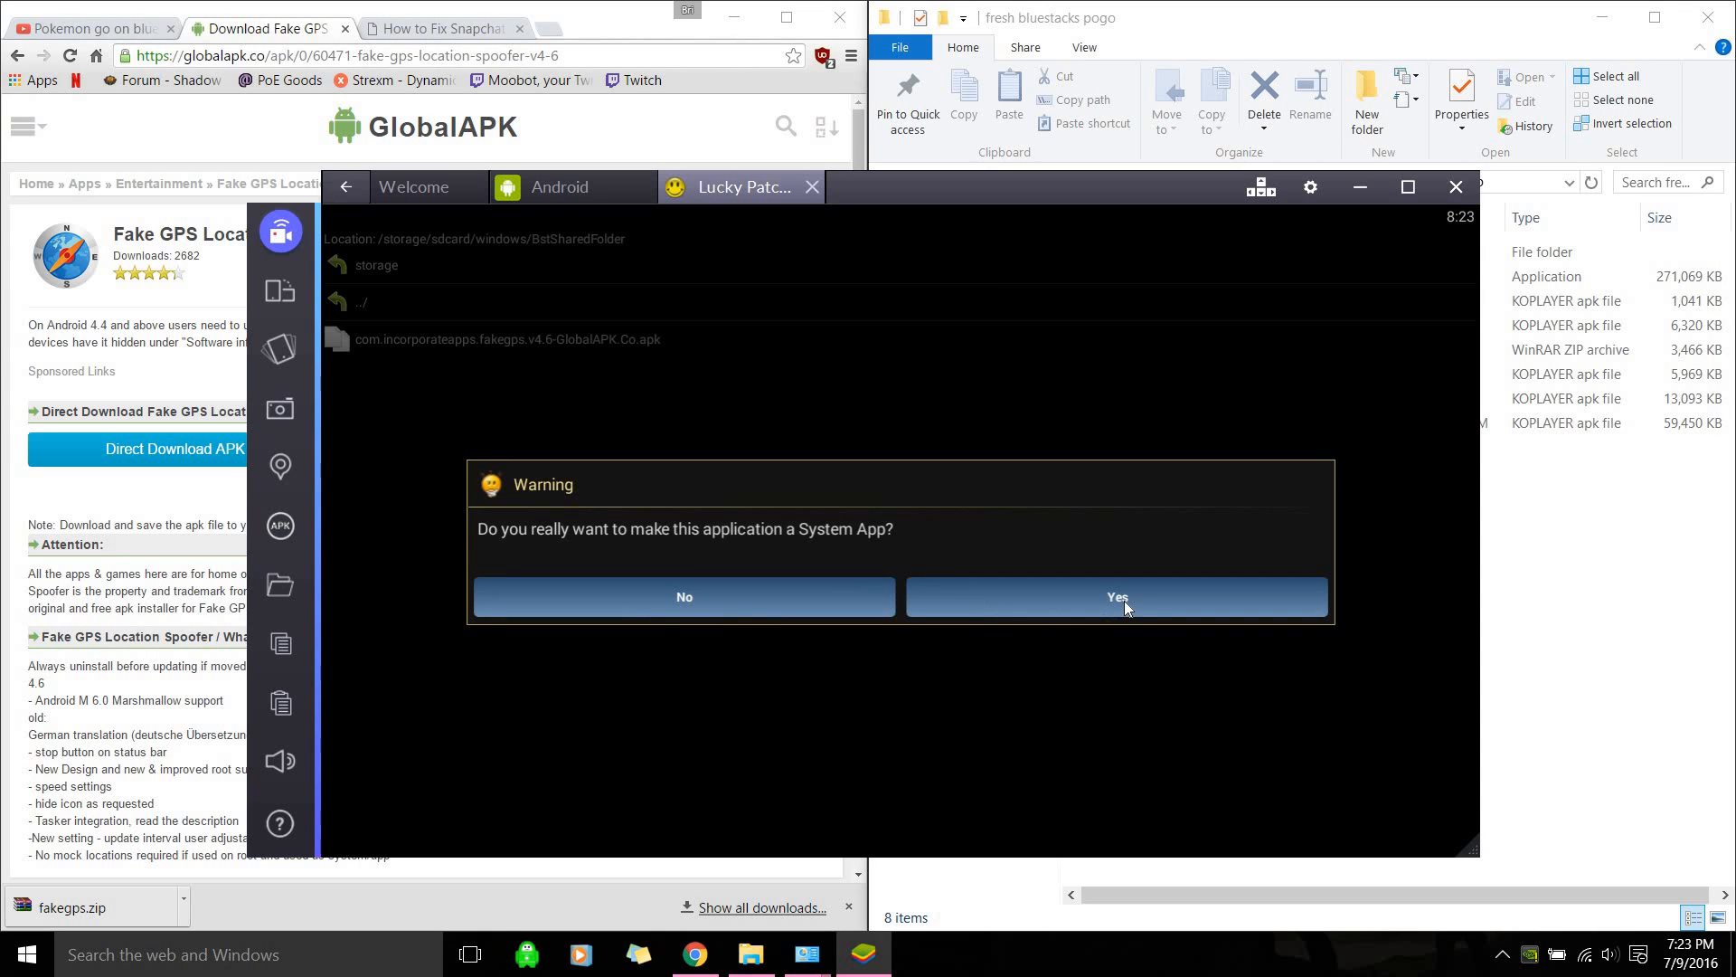
{"action": "left_click", "coordinate": [1116, 596]}
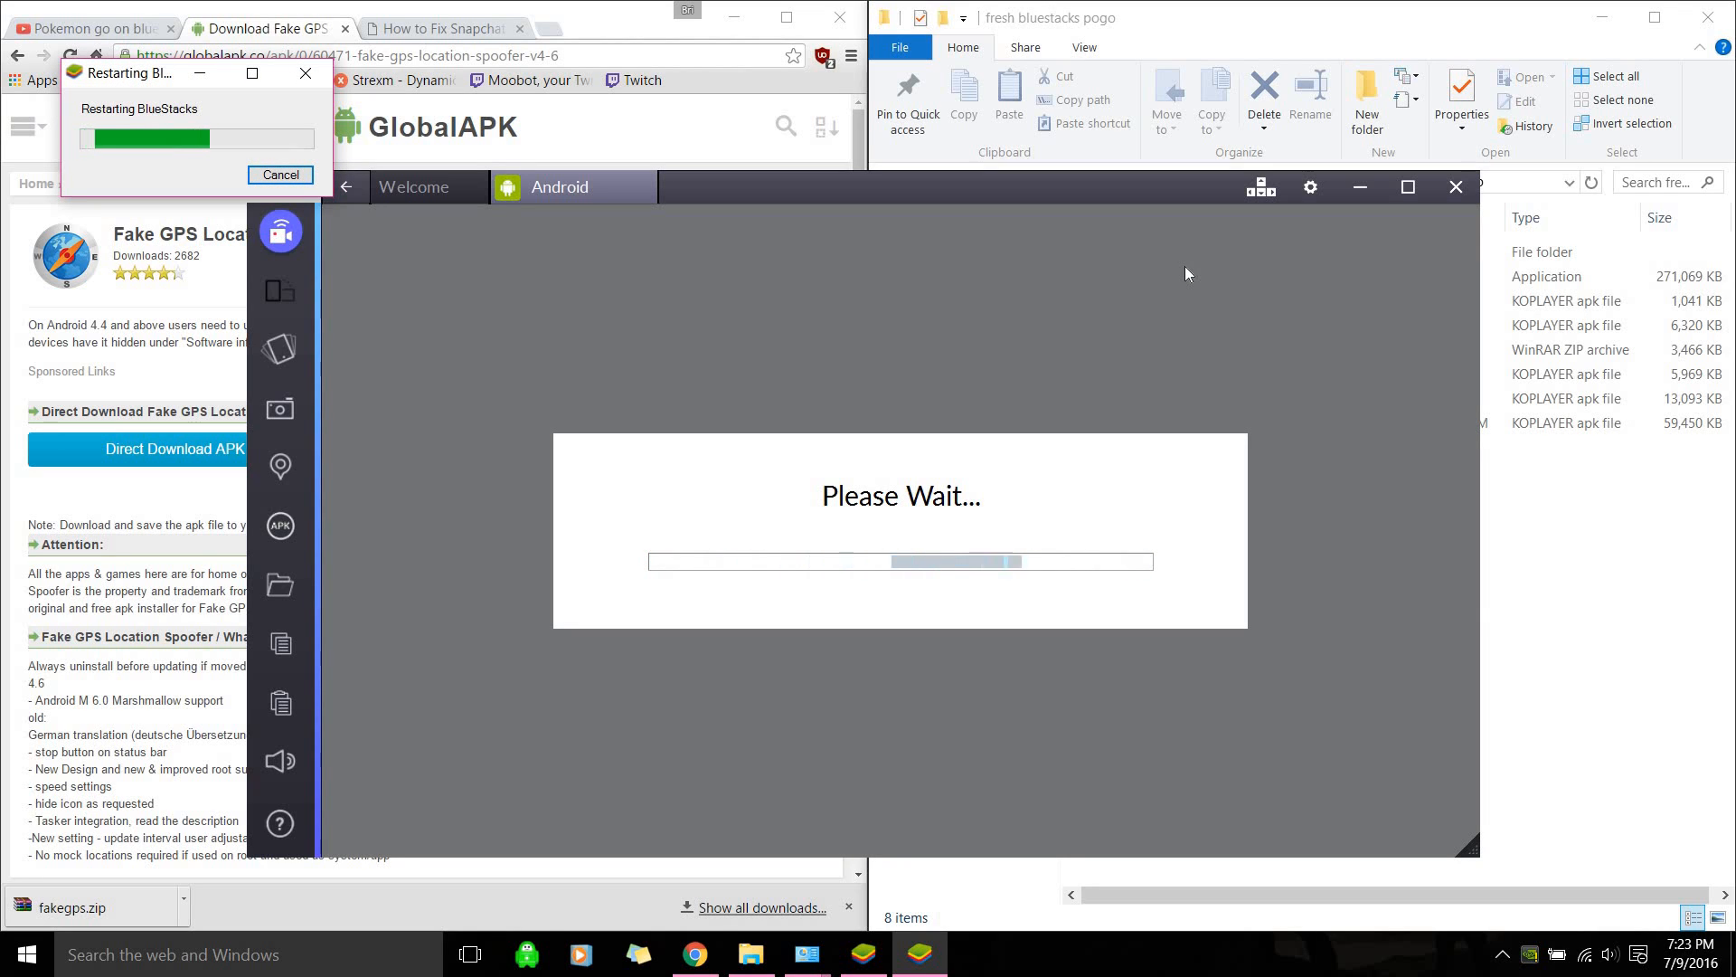
After the restart, view All Apps and open the APK installer dialog
{"action": "left_click", "coordinate": [280, 174]}
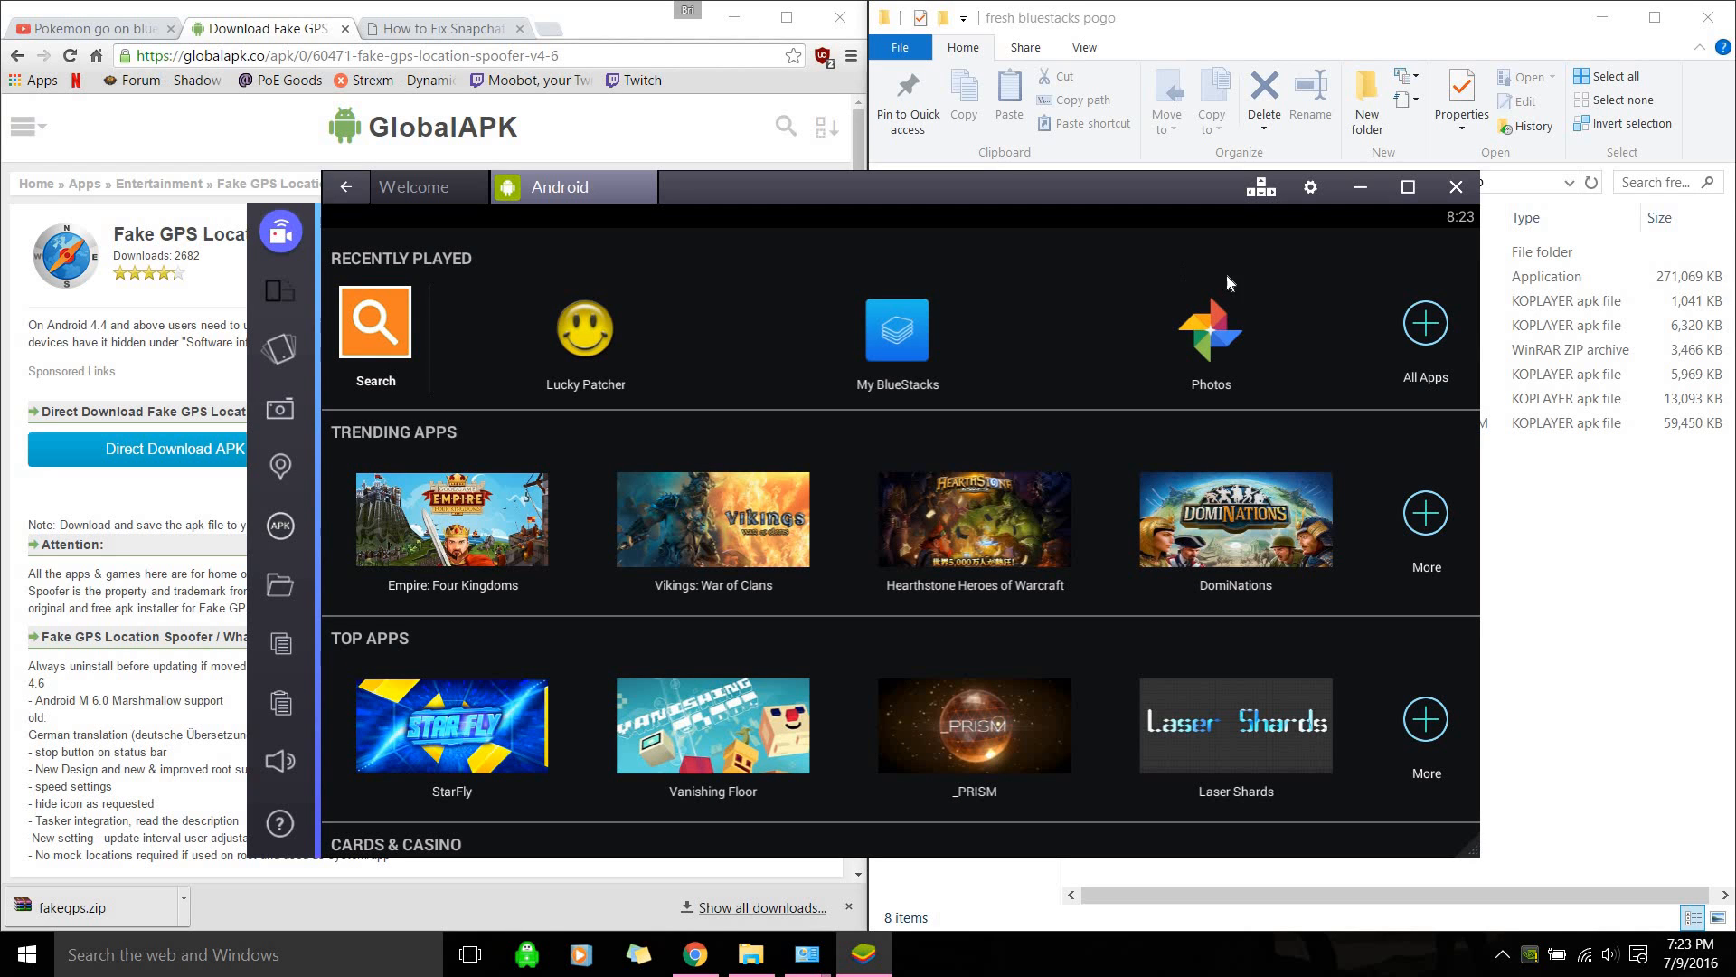
{"action": "left_click", "coordinate": [1424, 322]}
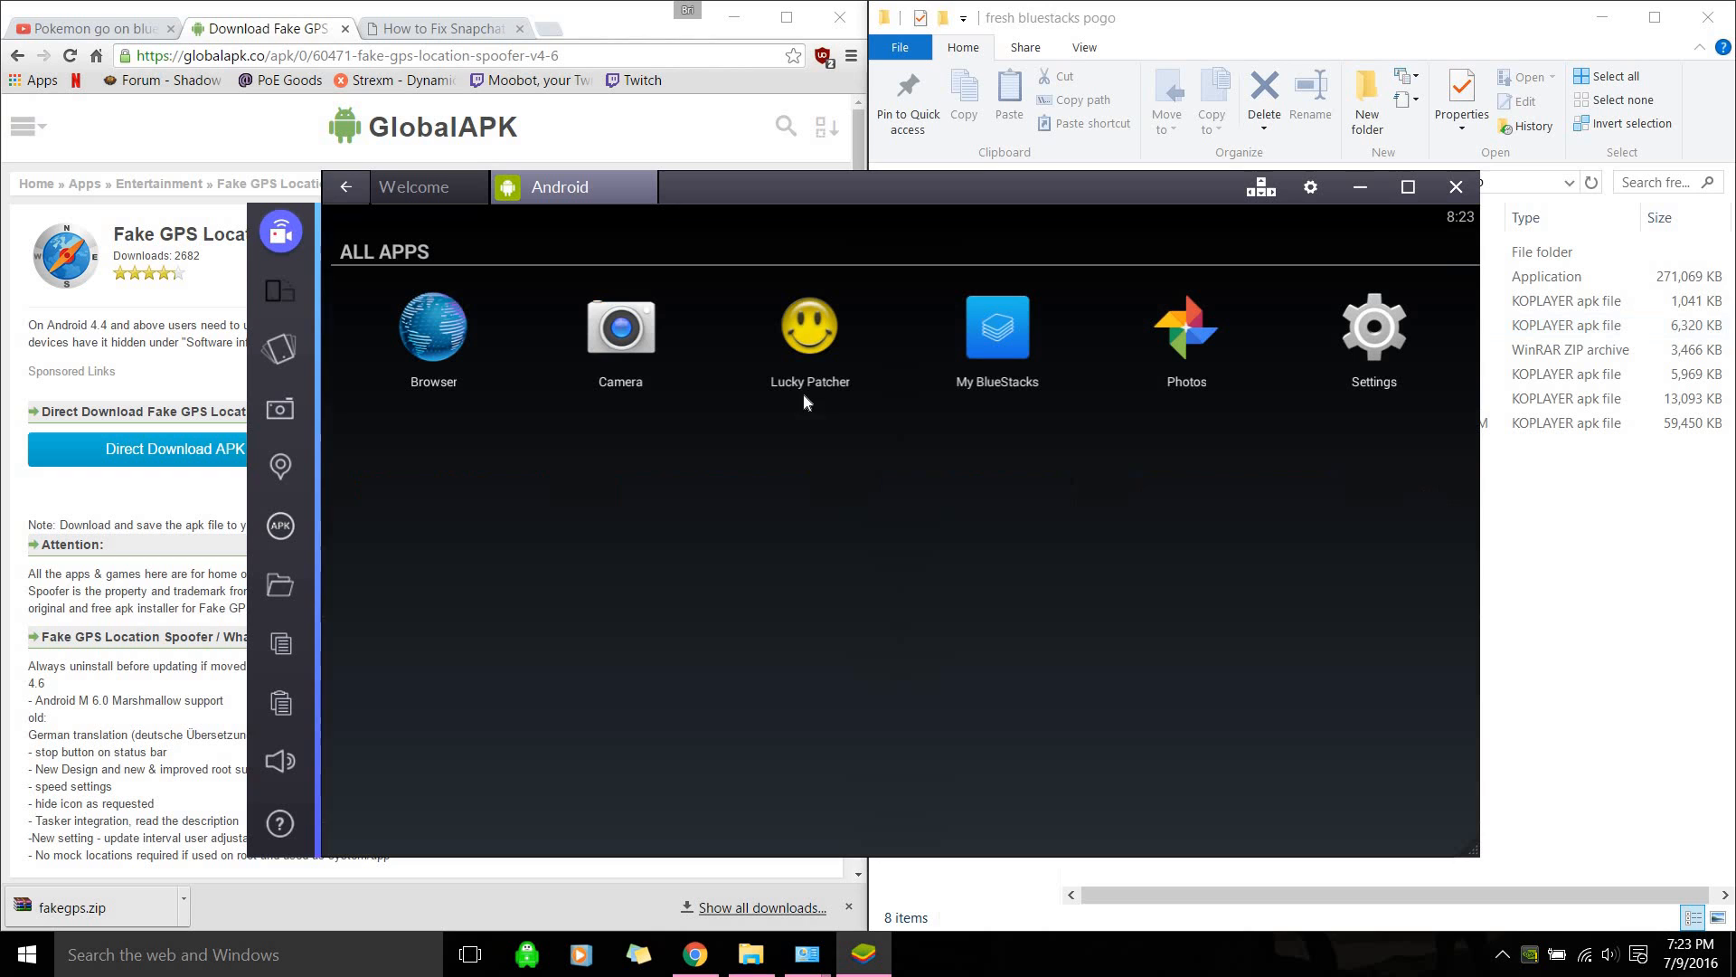
{"action": "mouse_move", "coordinate": [359, 319]}
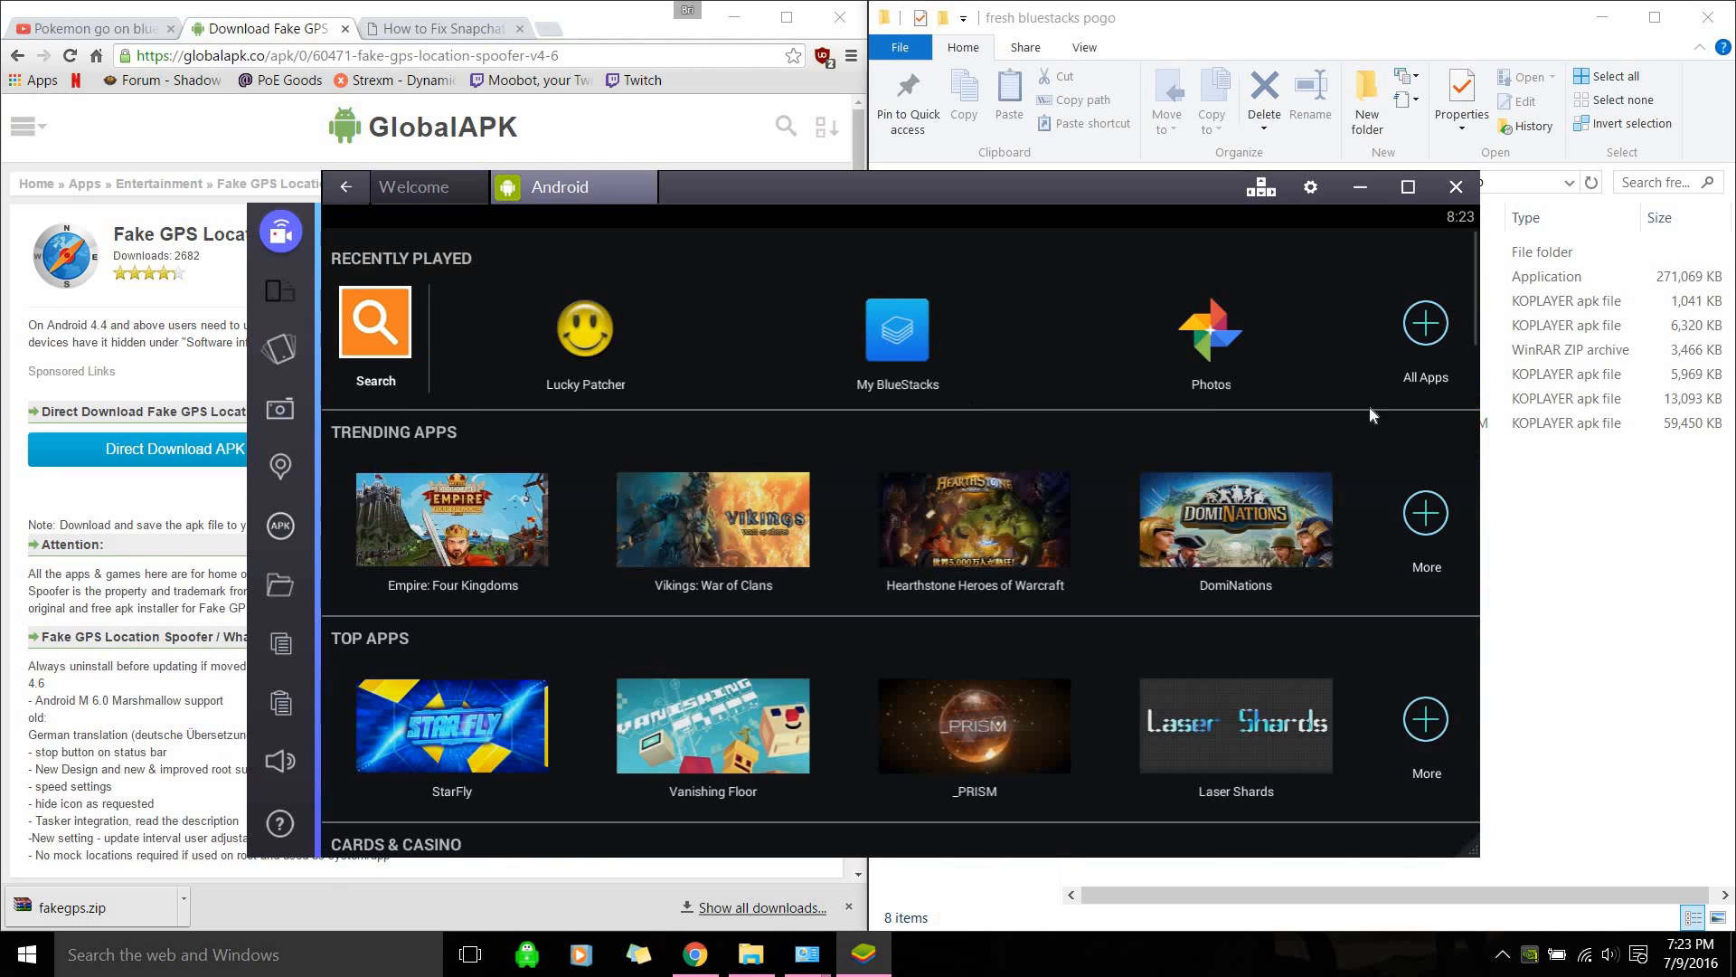
{"action": "left_click", "coordinate": [1425, 322]}
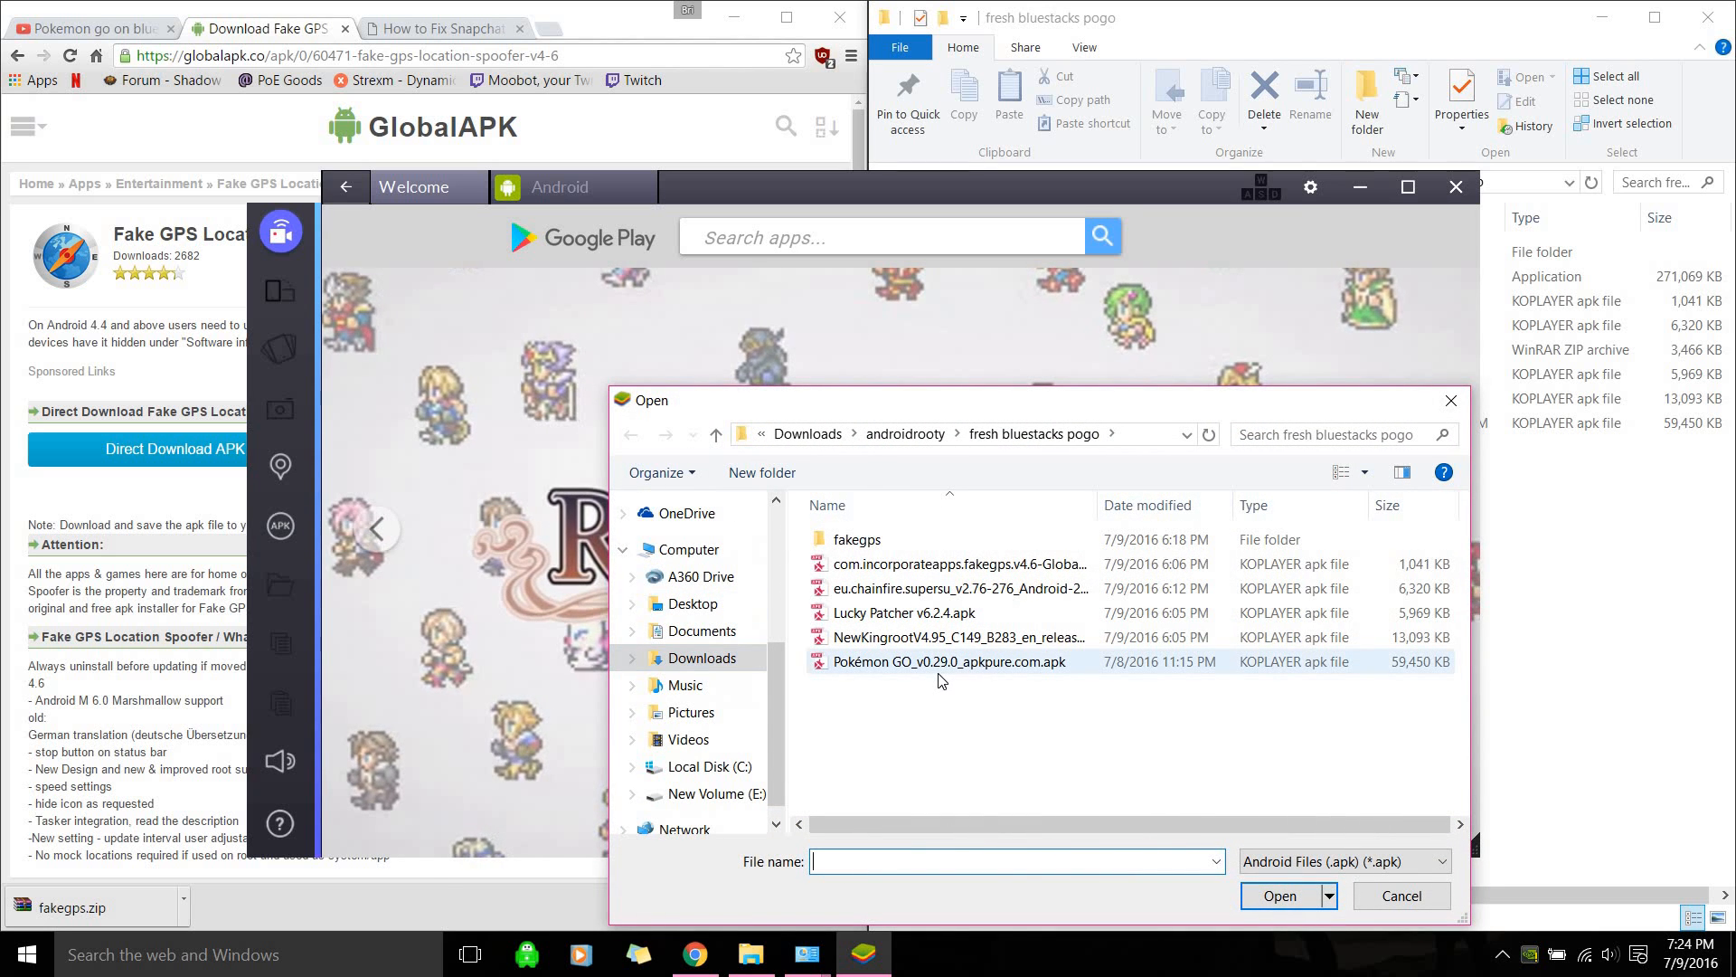
Install Pokémon GO_v0.29.0_apkpure.com.apk through the sidebar's APK installer
{"action": "left_click", "coordinate": [1280, 894]}
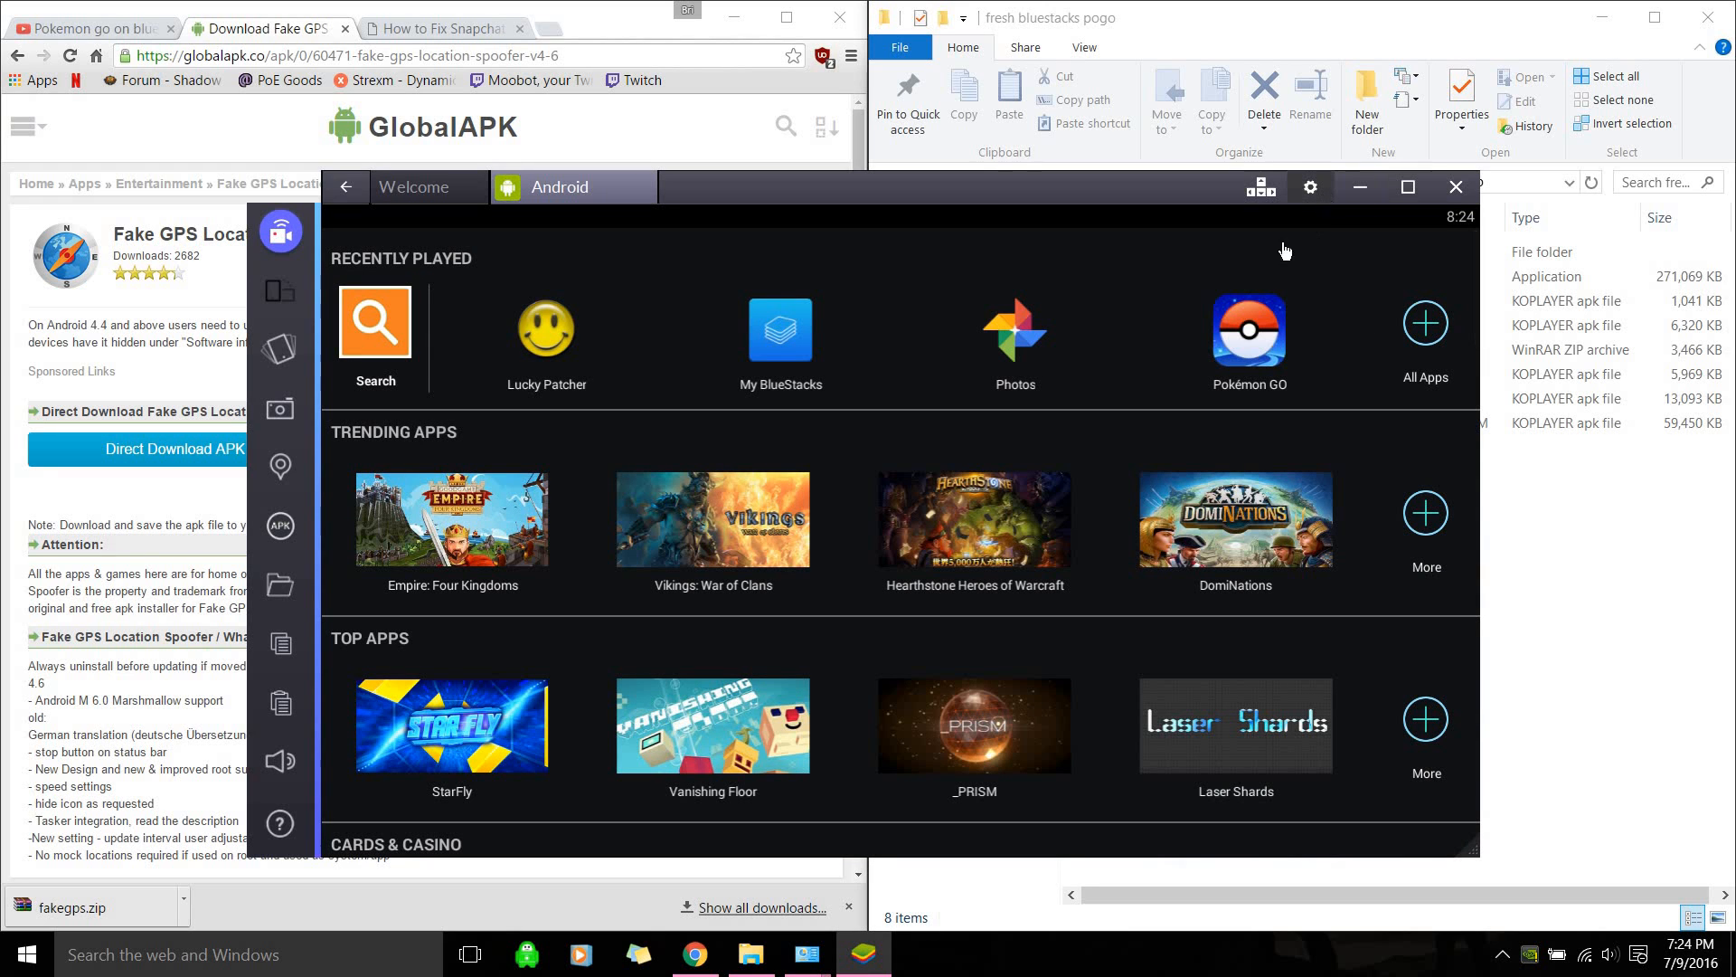
{"action": "left_click", "coordinate": [1308, 186]}
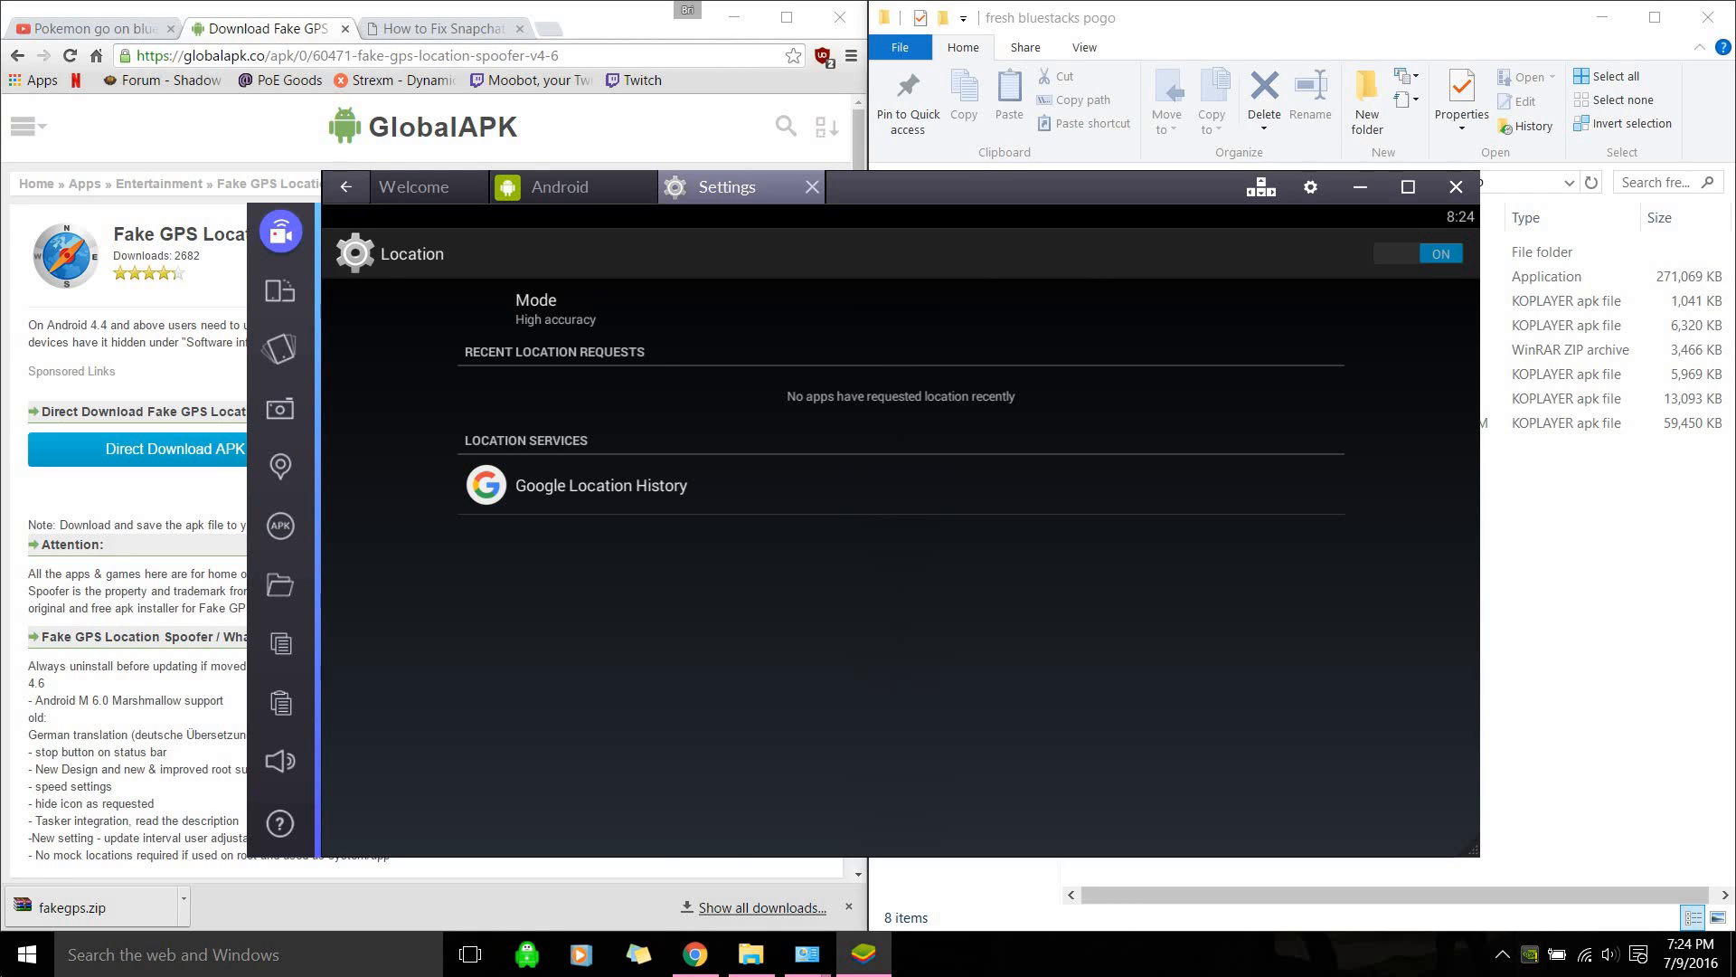
{"action": "mouse_move", "coordinate": [1084, 263]}
{"action": "type", "text": "location"}
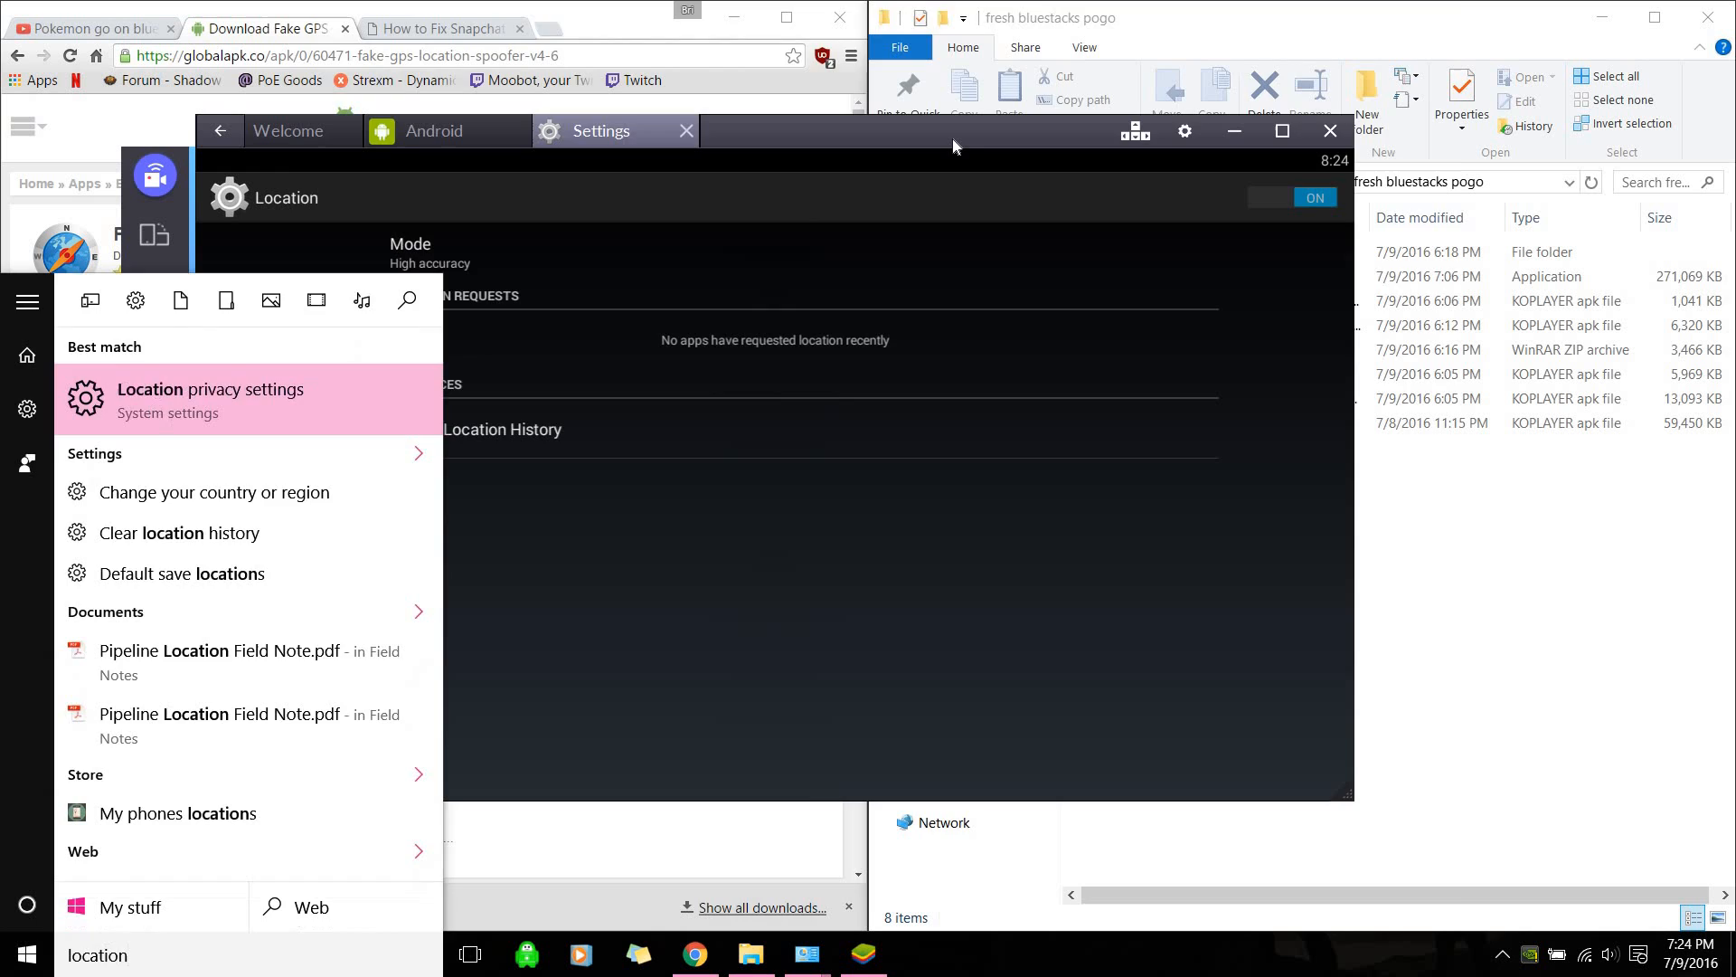
Open Windows' Location privacy settings, then return to the BlueStacks window
{"action": "left_click", "coordinate": [209, 398]}
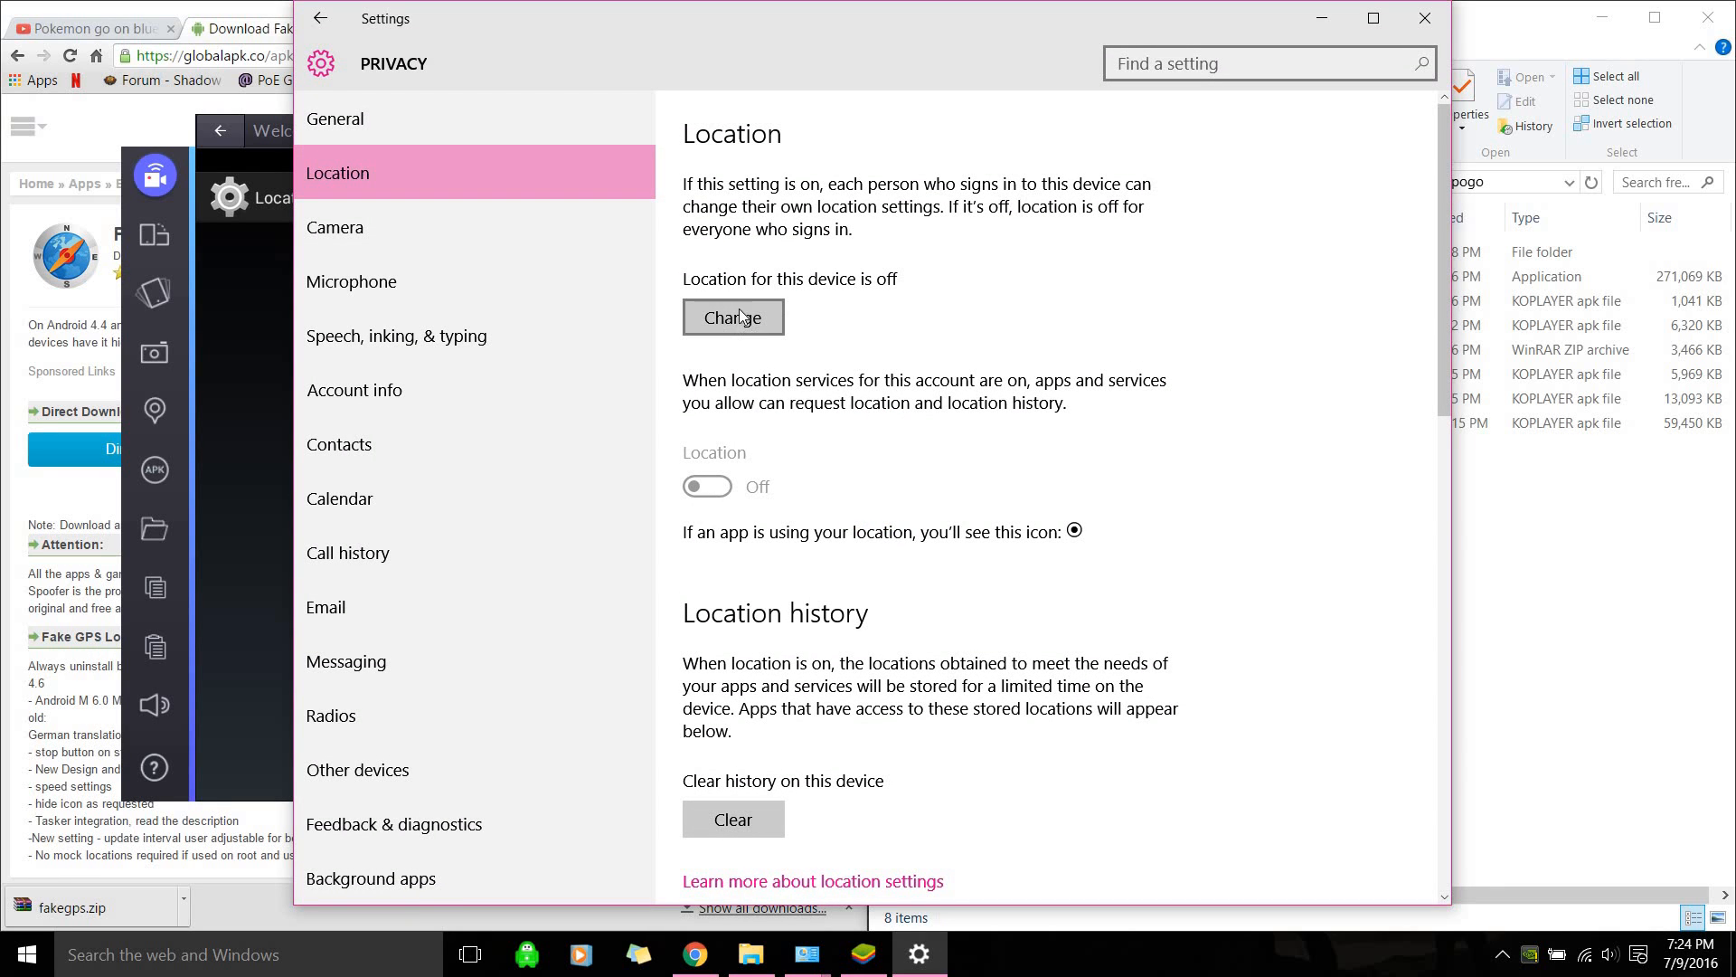
{"action": "mouse_move", "coordinate": [707, 341]}
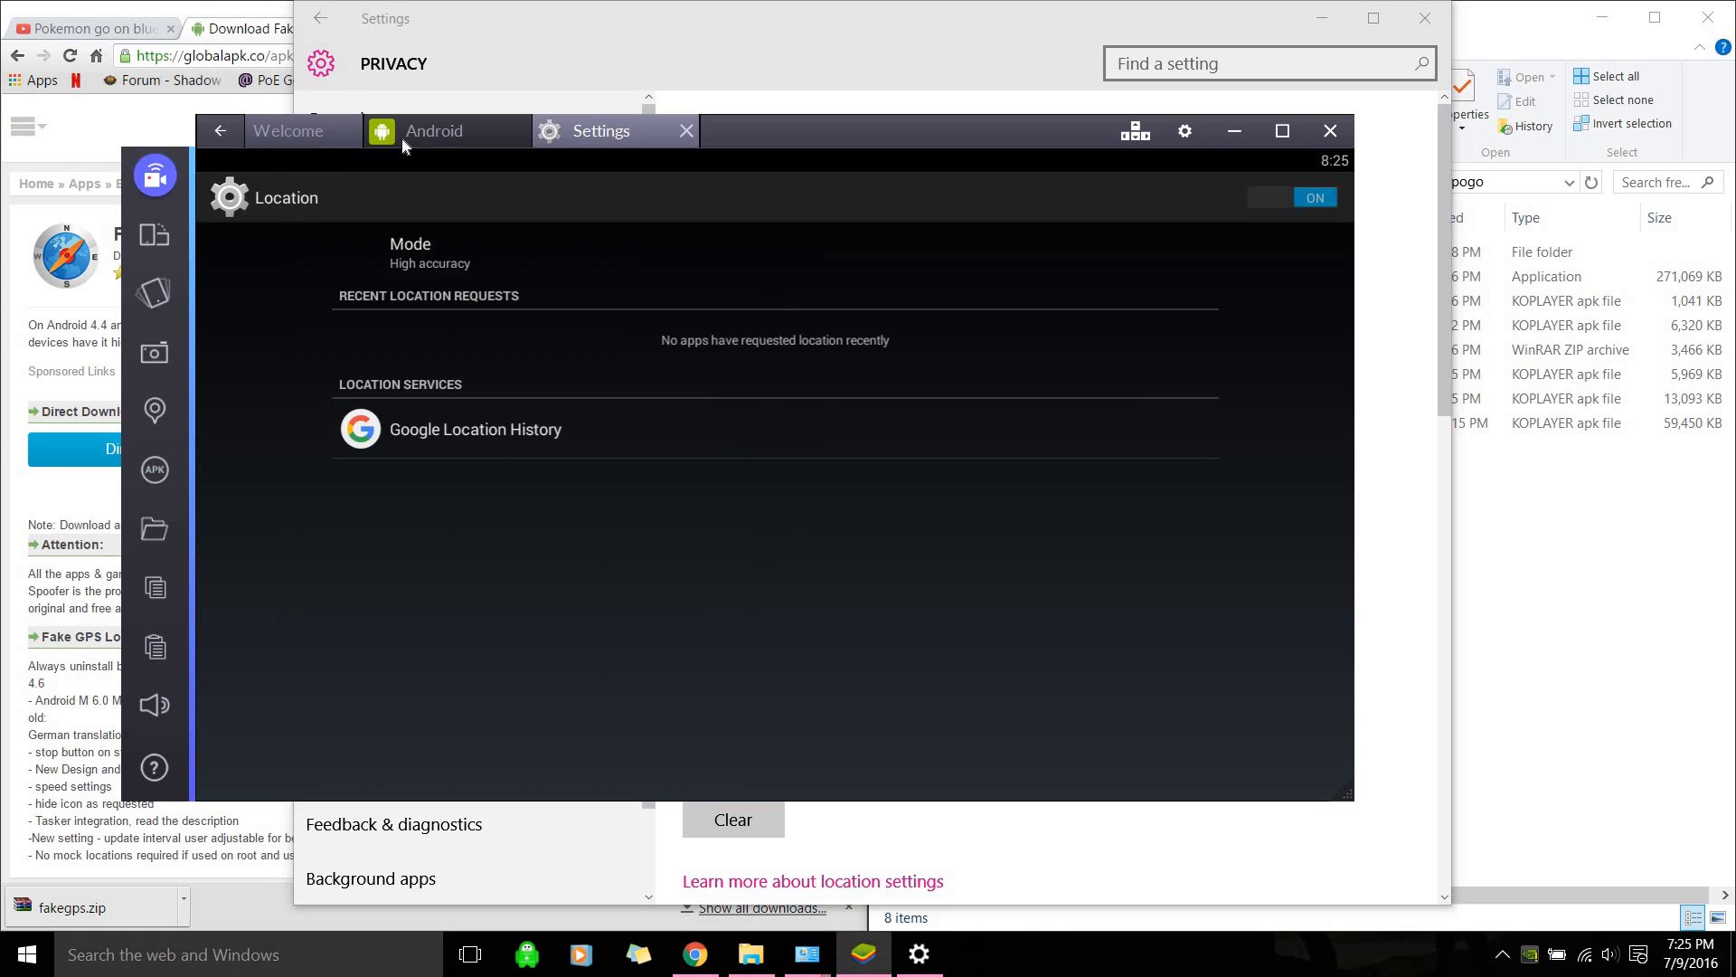
{"action": "left_click", "coordinate": [435, 130]}
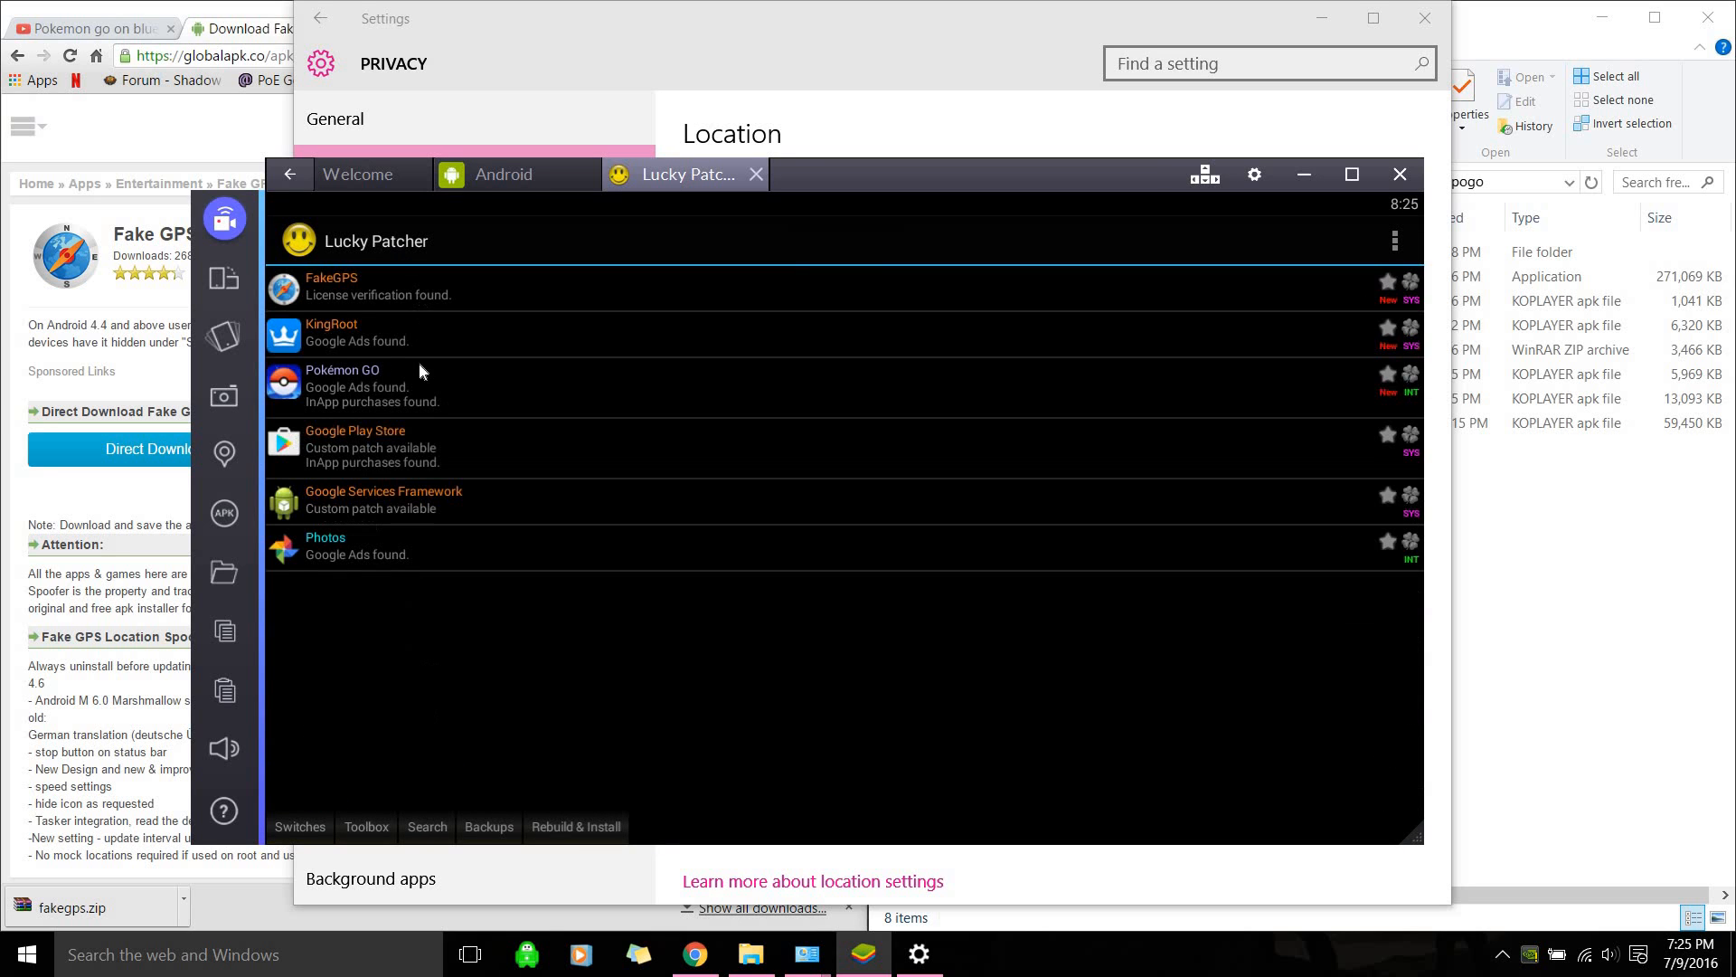
{"action": "mouse_move", "coordinate": [1490, 300]}
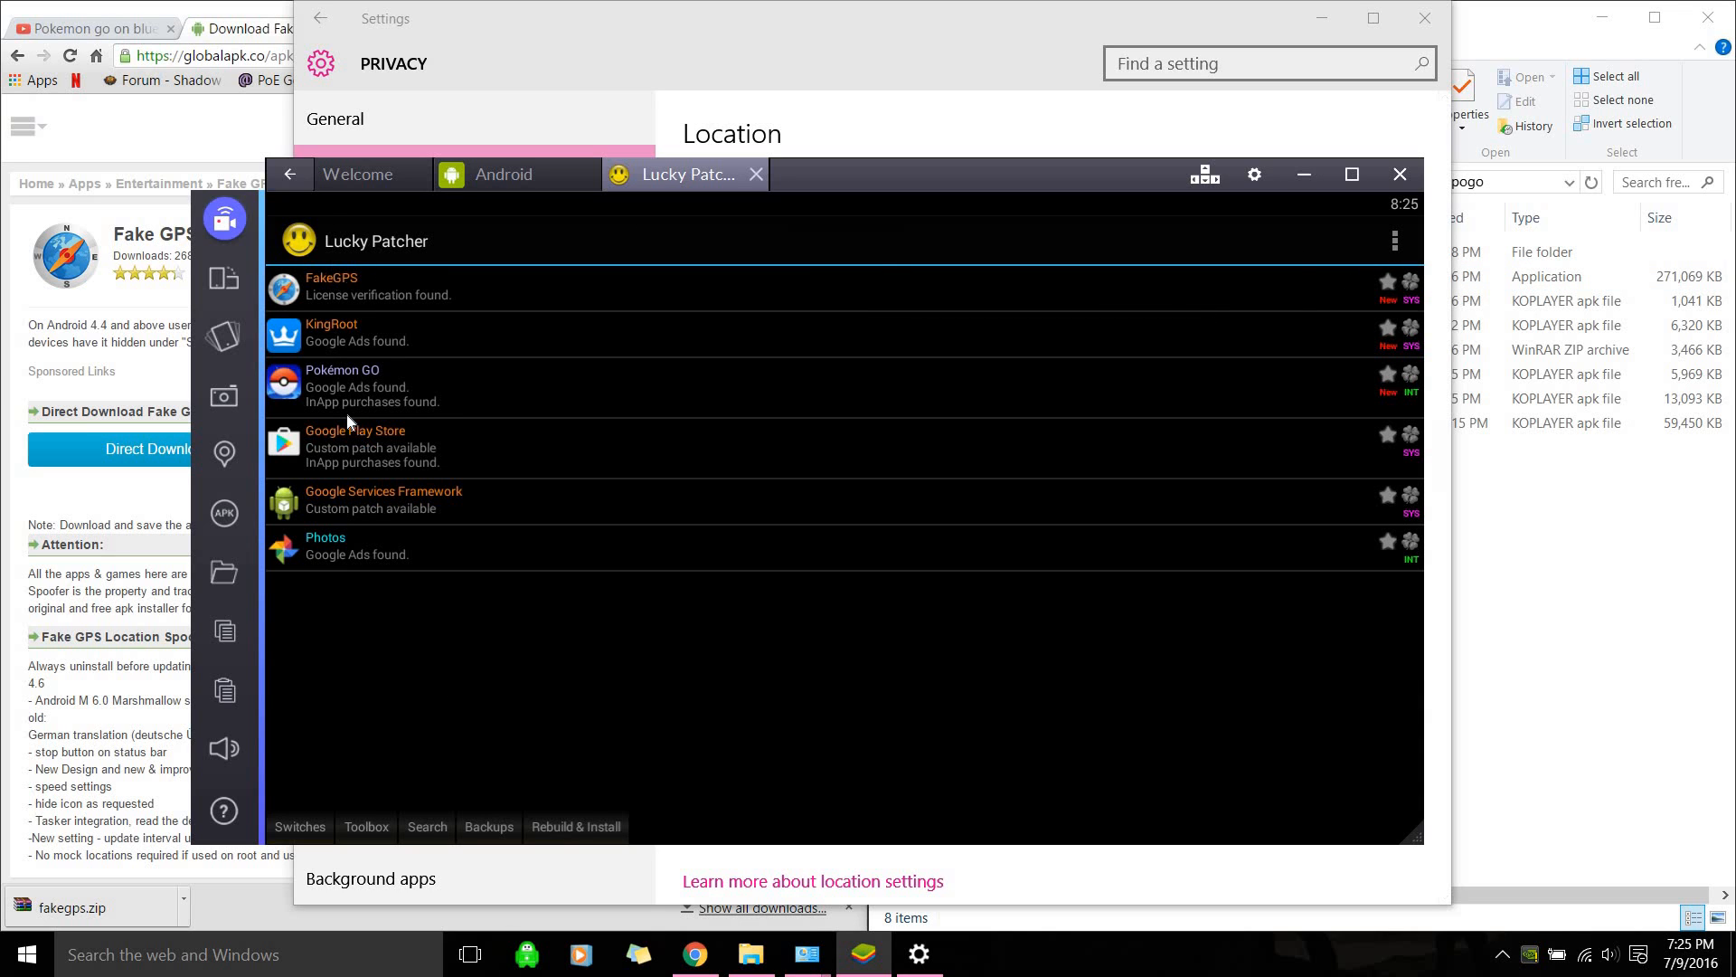
{"action": "mouse_move", "coordinate": [687, 296]}
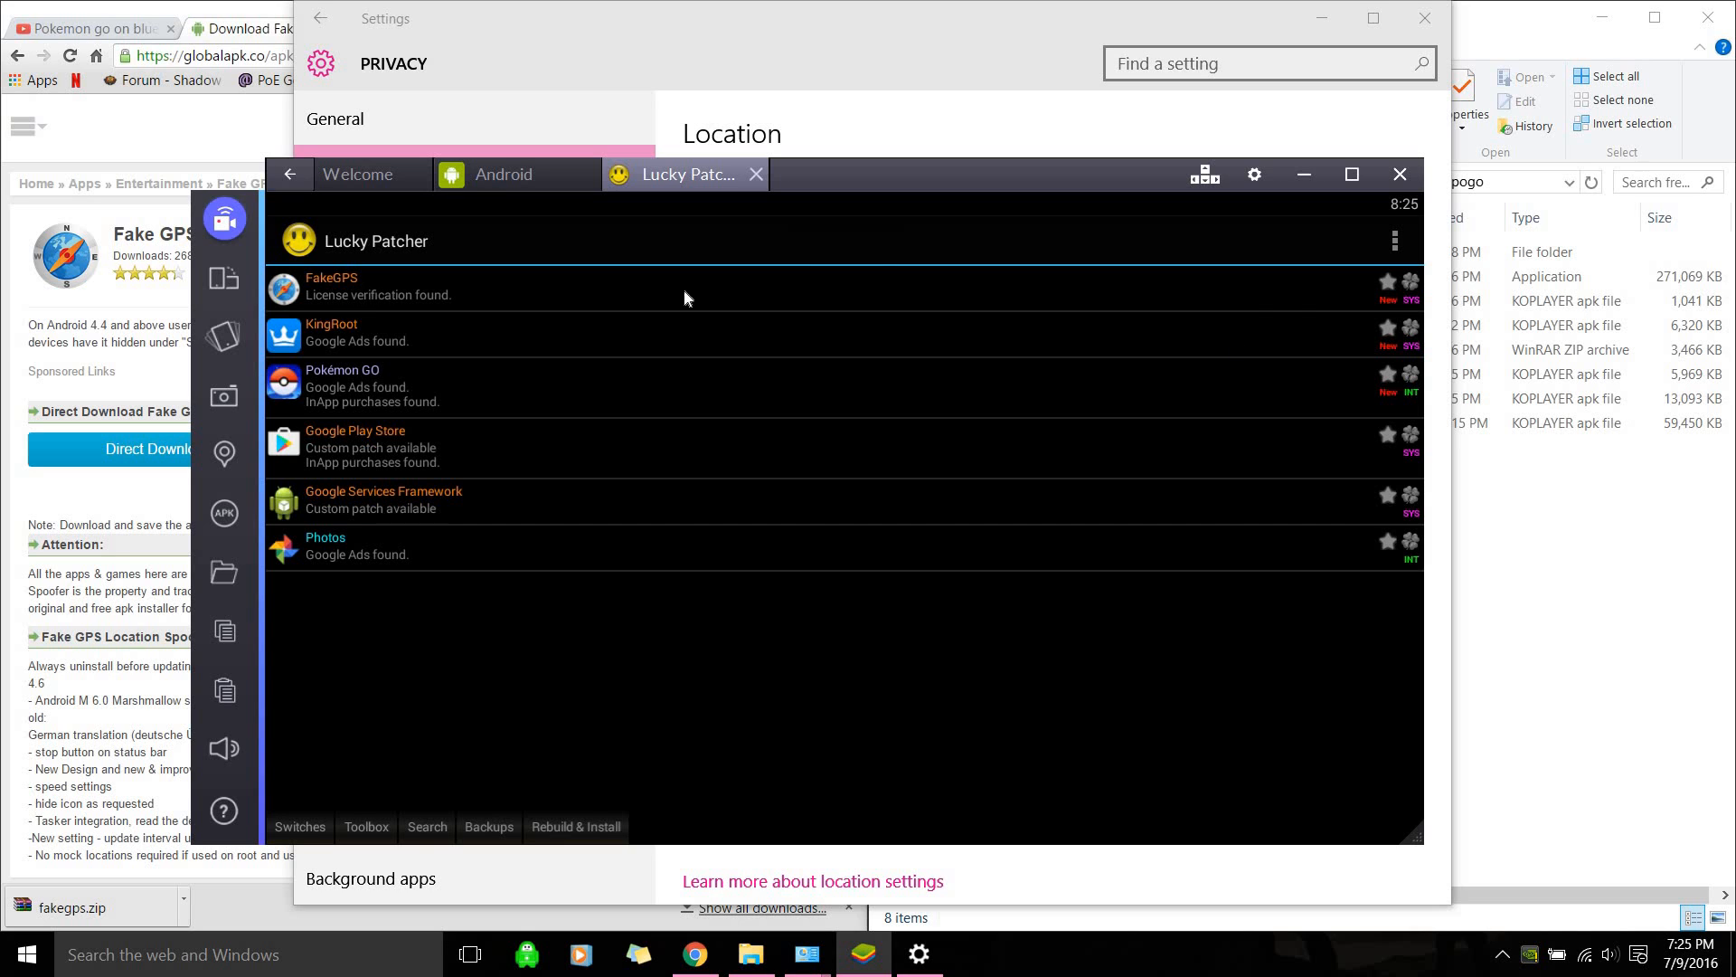
{"action": "mouse_move", "coordinate": [371, 774]}
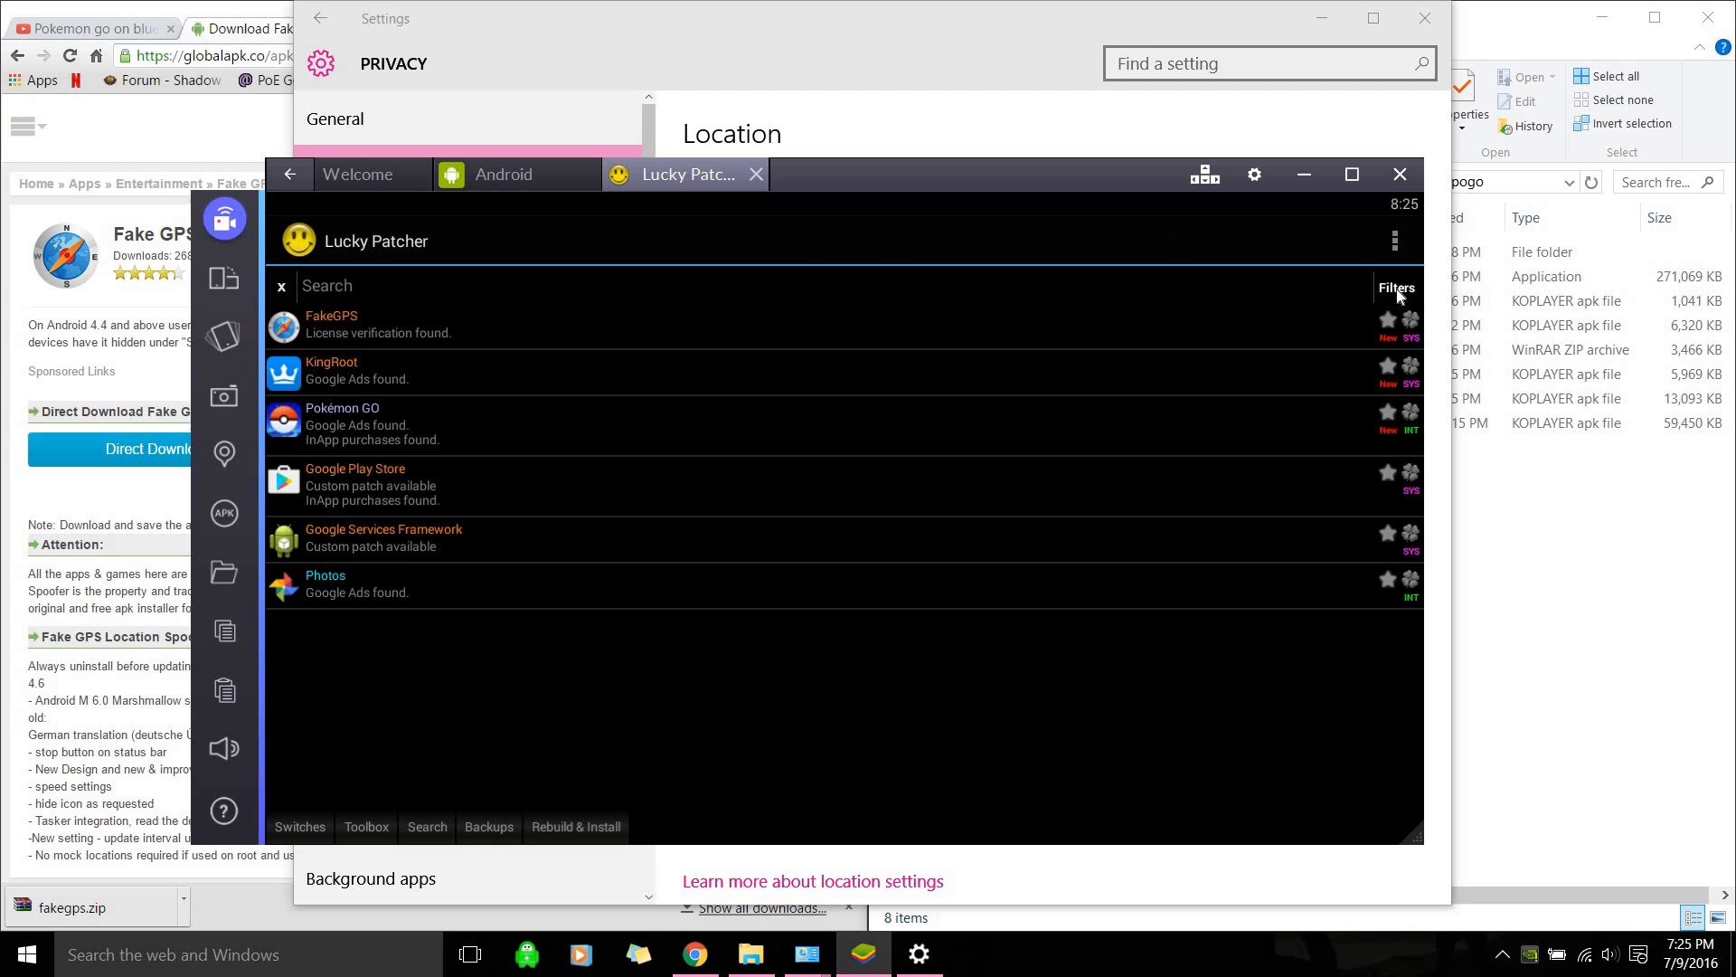
Filter Lucky Patcher's app list to System Apps and open FakeGPS's actions menu
{"action": "left_click", "coordinate": [1396, 288]}
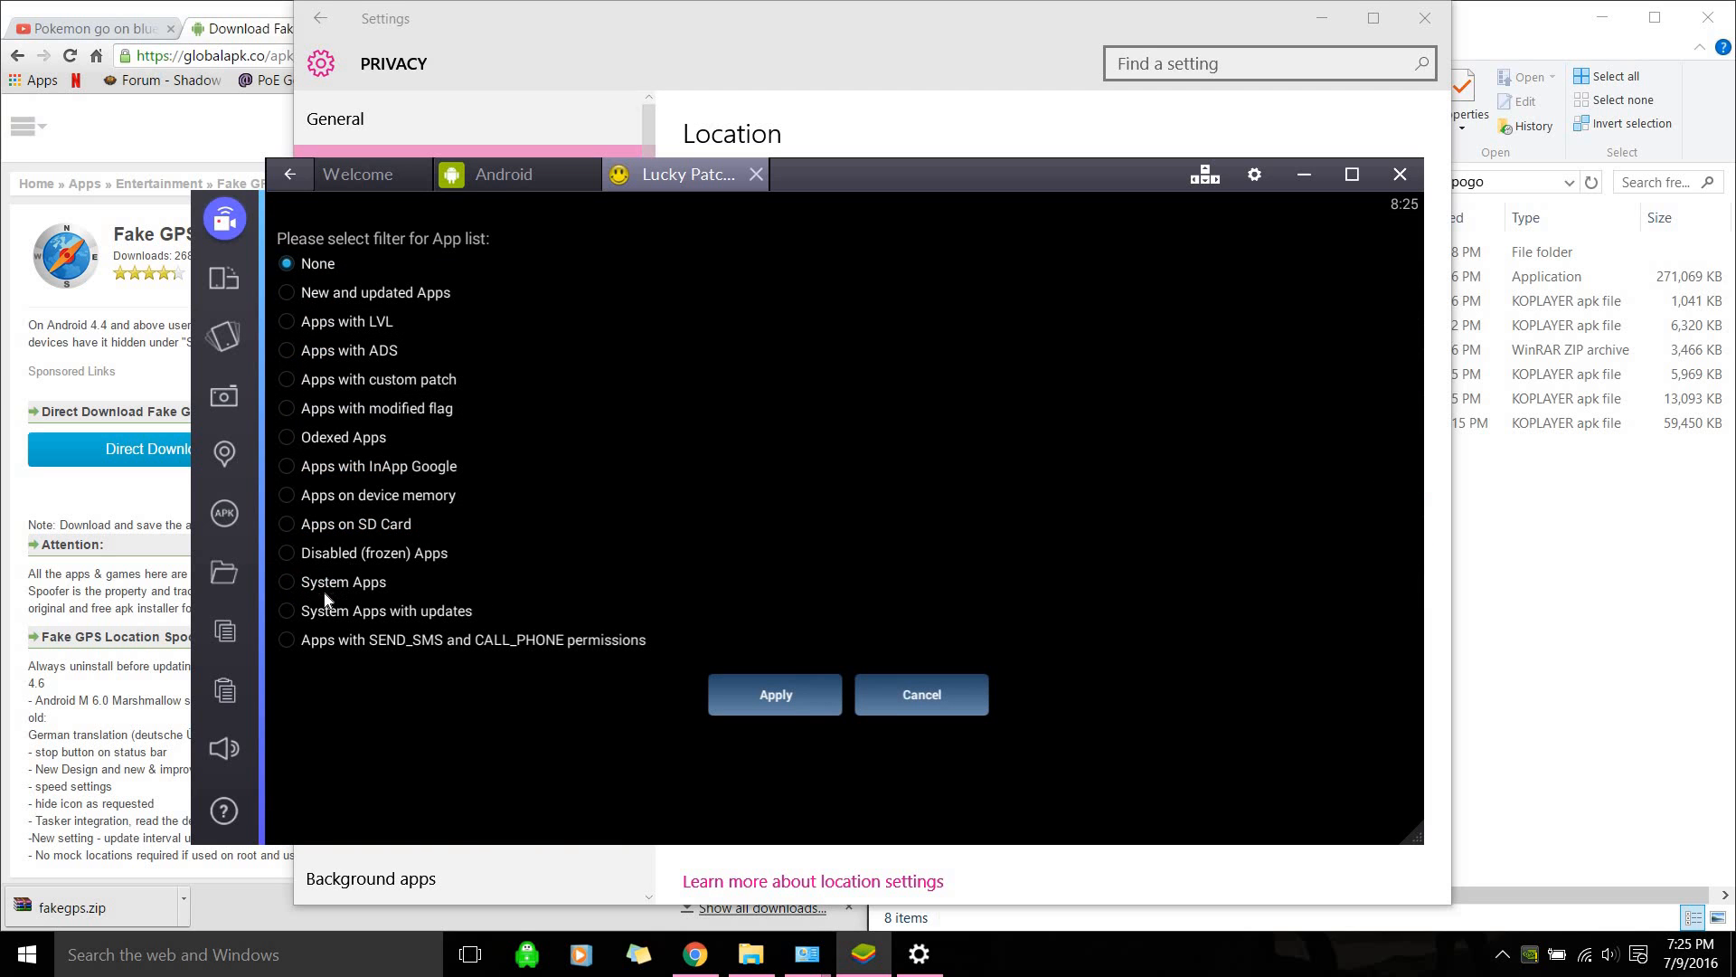
{"action": "left_click", "coordinate": [287, 582]}
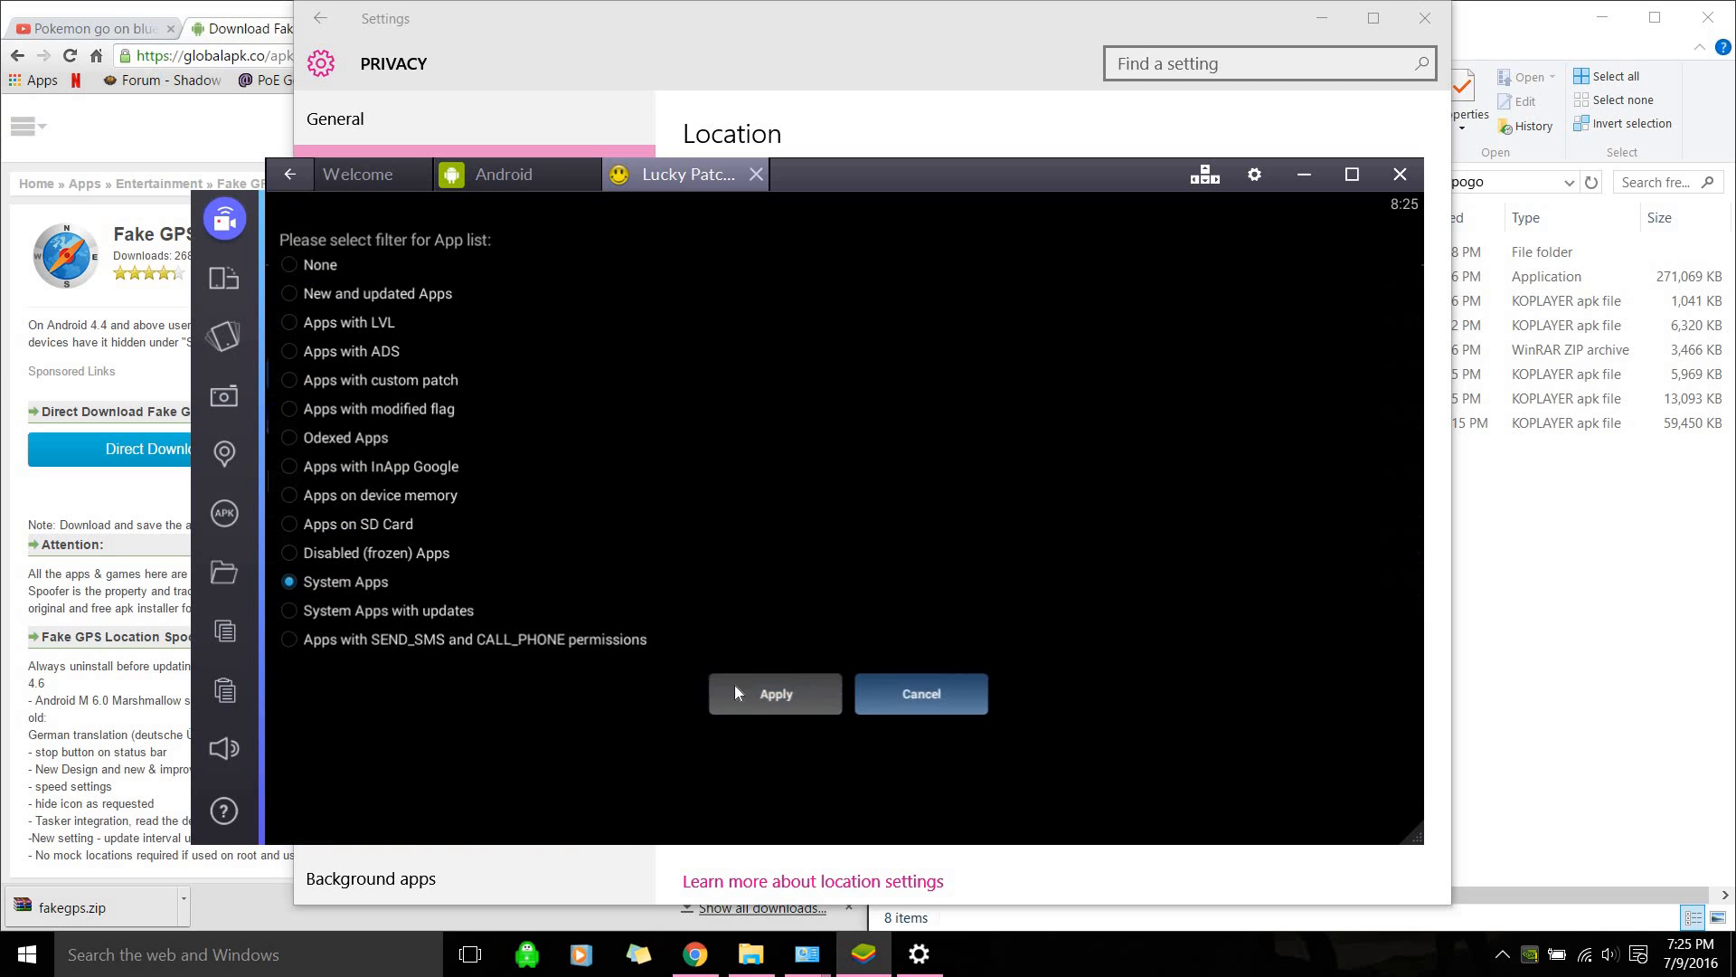
{"action": "left_click", "coordinate": [774, 693]}
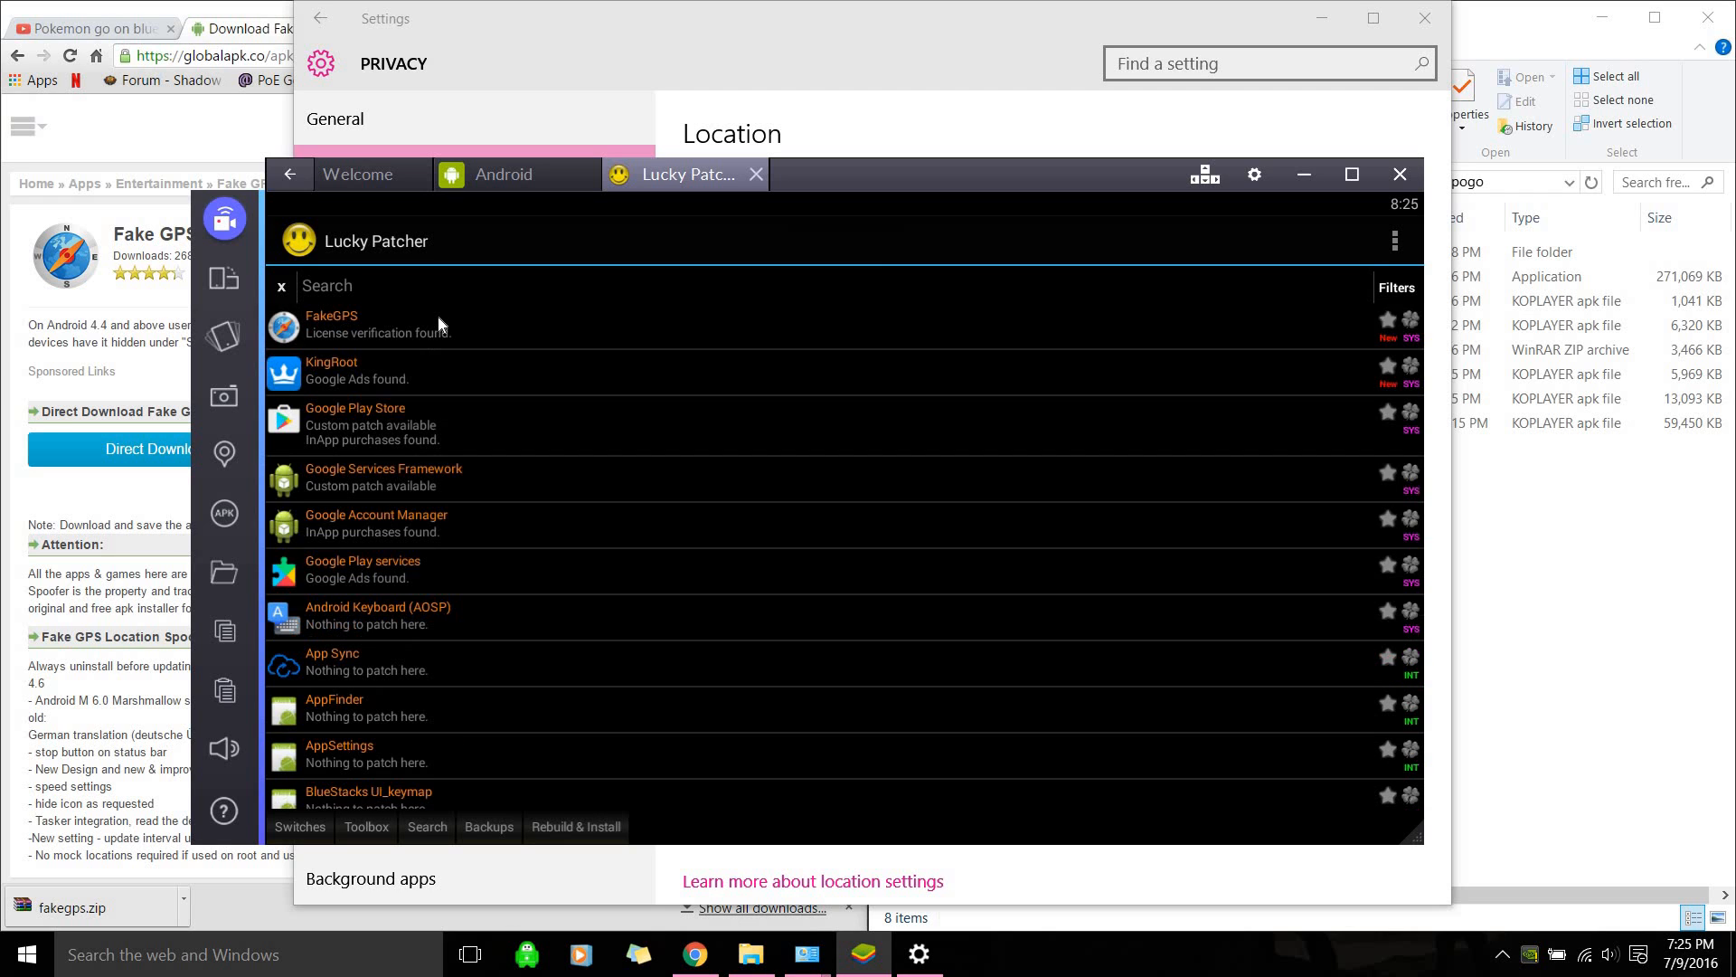
{"action": "left_click", "coordinate": [330, 323]}
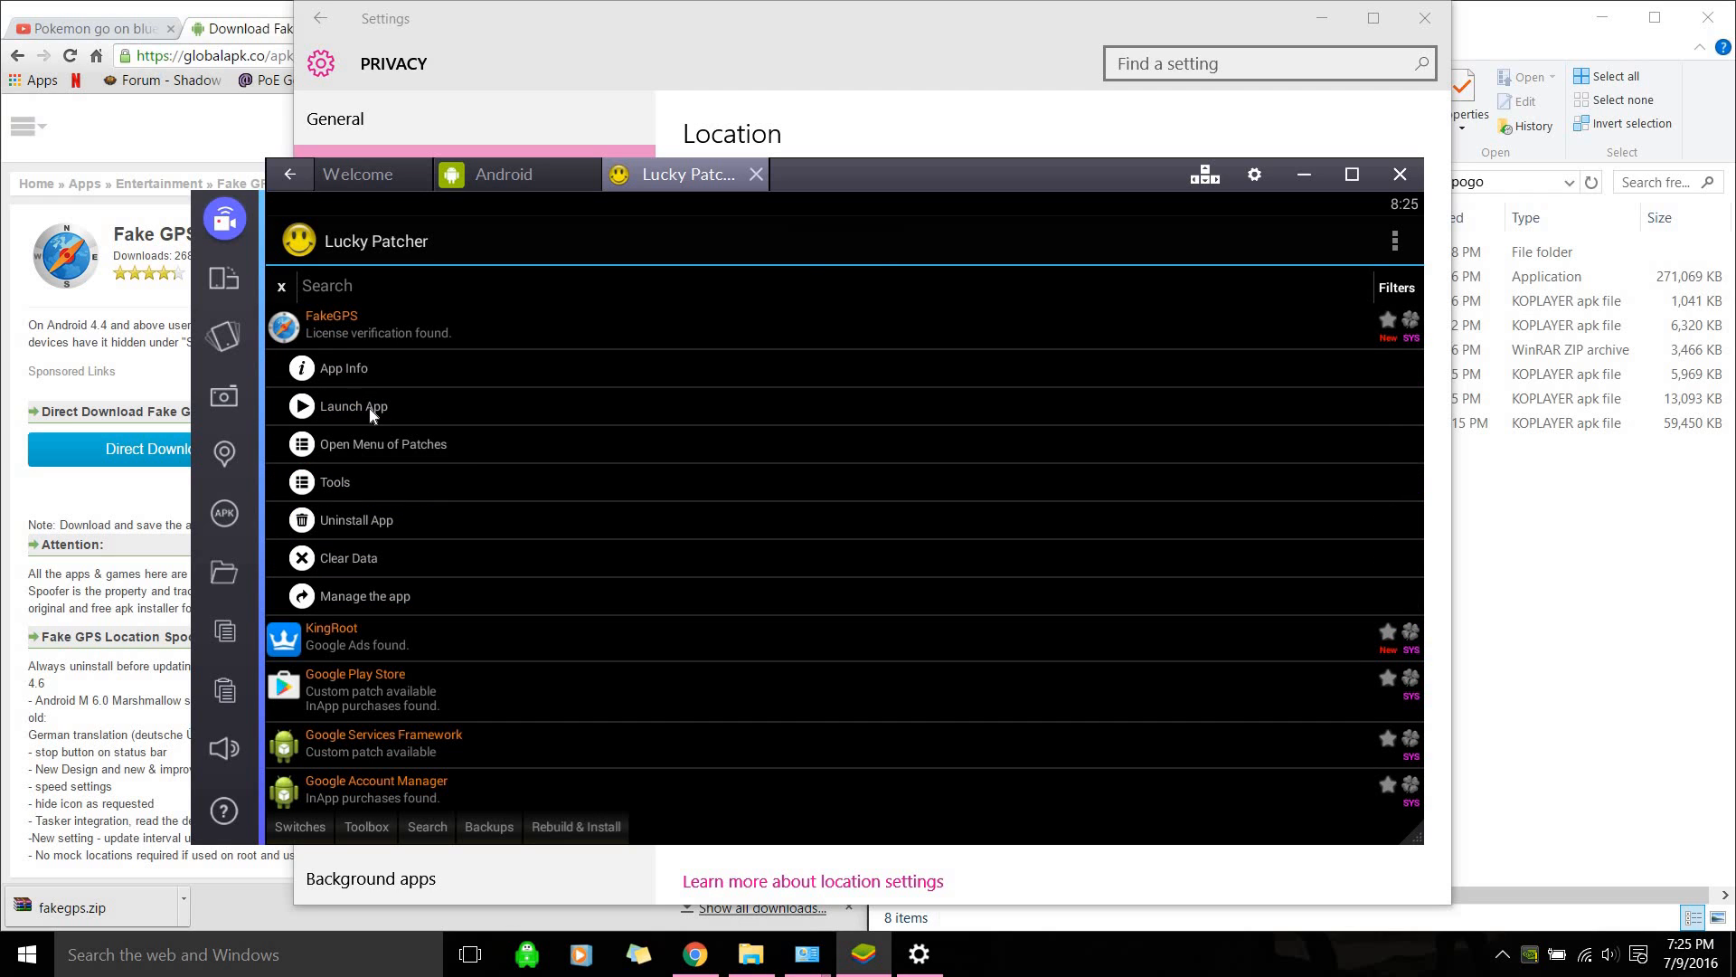
Launch FakeGPS, turn on Expert Mode in its settings, and return to Lucky Patcher
{"action": "left_click", "coordinate": [354, 405]}
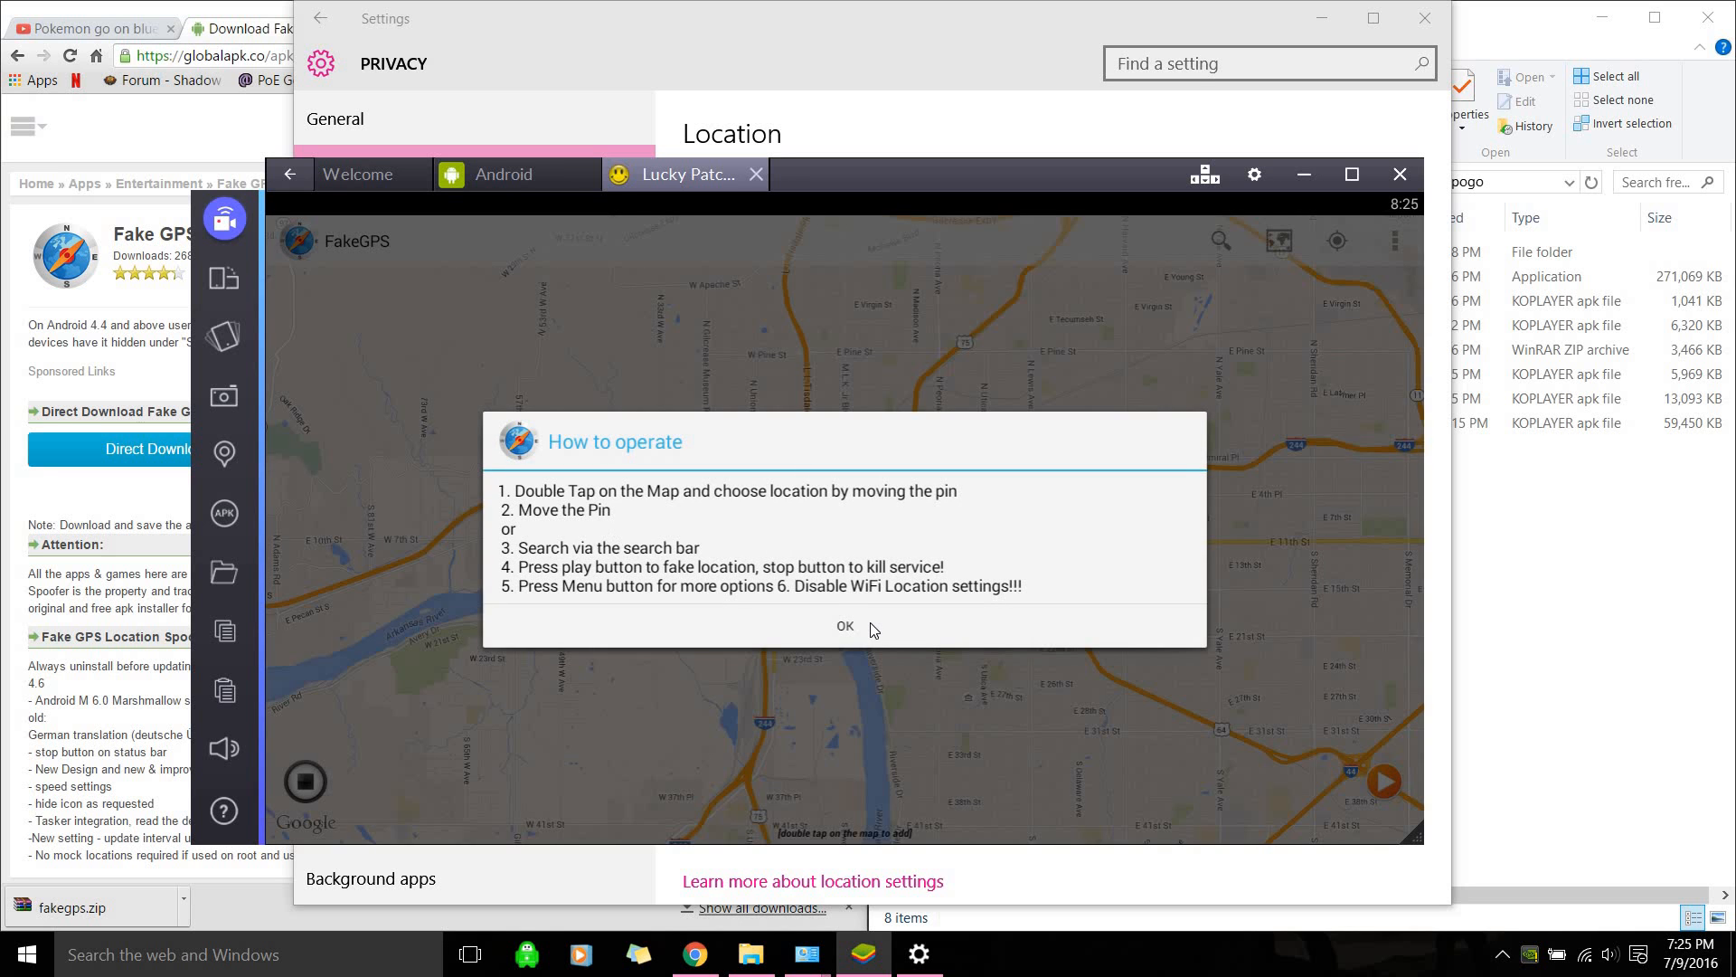
{"action": "left_click", "coordinate": [844, 626]}
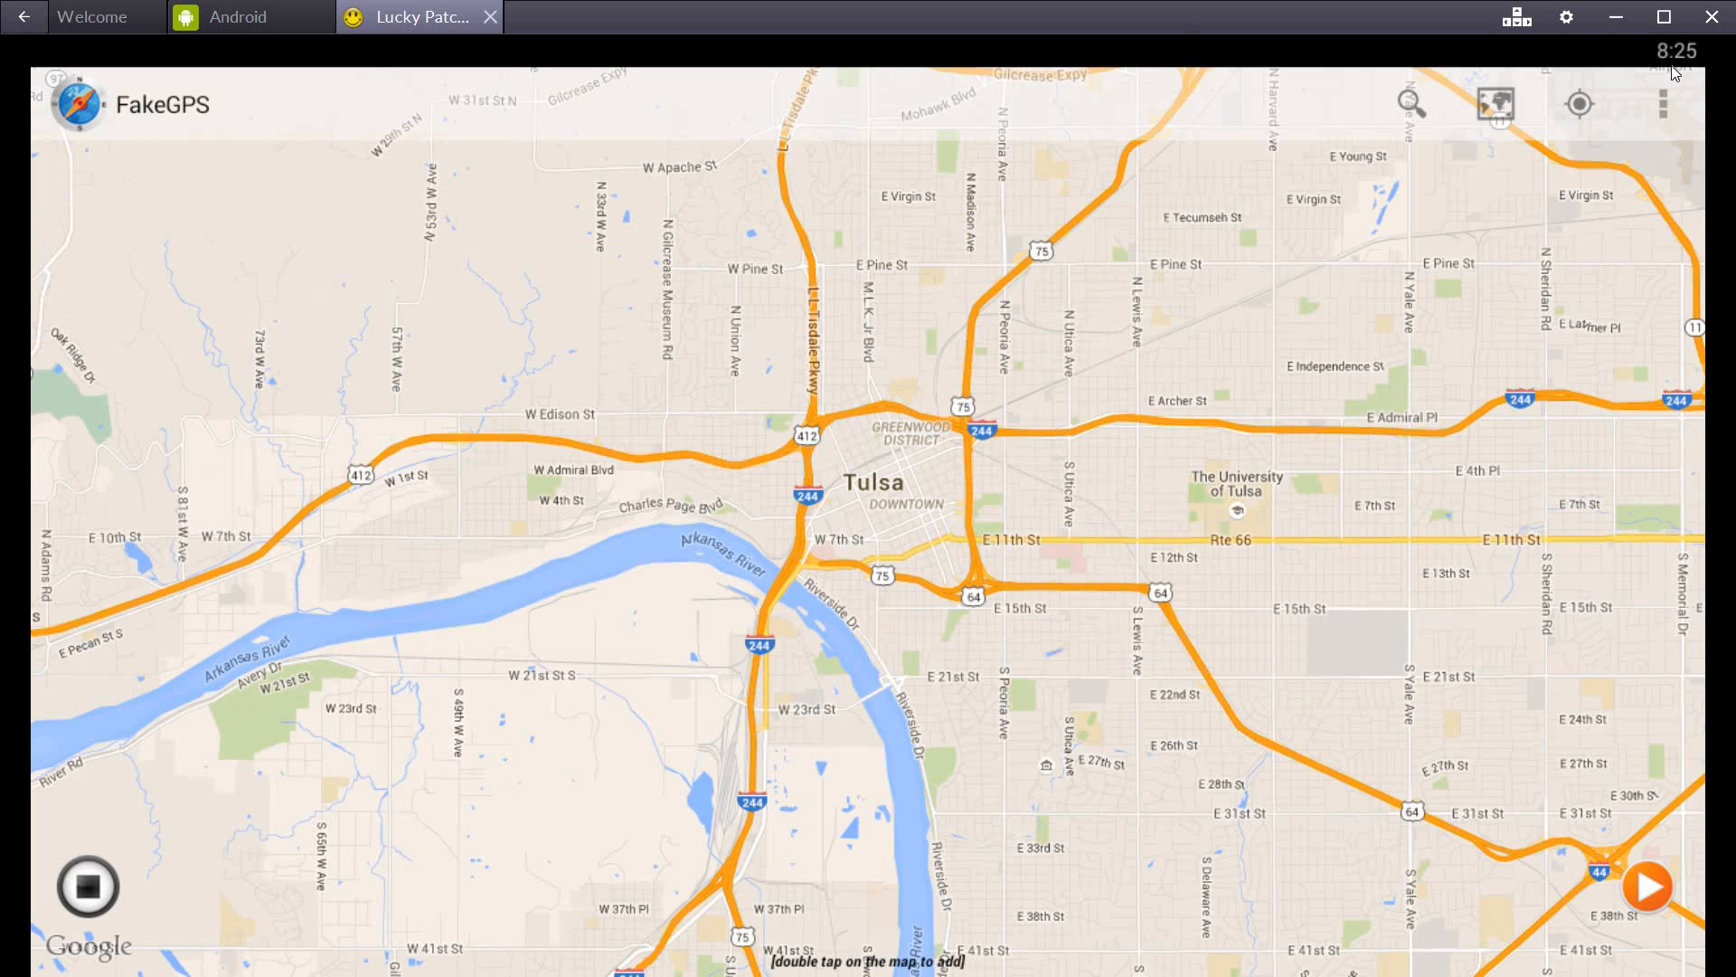
{"action": "left_click", "coordinate": [1664, 104]}
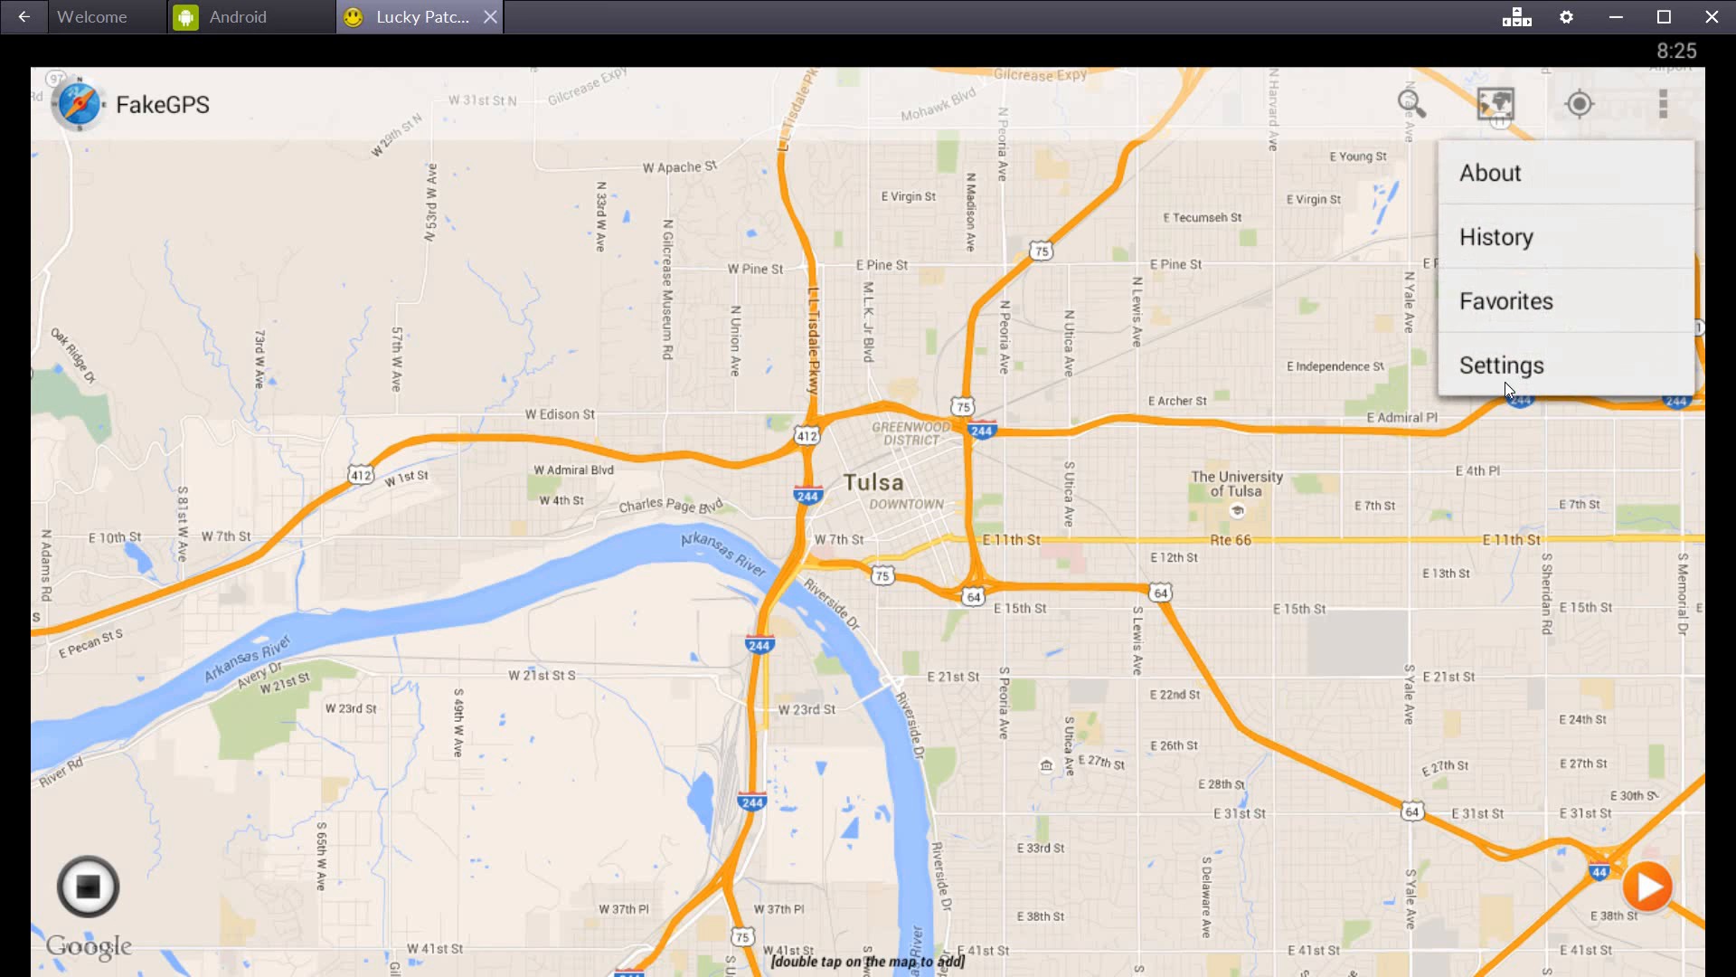
{"action": "left_click", "coordinate": [1503, 364]}
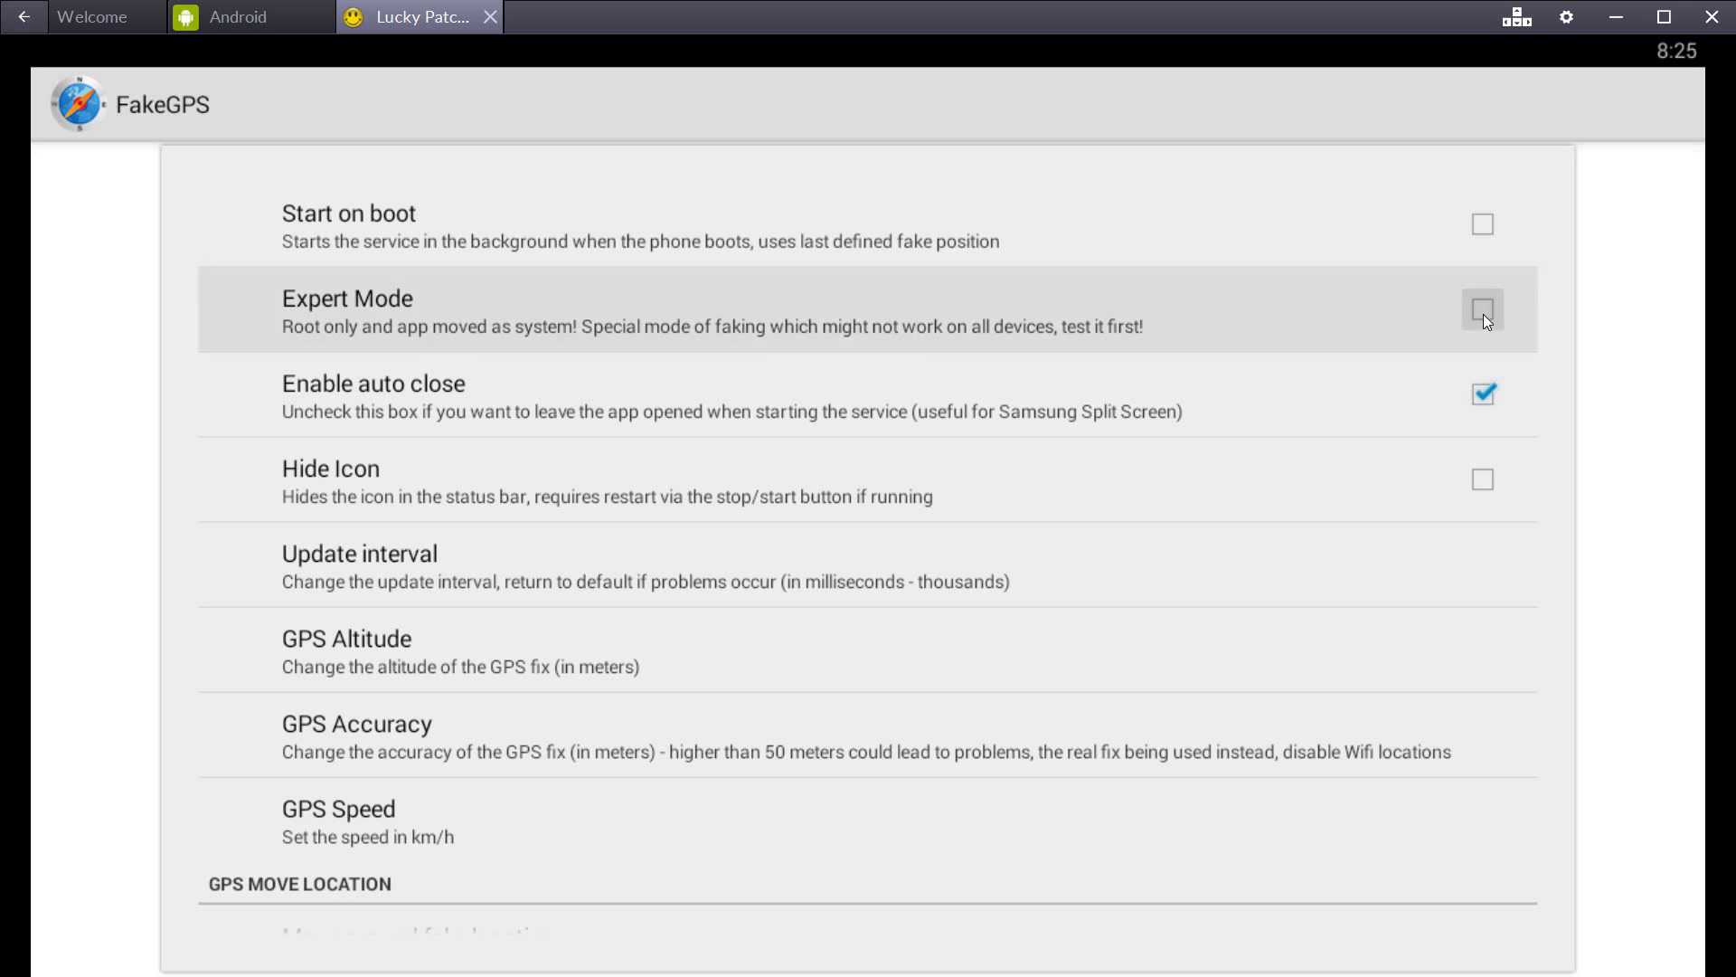
{"action": "left_click", "coordinate": [1483, 309]}
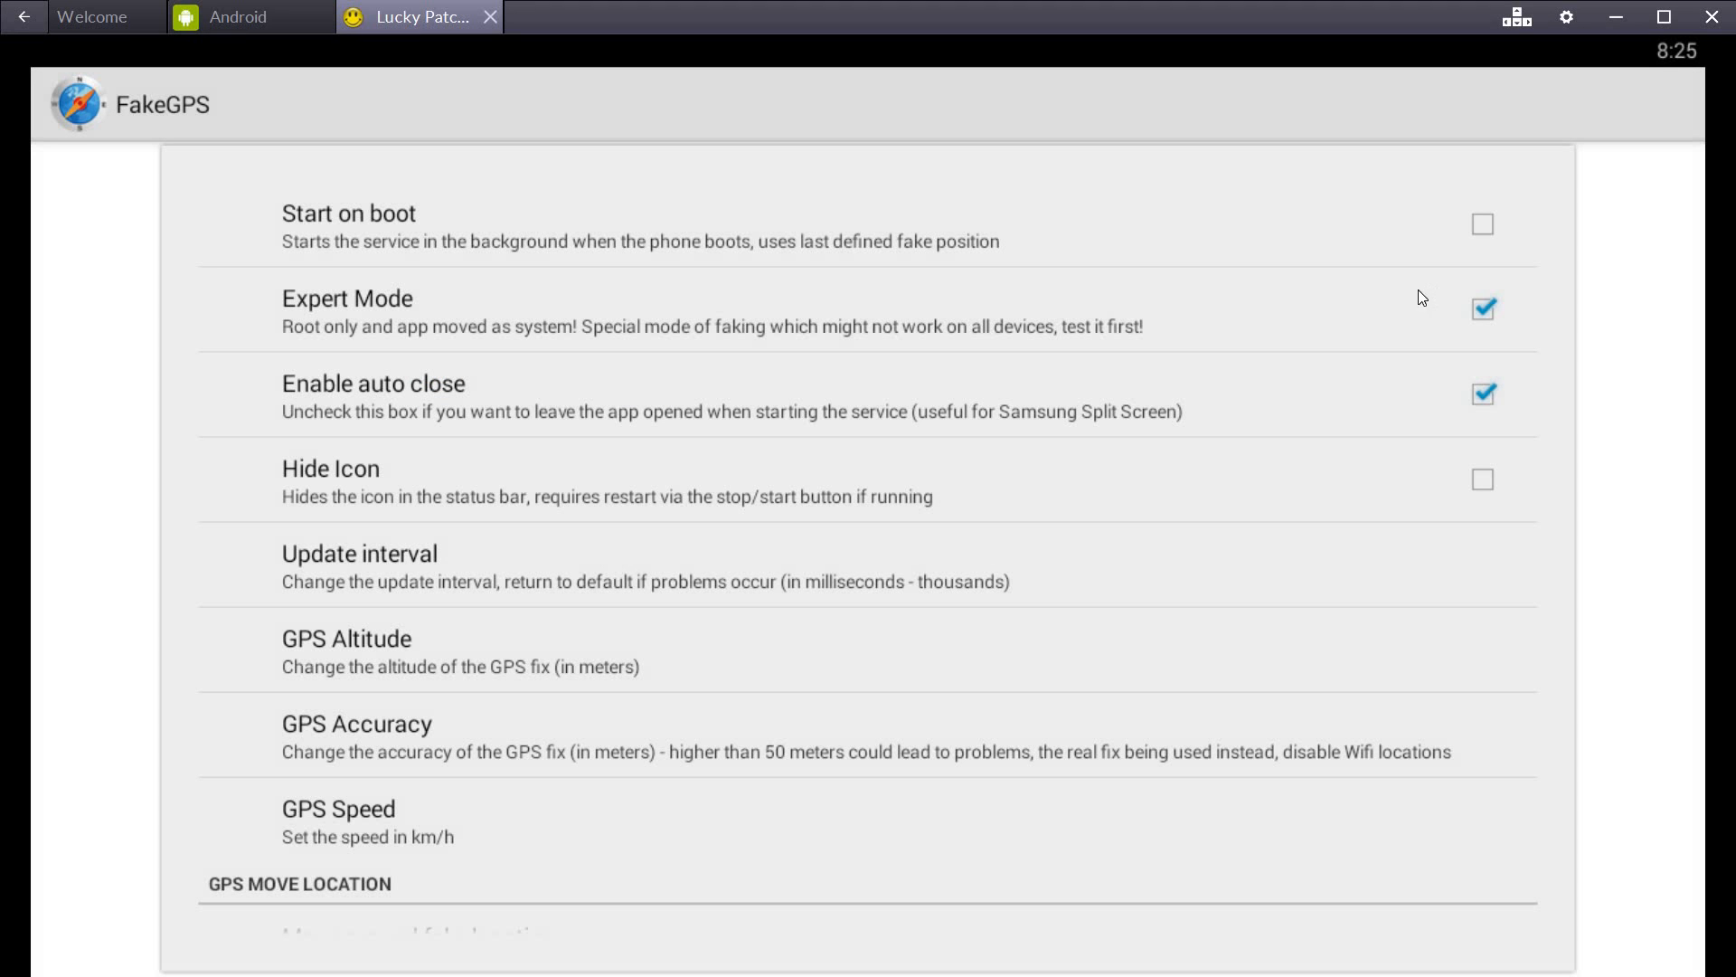
{"action": "mouse_move", "coordinate": [1376, 317]}
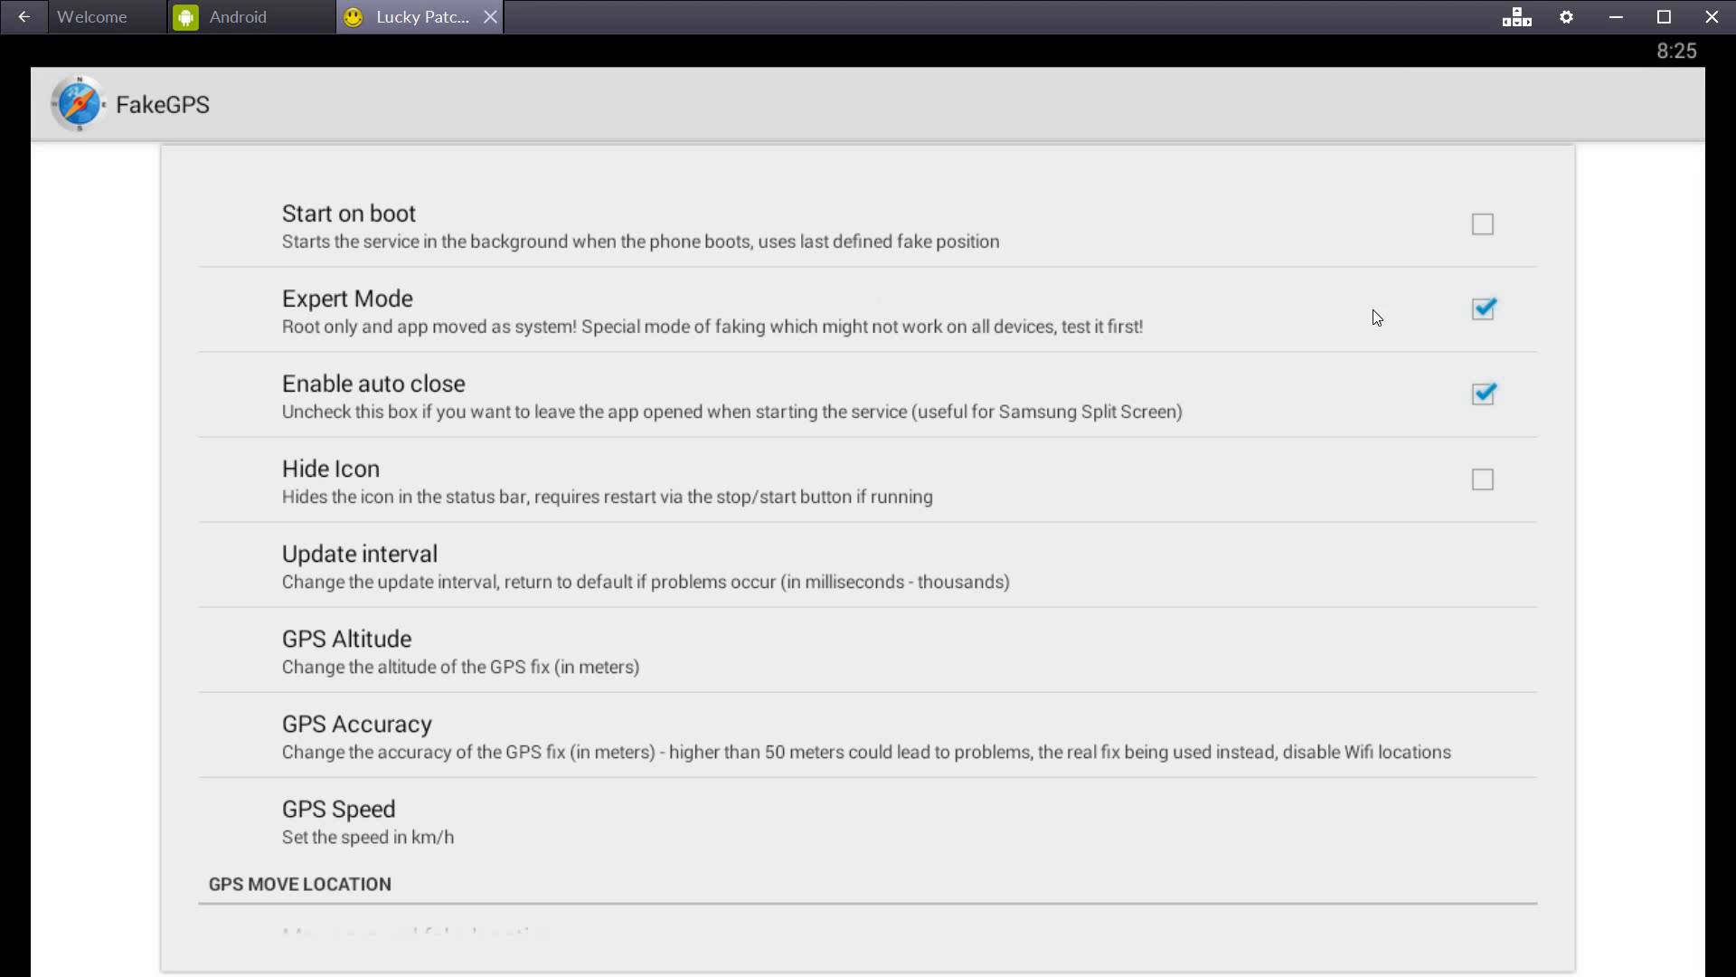
{"action": "mouse_move", "coordinate": [1422, 355]}
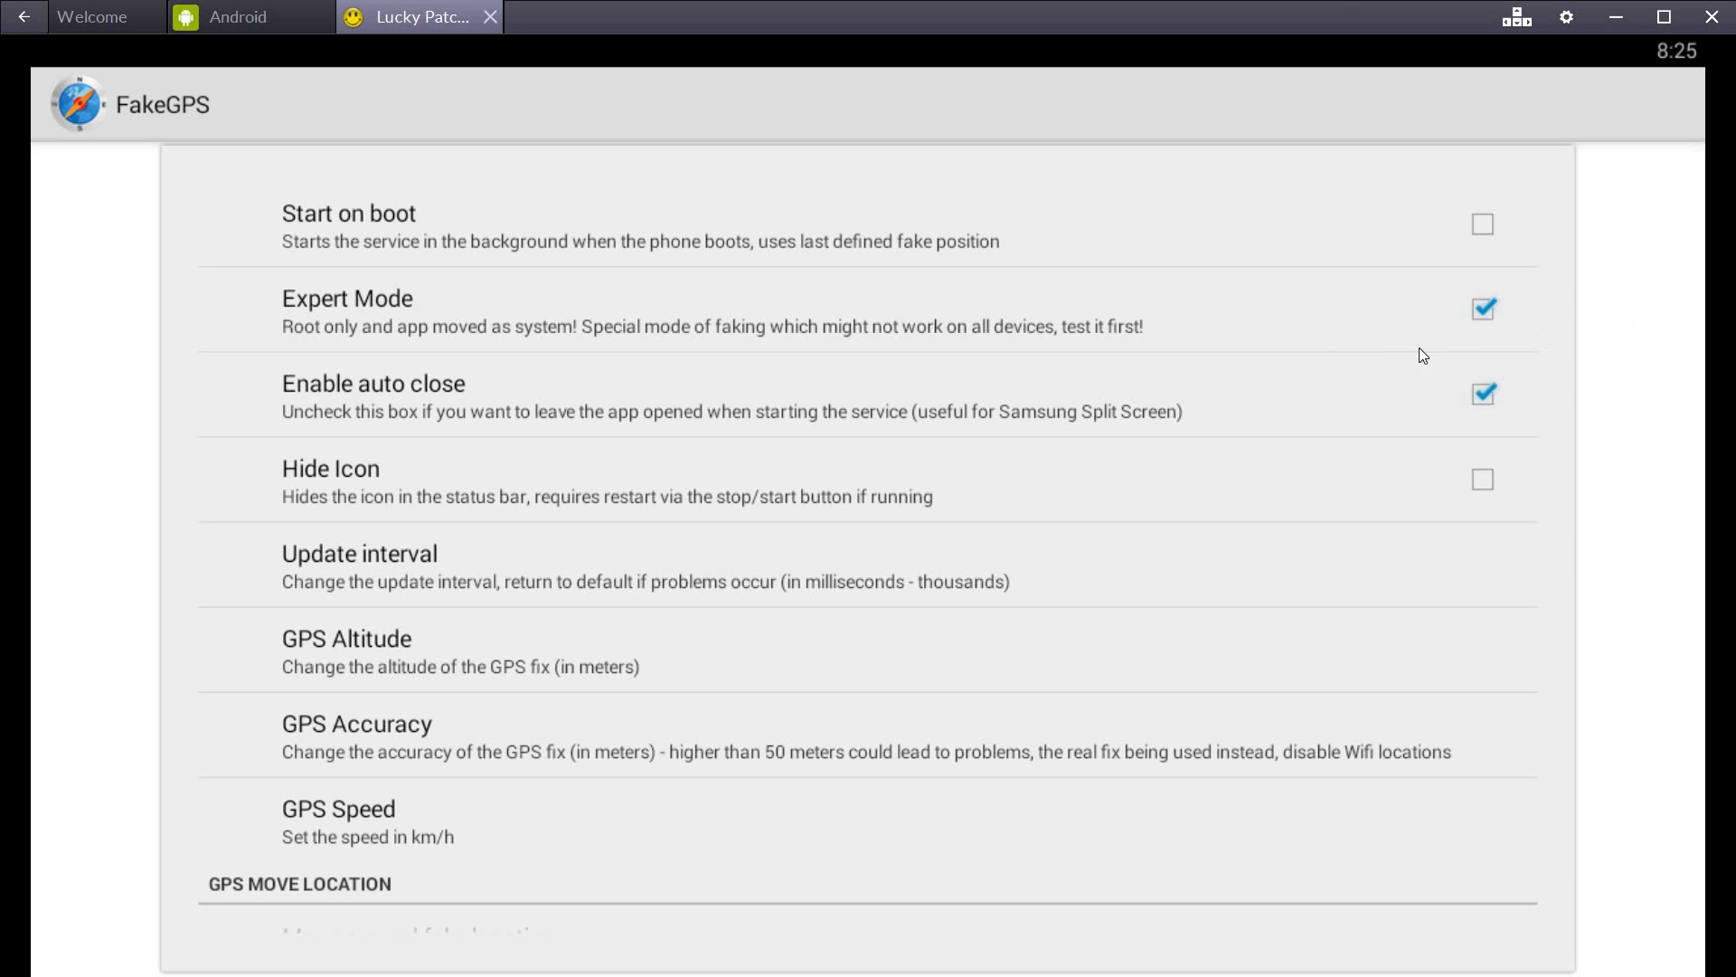
{"action": "mouse_move", "coordinate": [981, 385]}
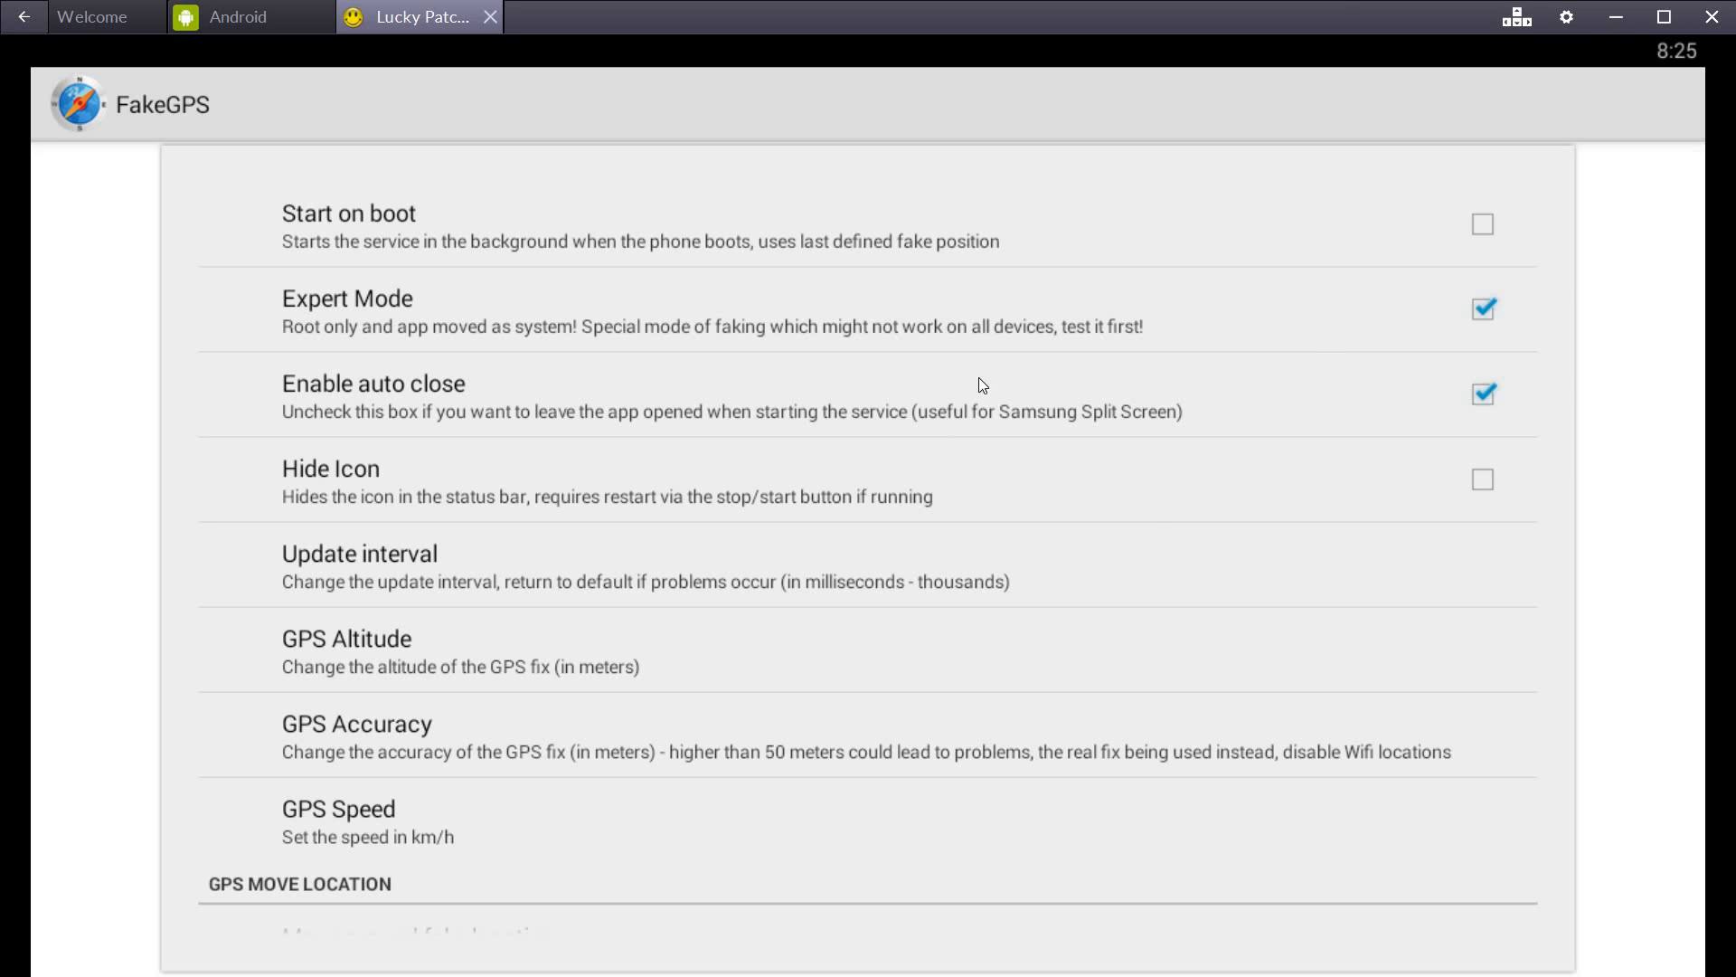
{"action": "mouse_move", "coordinate": [626, 874]}
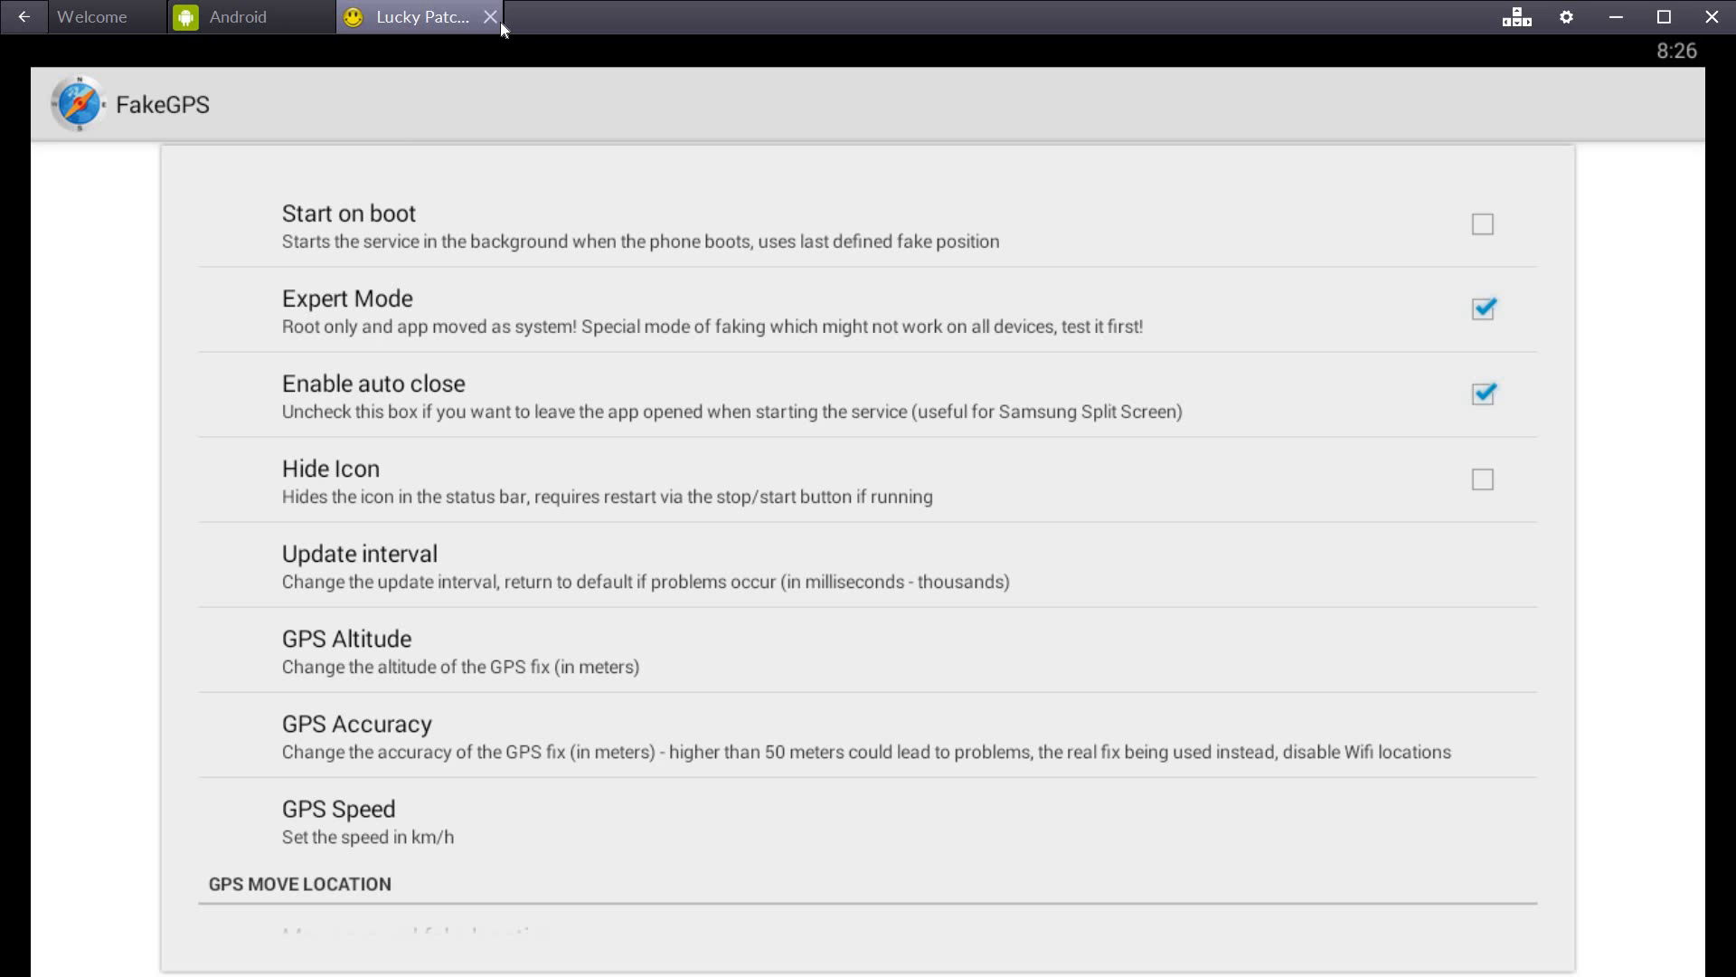
{"action": "mouse_move", "coordinate": [487, 21]}
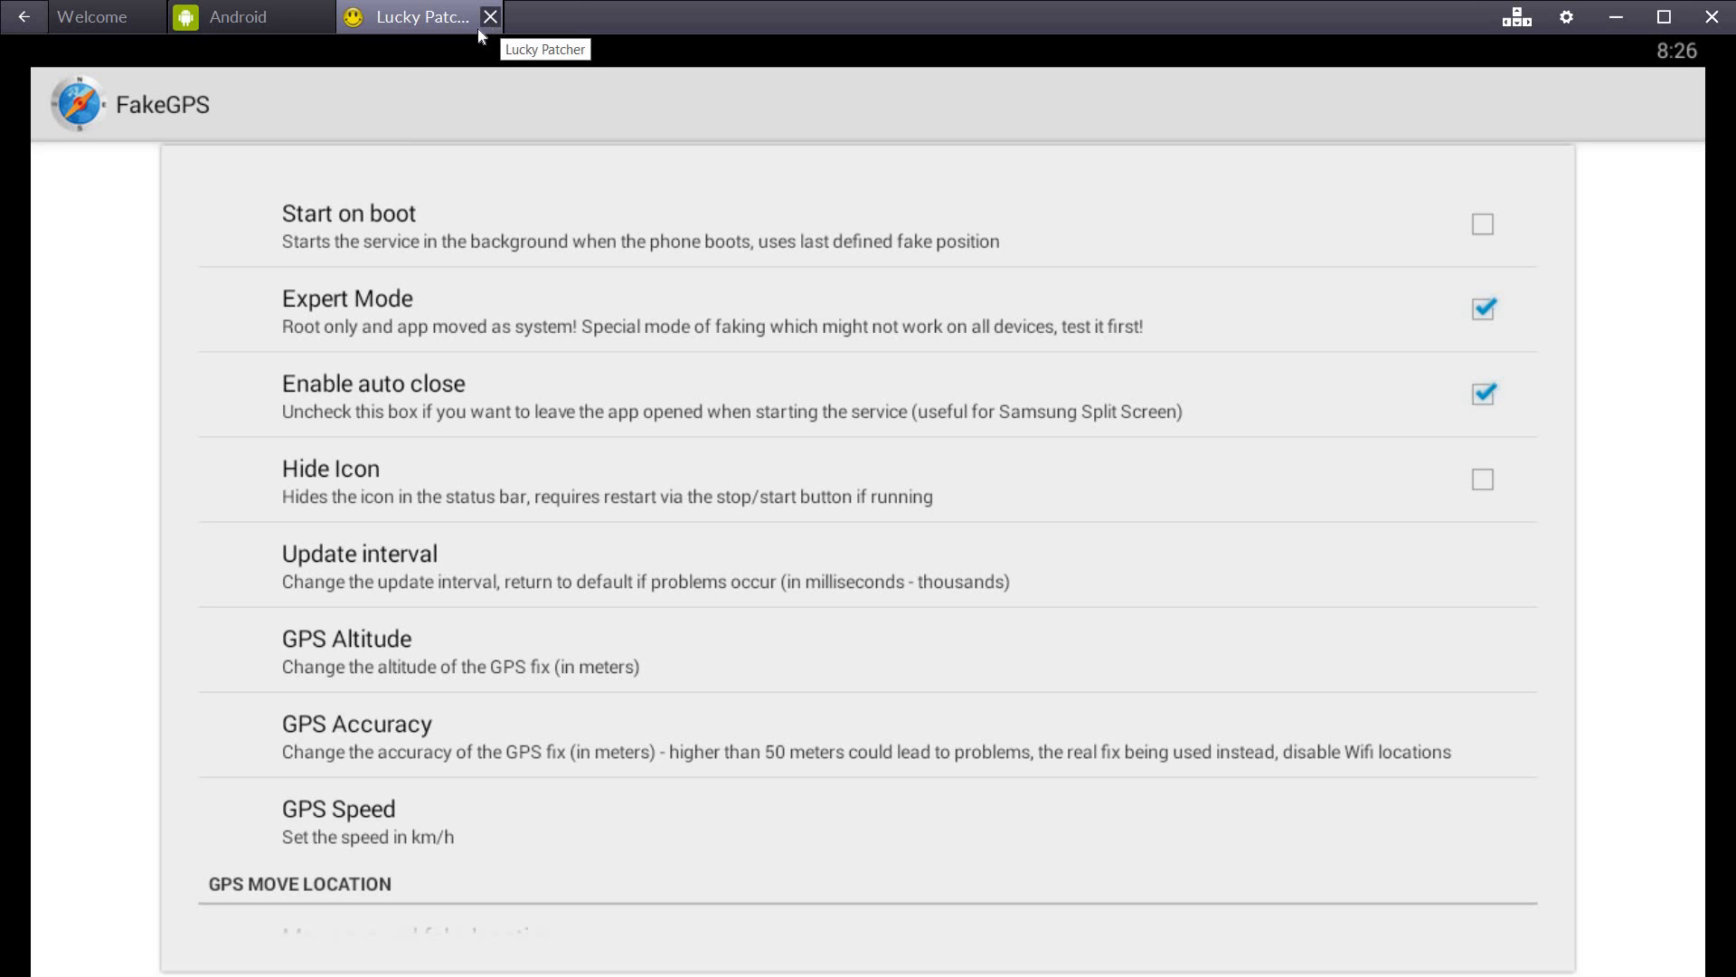
{"action": "left_click", "coordinate": [489, 16]}
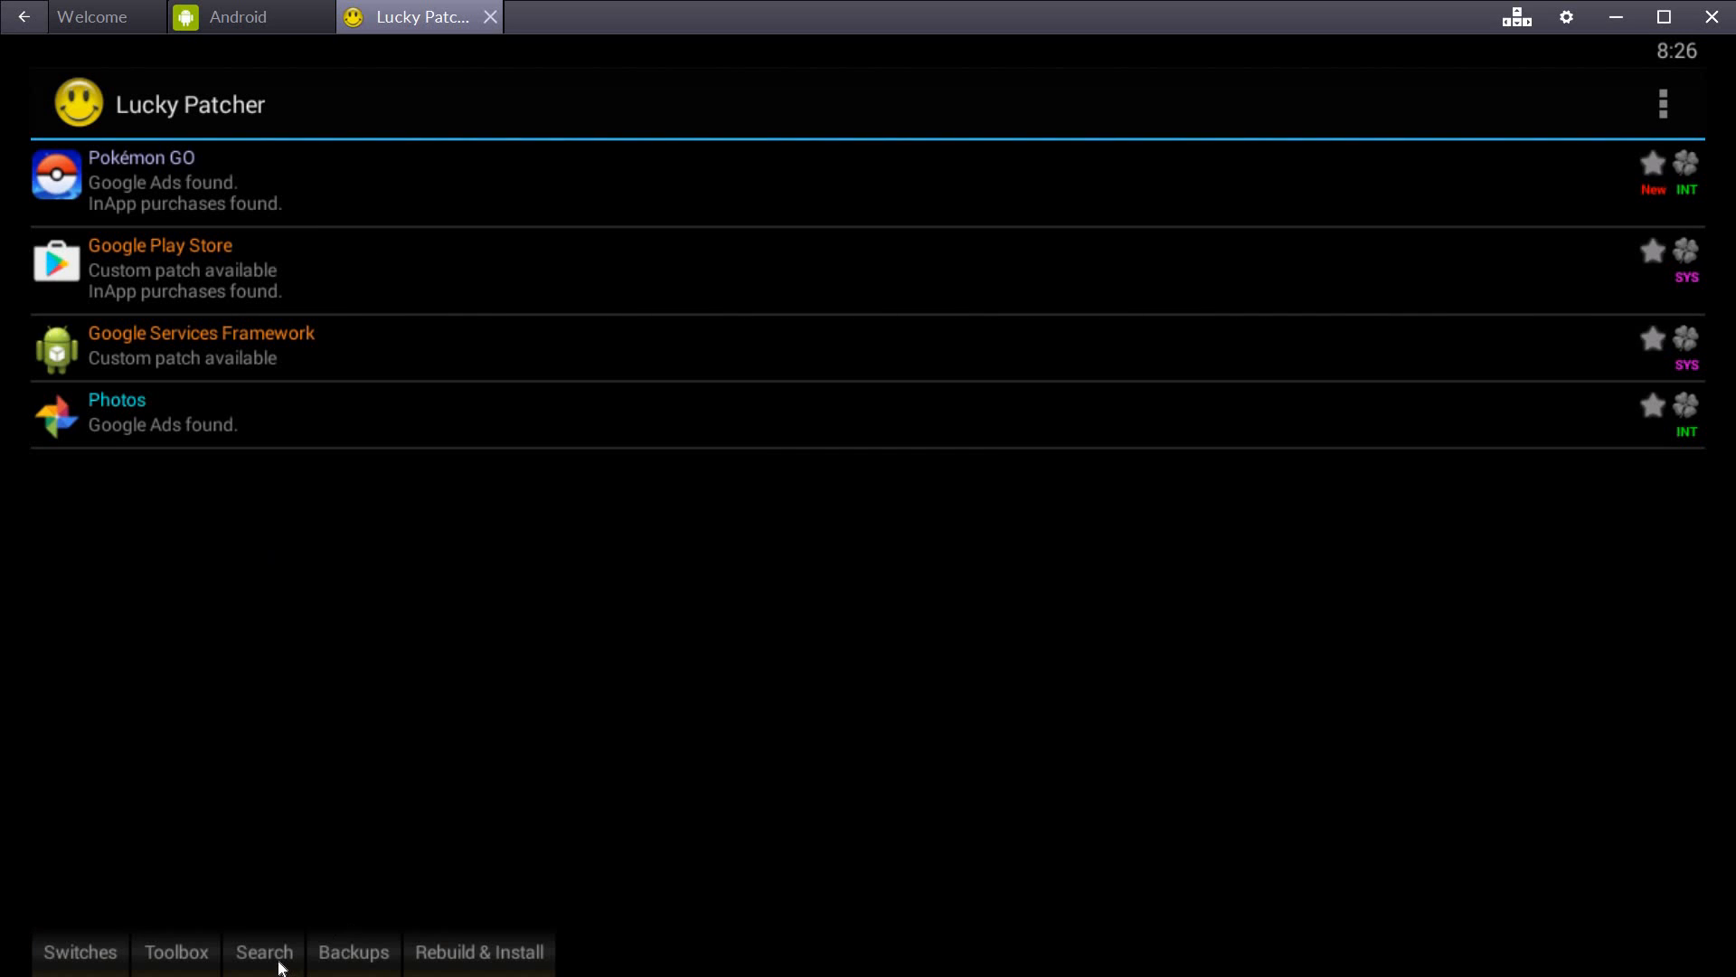
{"action": "mouse_move", "coordinate": [305, 867]}
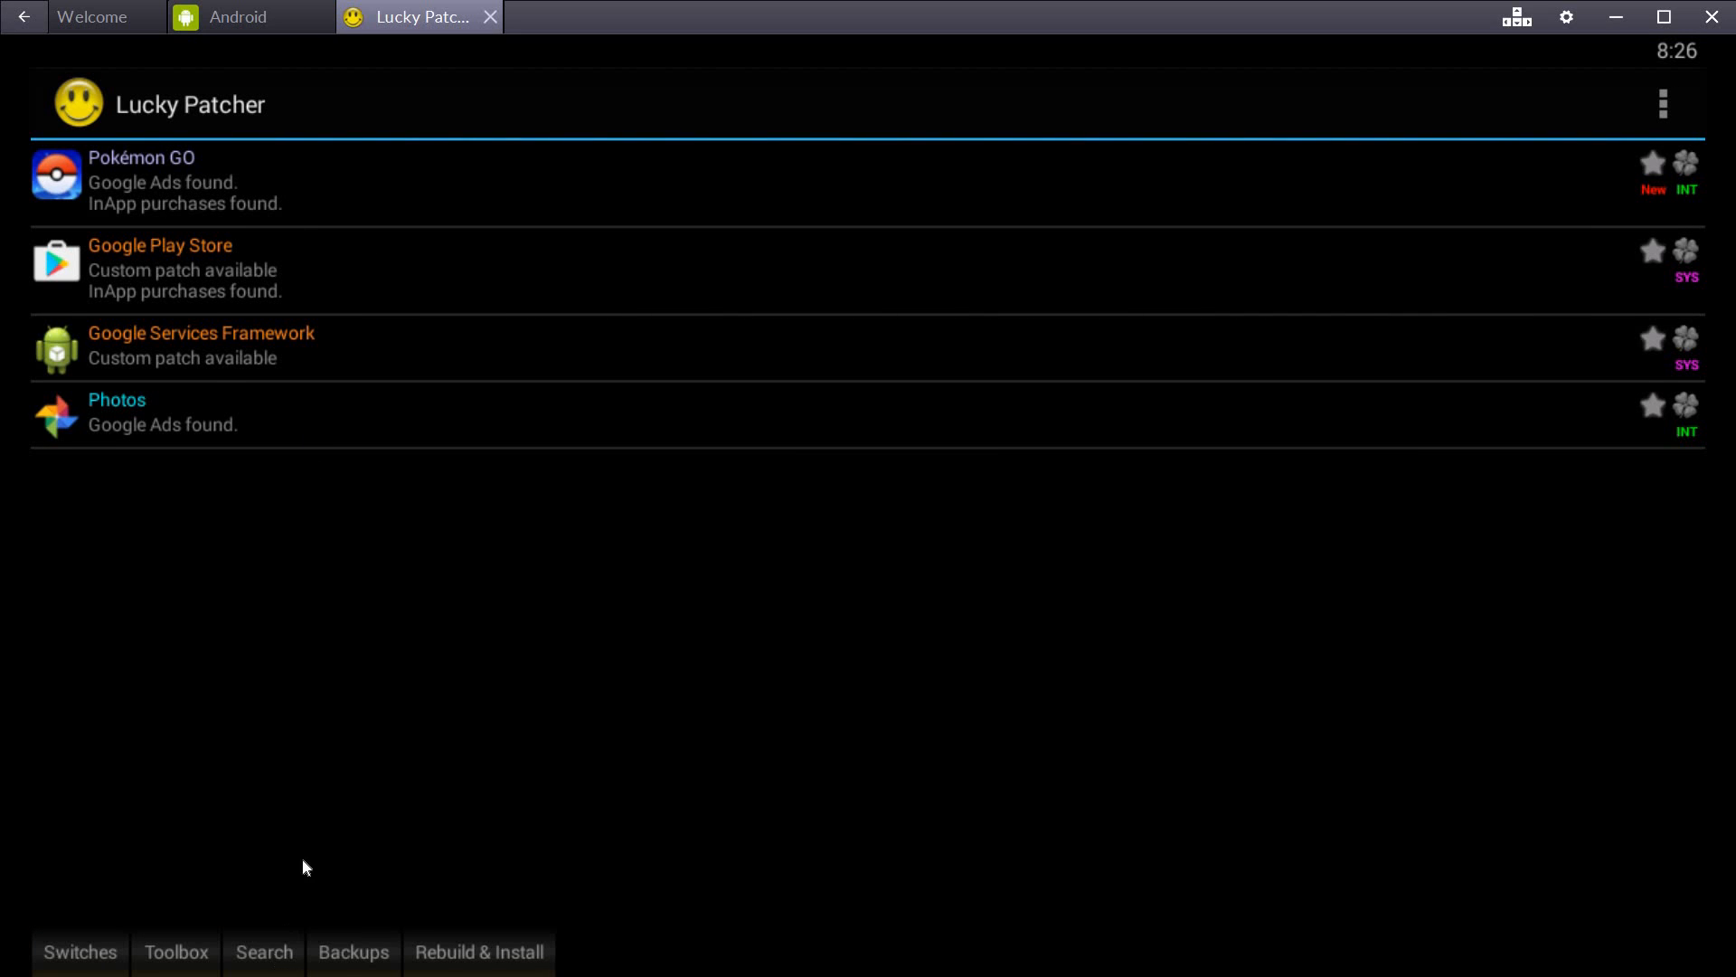
Find FakeGPS via Lucky Patcher's search and relaunch it, scrolling its settings
{"action": "left_click", "coordinate": [263, 953]}
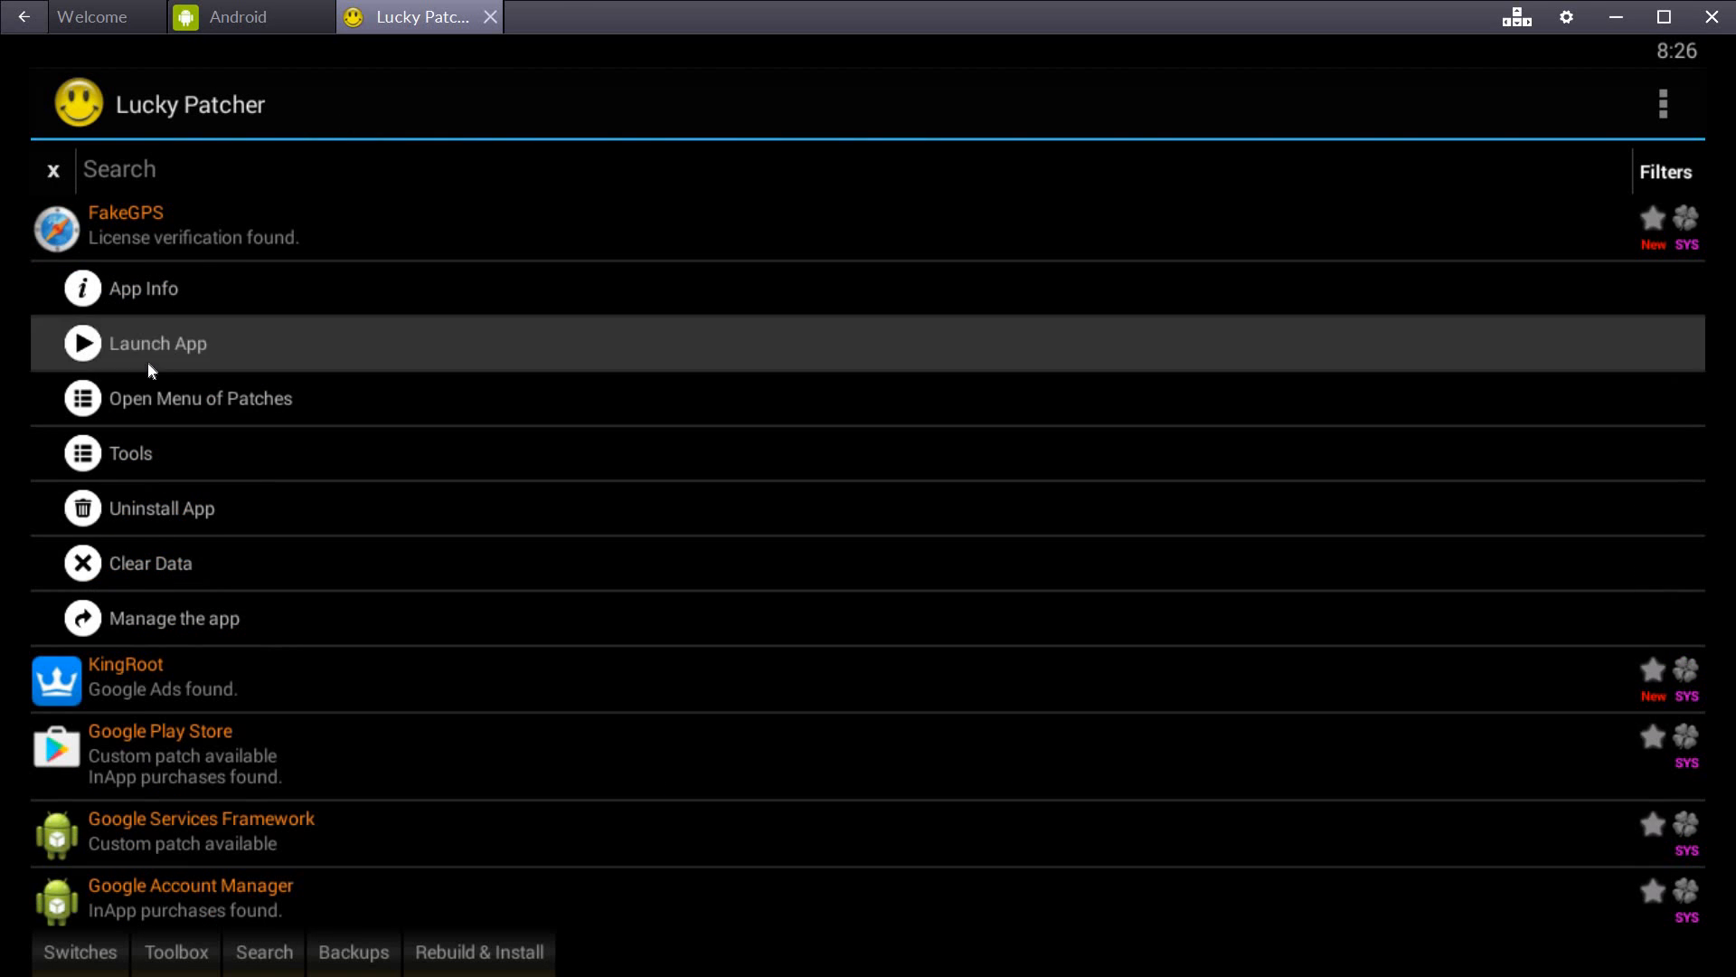
{"action": "left_click", "coordinate": [157, 343]}
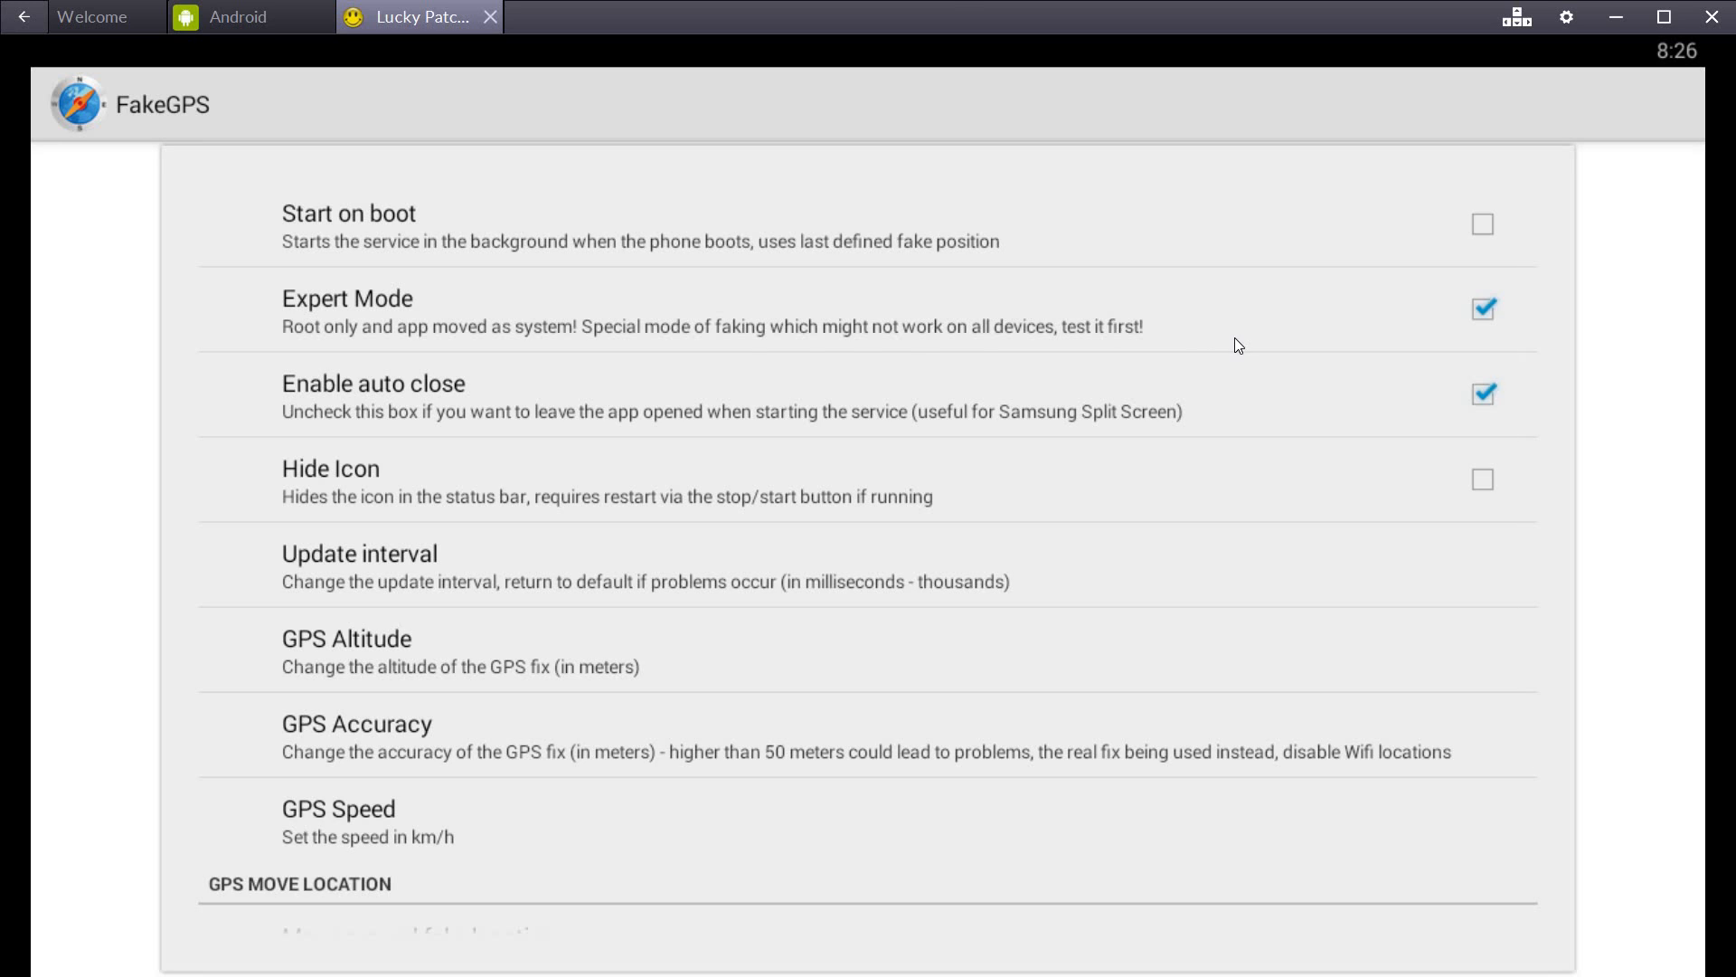
{"action": "scroll", "scroll_direction": "down", "scroll_amount": 3}
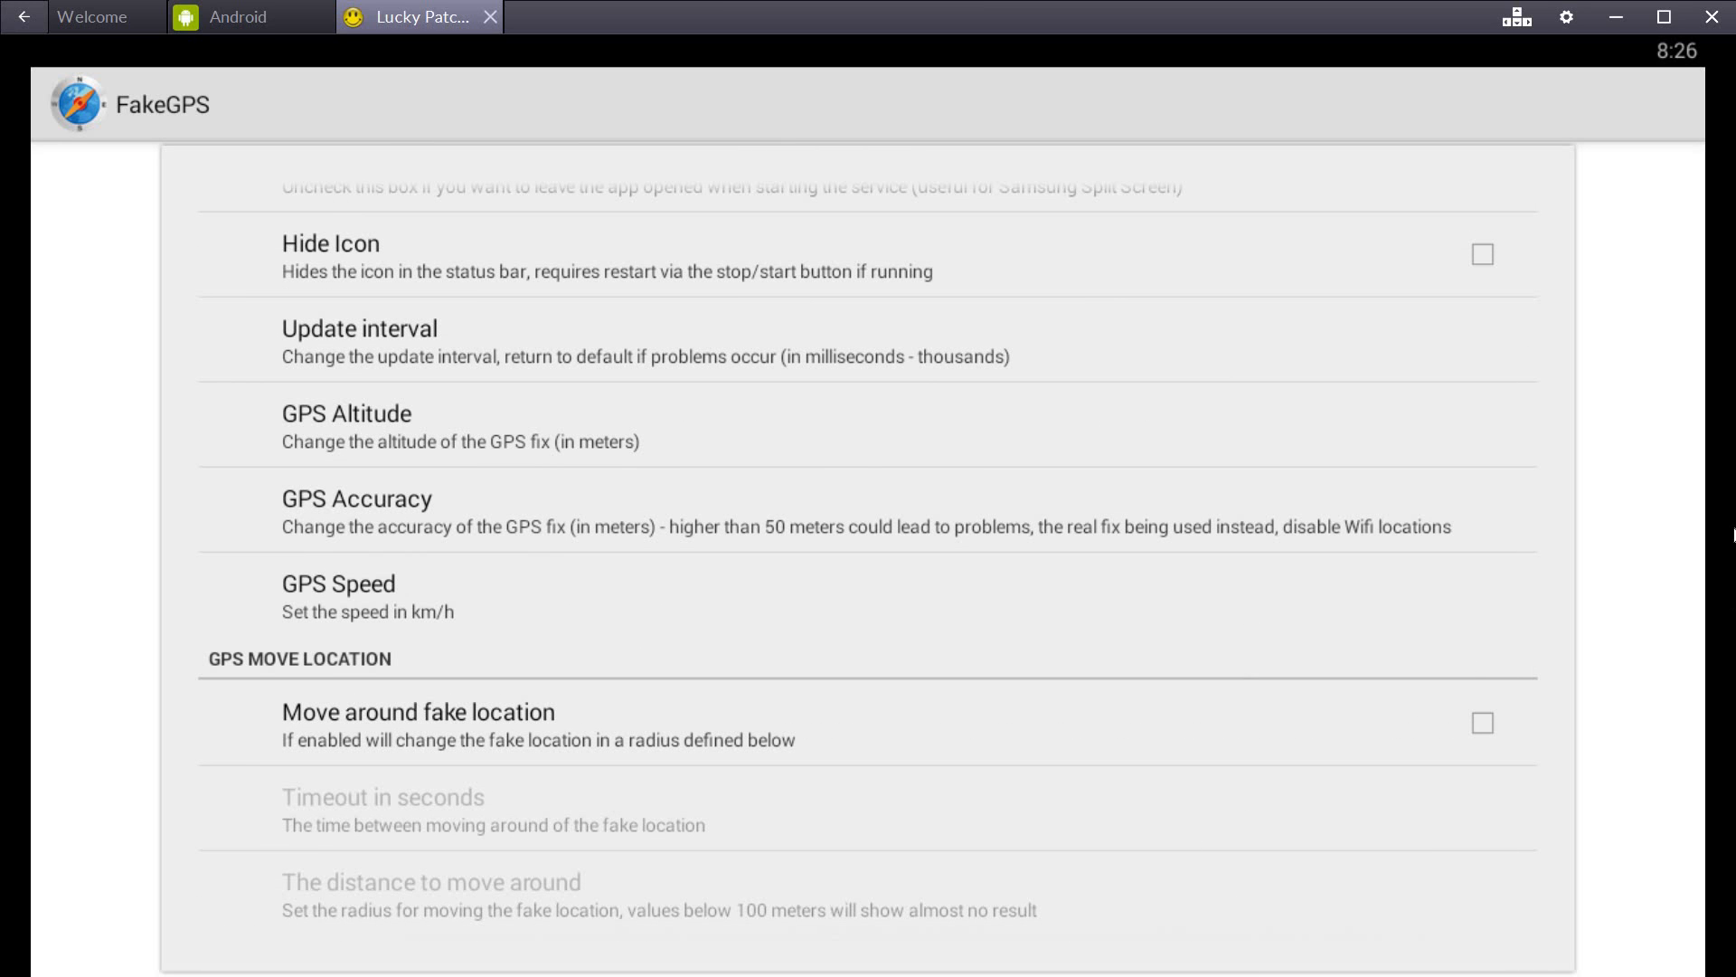
{"action": "mouse_move", "coordinate": [1646, 384]}
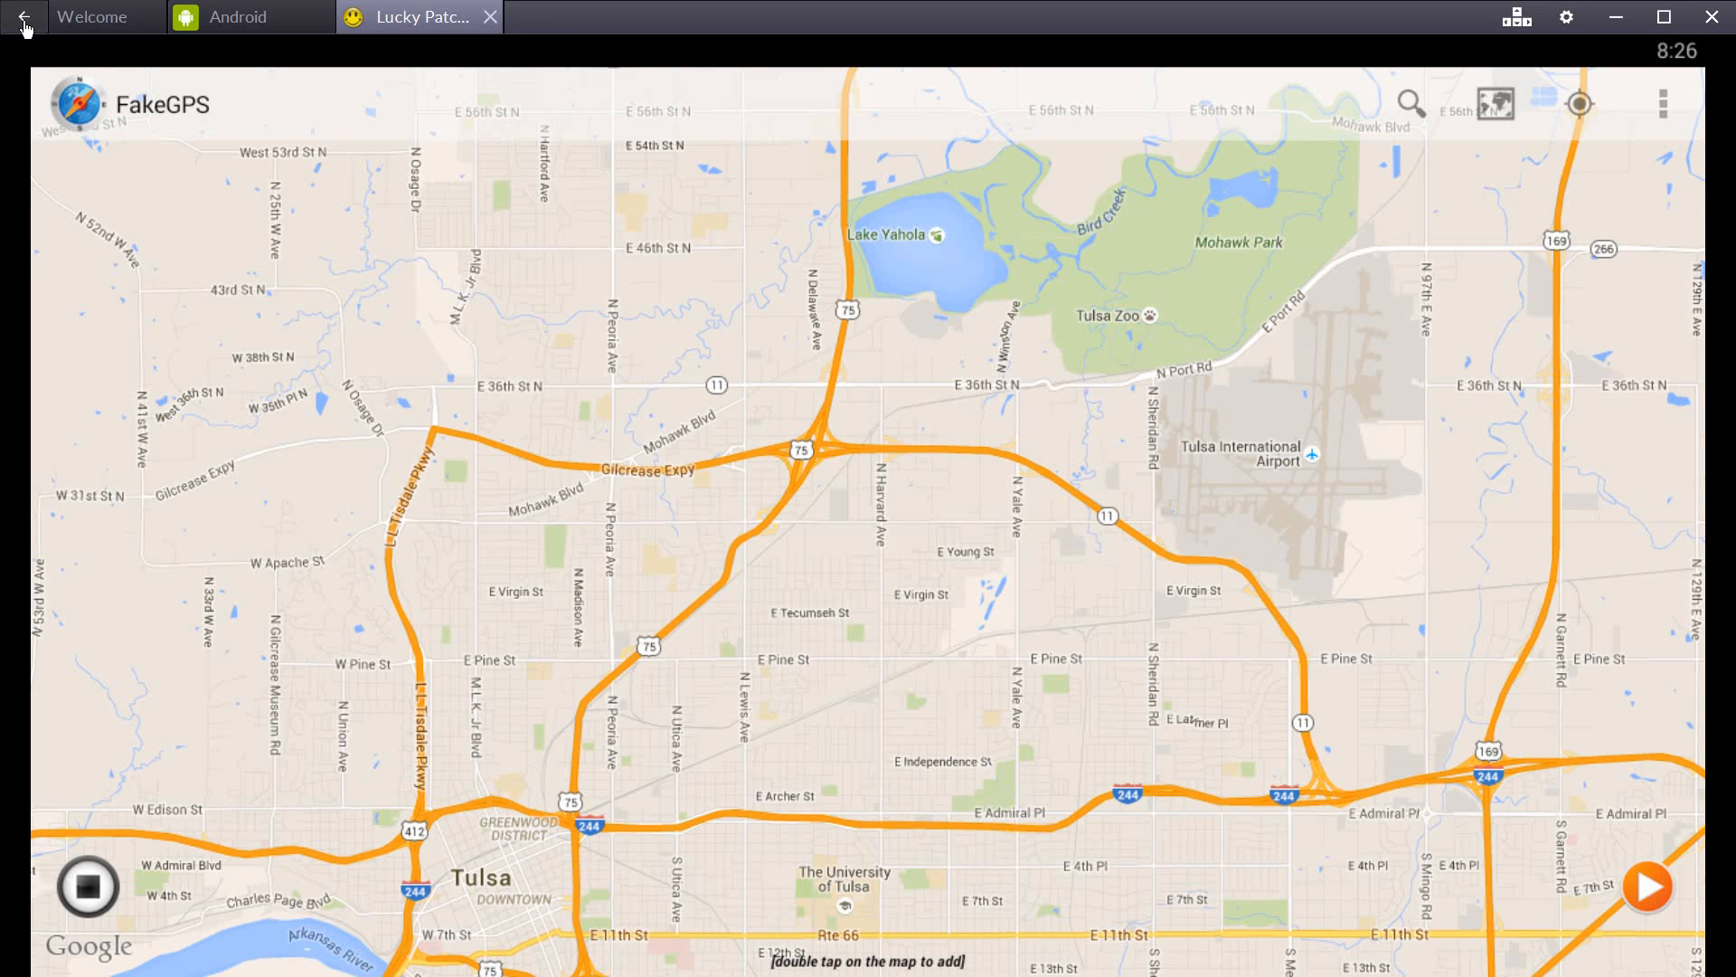
{"action": "mouse_move", "coordinate": [1359, 279]}
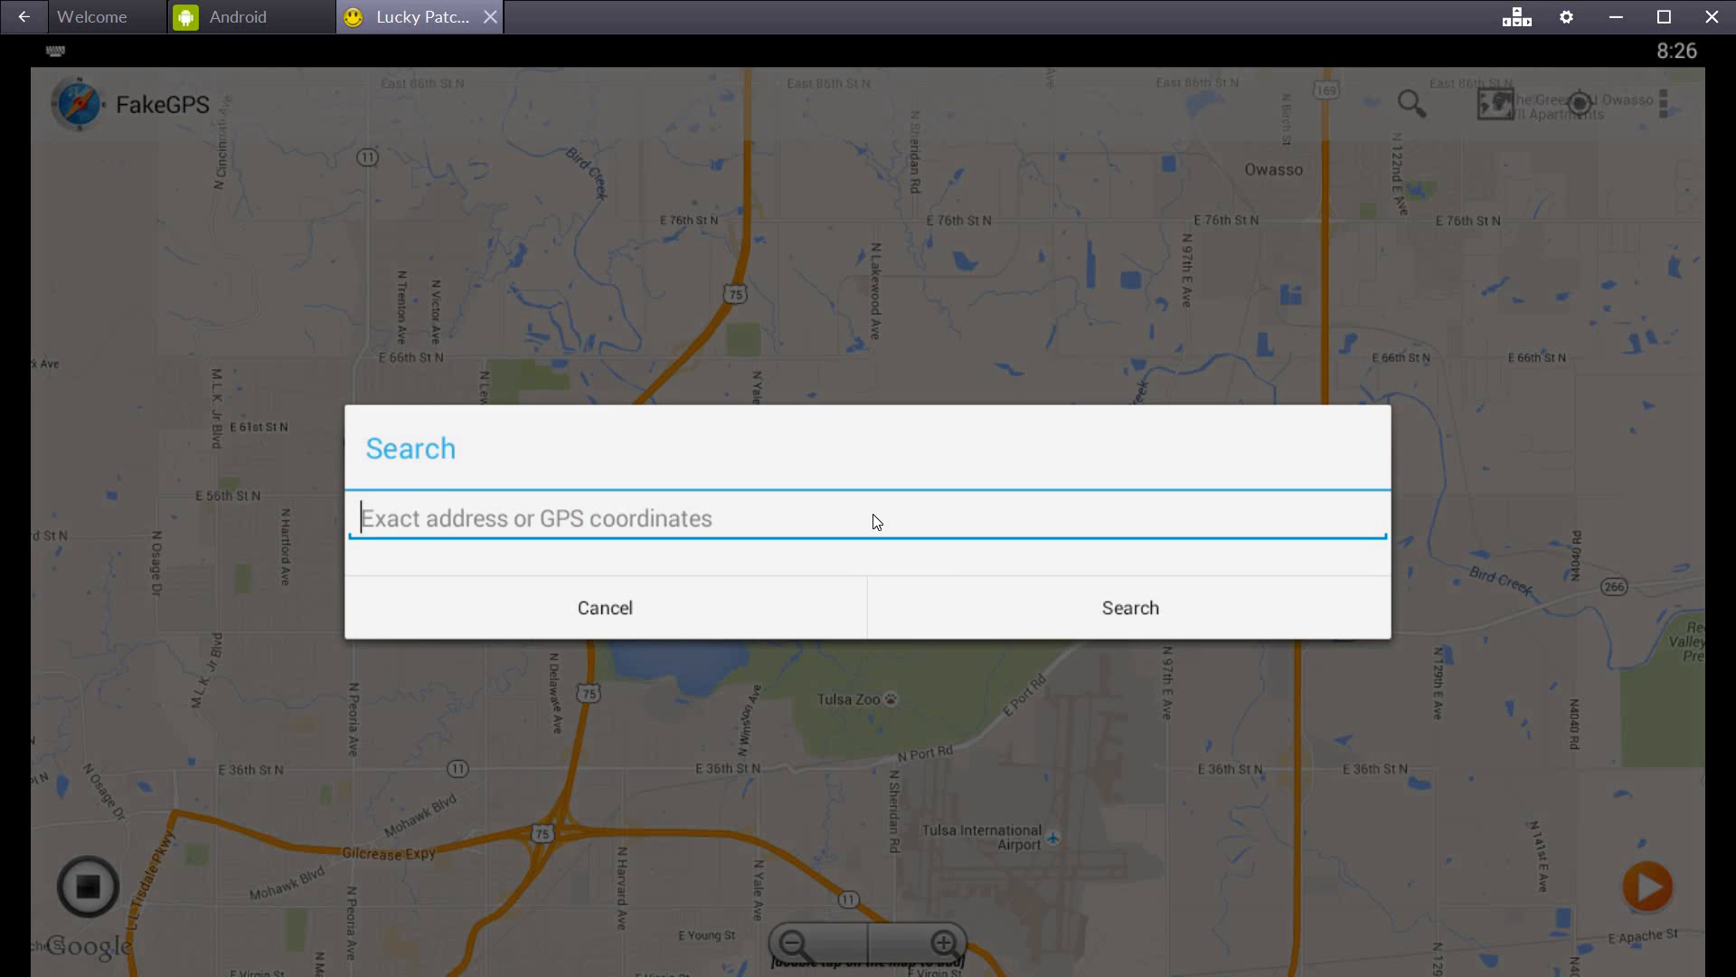
Search 'central park' and pin beside Untermyer Fountain at 402 5th Avenue
{"action": "type", "text": "central park"}
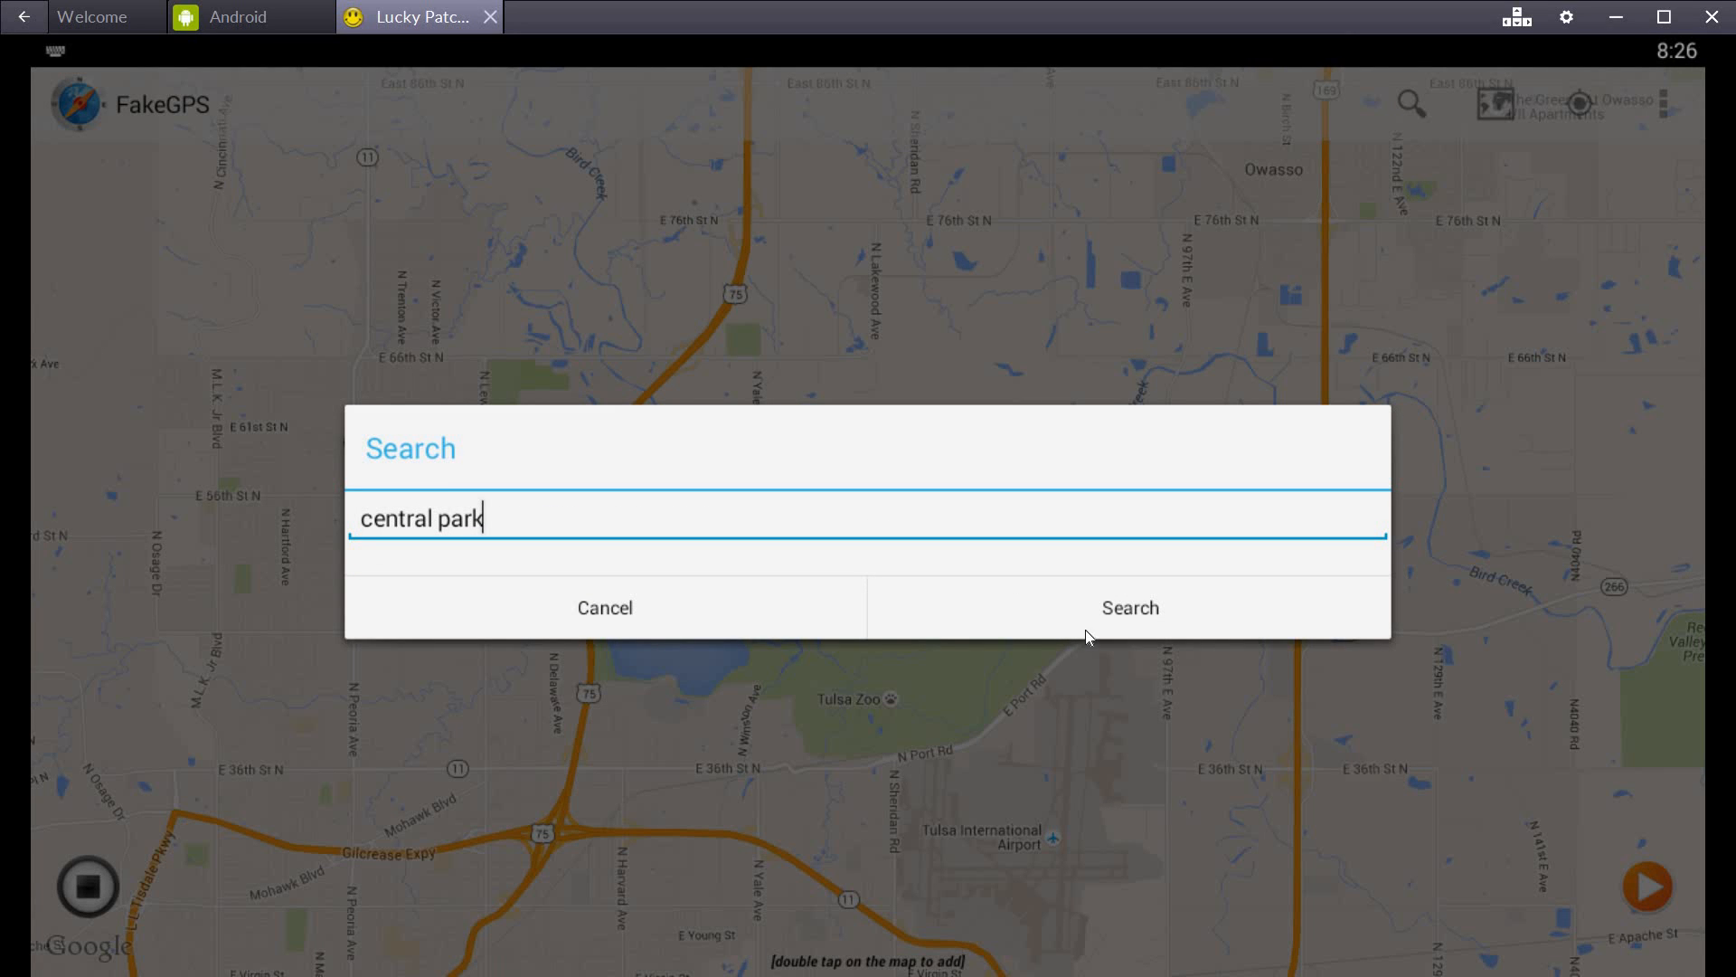
{"action": "left_click", "coordinate": [1129, 607]}
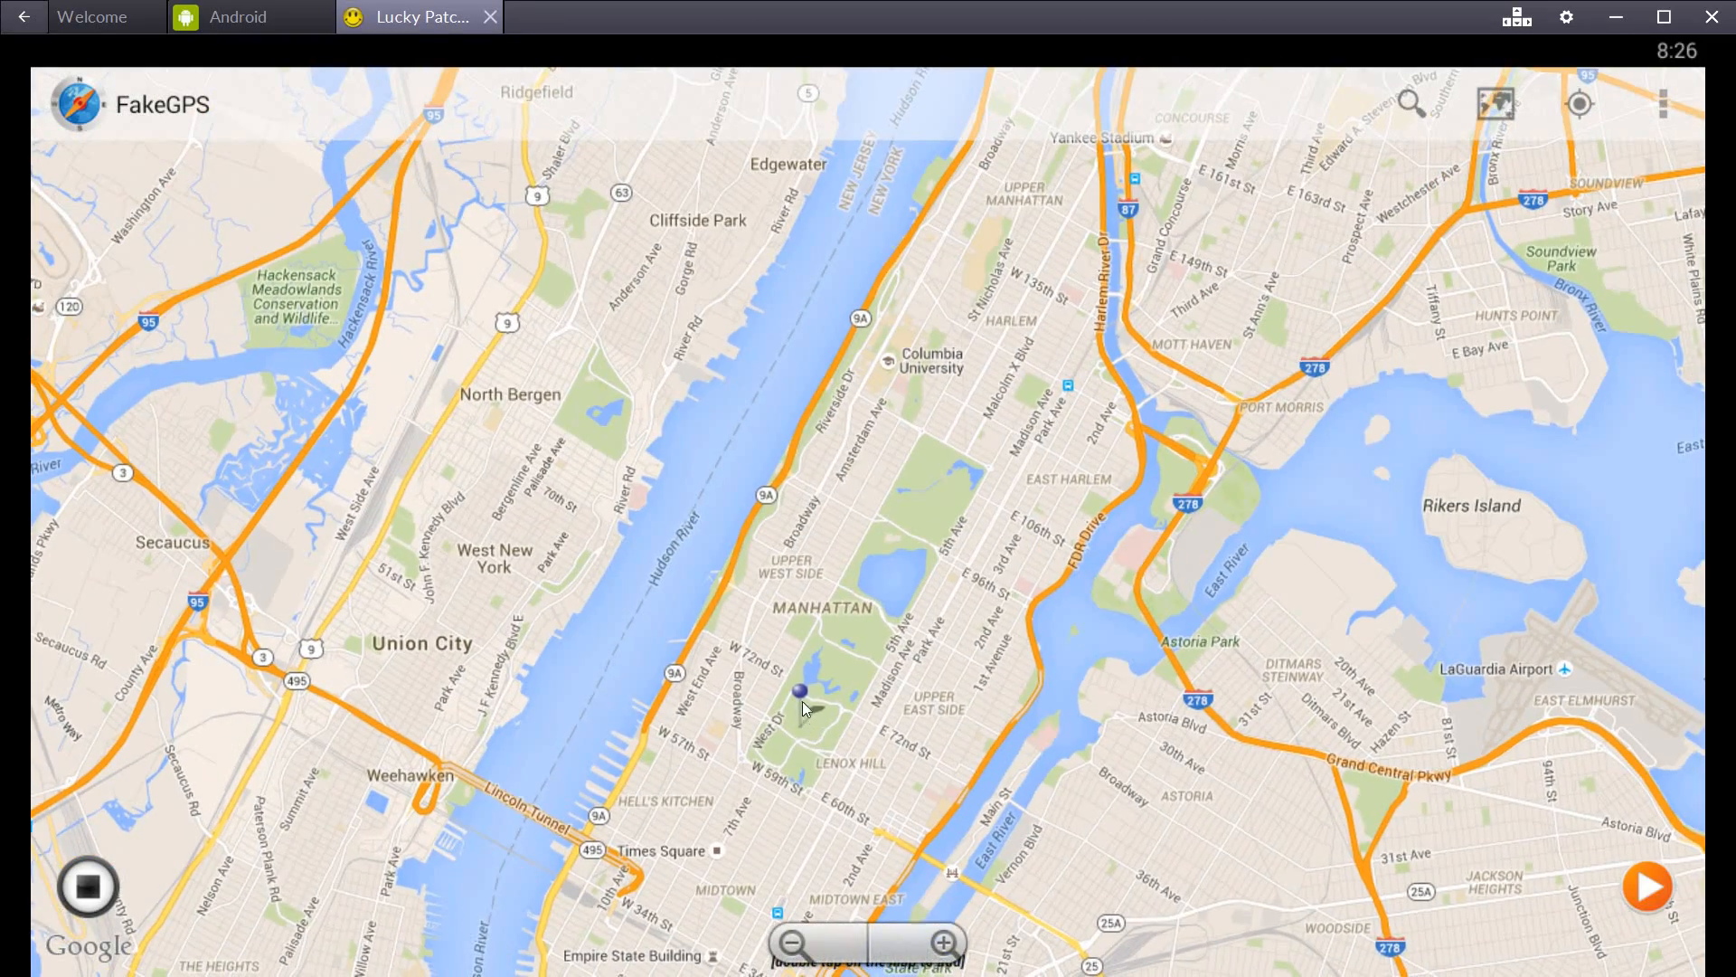
{"action": "left_click", "coordinate": [951, 470]}
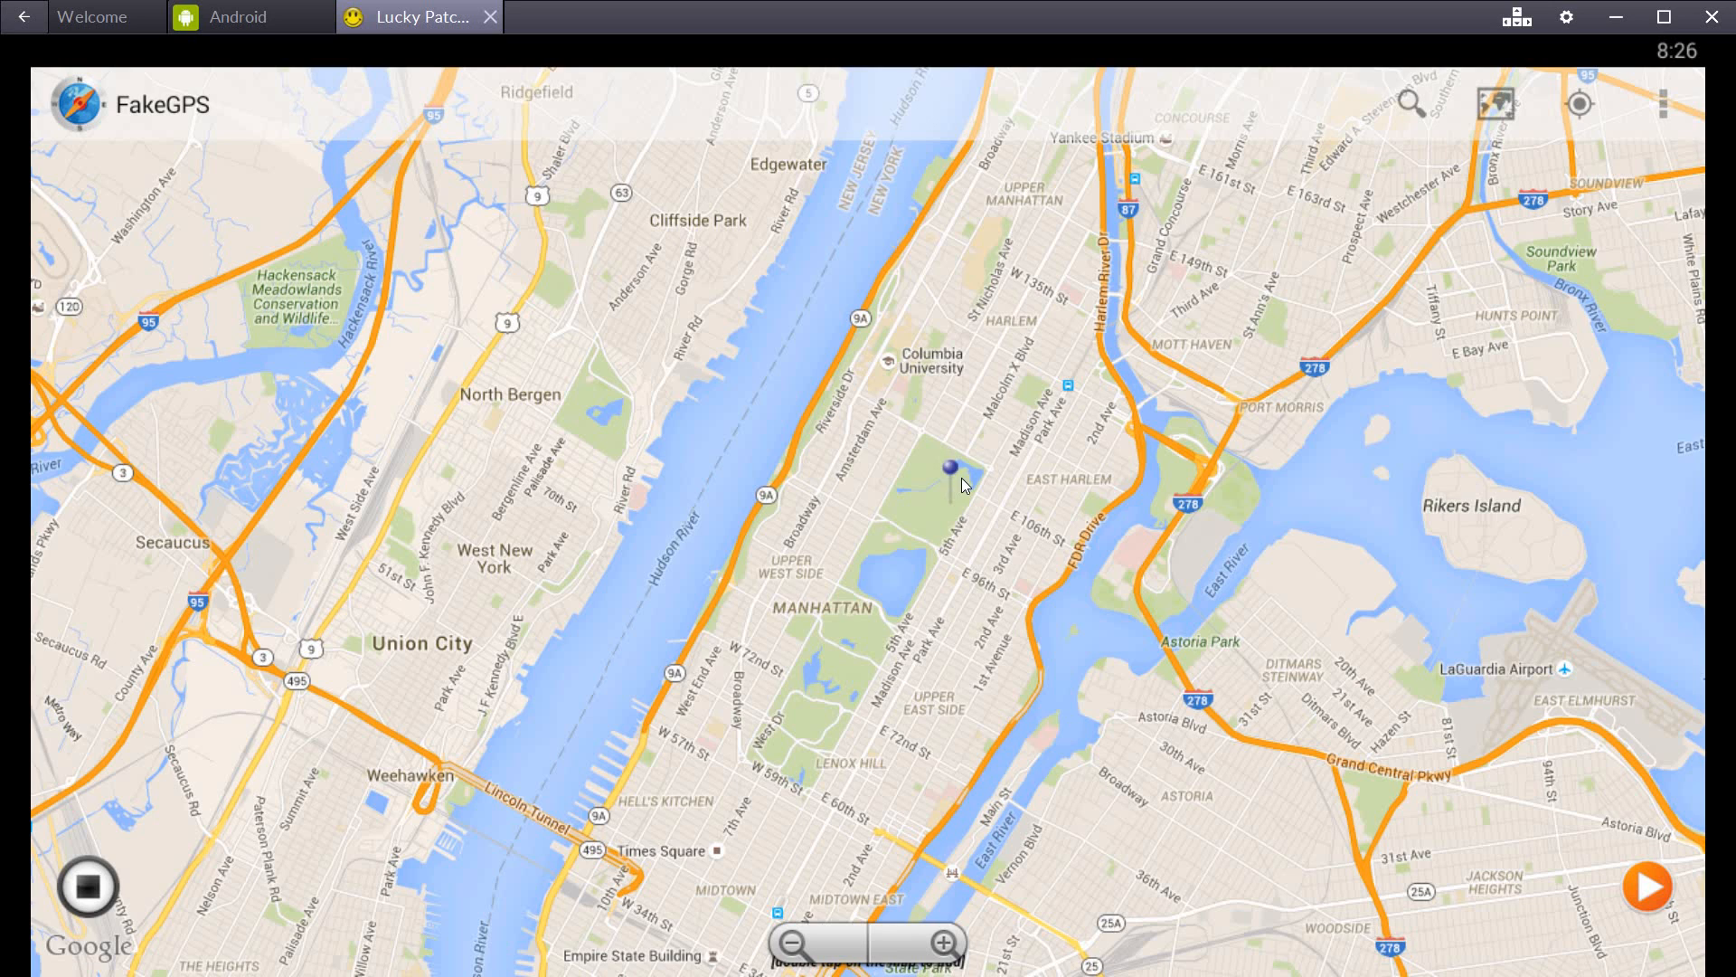
{"action": "left_click", "coordinate": [948, 470]}
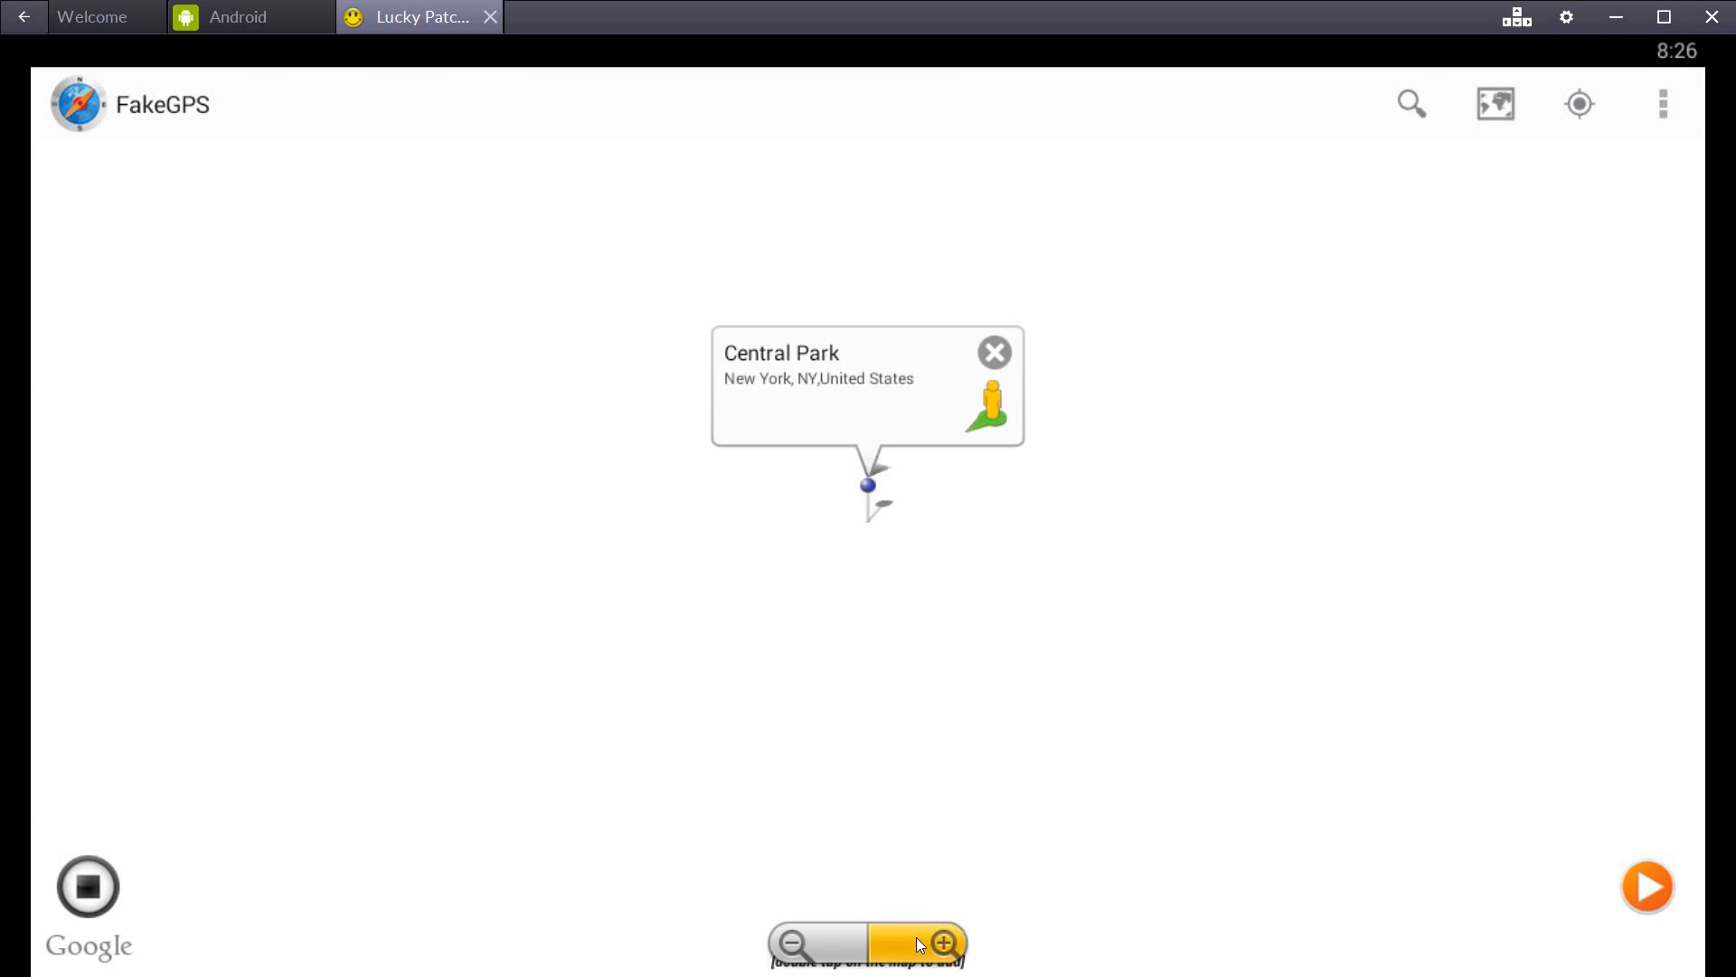
{"action": "left_click", "coordinate": [944, 943]}
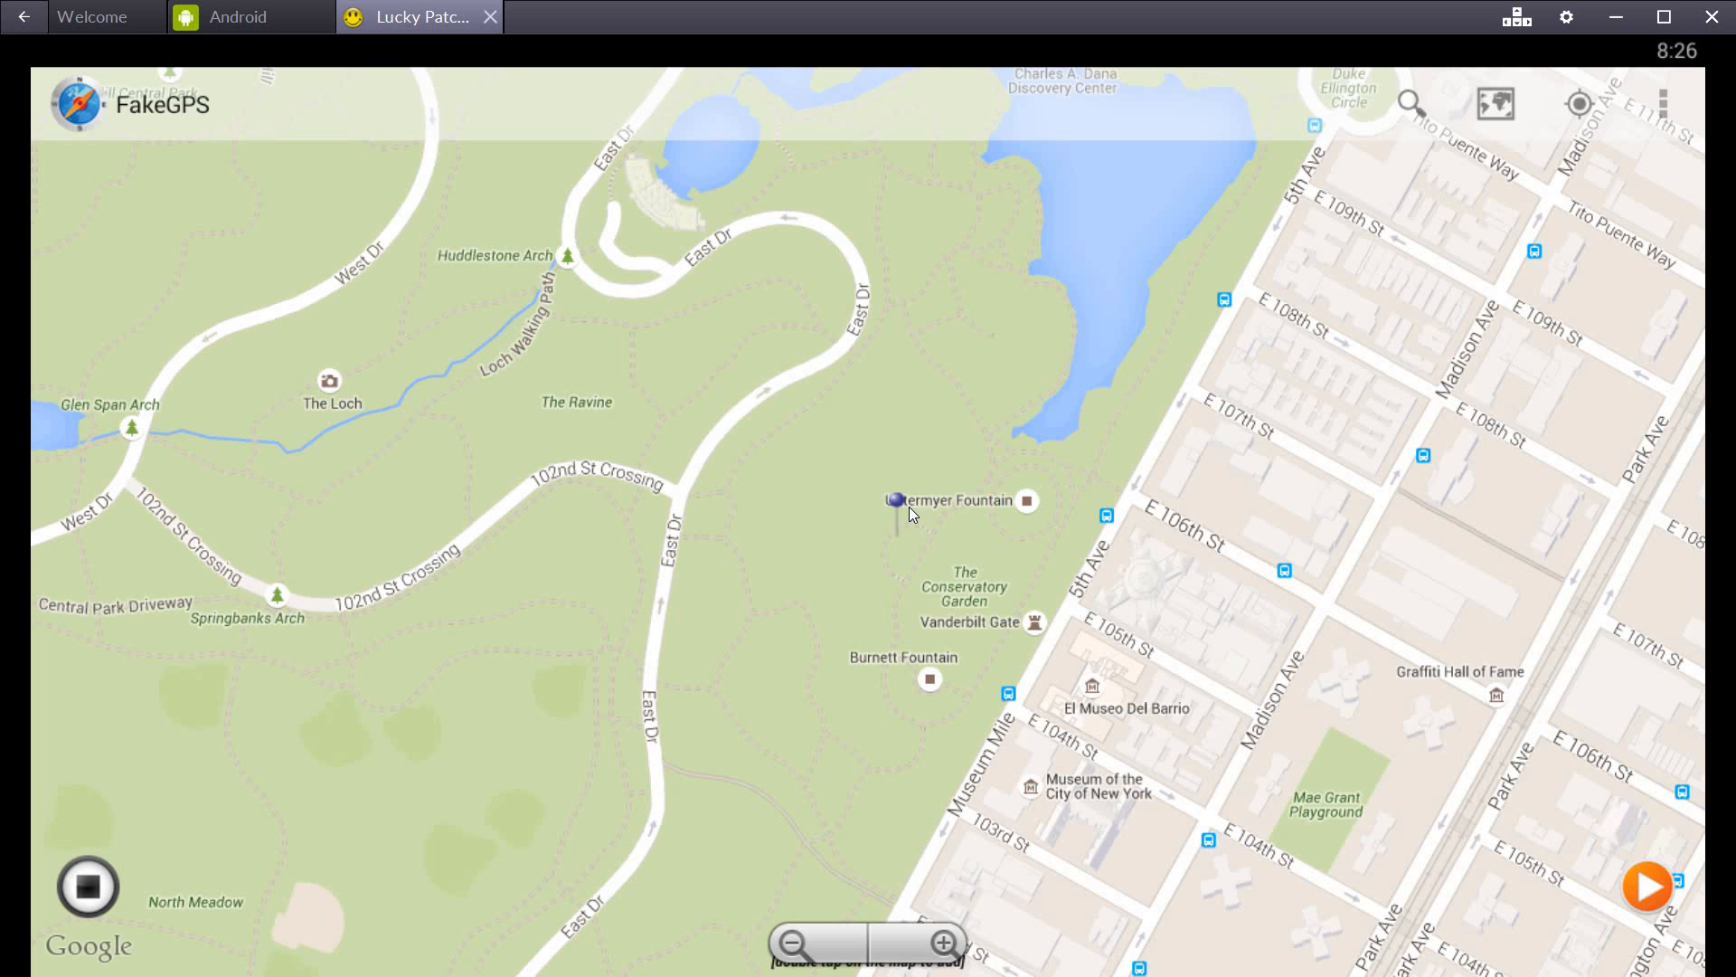
{"action": "left_click", "coordinate": [894, 504]}
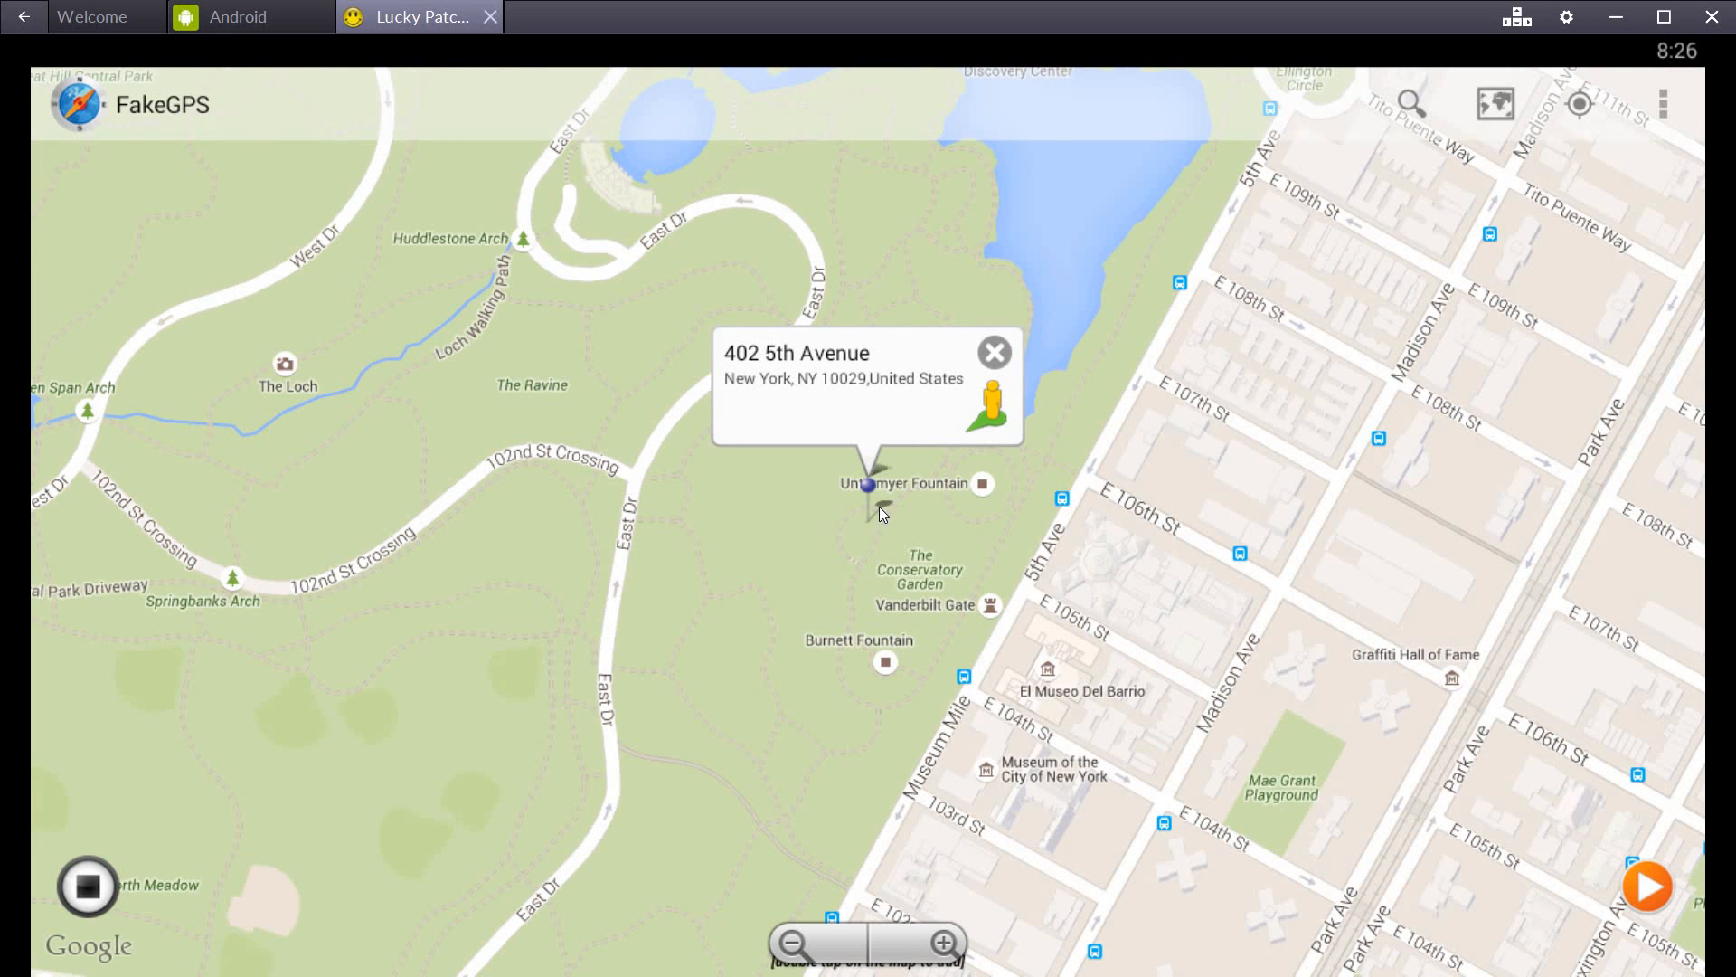
{"action": "left_click", "coordinate": [993, 352]}
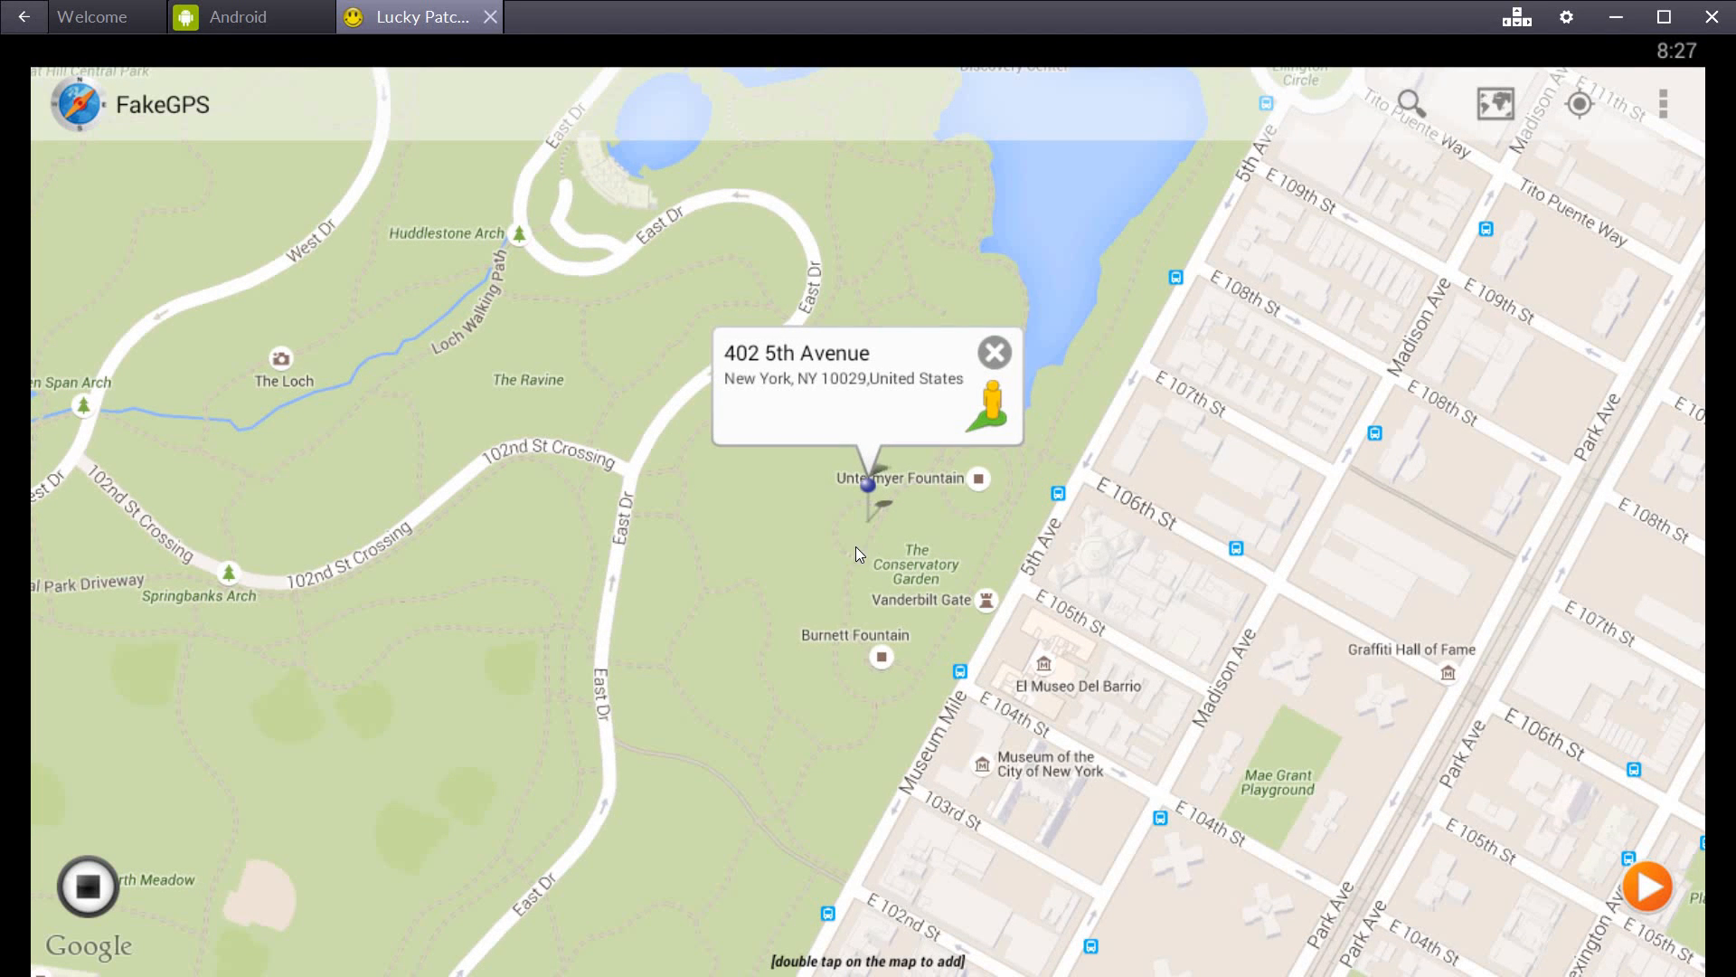
{"action": "mouse_move", "coordinate": [1279, 795]}
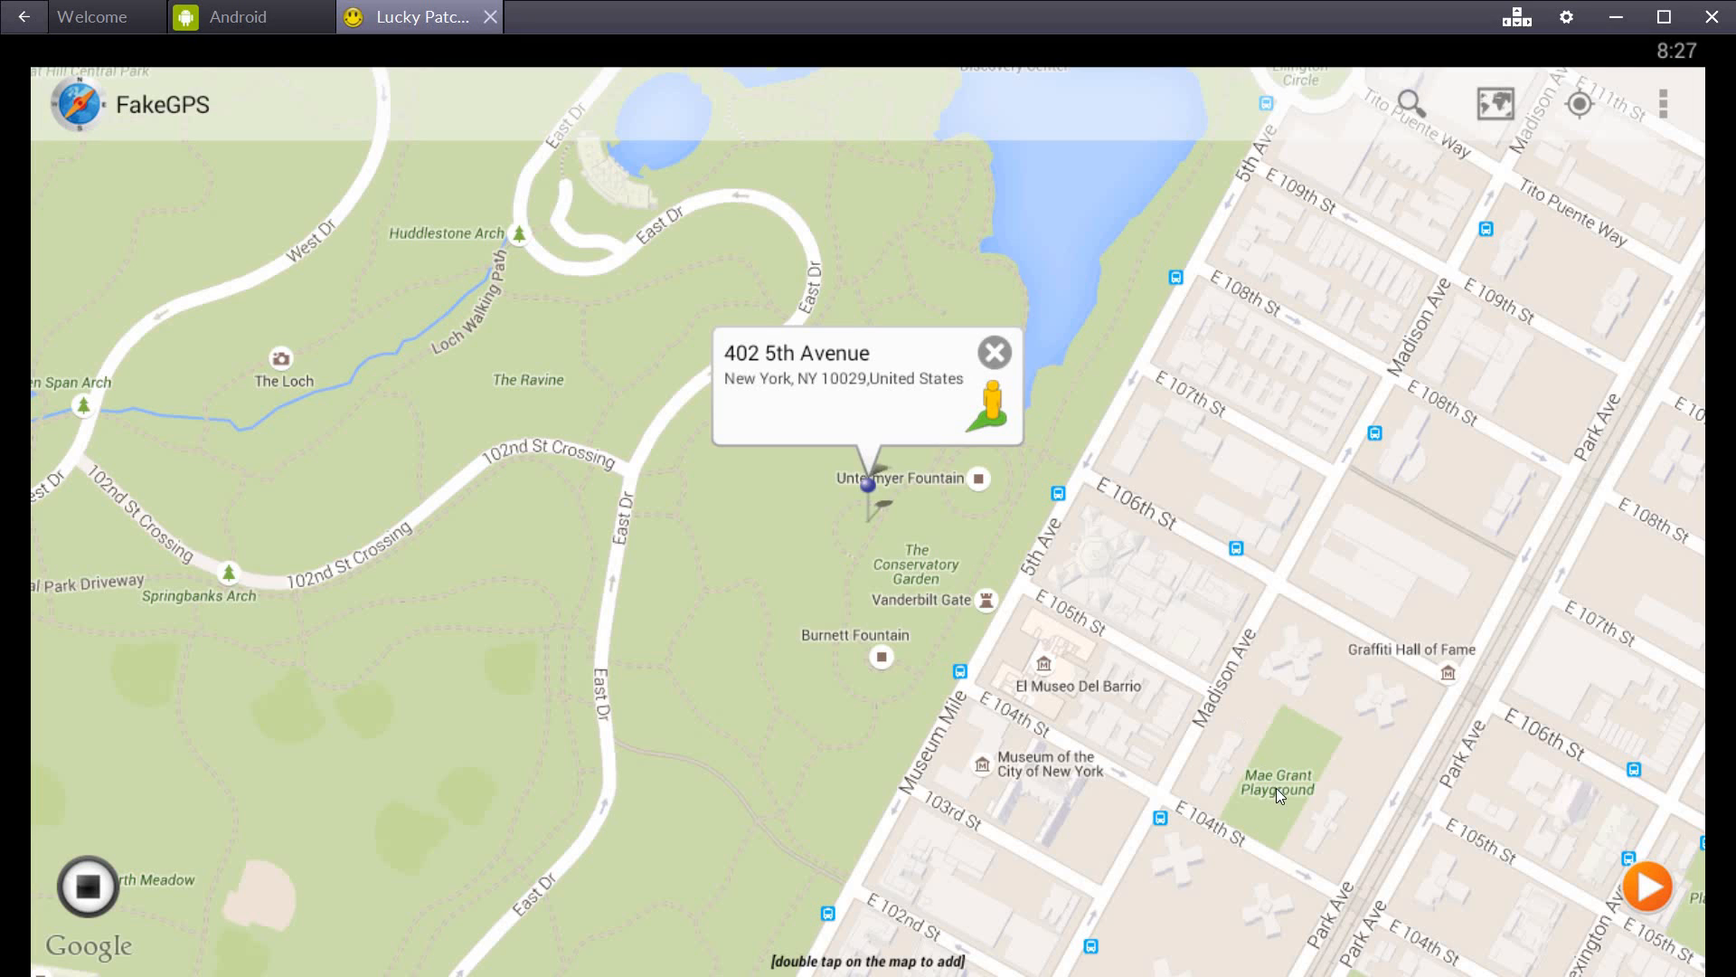
{"action": "mouse_move", "coordinate": [1278, 795]}
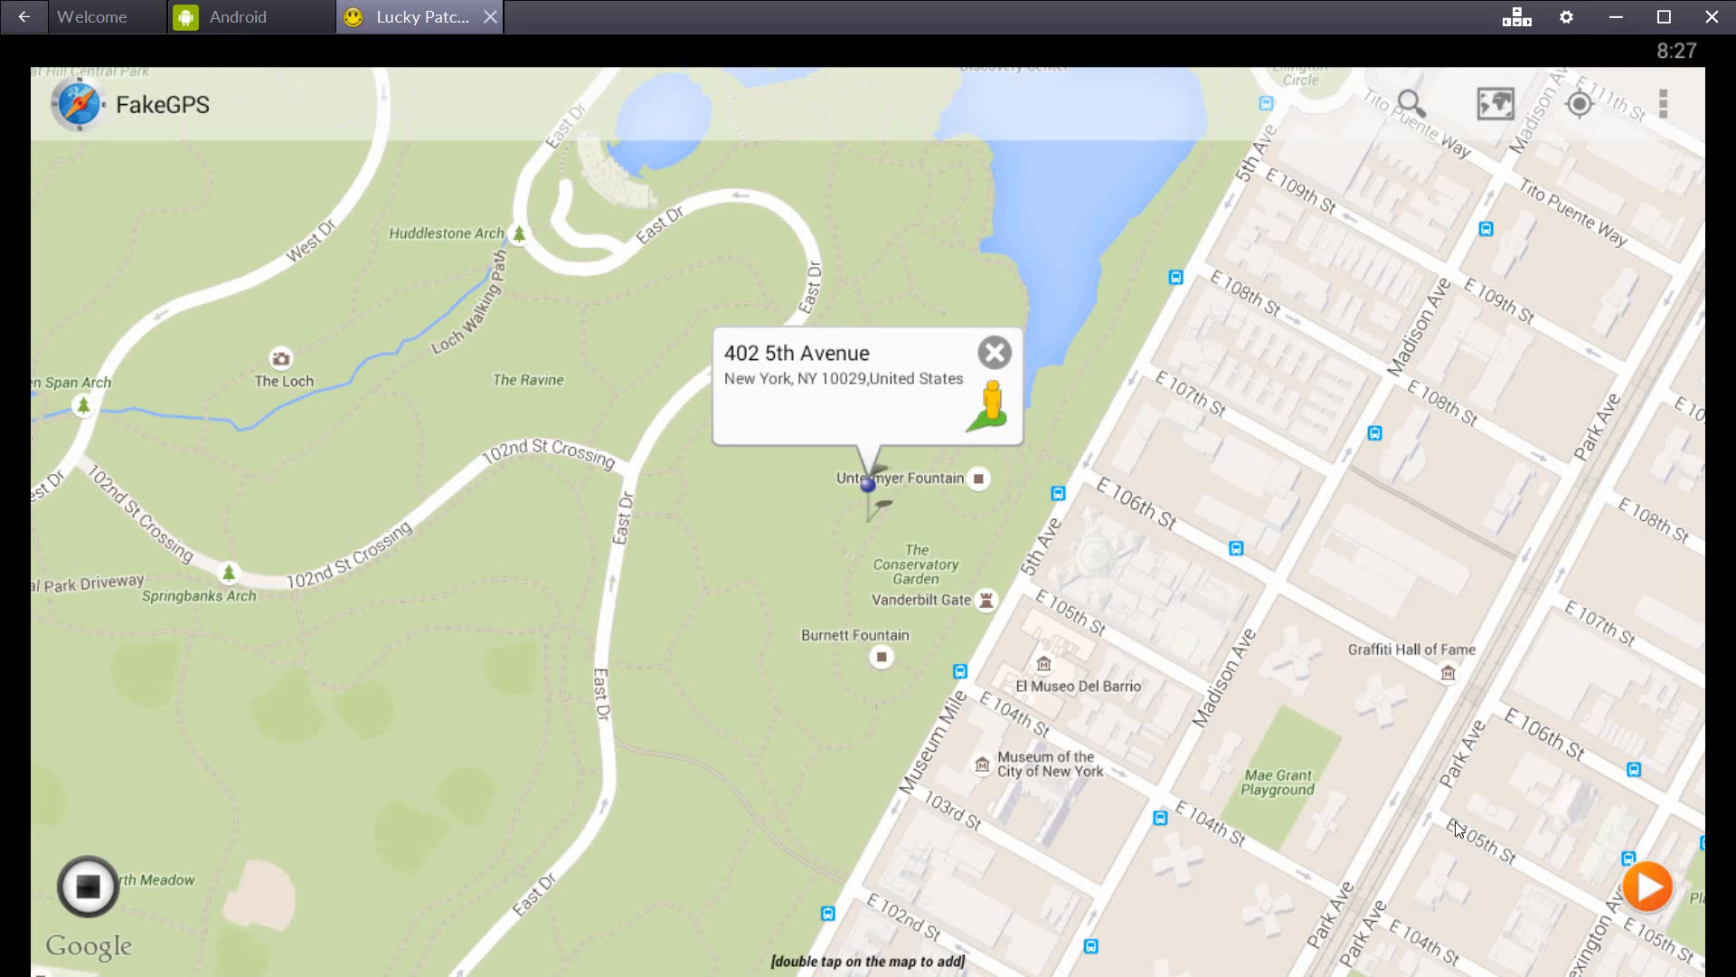
{"action": "mouse_move", "coordinate": [895, 489]}
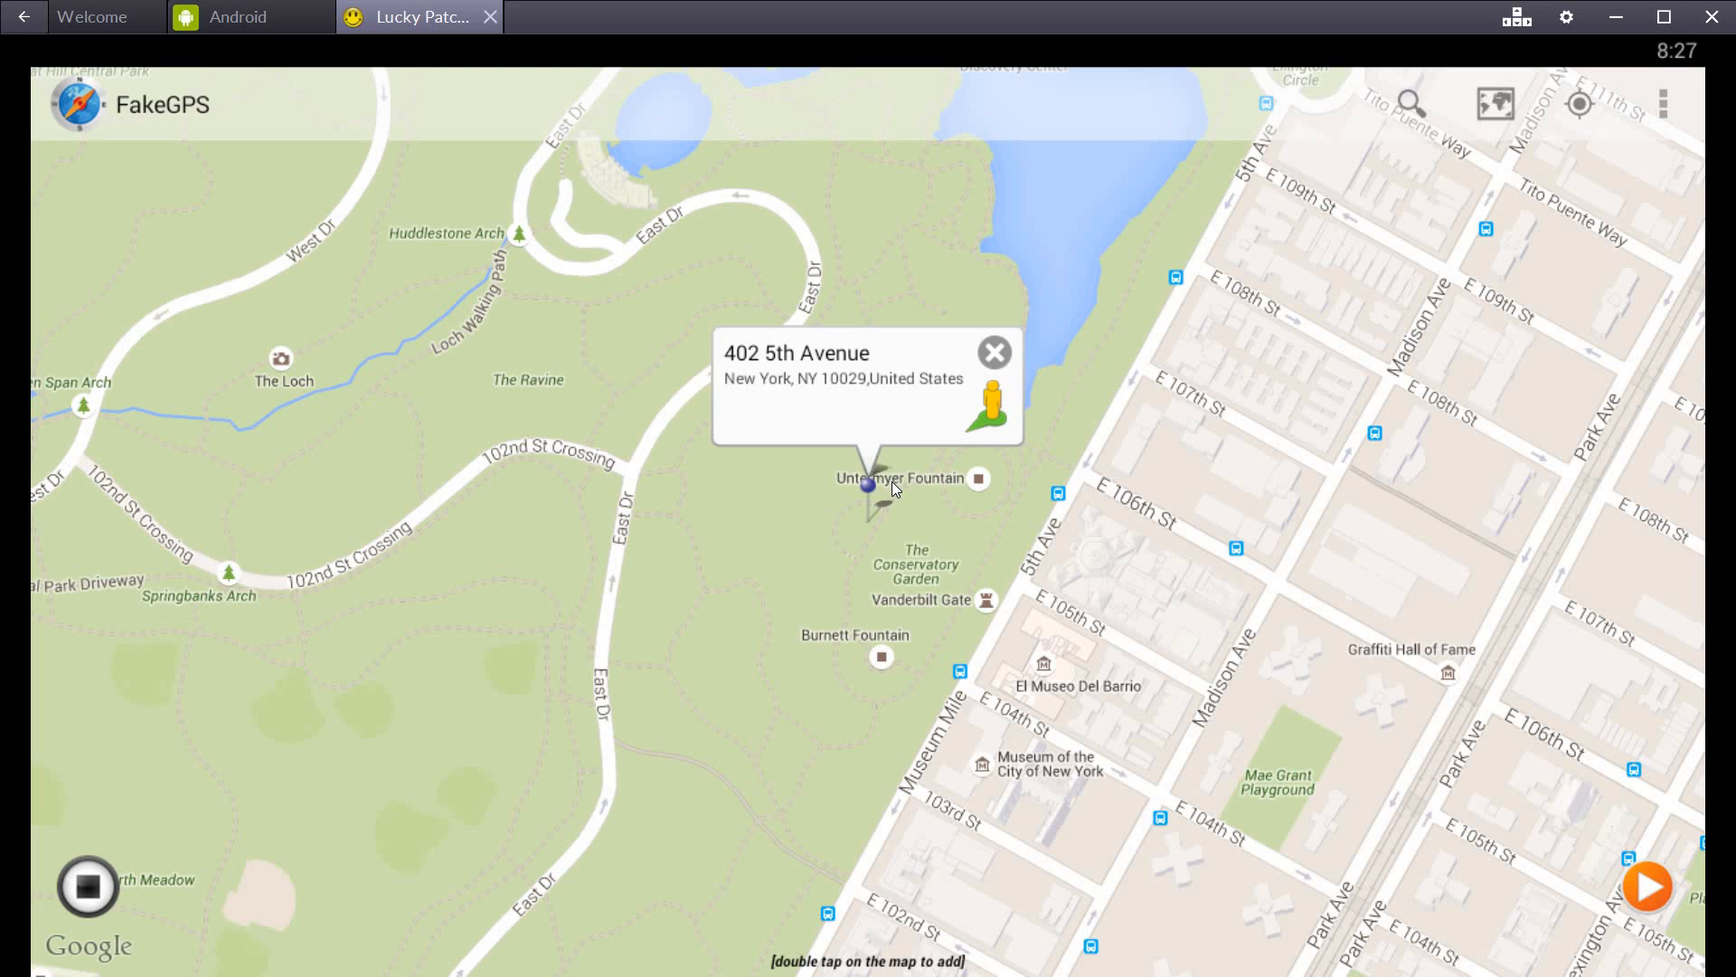
{"action": "mouse_move", "coordinate": [129, 225]}
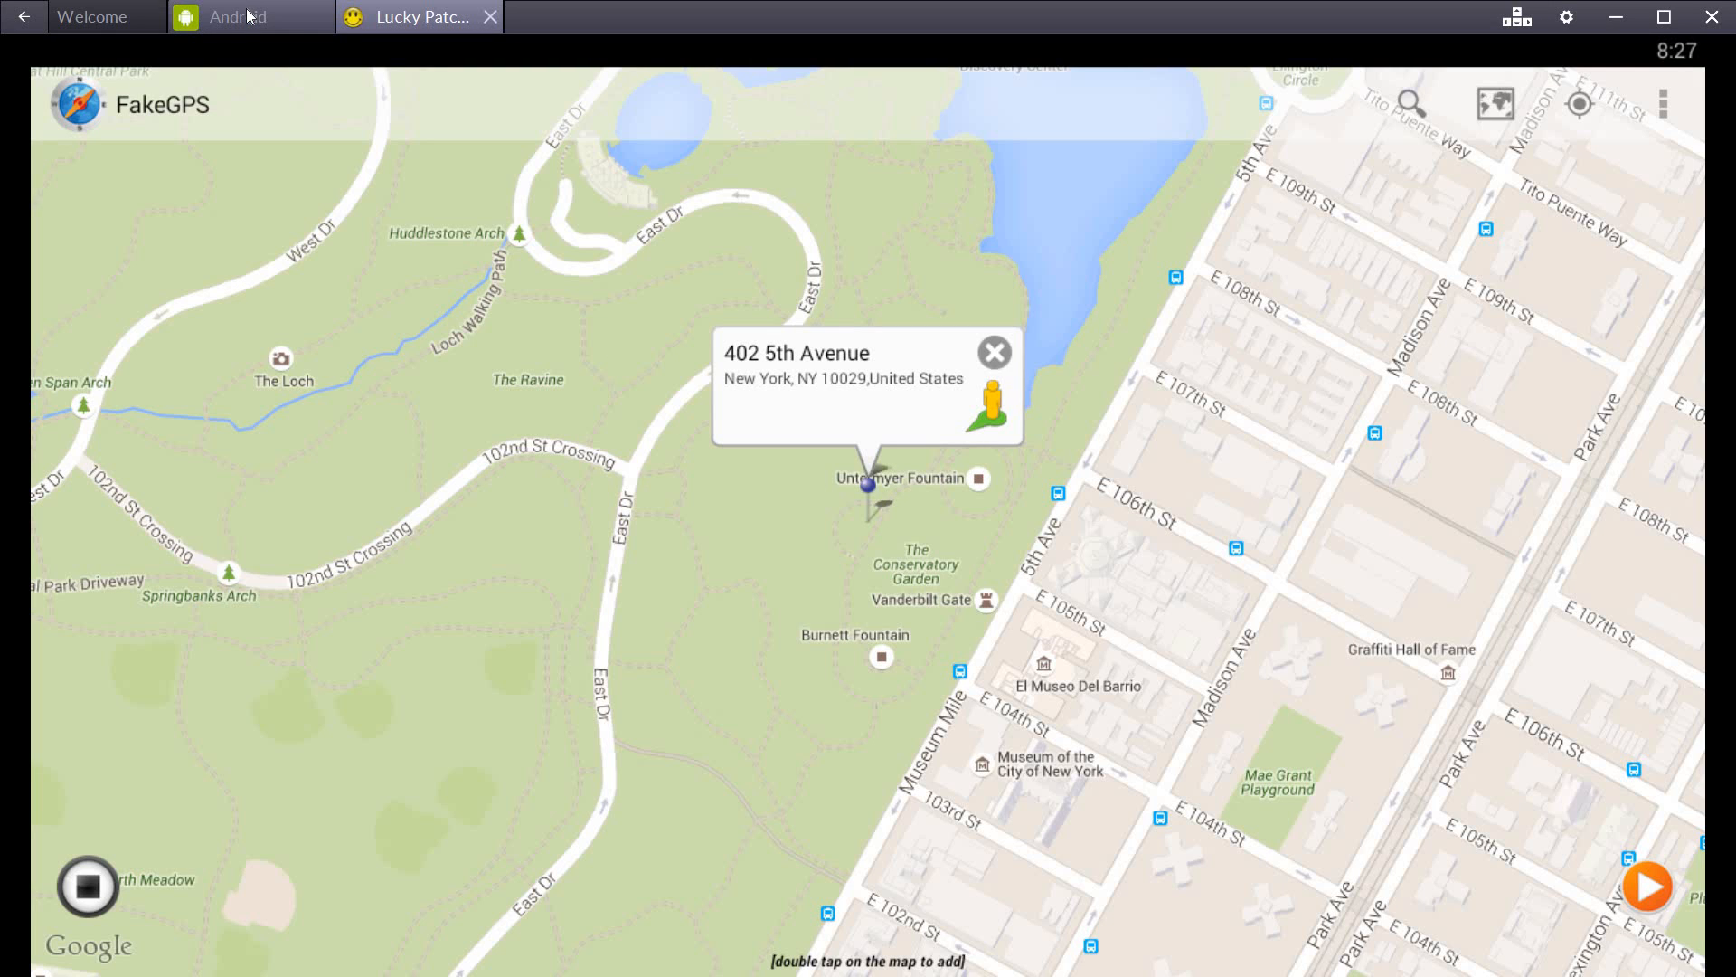
{"action": "mouse_move", "coordinate": [249, 16]}
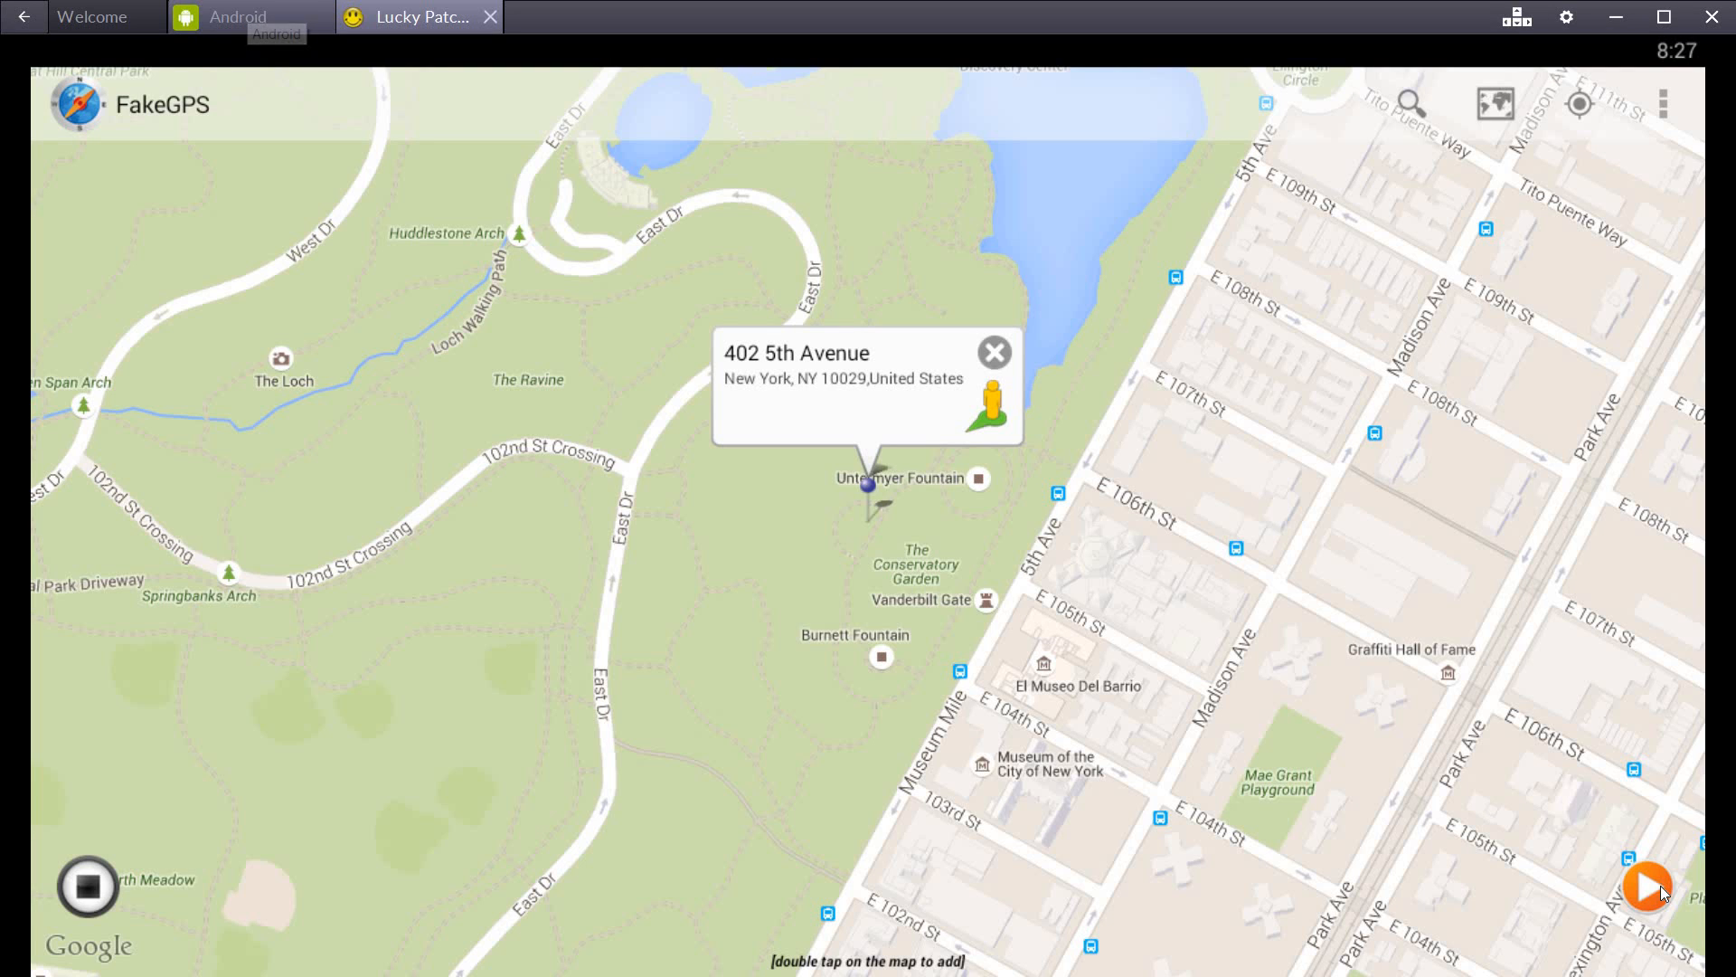
Save the 402 5th Avenue pin to FakeGPS favorites and engage the fake location
{"action": "left_click", "coordinate": [993, 351]}
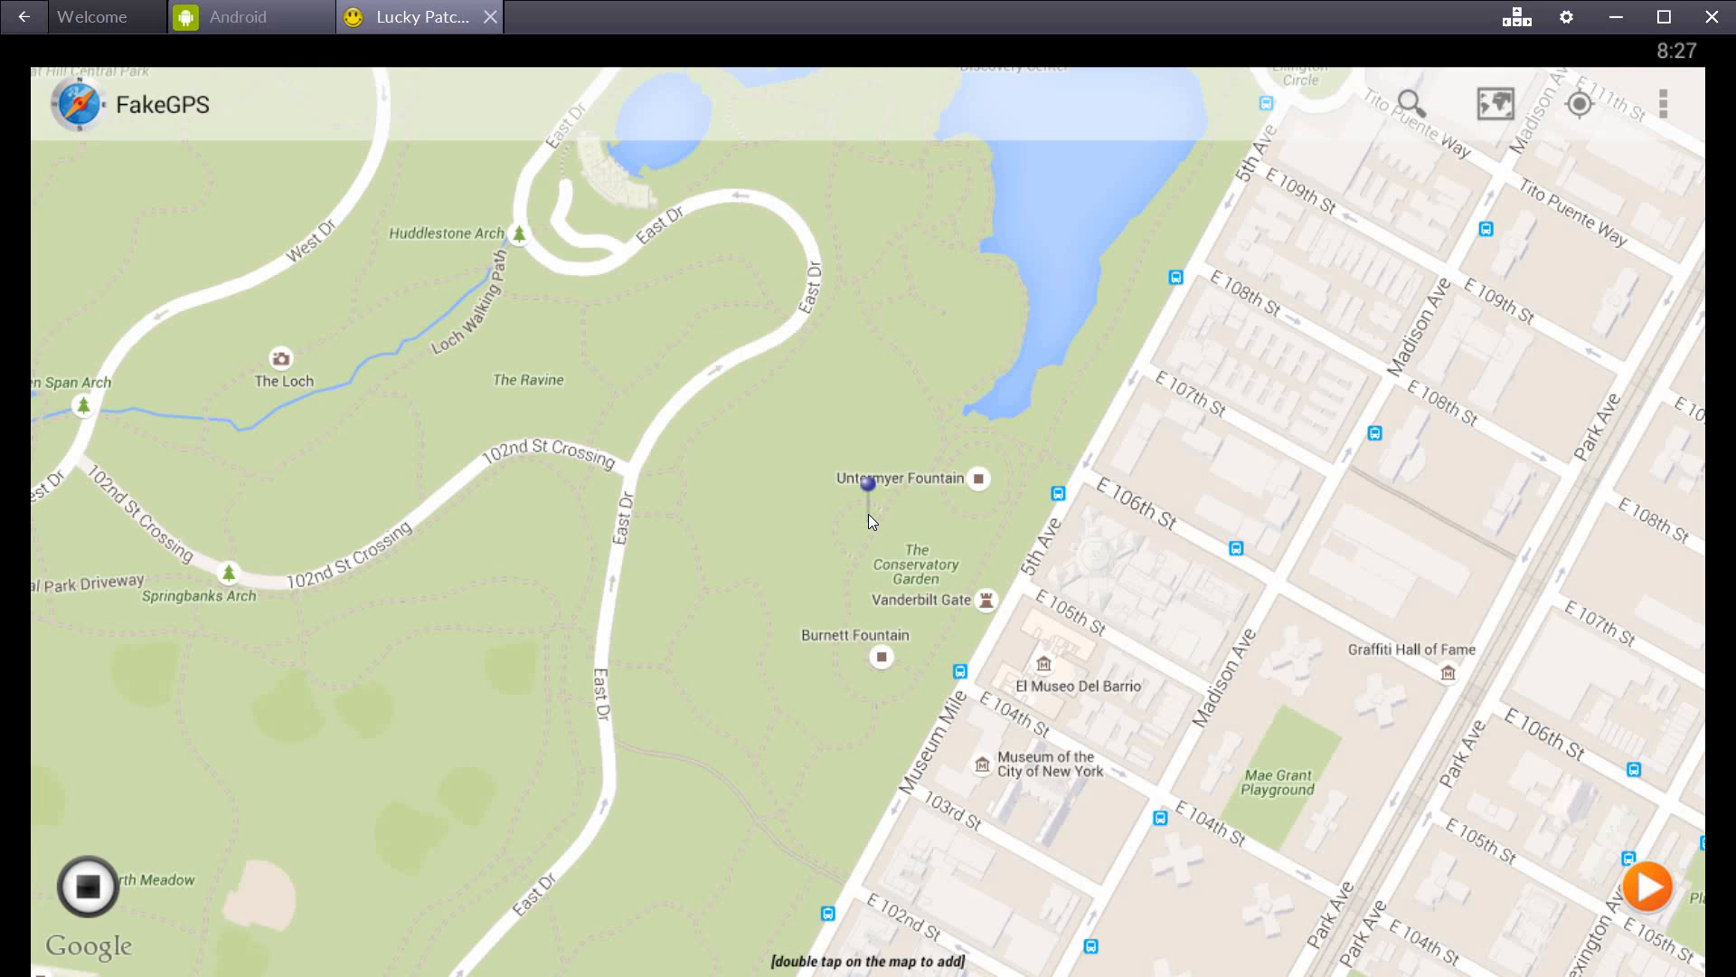
{"action": "left_click", "coordinate": [867, 485]}
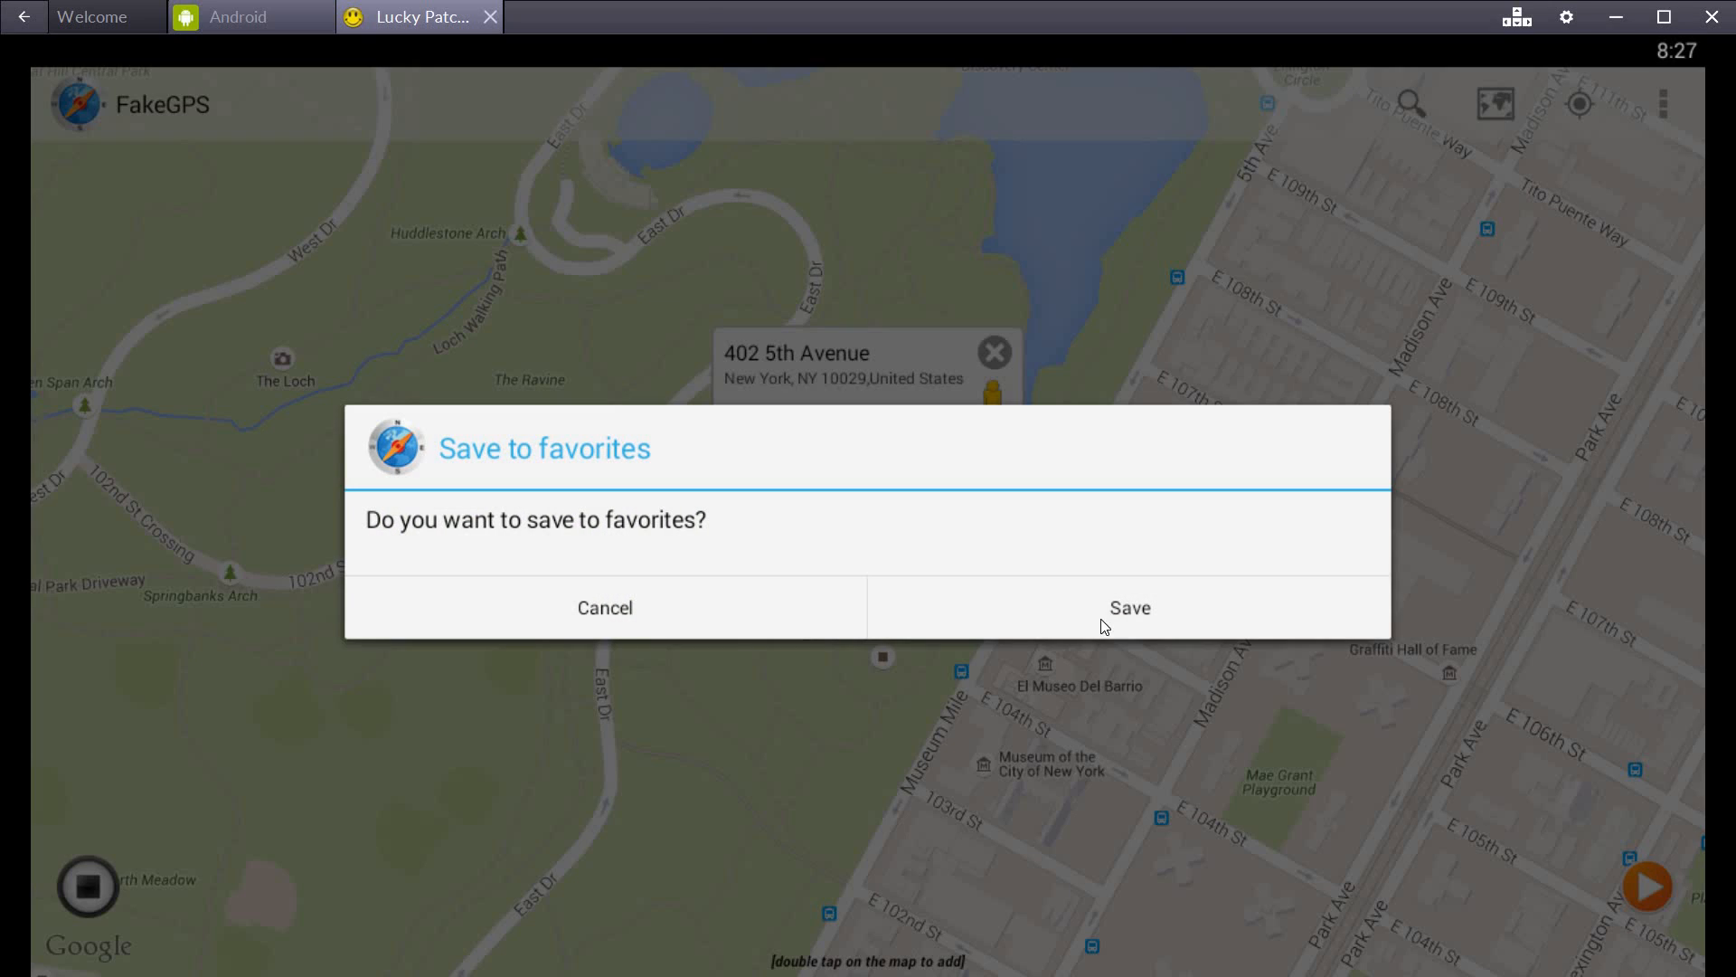
{"action": "left_click", "coordinate": [1127, 607]}
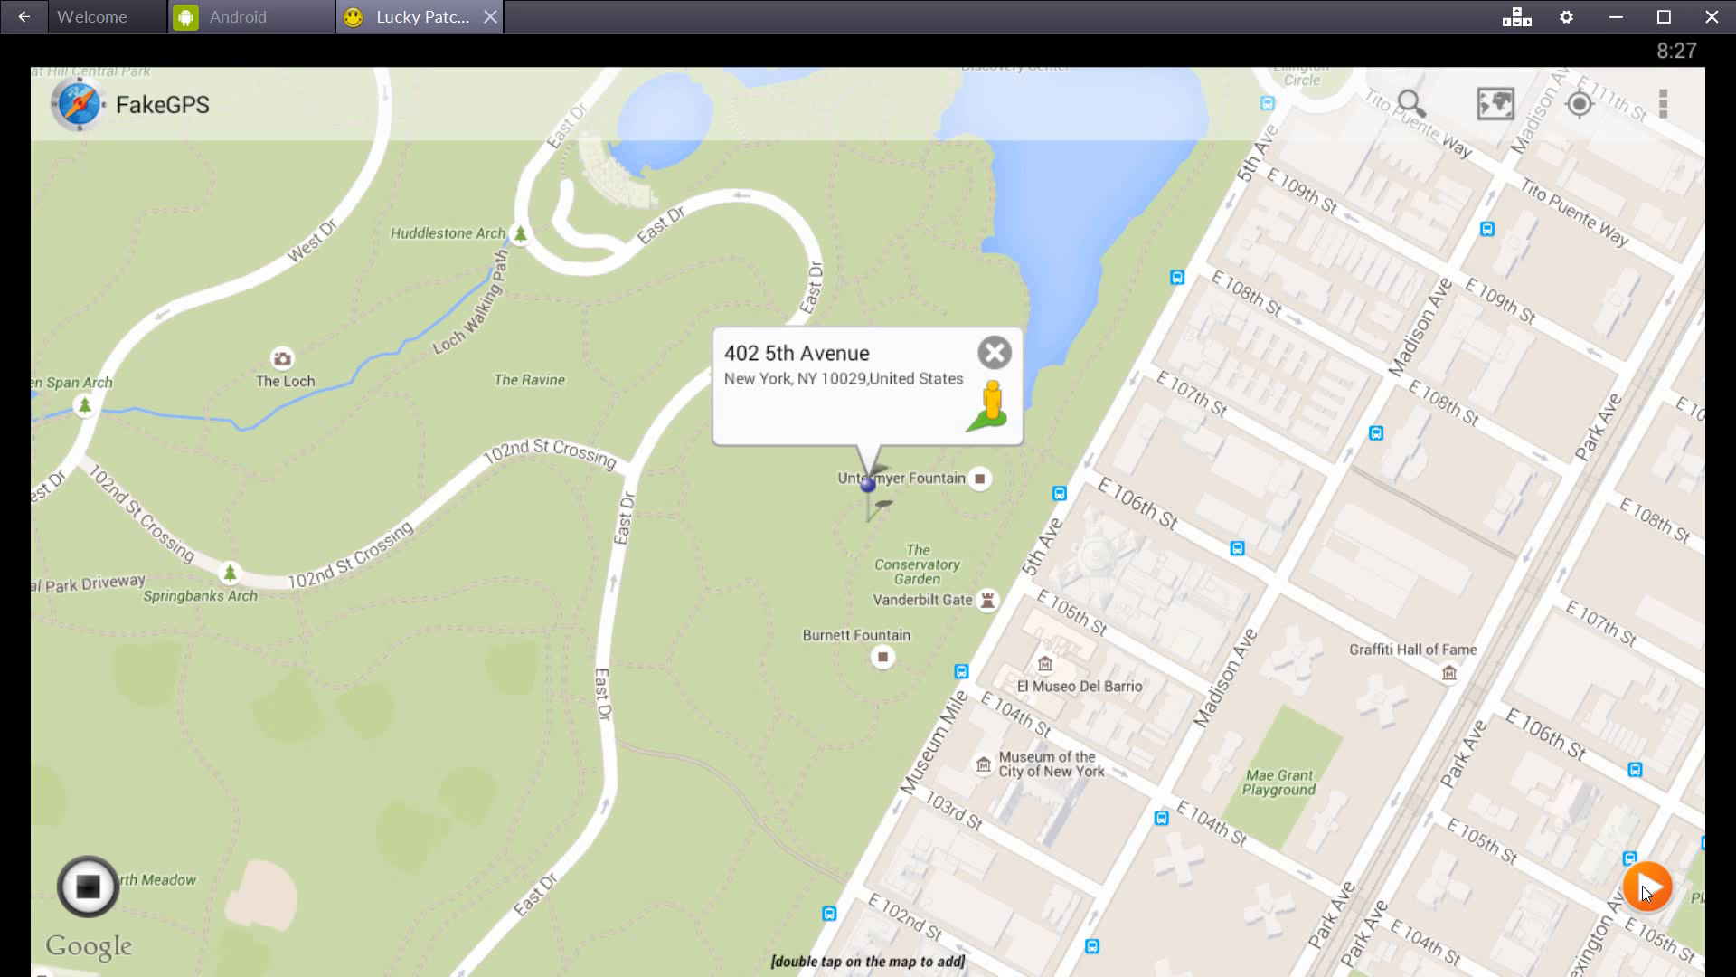
{"action": "left_click", "coordinate": [1648, 888]}
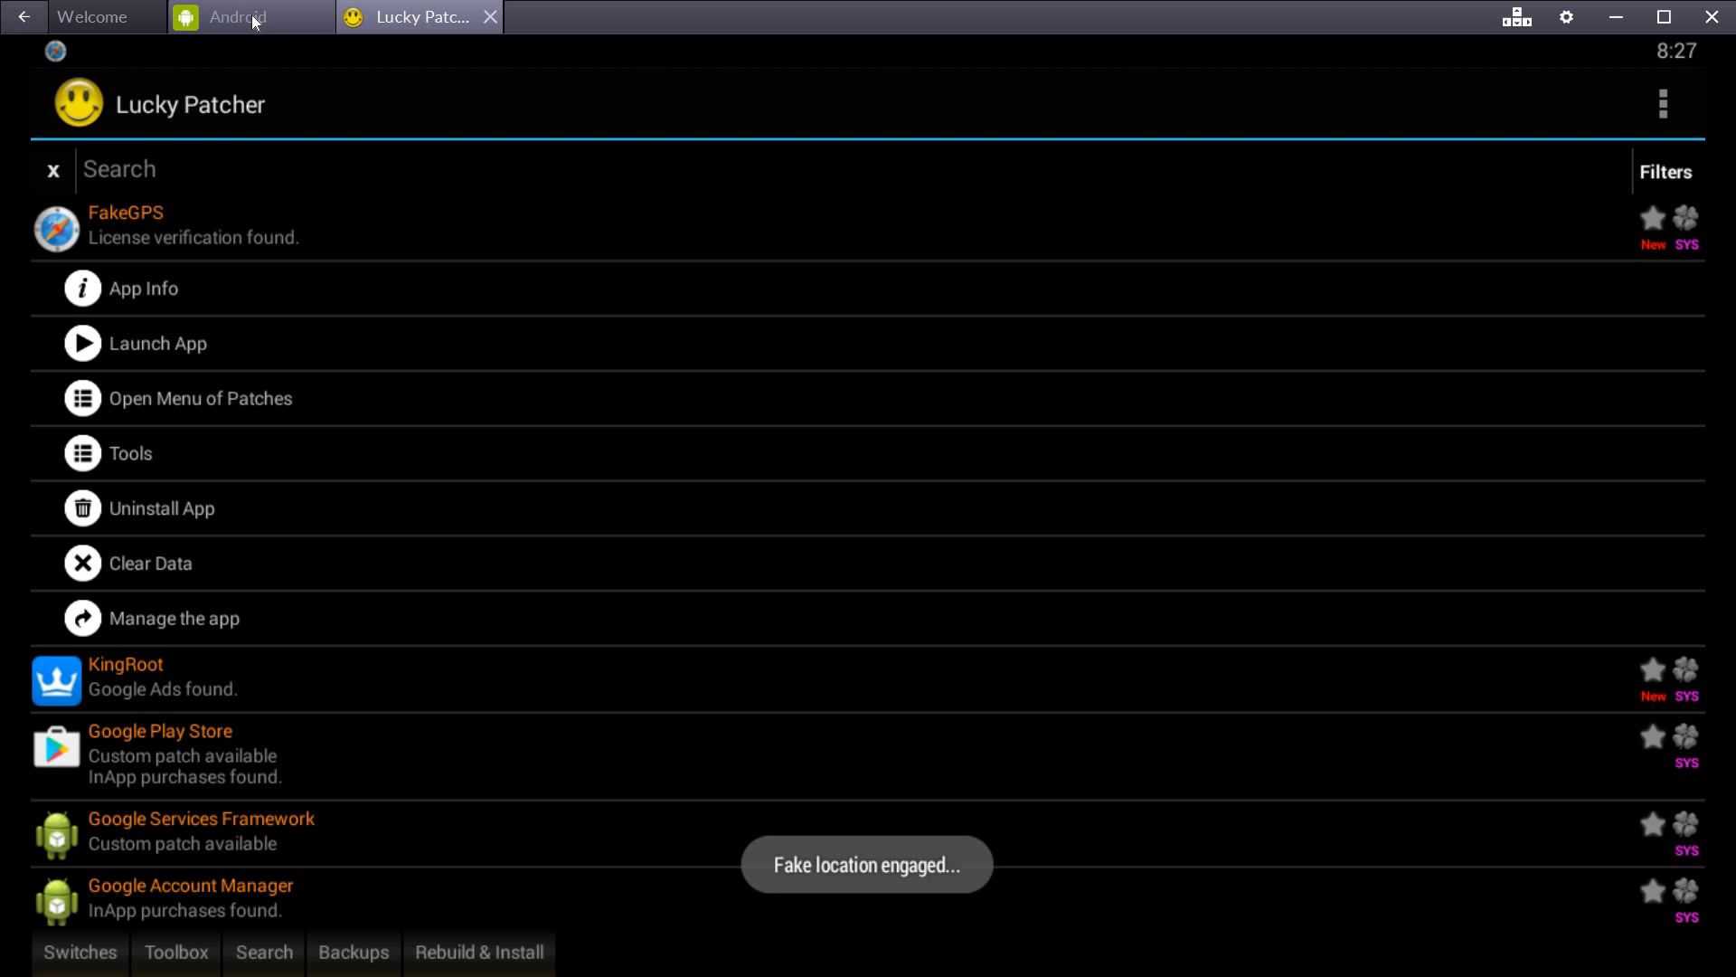
Launch Pokémon GO from the BlueStacks home screen and open the birth-month list
{"action": "left_click", "coordinate": [248, 17]}
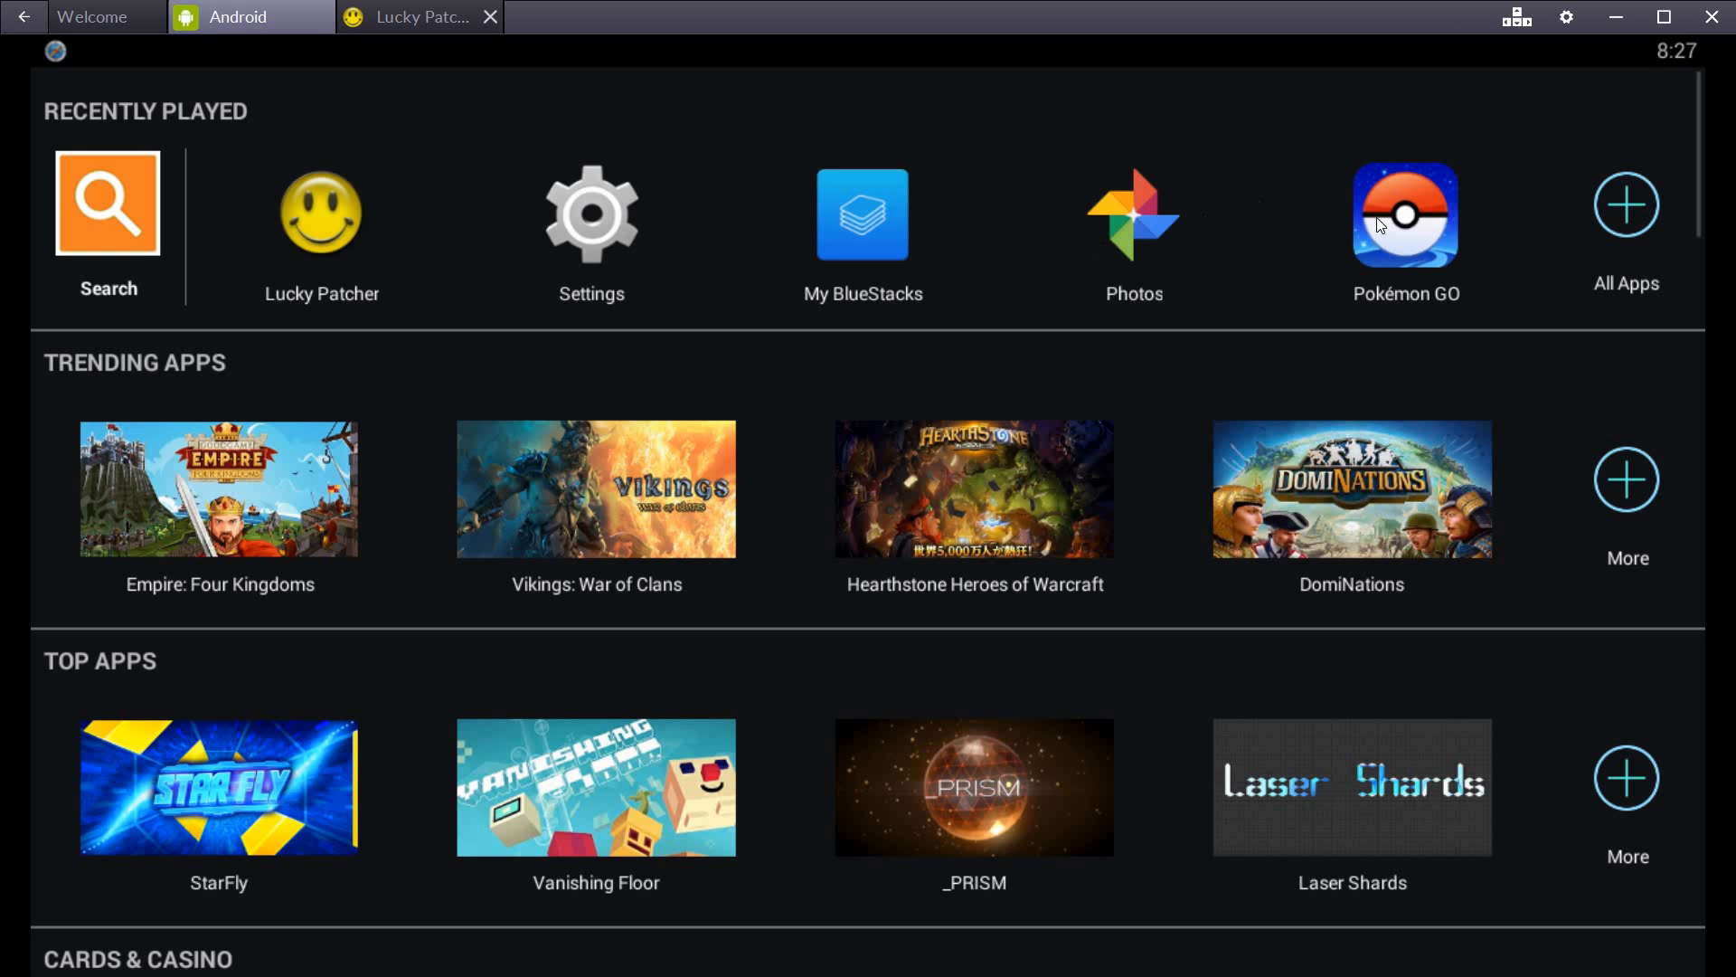
{"action": "left_click", "coordinate": [1405, 214]}
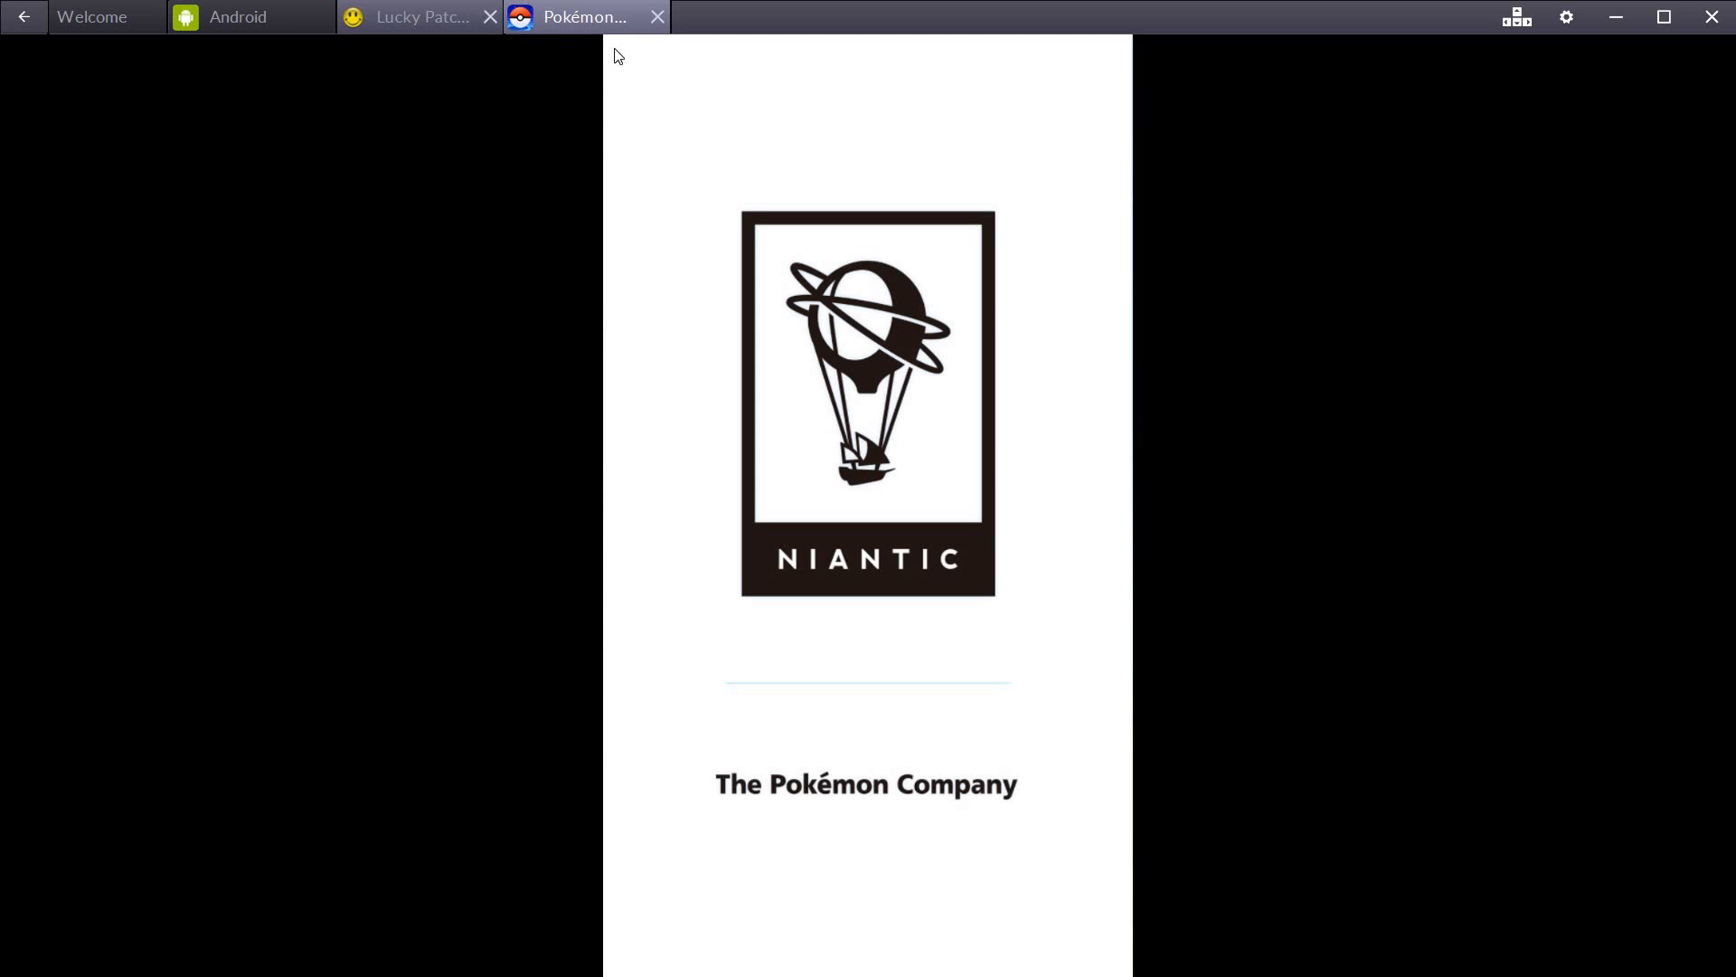
{"action": "mouse_move", "coordinate": [863, 75]}
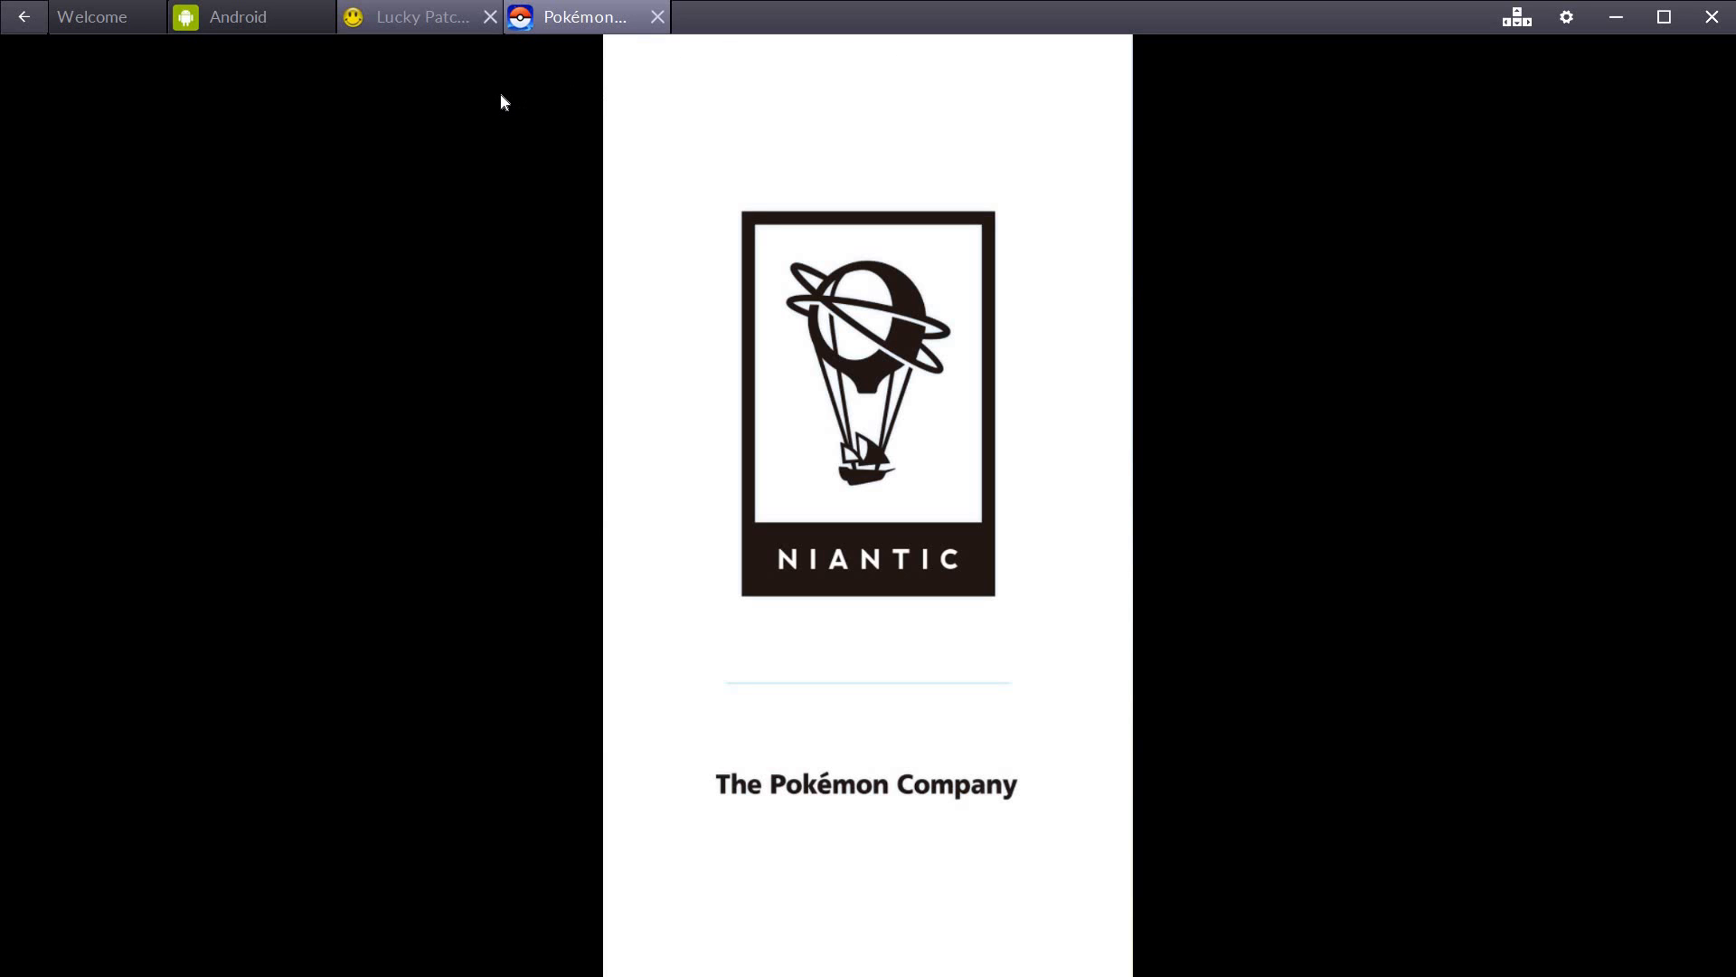
{"action": "mouse_move", "coordinate": [720, 52]}
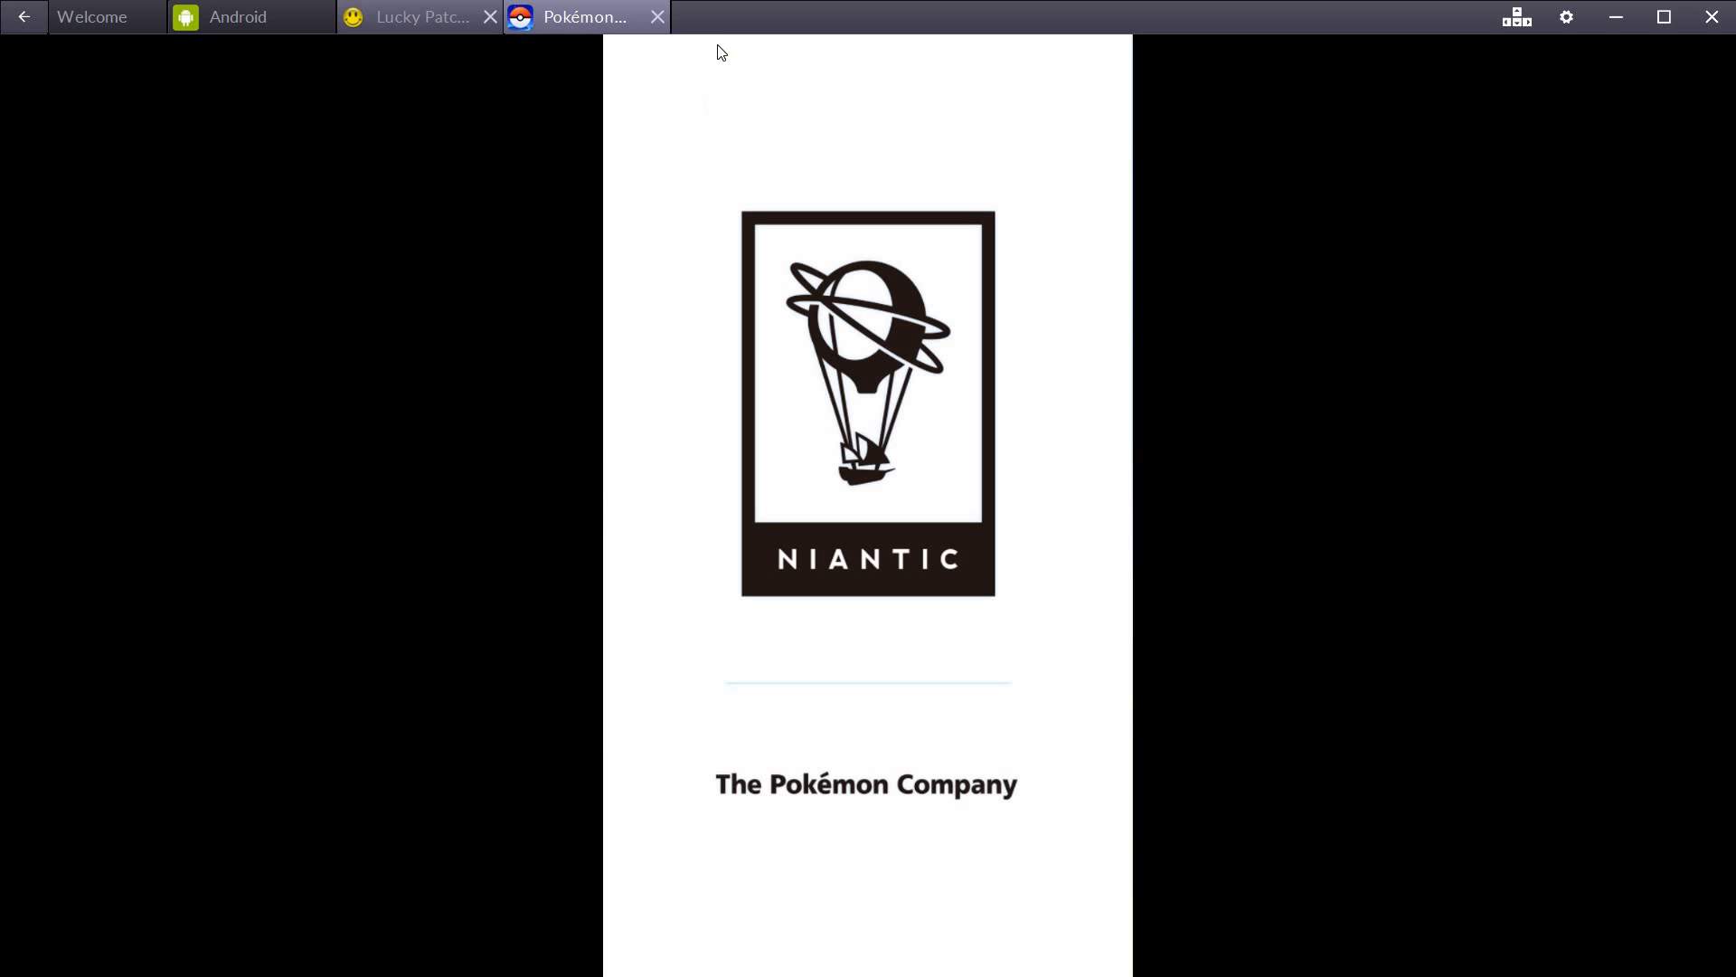
{"action": "mouse_move", "coordinate": [627, 79]}
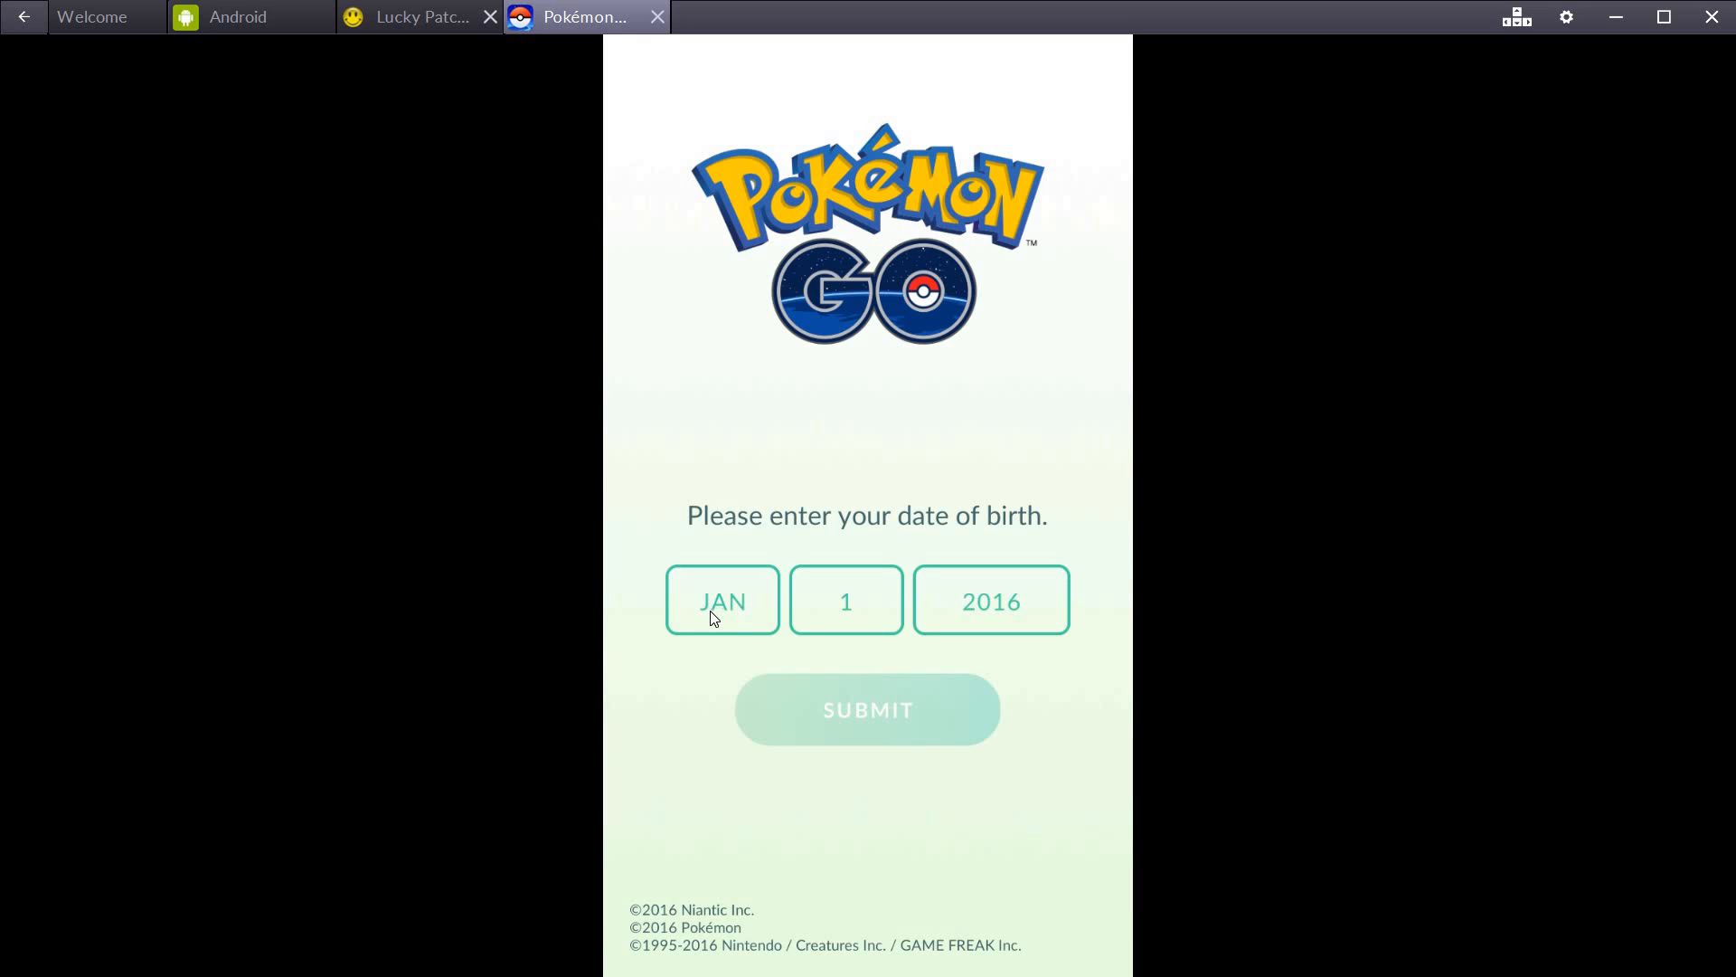
{"action": "left_click", "coordinate": [721, 600]}
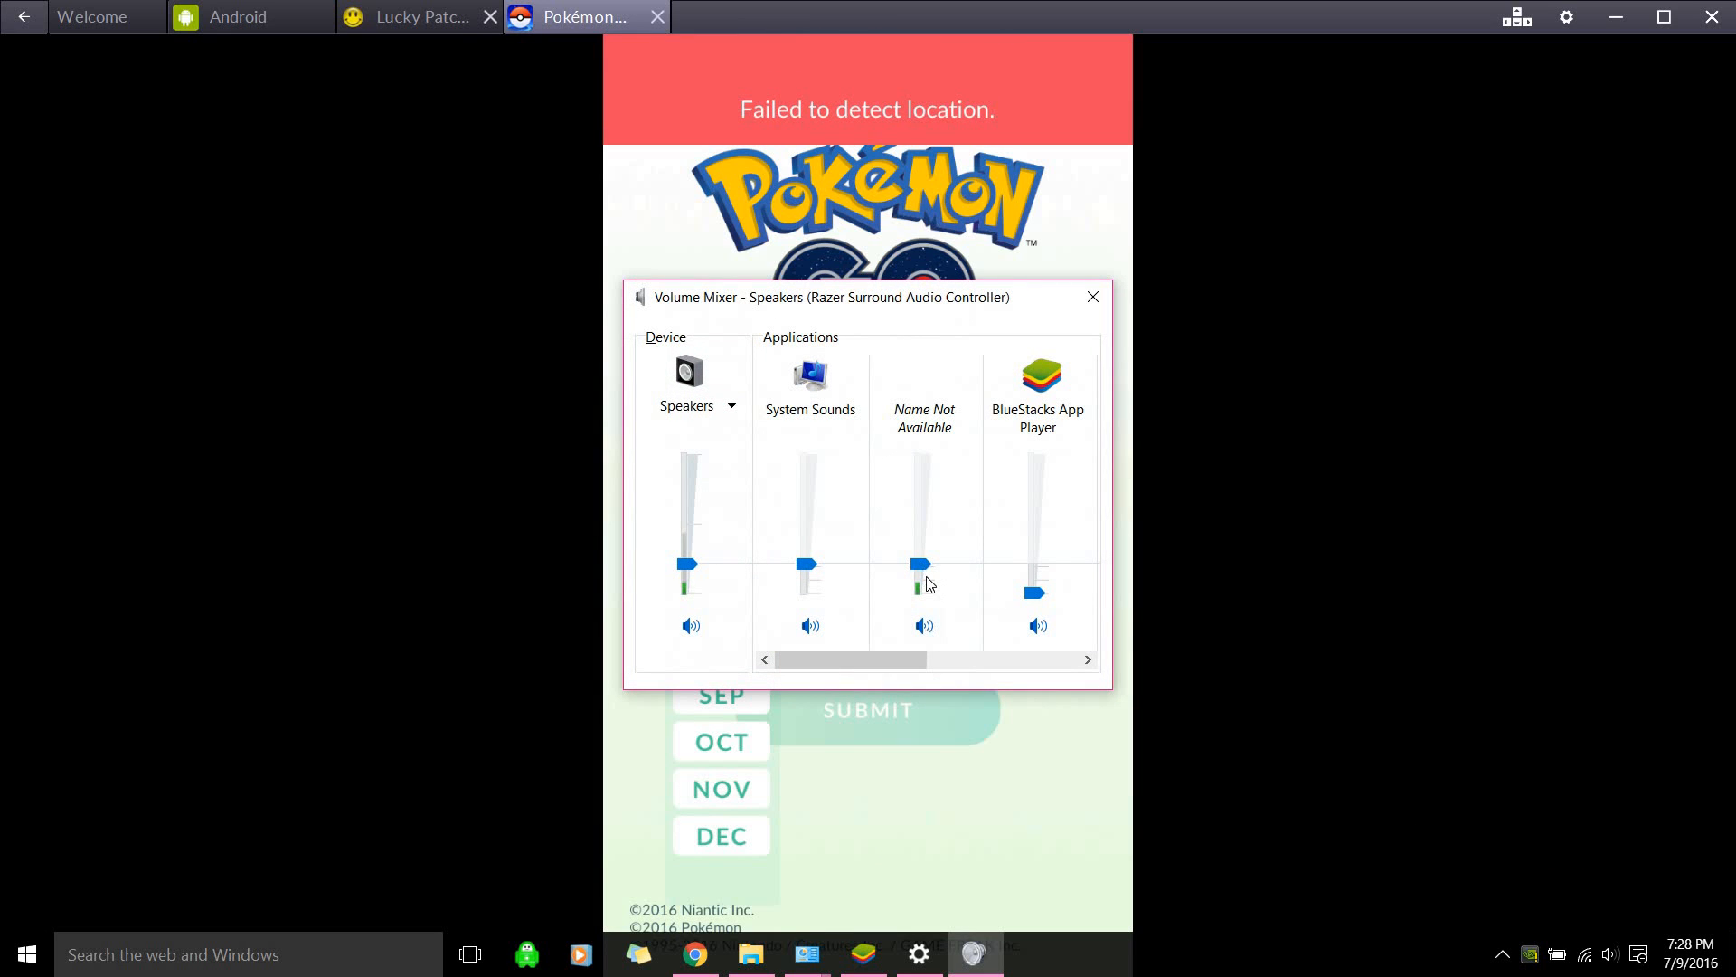
Pick DEC and 26 in Pokémon GO's birth month and day pickers
{"action": "left_click", "coordinate": [1092, 297]}
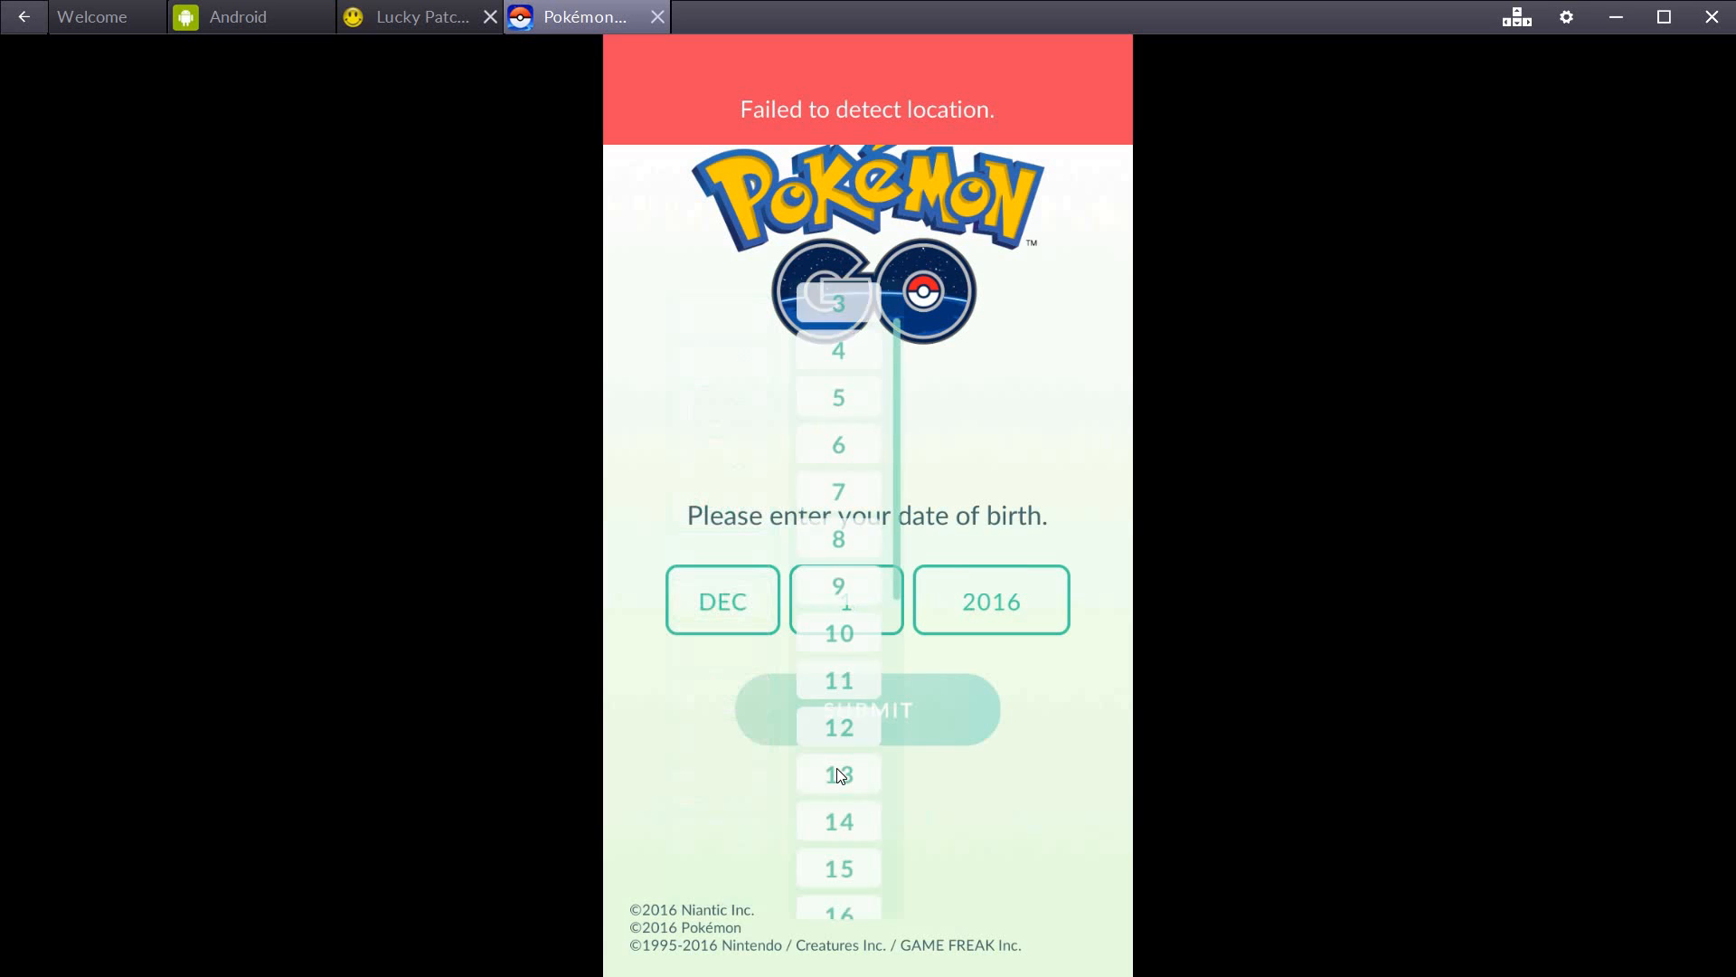
{"action": "scroll", "scroll_direction": "down", "scroll_amount": 3}
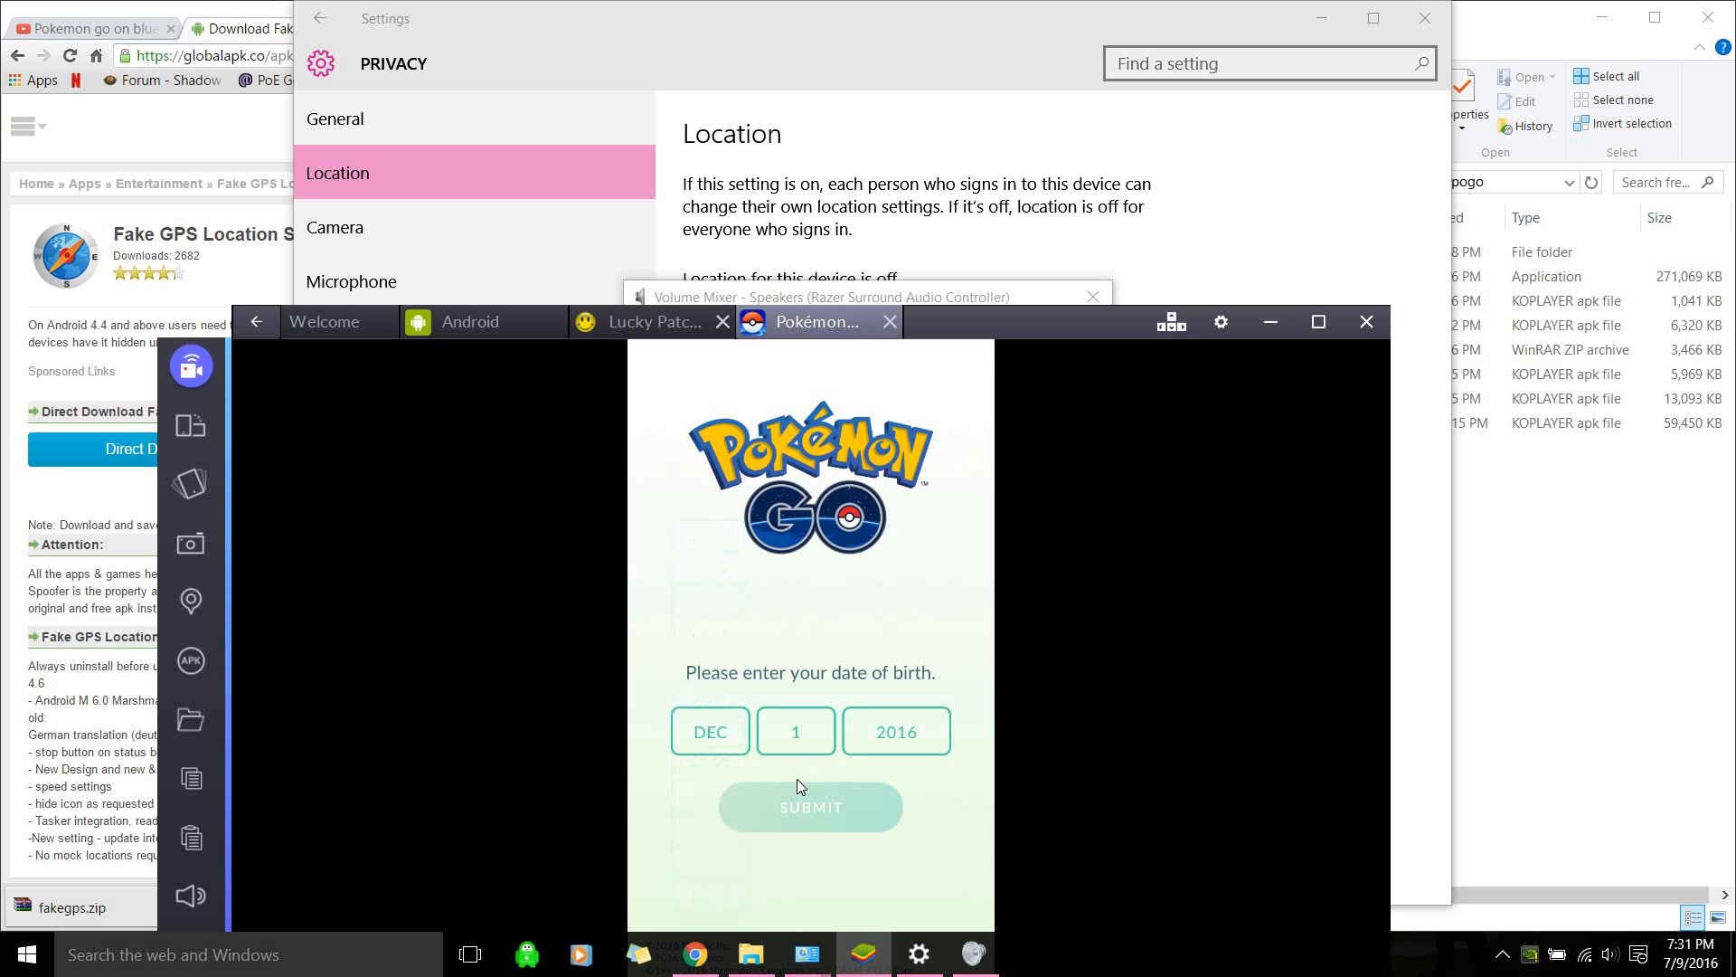
{"action": "left_click", "coordinate": [795, 730]}
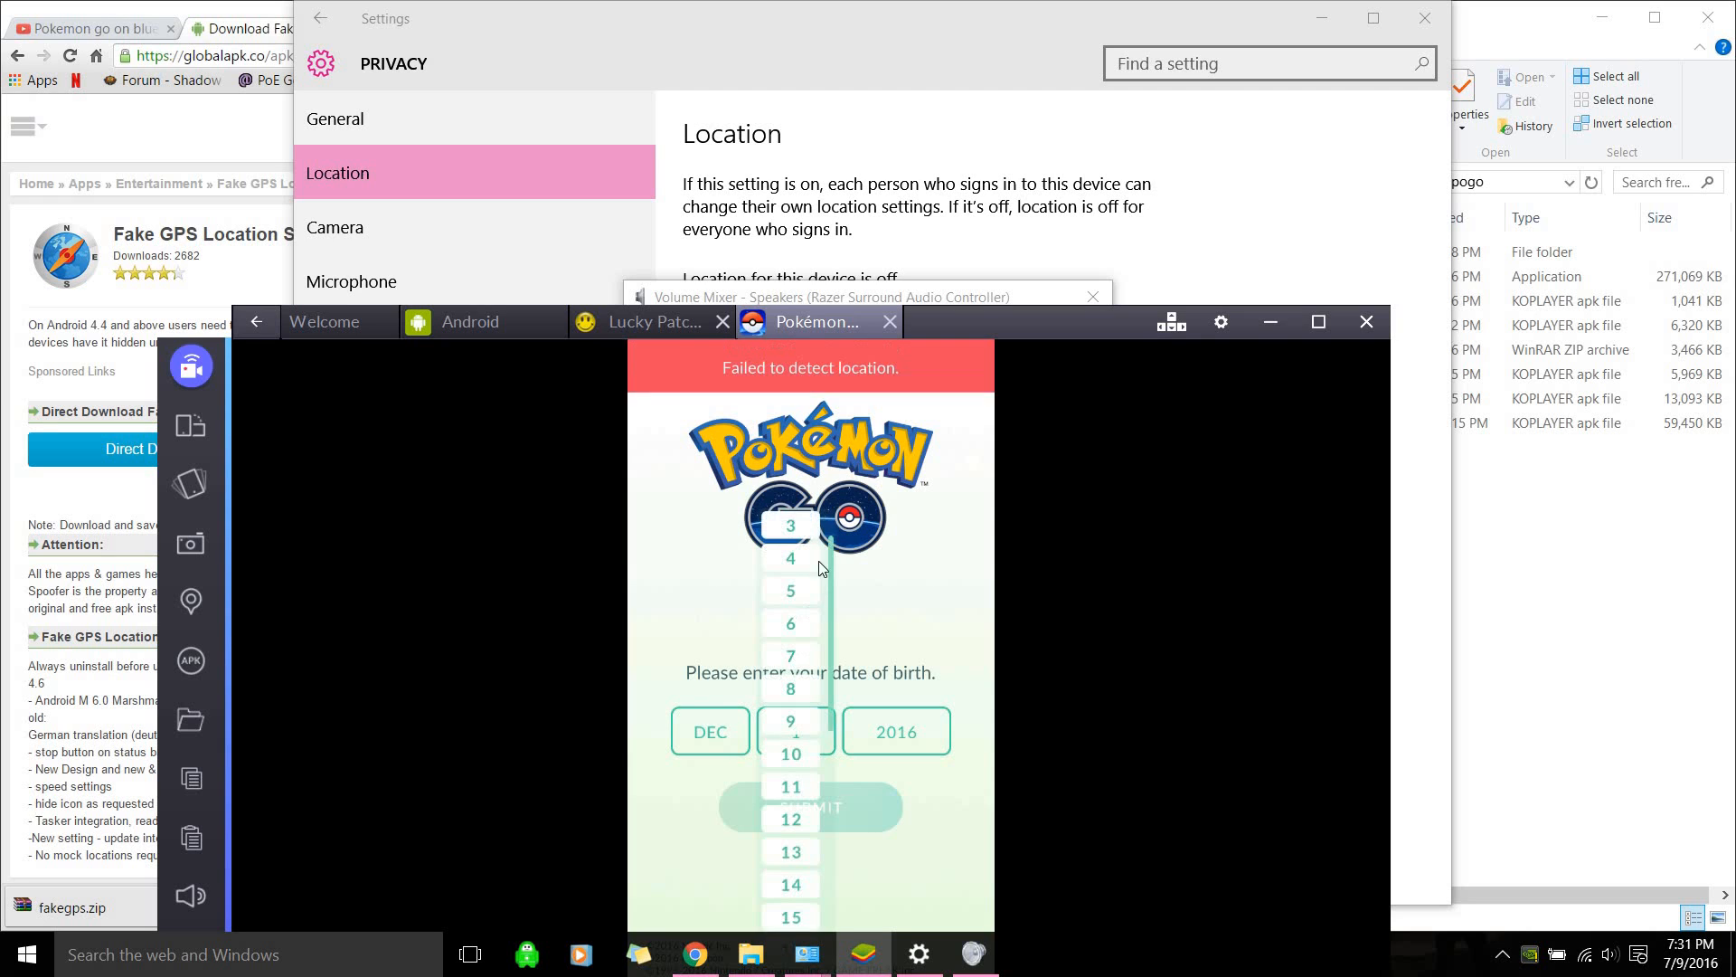
{"action": "scroll", "scroll_direction": "down", "scroll_amount": 3}
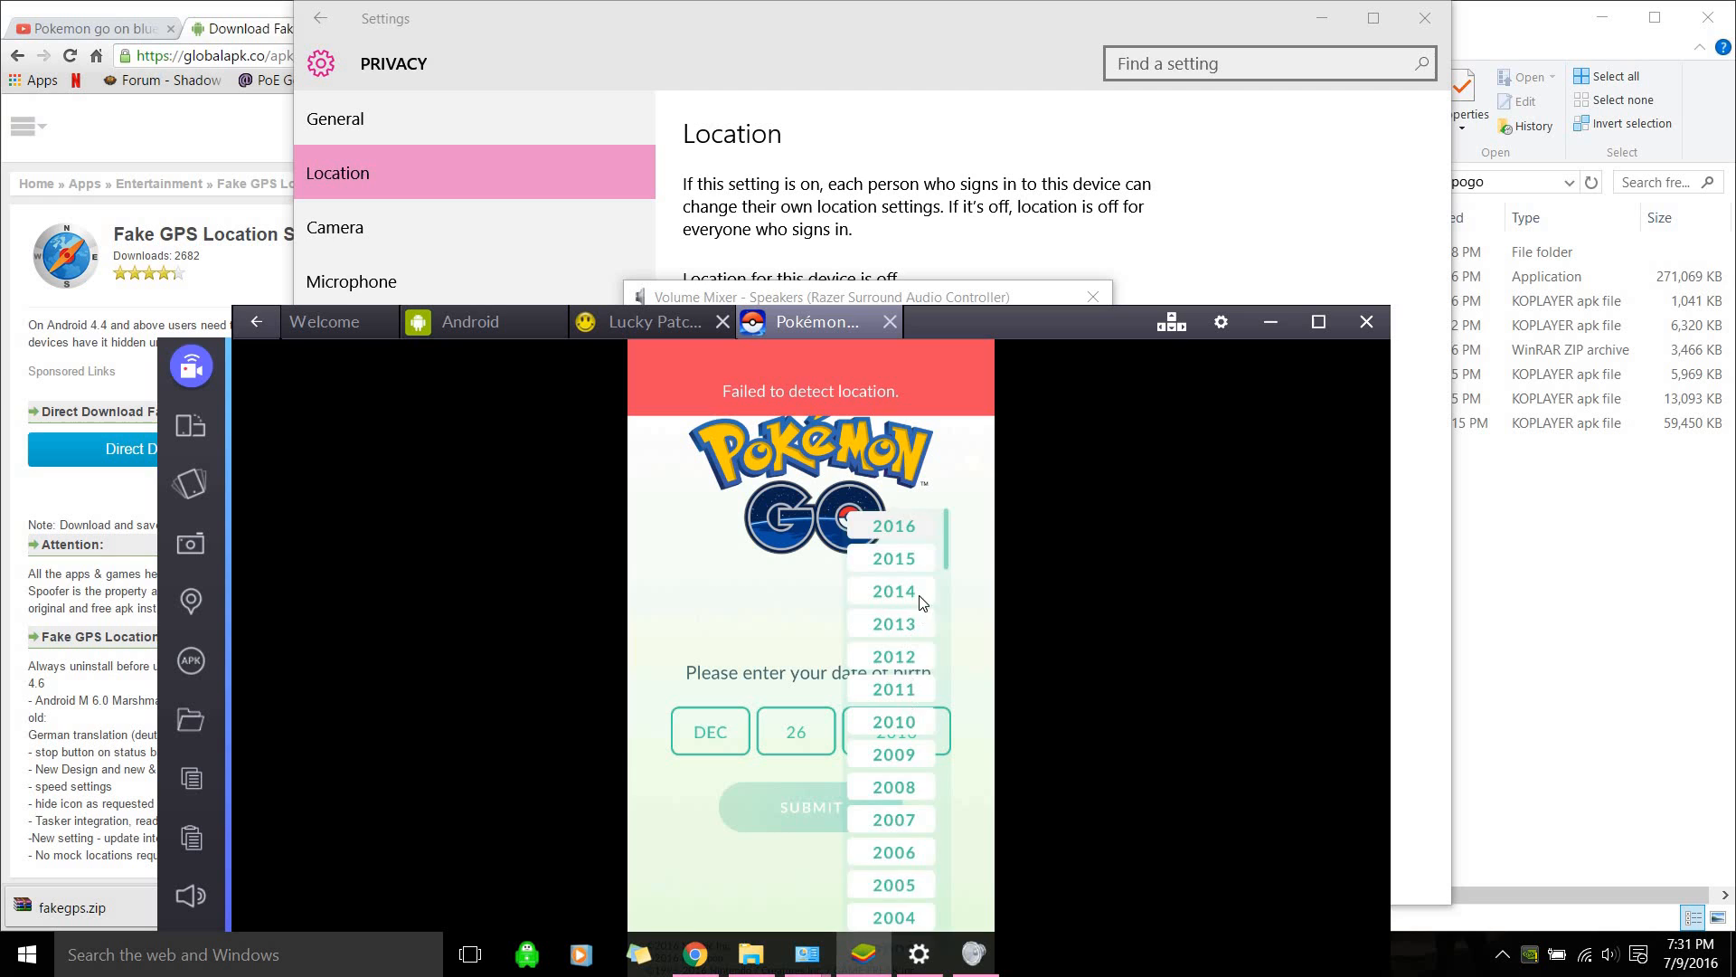
{"action": "scroll", "scroll_direction": "down", "scroll_amount": 3}
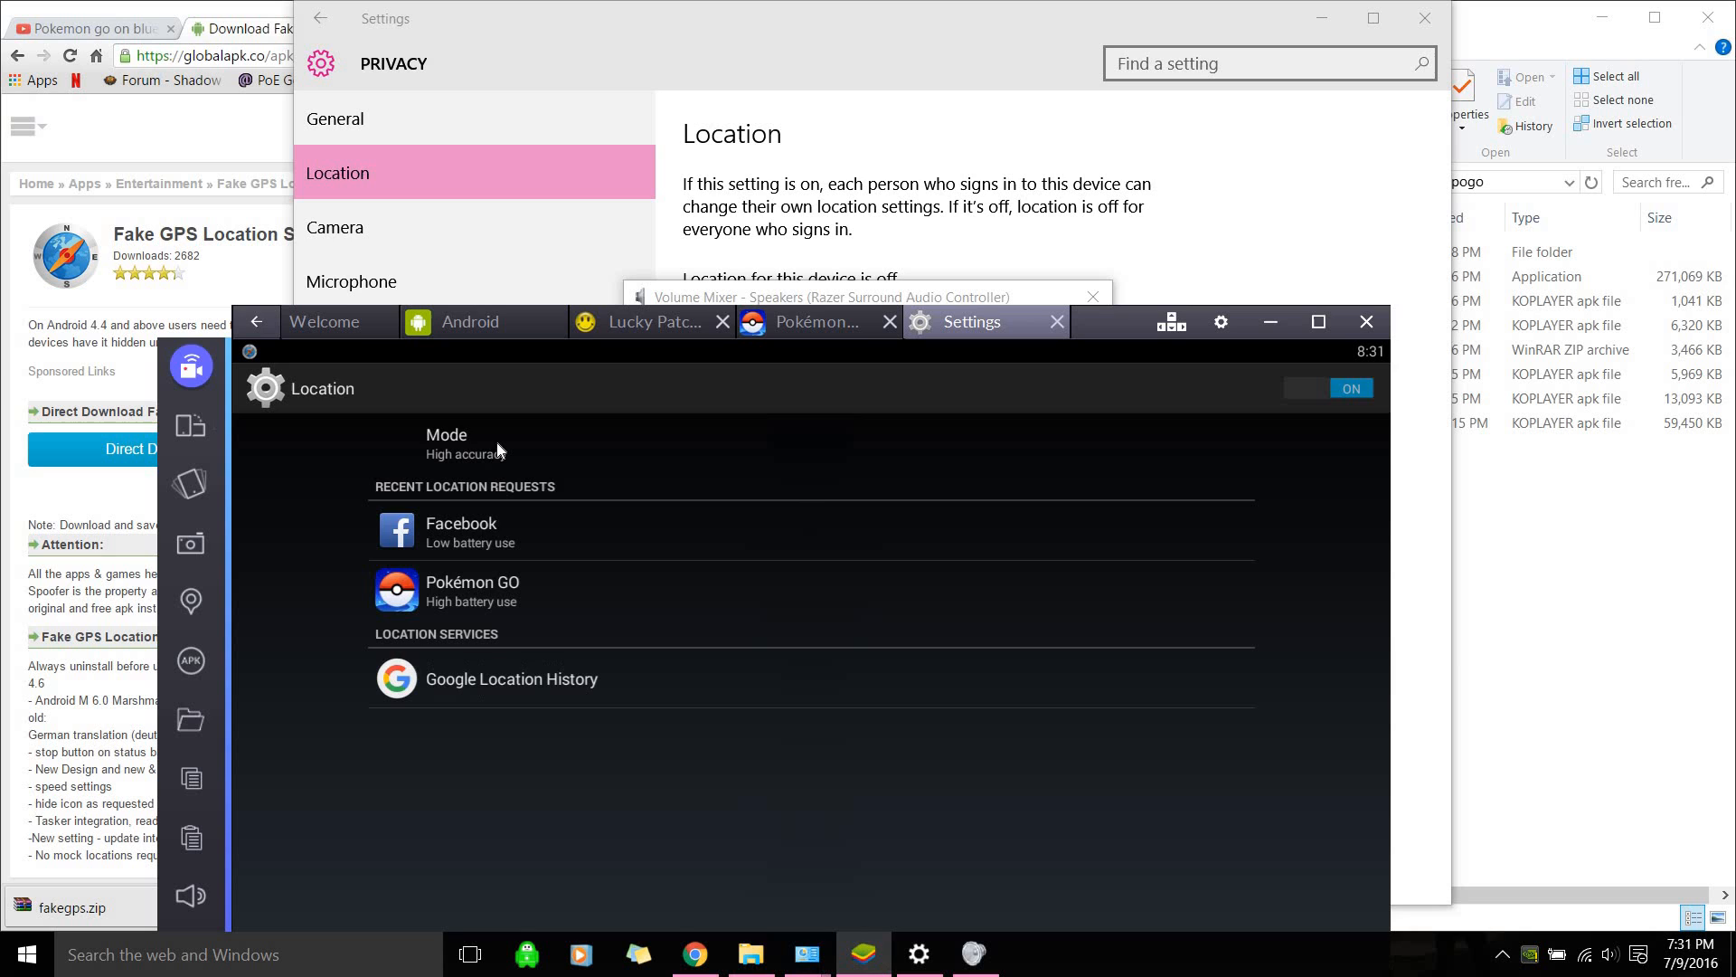
{"action": "left_click", "coordinate": [454, 443]}
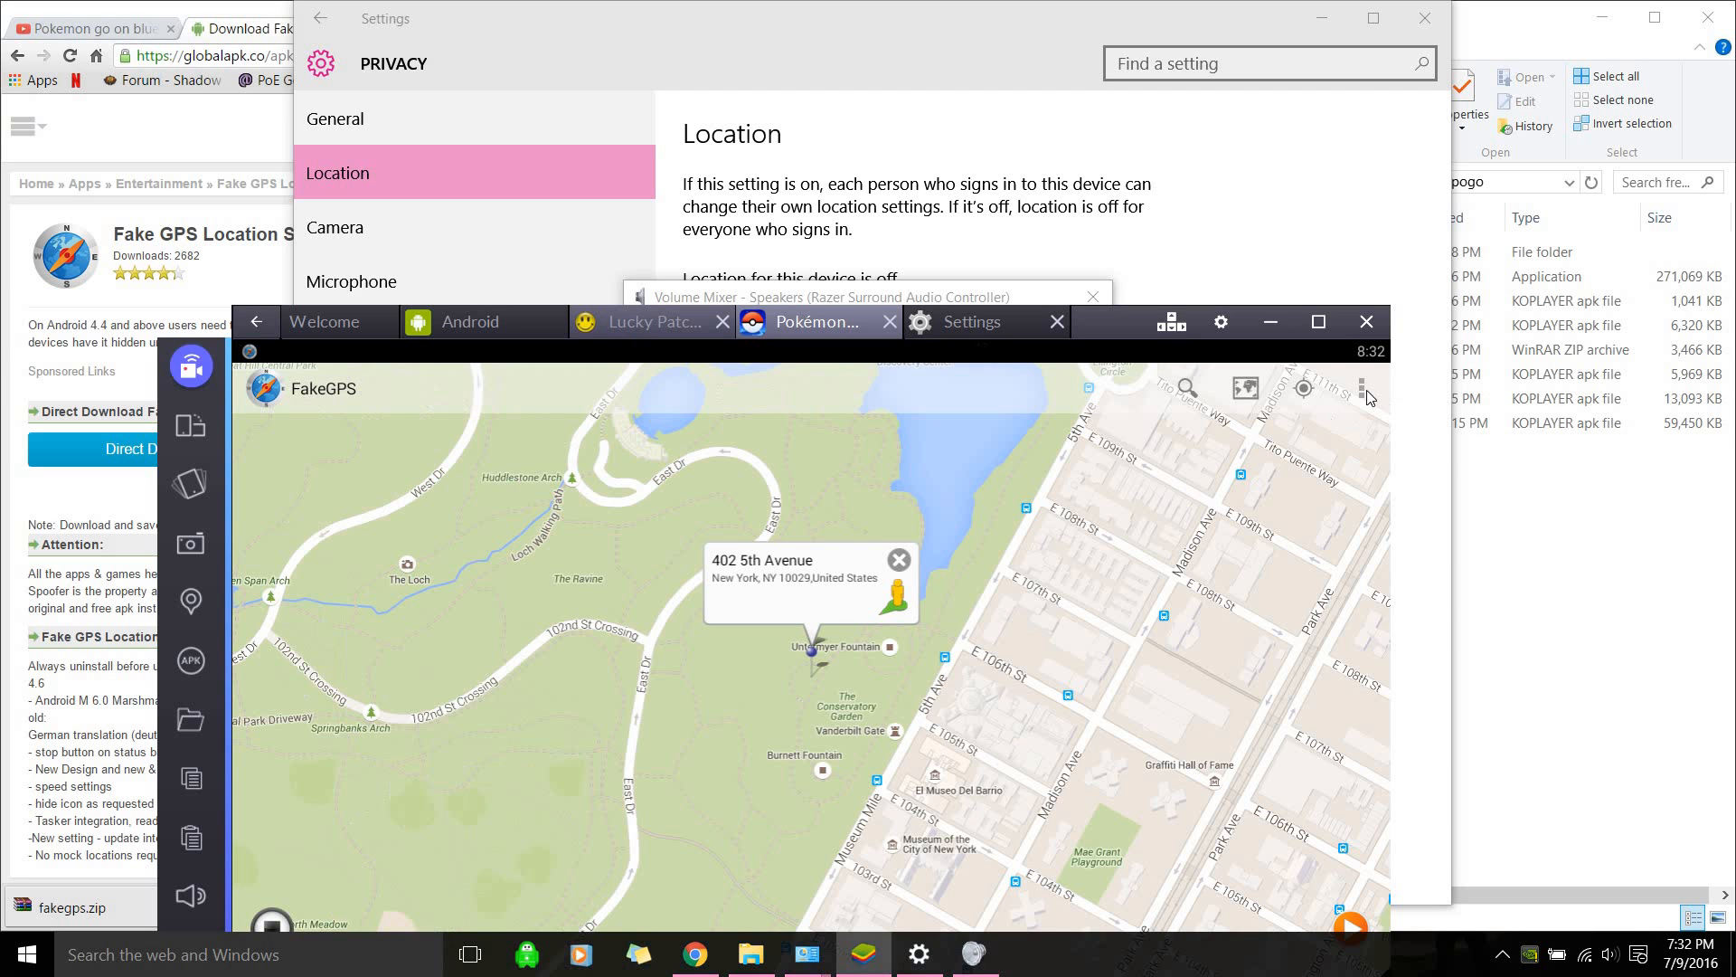
{"action": "mouse_move", "coordinate": [695, 490]}
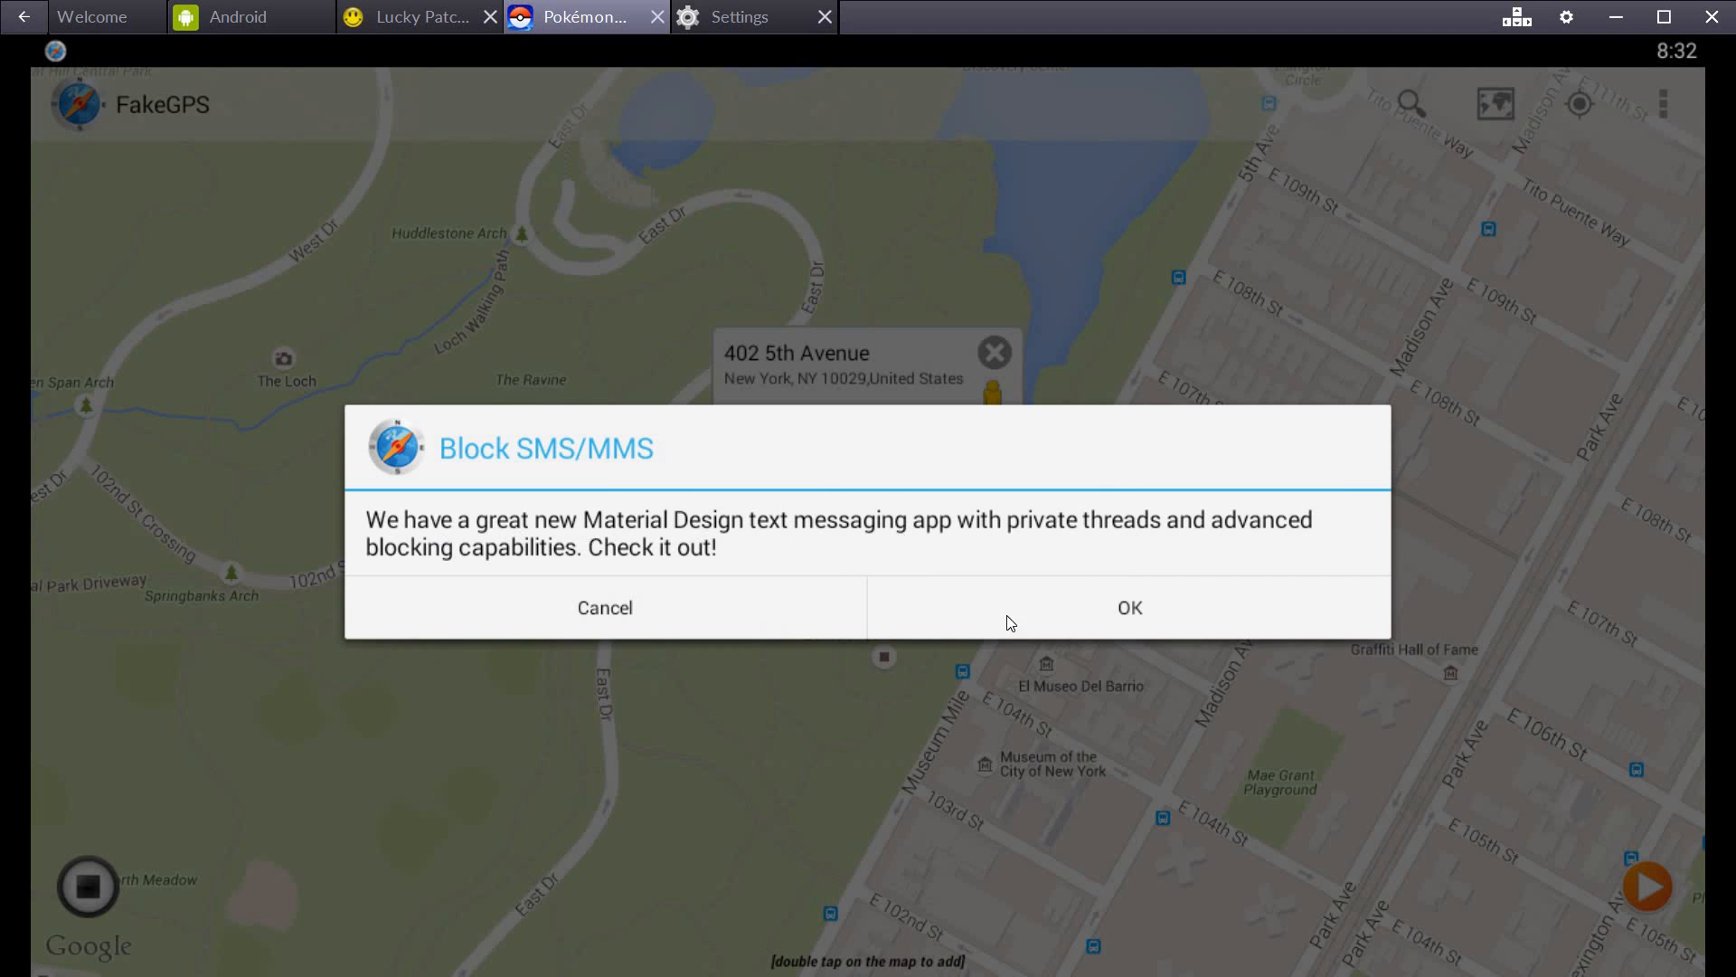
Dismiss the Block SMS/MMS popup, close the 402 5th Avenue bubble, and start faking
{"action": "left_click", "coordinate": [1127, 607]}
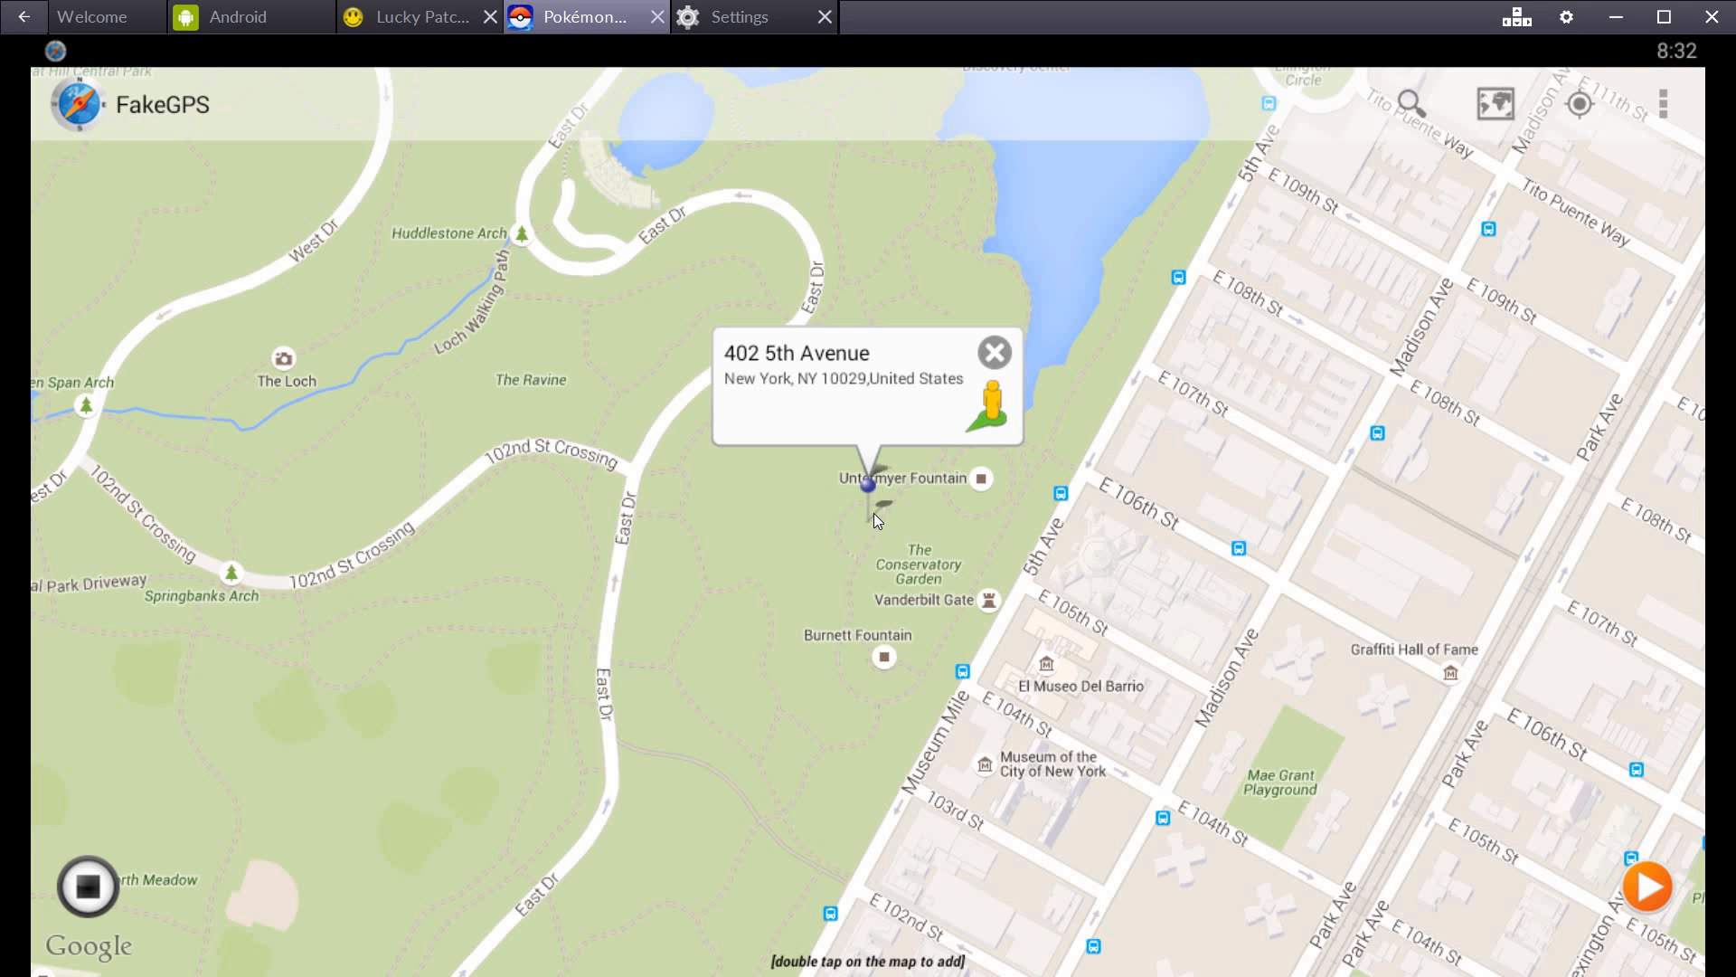
{"action": "left_click", "coordinate": [993, 352]}
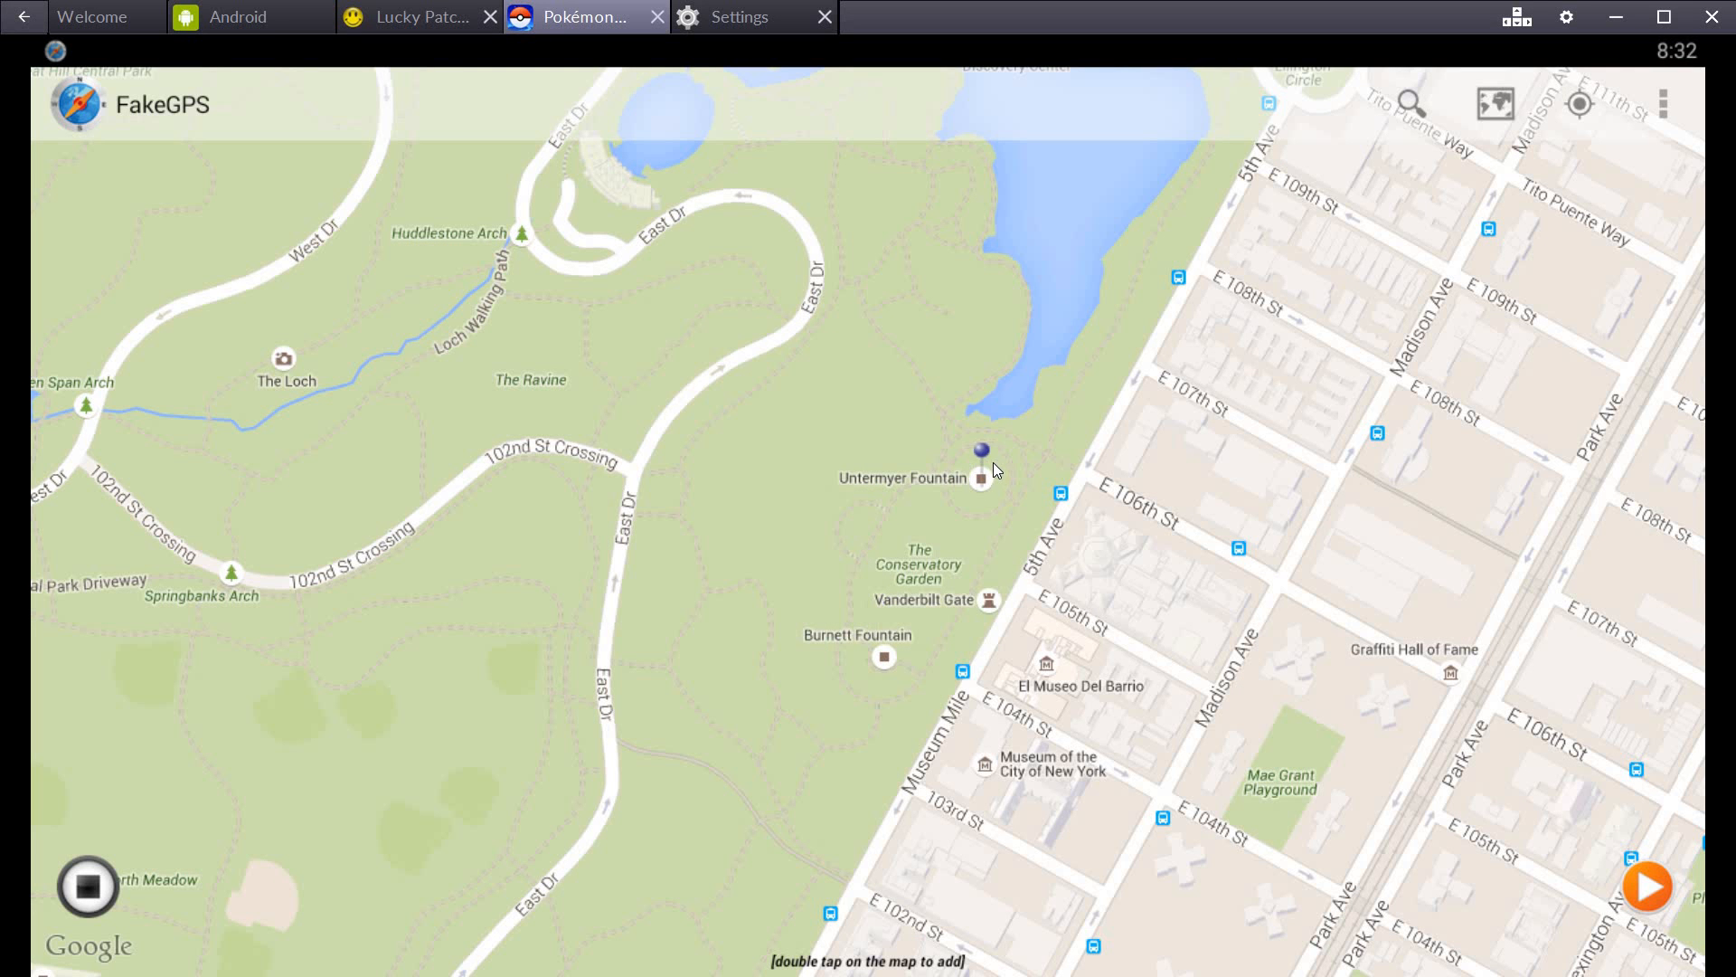
{"action": "left_click", "coordinate": [981, 454]}
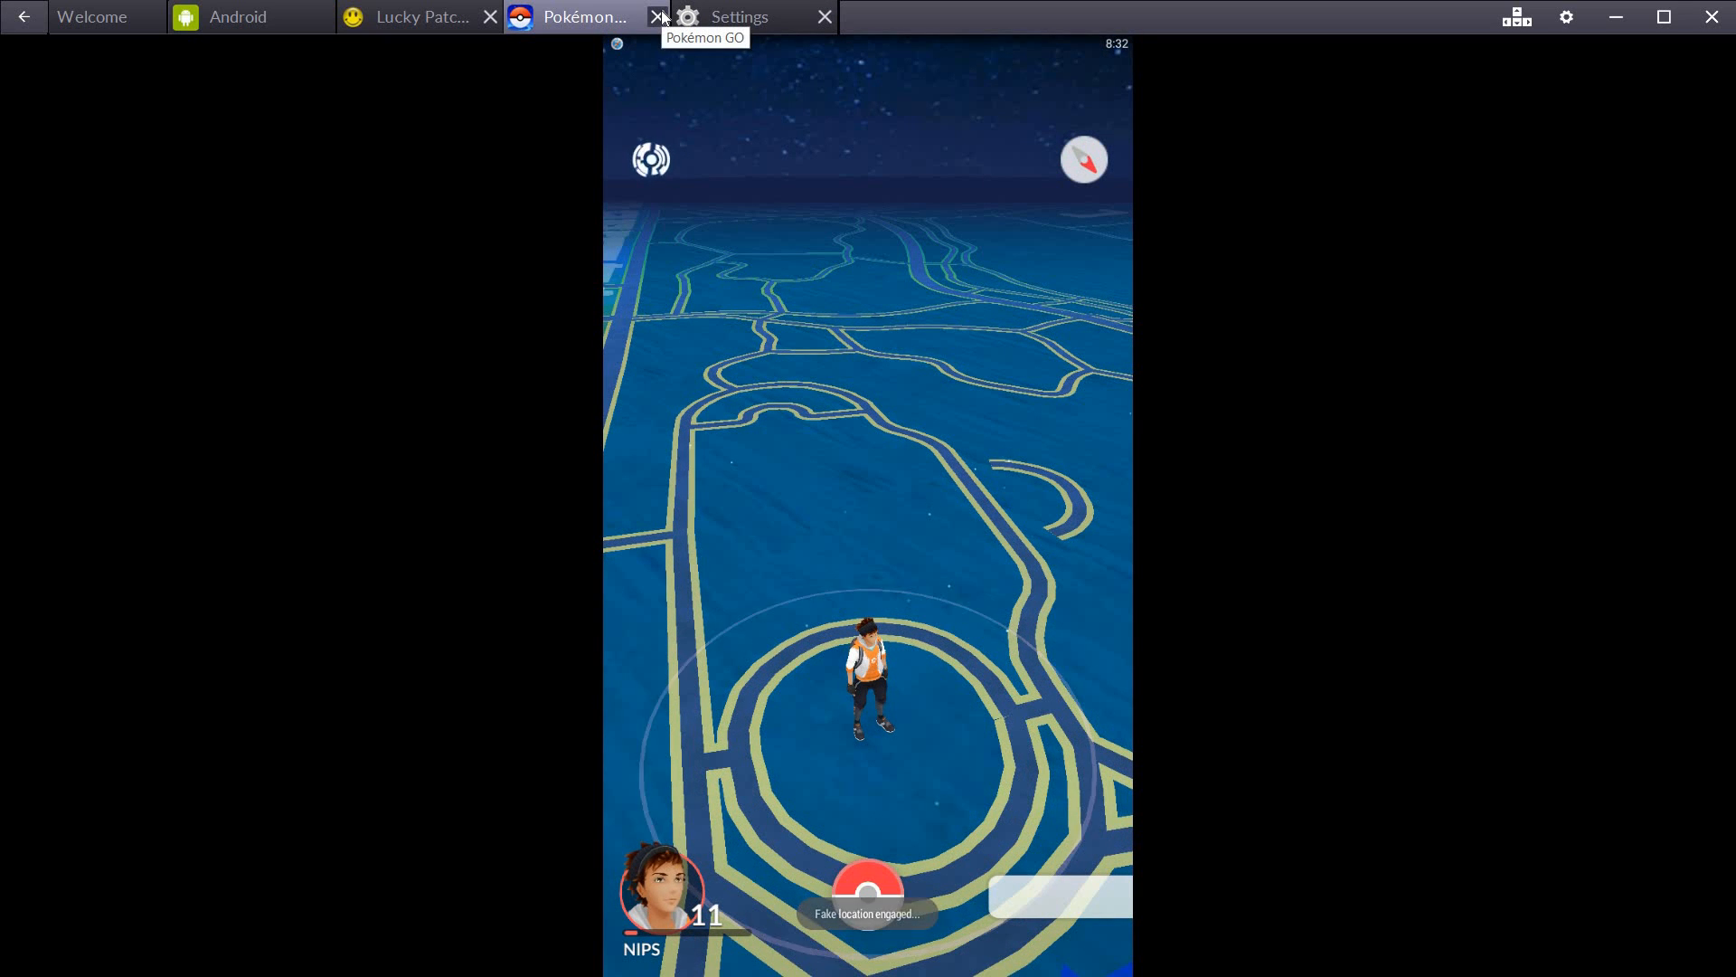
Close and relaunch Pokémon GO from the home screen, then return to Android Settings
{"action": "left_click", "coordinate": [660, 17]}
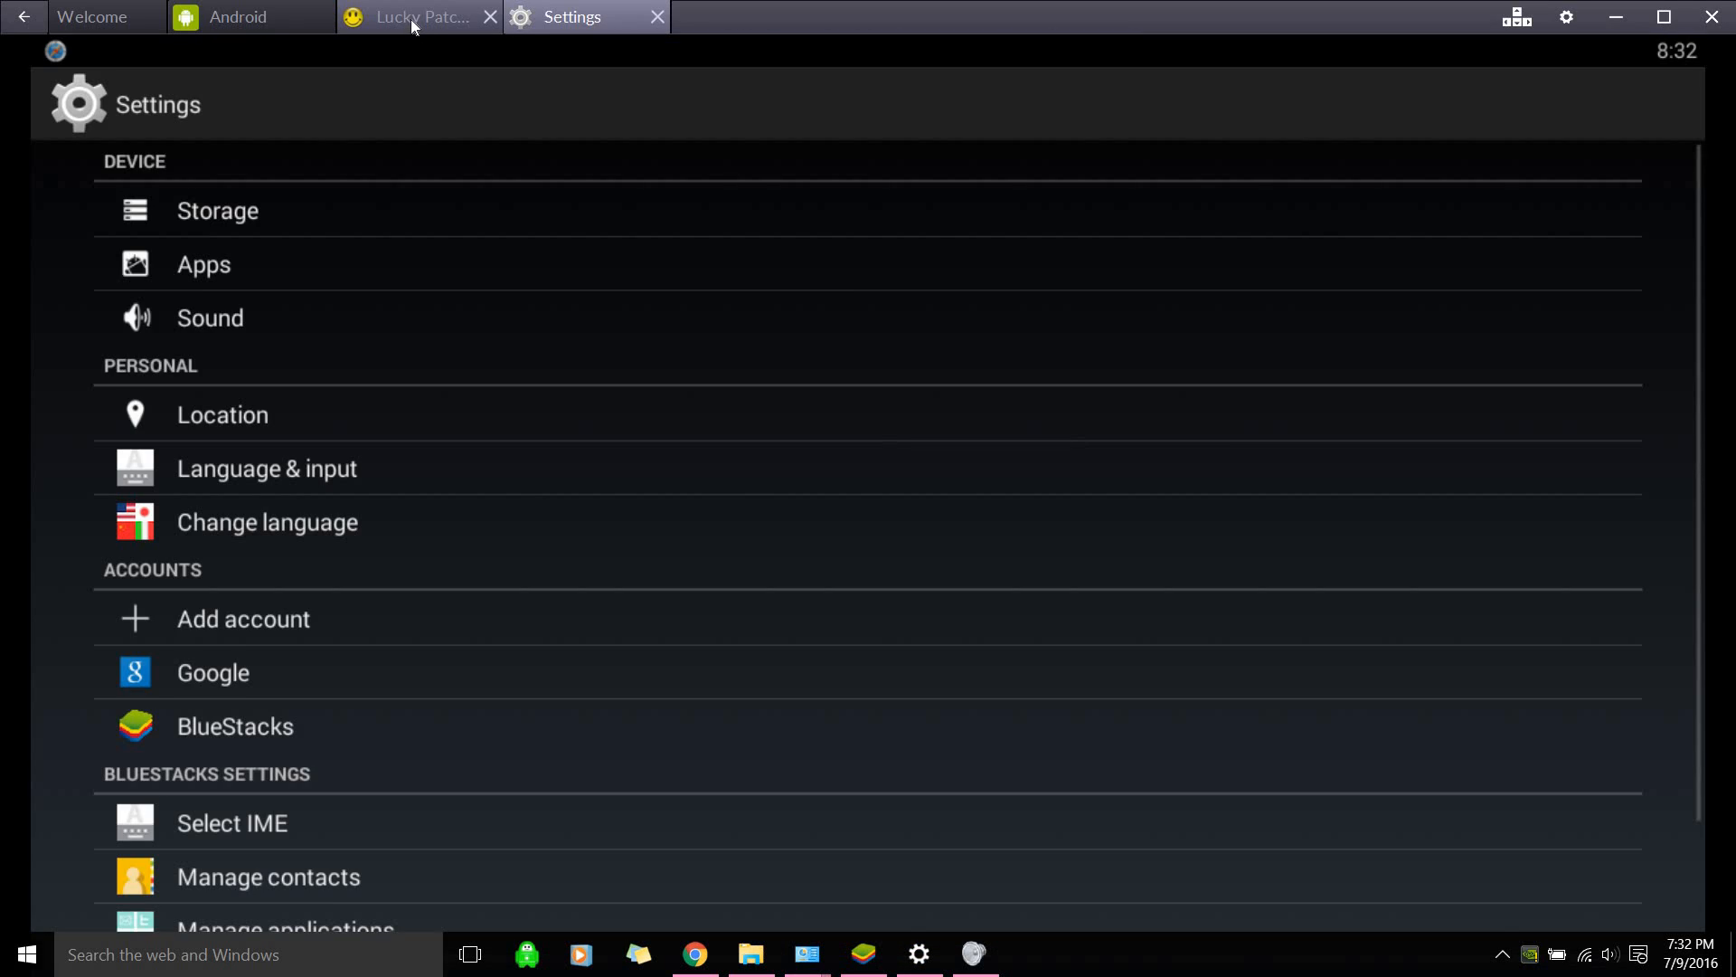
{"action": "left_click", "coordinate": [248, 16]}
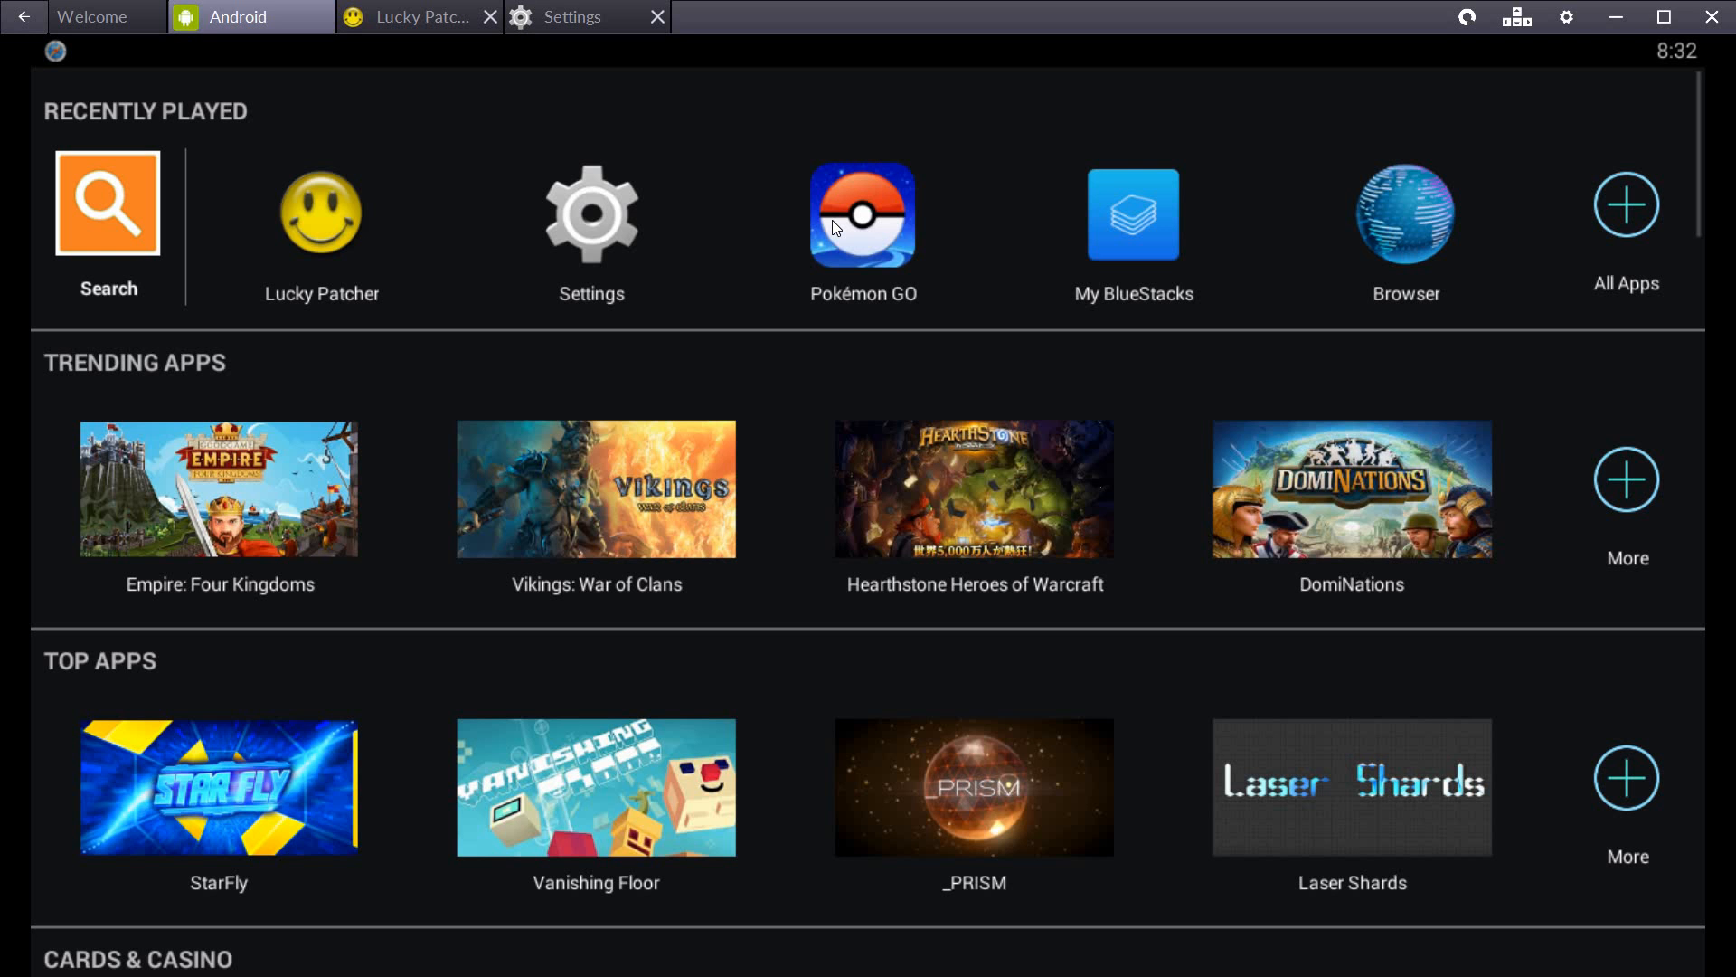
{"action": "left_click", "coordinate": [863, 214]}
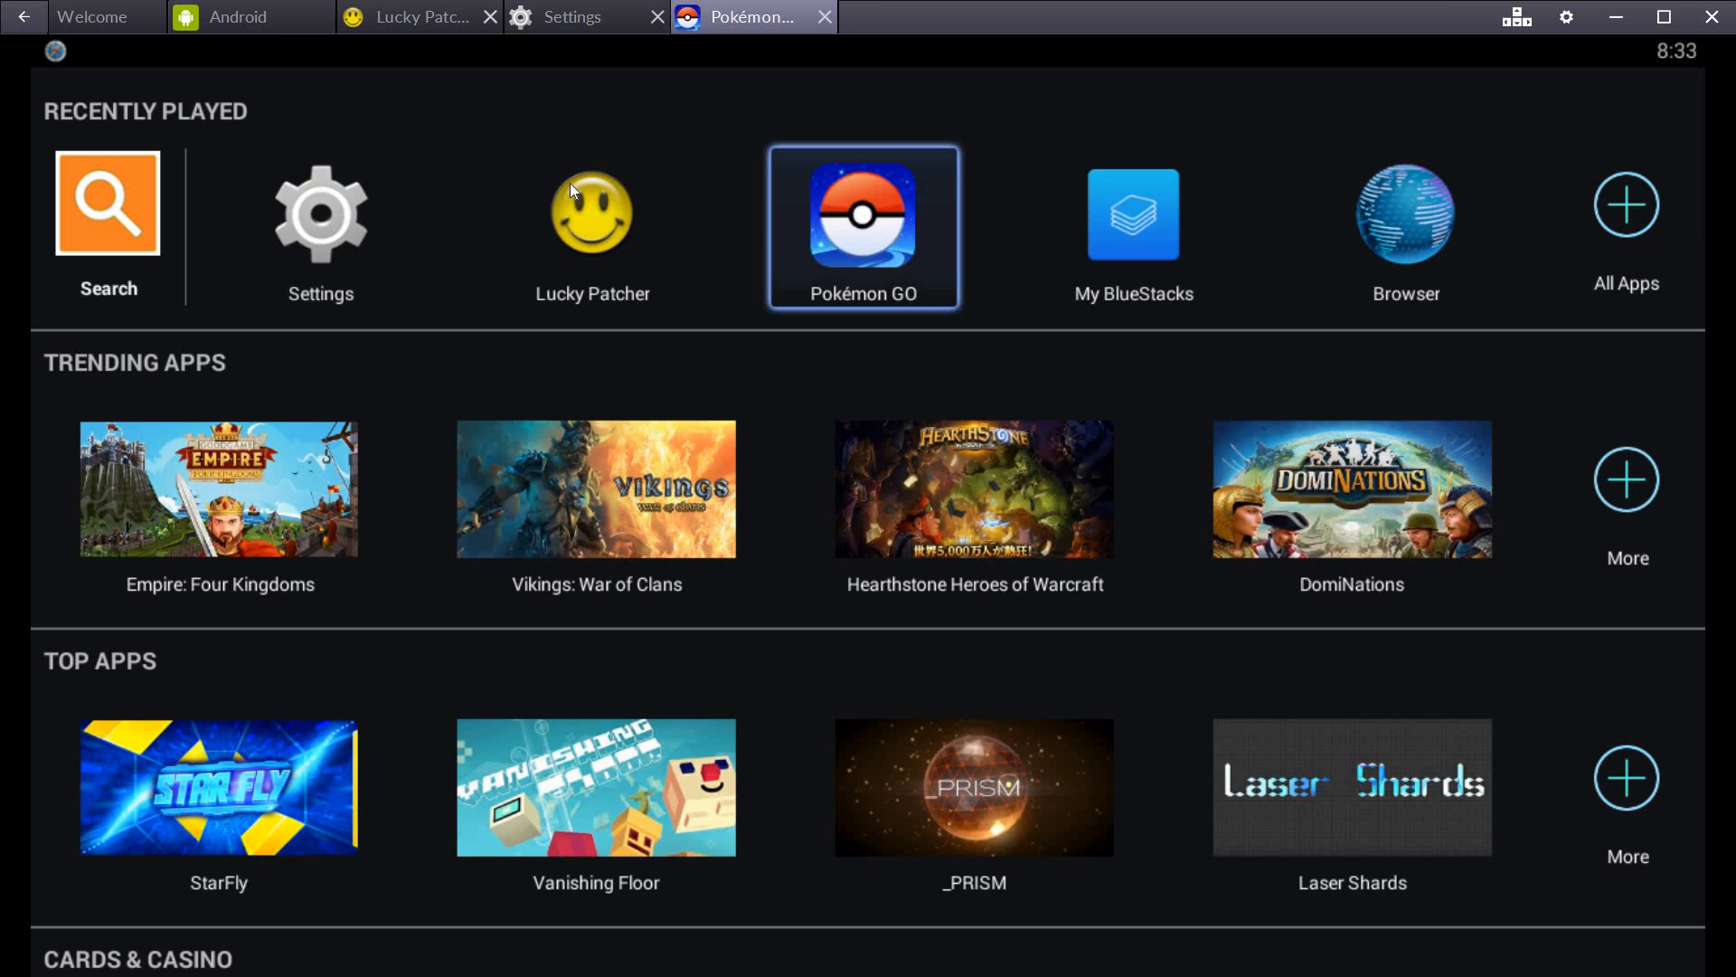
{"action": "left_click", "coordinate": [863, 227]}
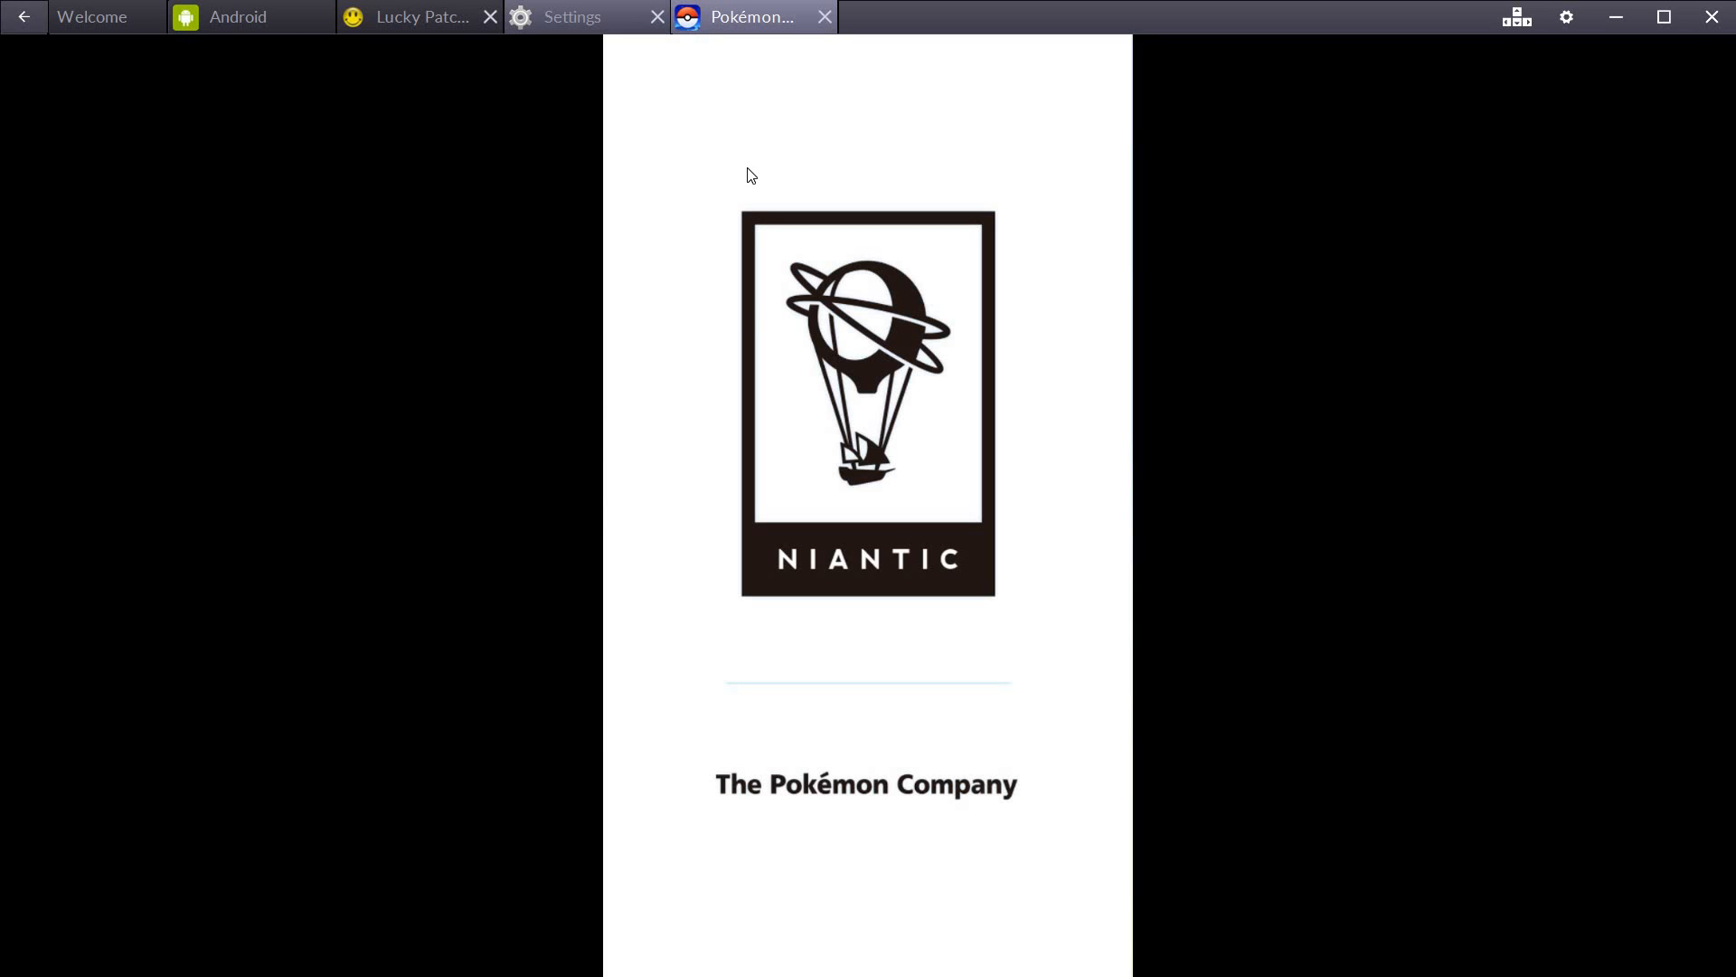
{"action": "mouse_move", "coordinate": [473, 46]}
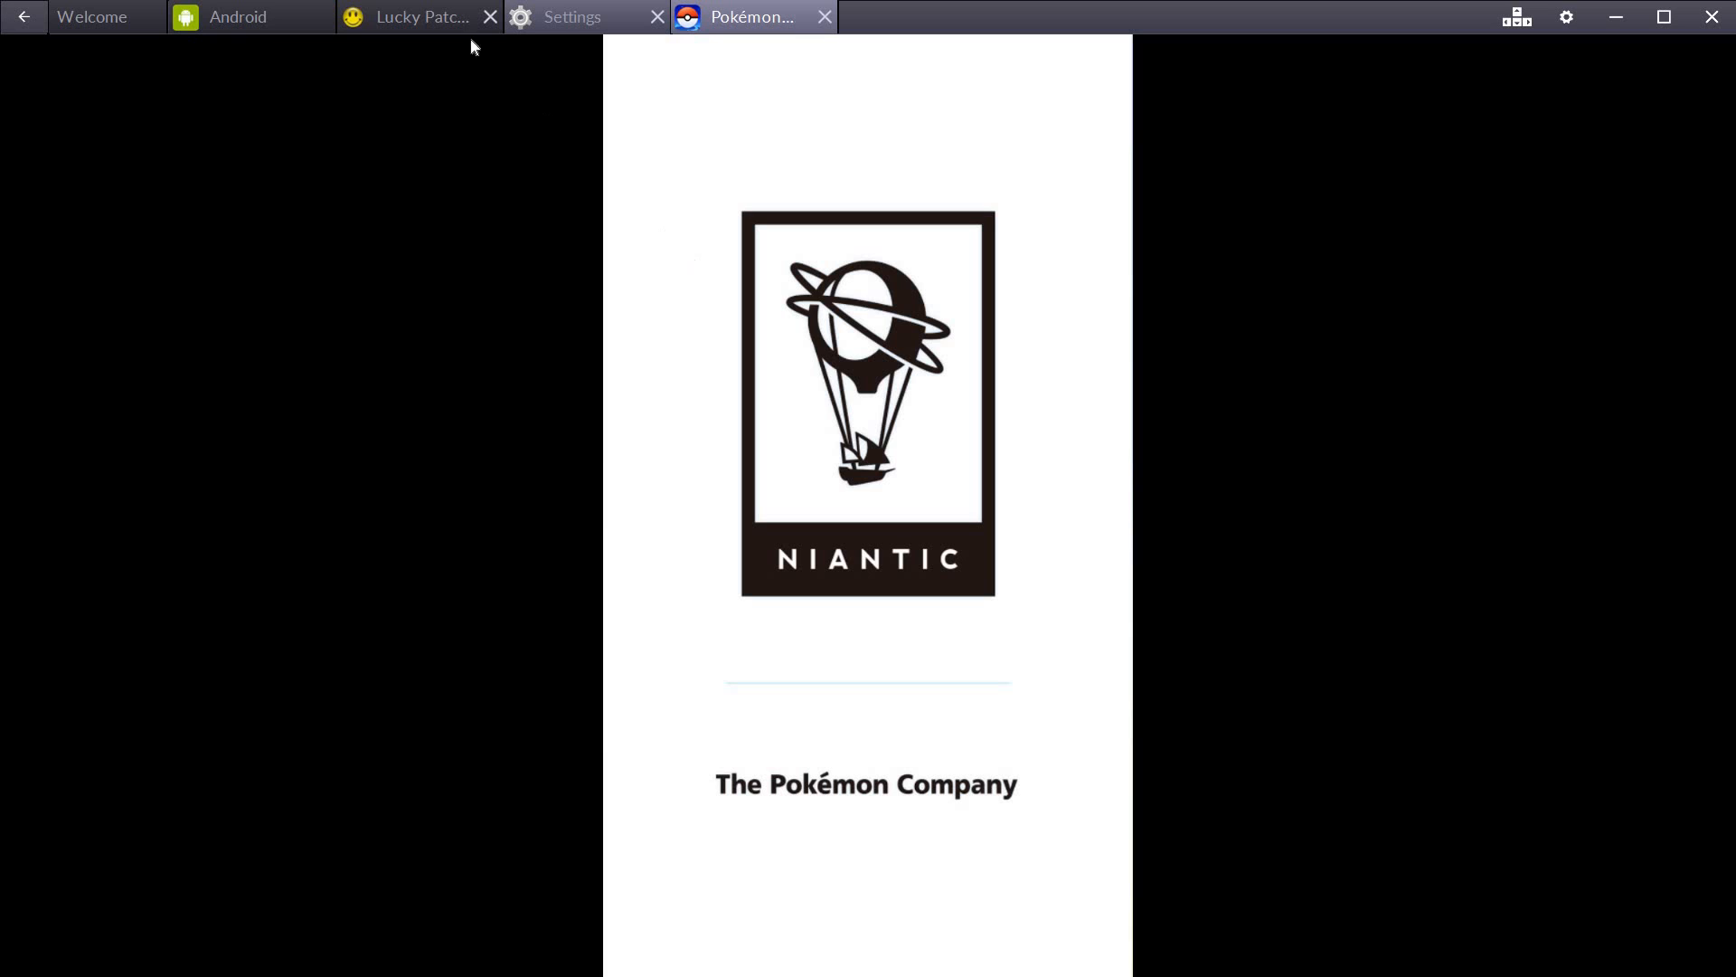
{"action": "mouse_move", "coordinate": [559, 31]}
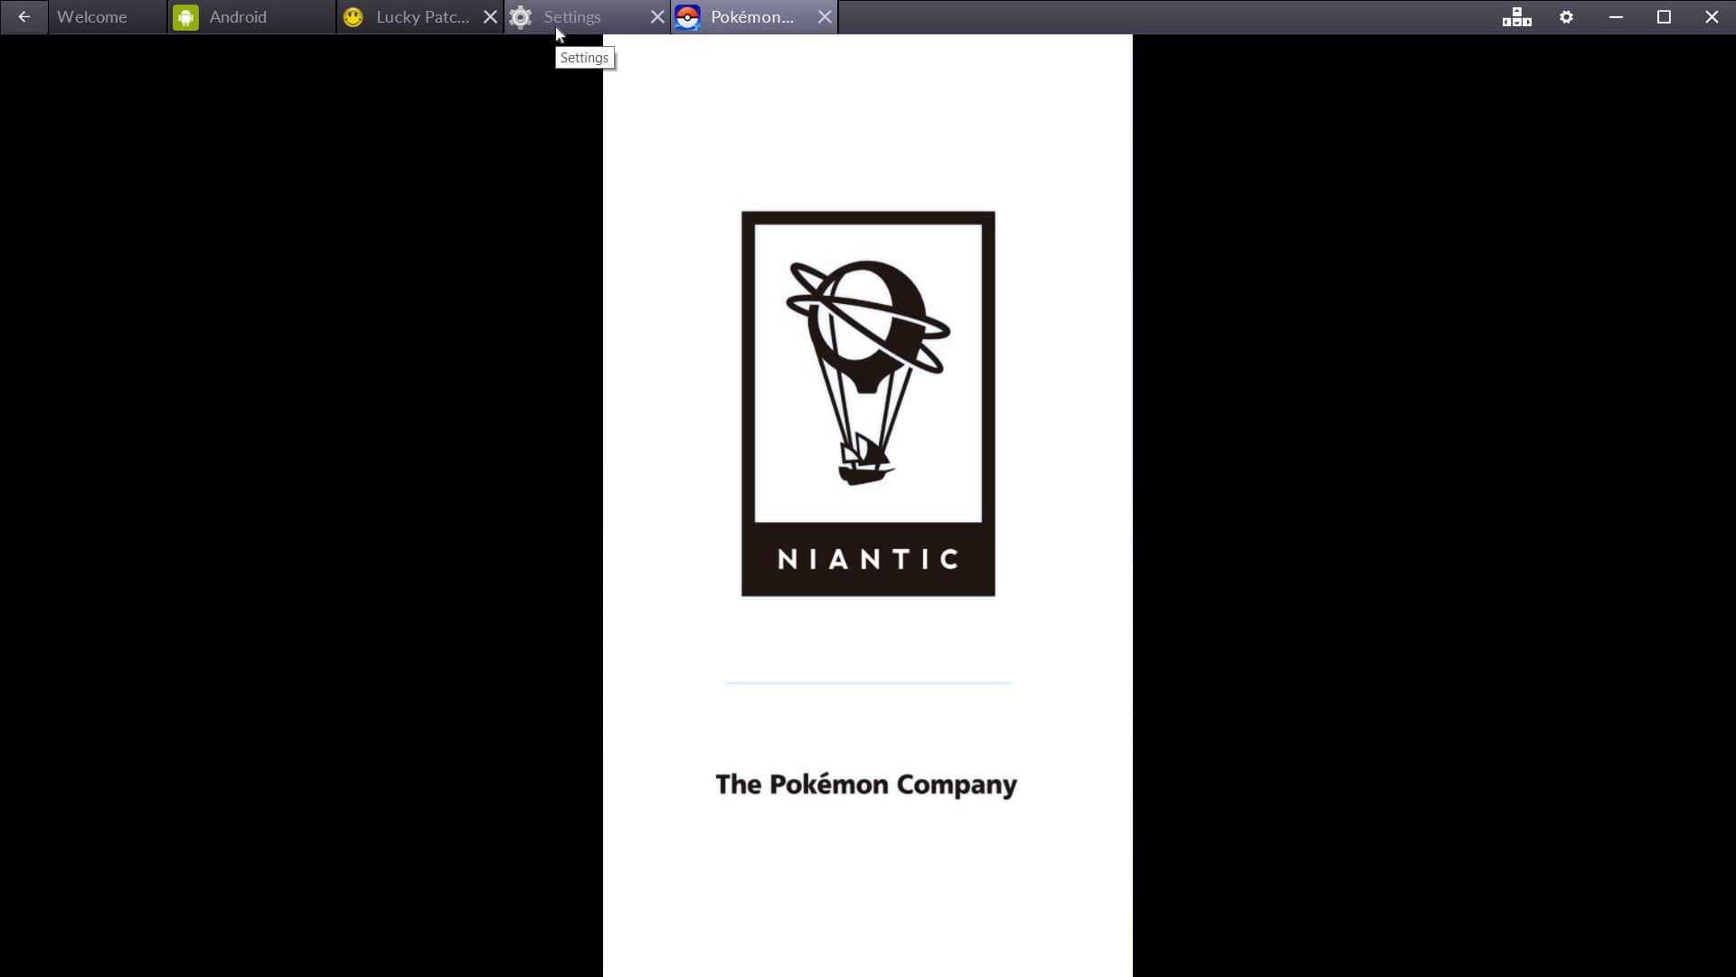
{"action": "left_click", "coordinate": [572, 16]}
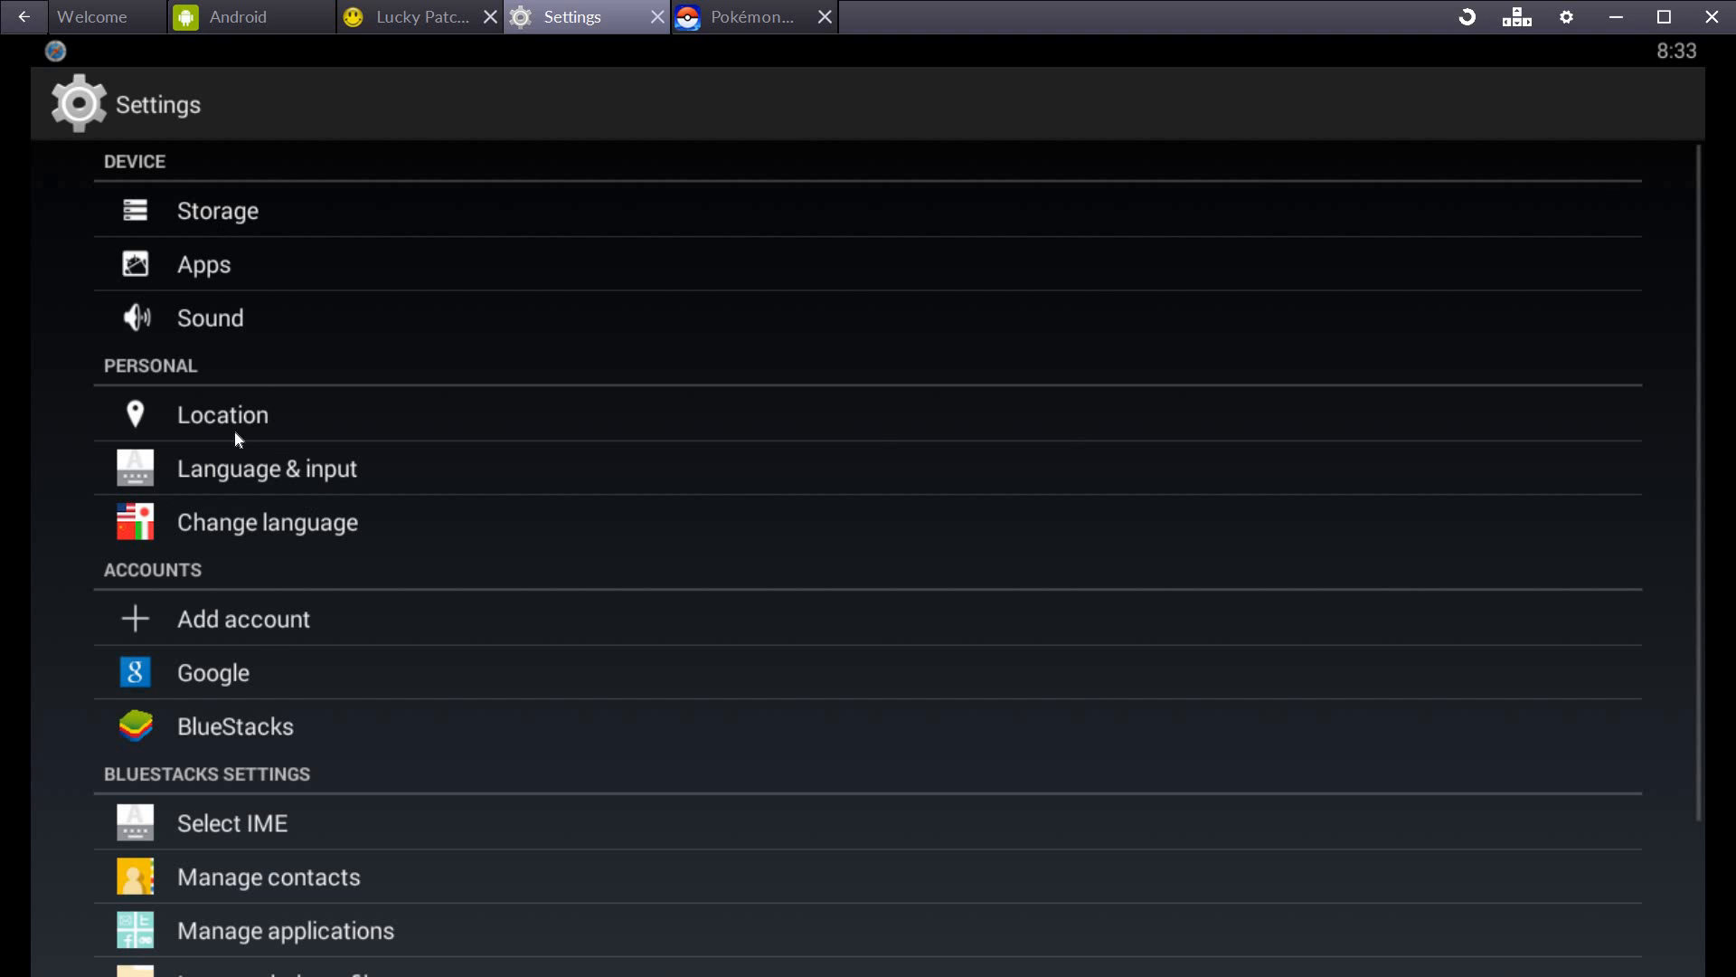
Watch Pokémon GO load in its tab, then switch to another BlueStacks tab
{"action": "left_click", "coordinate": [748, 16]}
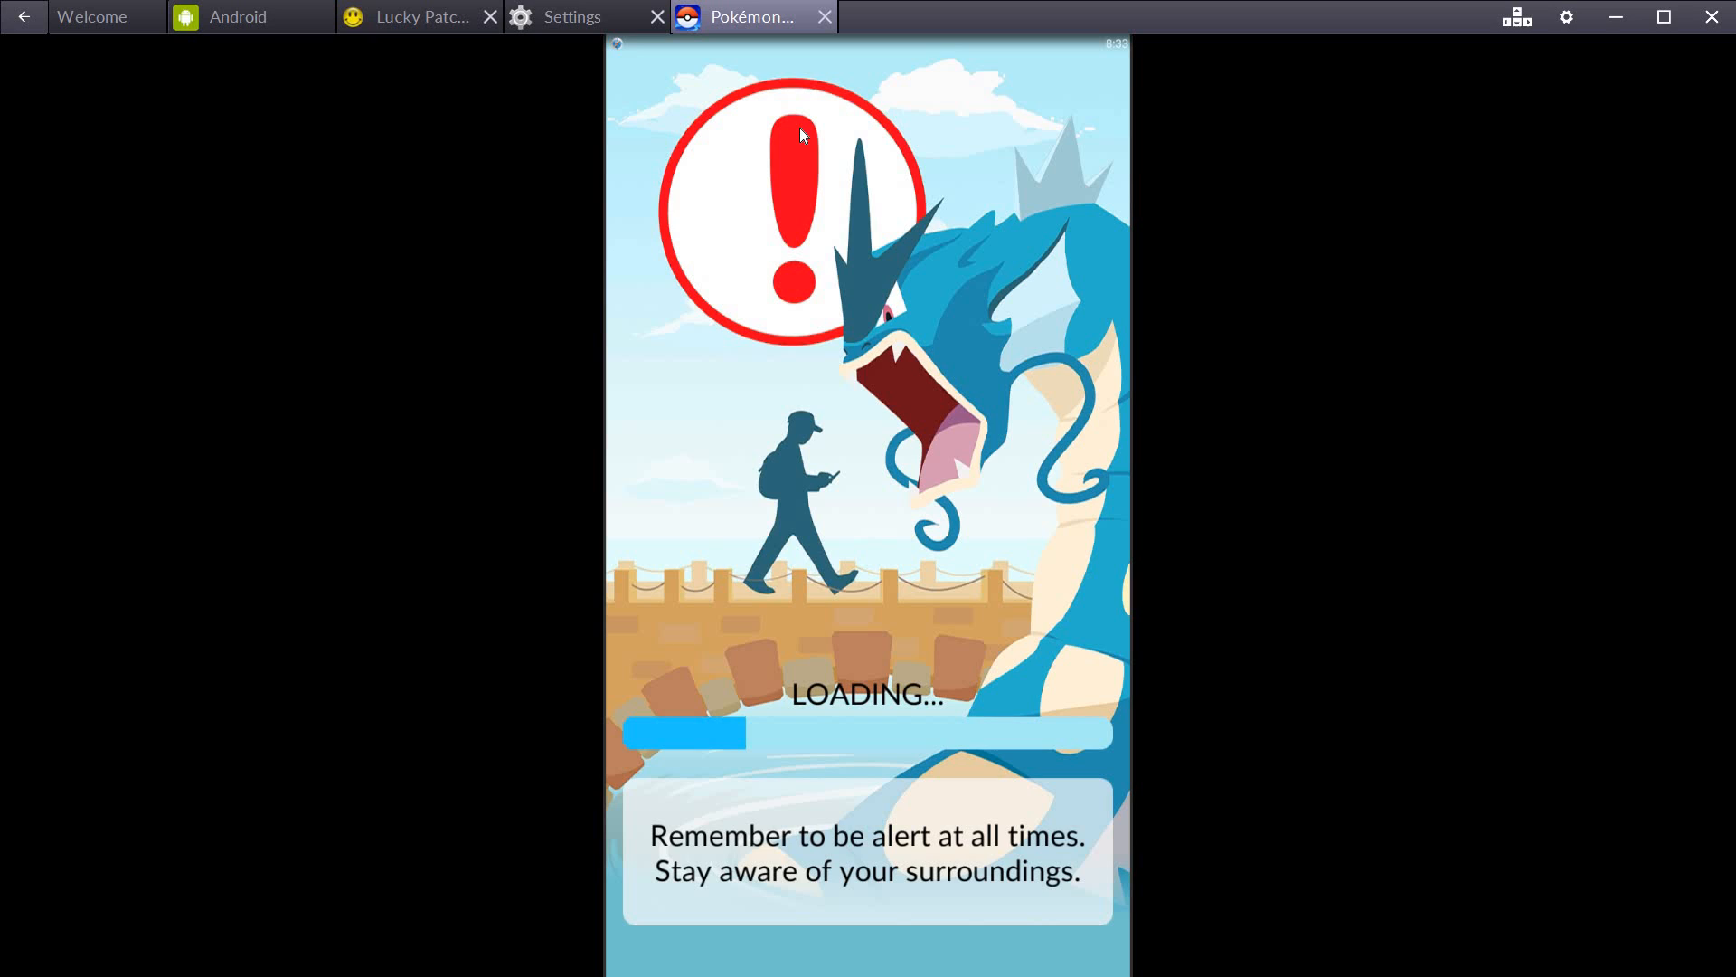
{"action": "mouse_move", "coordinate": [942, 740]}
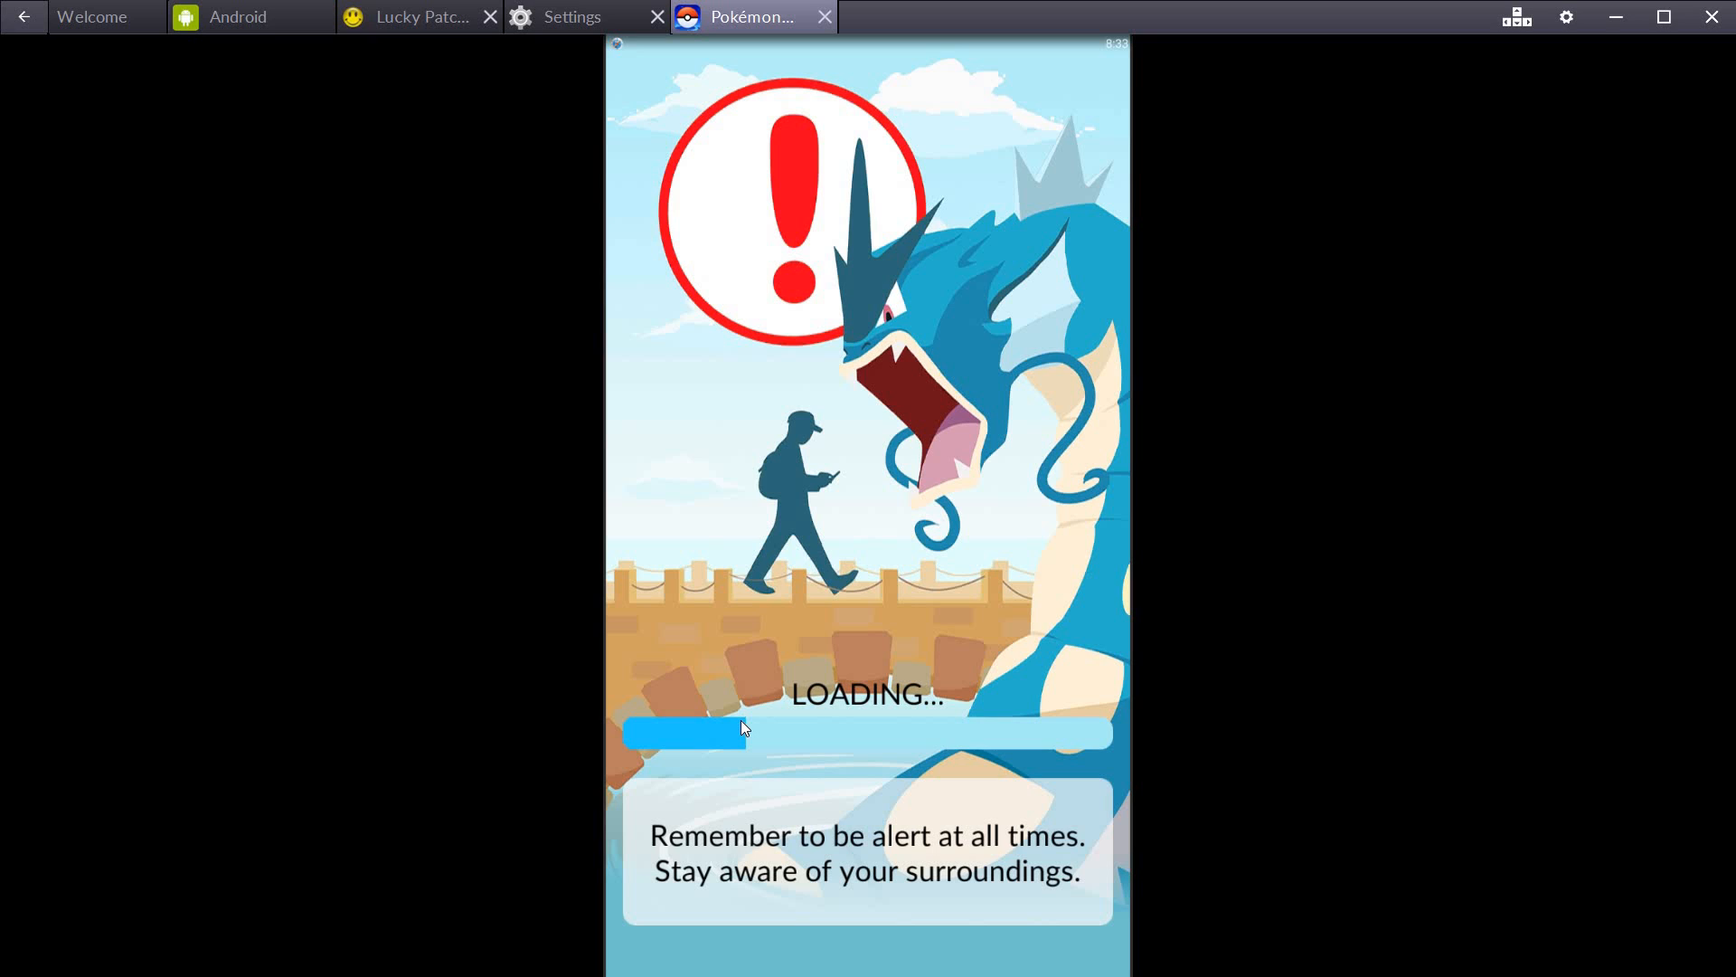
{"action": "mouse_move", "coordinate": [751, 726]}
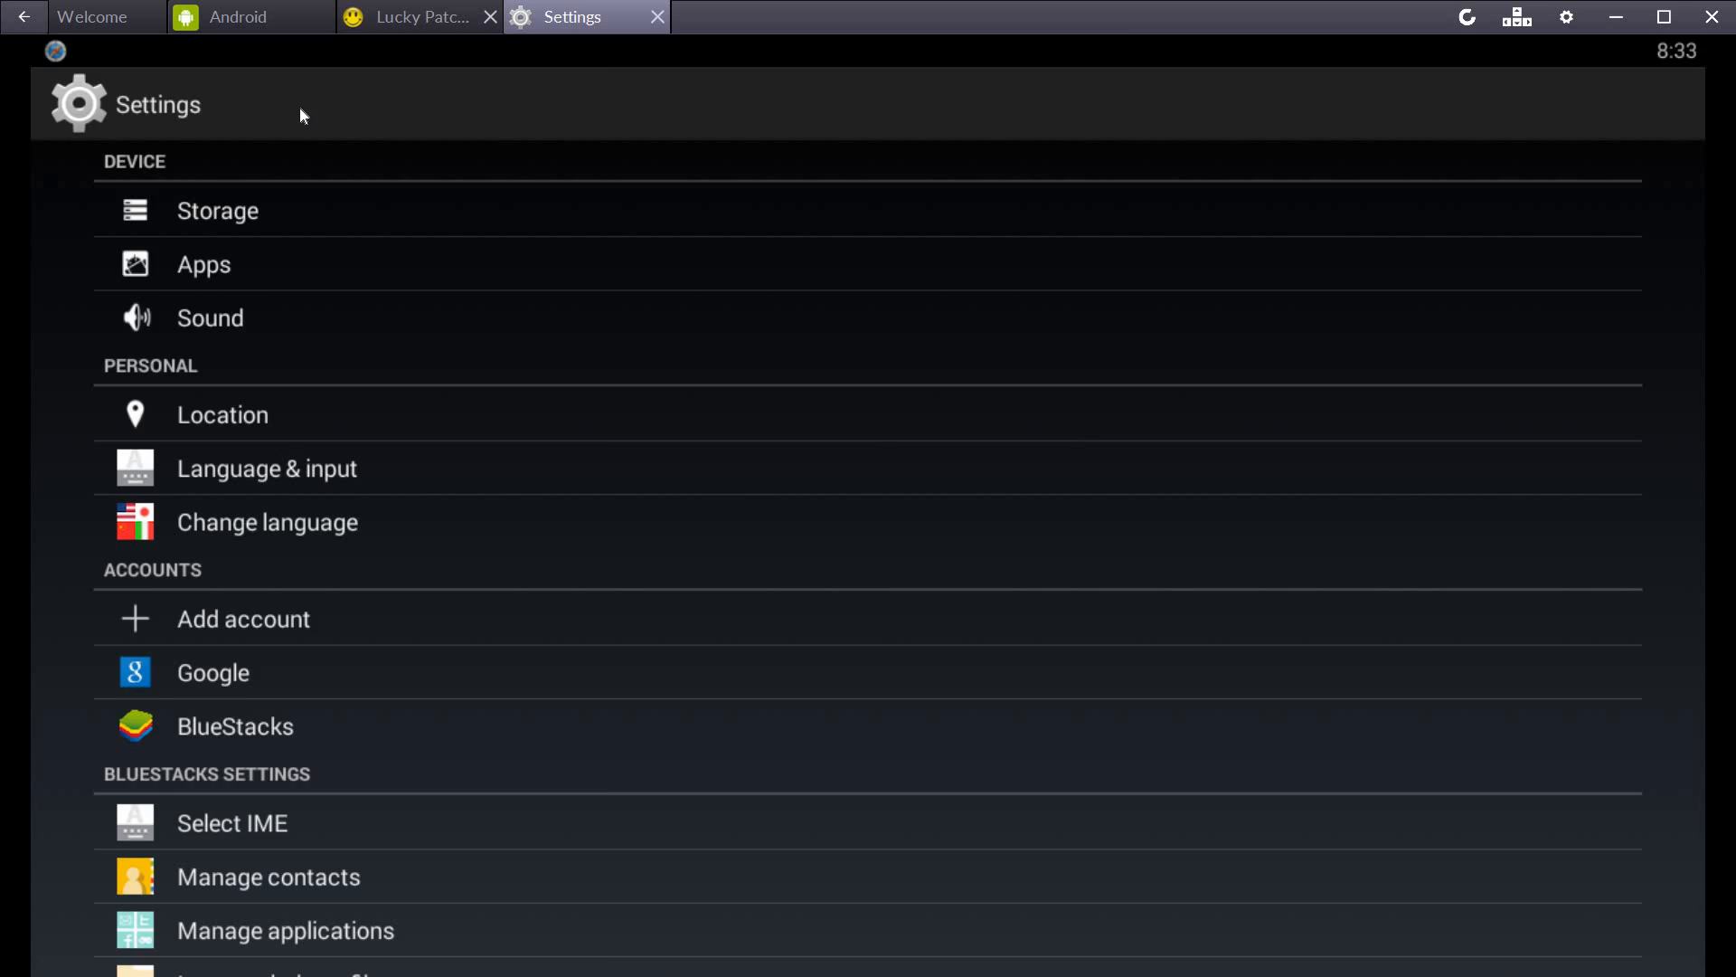
{"action": "left_click", "coordinate": [236, 16]}
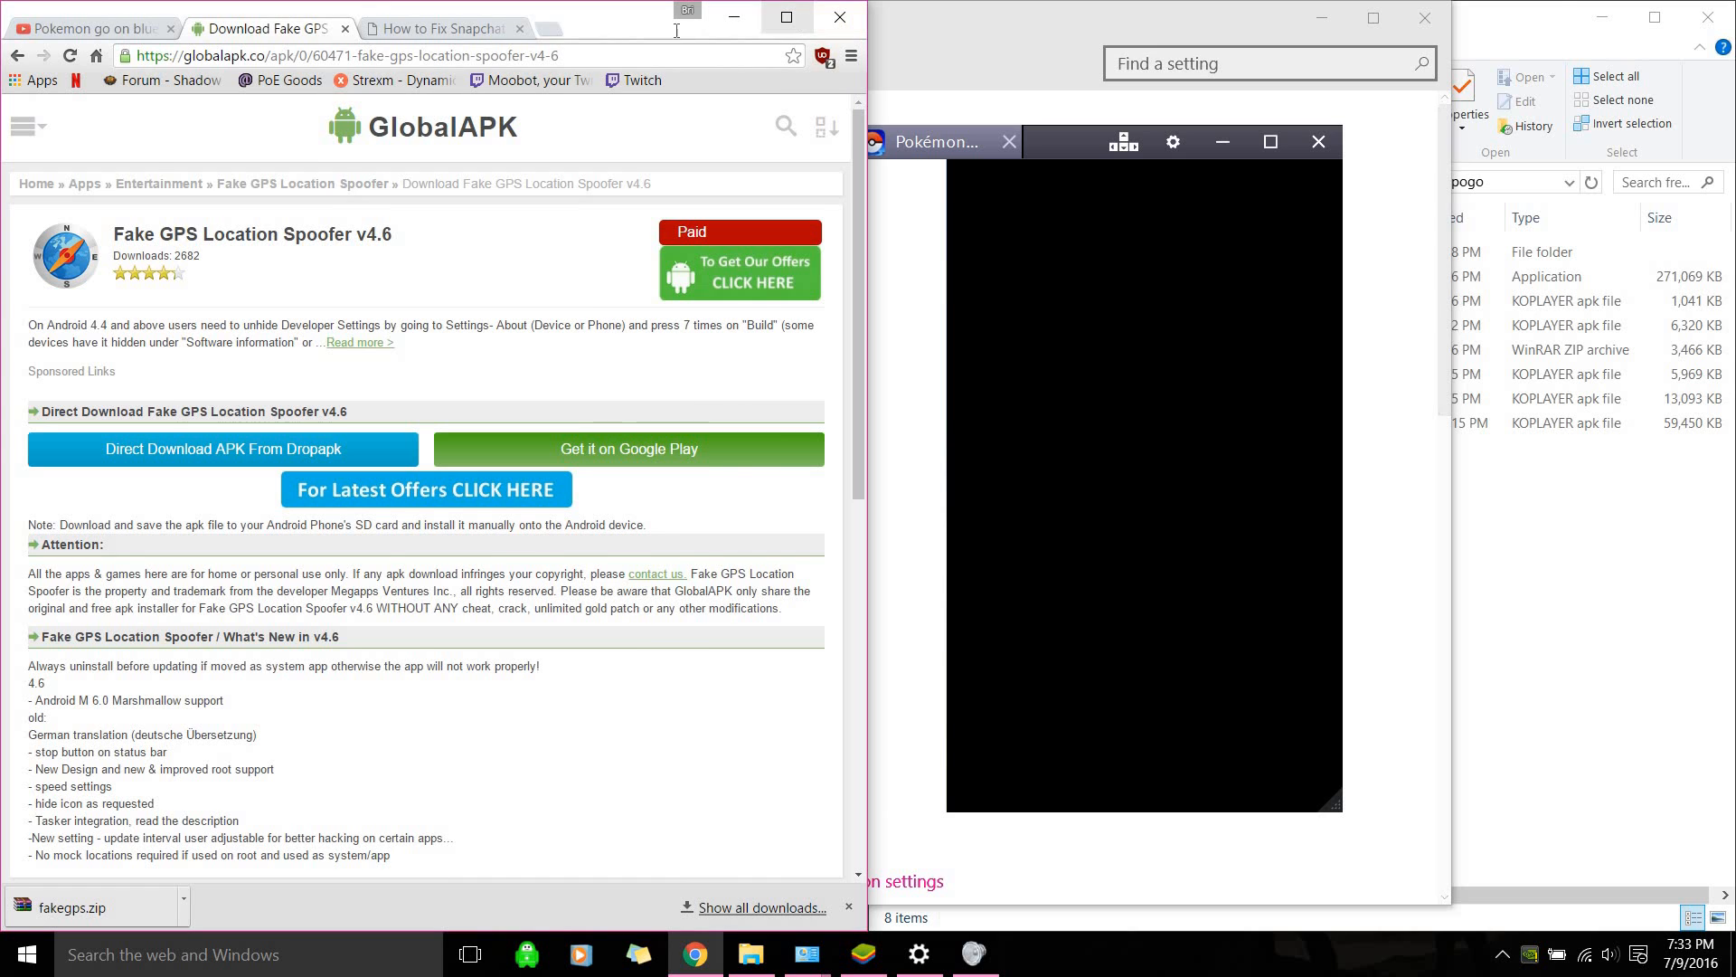
Read the registry path in the BlueStacks webcam fix article and launch Registry Editor
{"action": "left_click", "coordinate": [443, 10]}
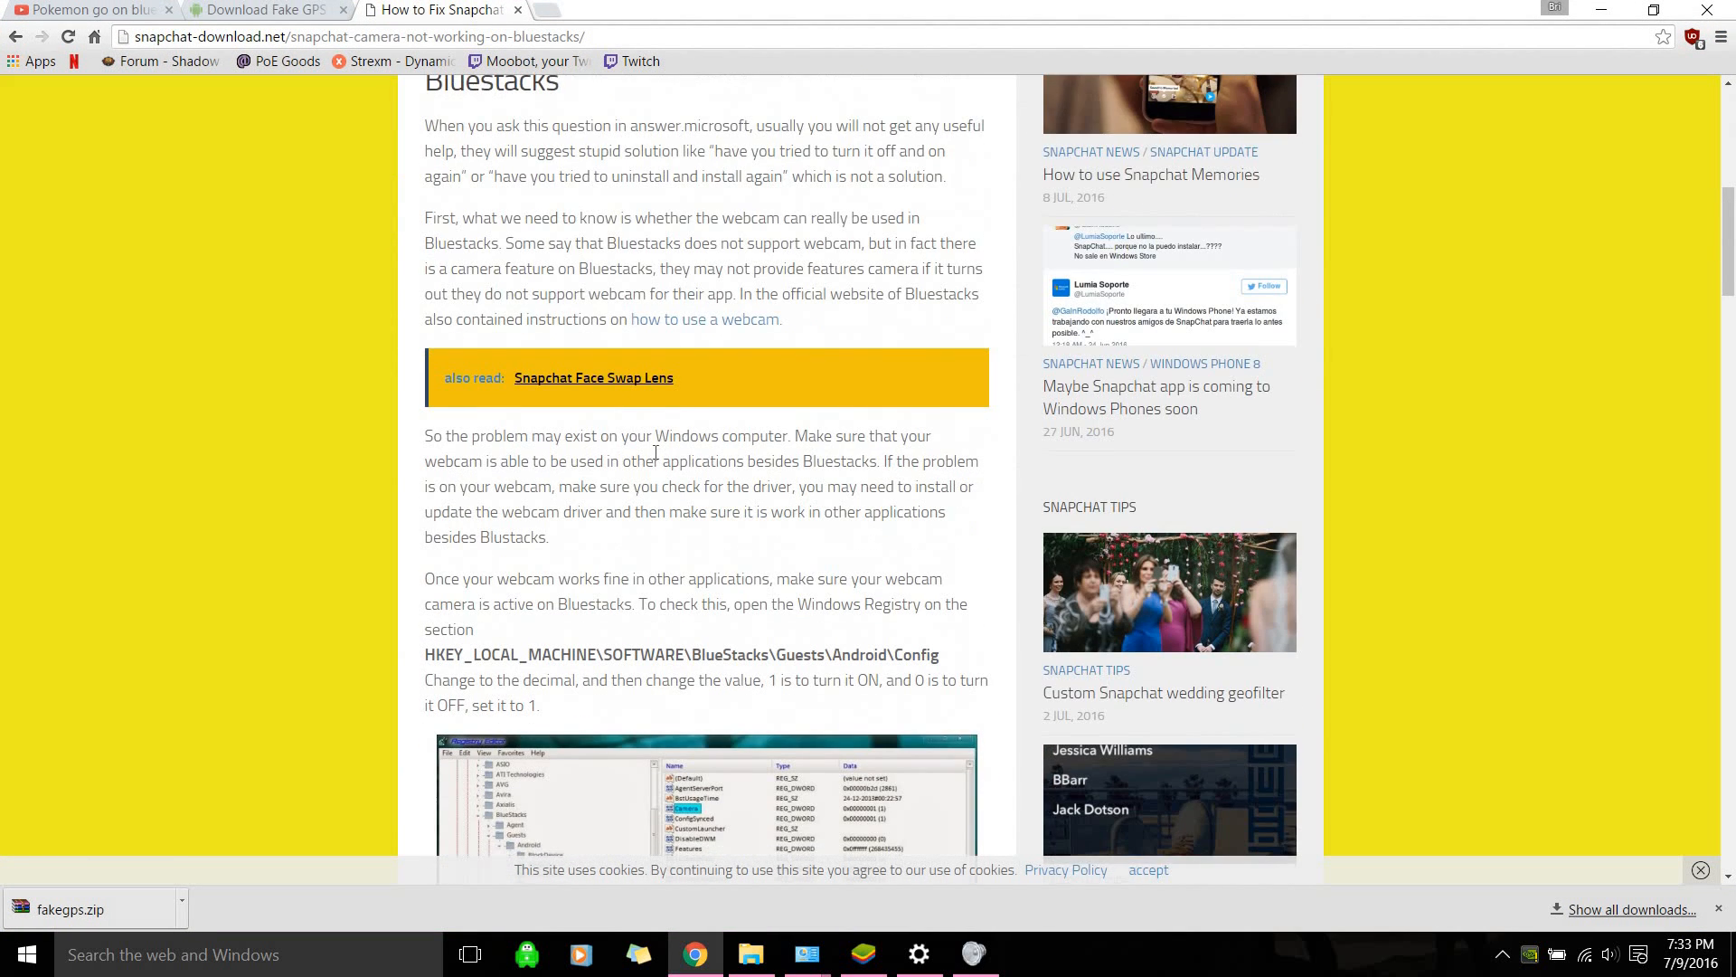
{"action": "scroll", "scroll_direction": "down", "scroll_amount": 3}
{"action": "type", "text": "regedit"}
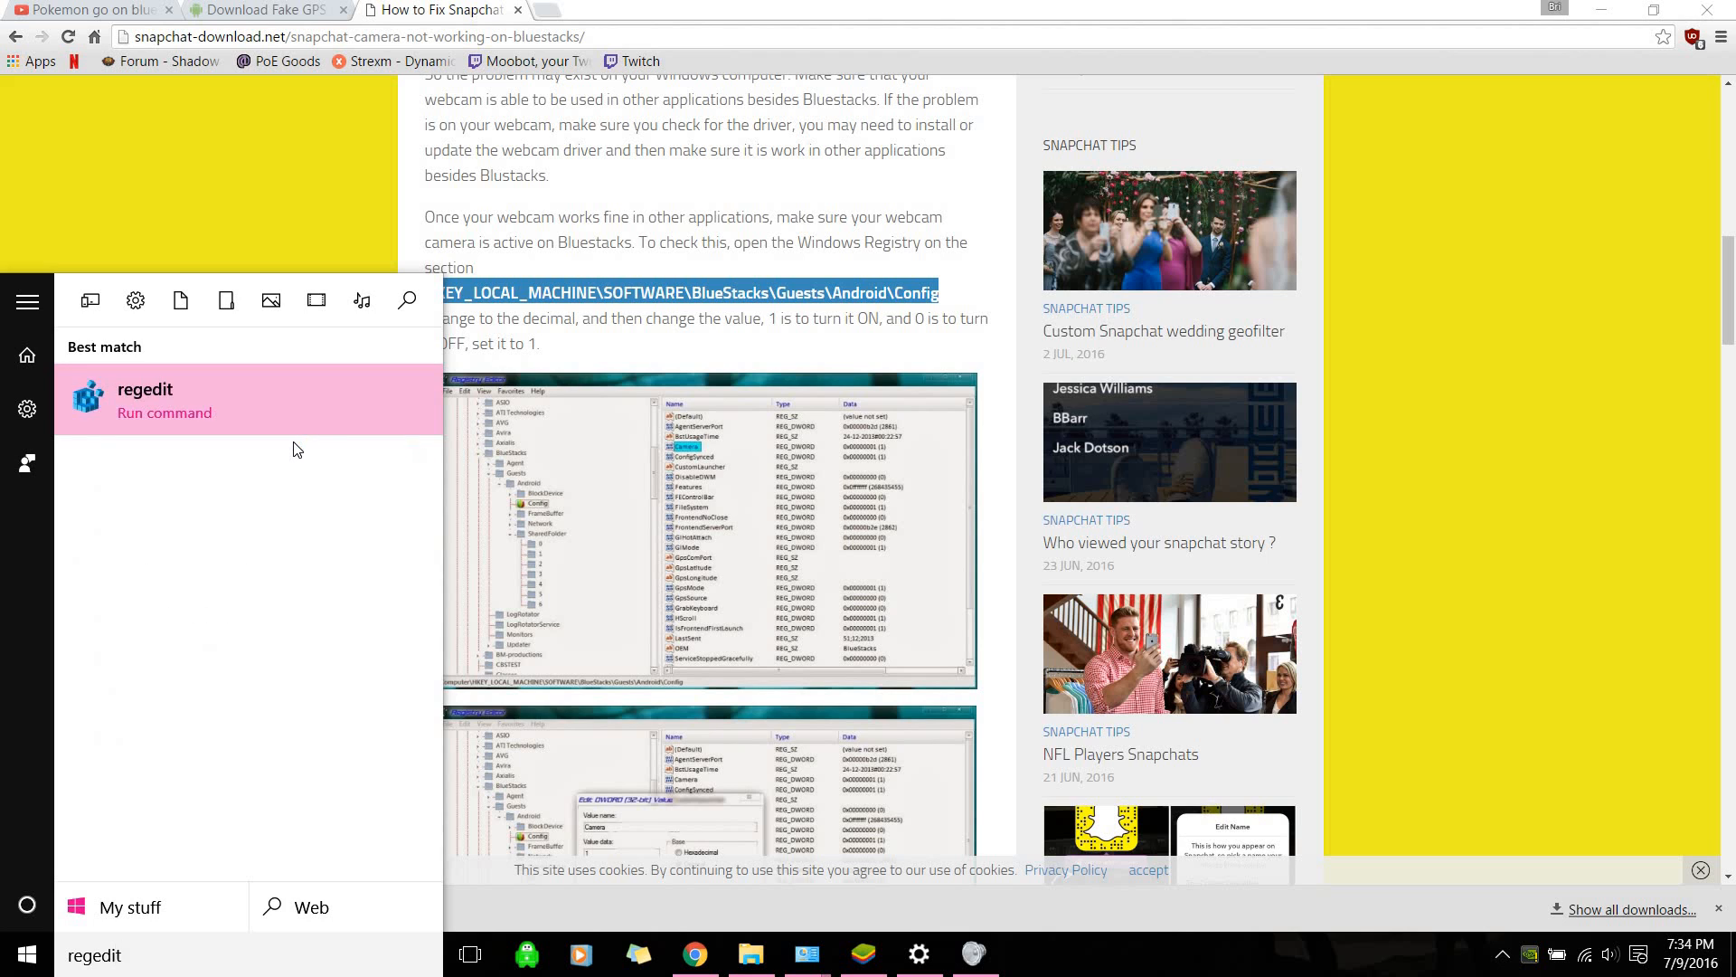
{"action": "left_click", "coordinate": [145, 399]}
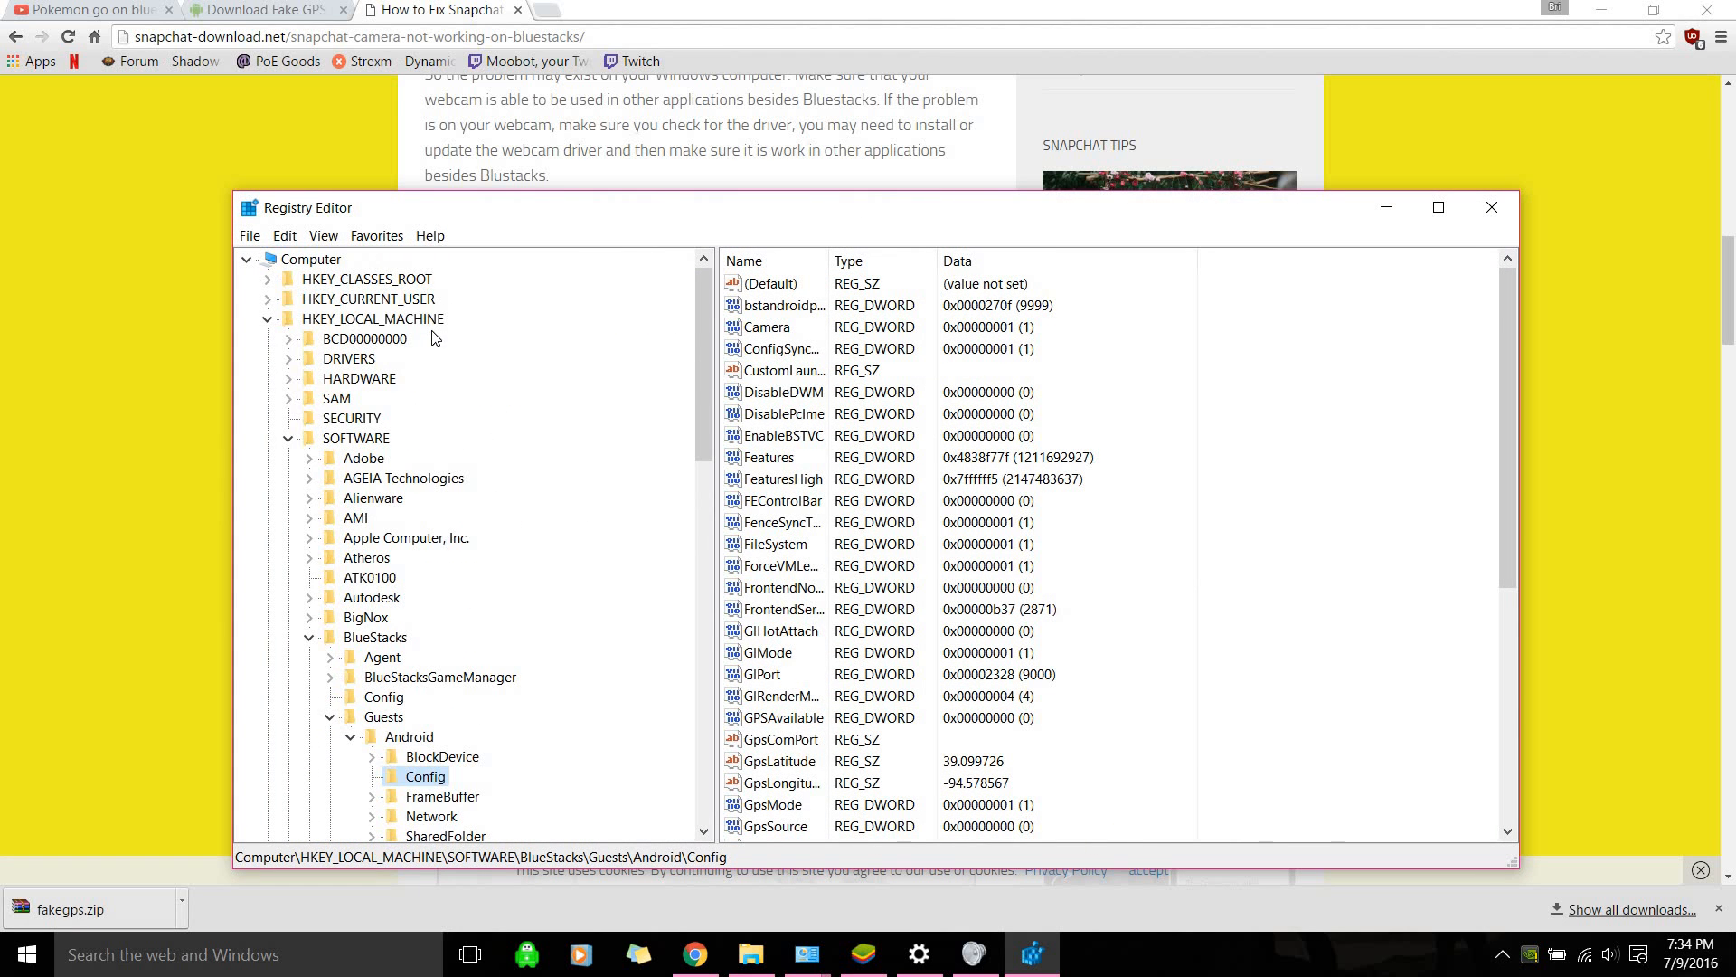
{"action": "mouse_move", "coordinate": [422, 662]}
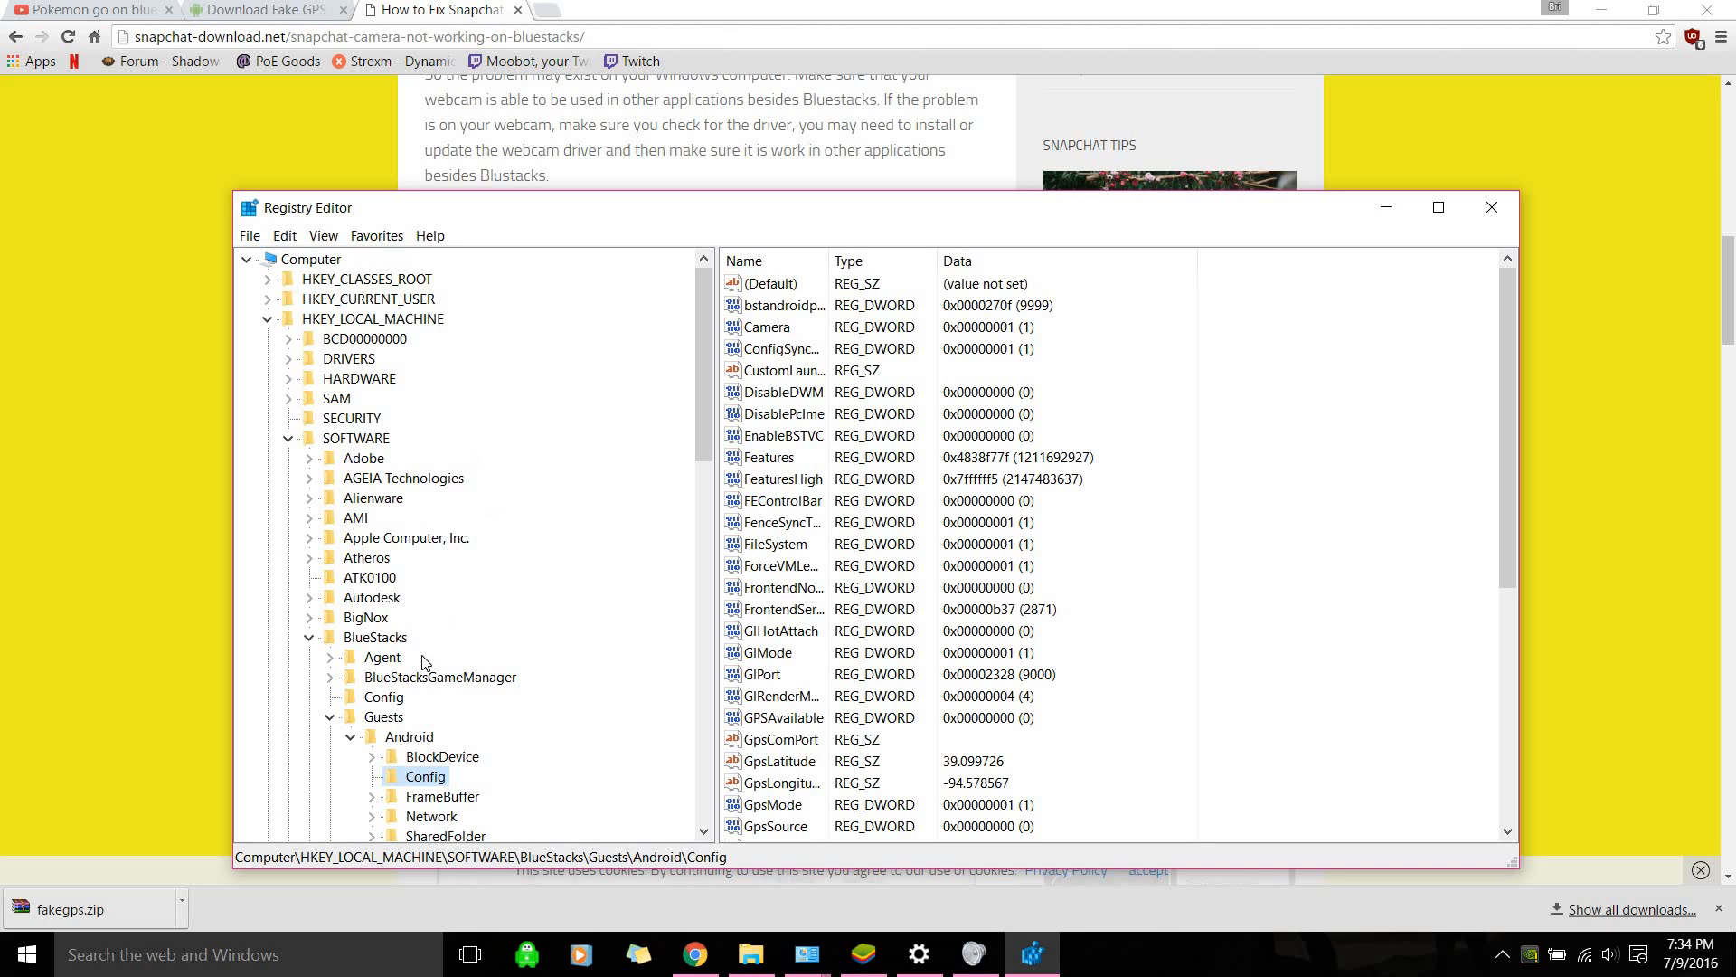
{"action": "mouse_move", "coordinate": [391, 756]}
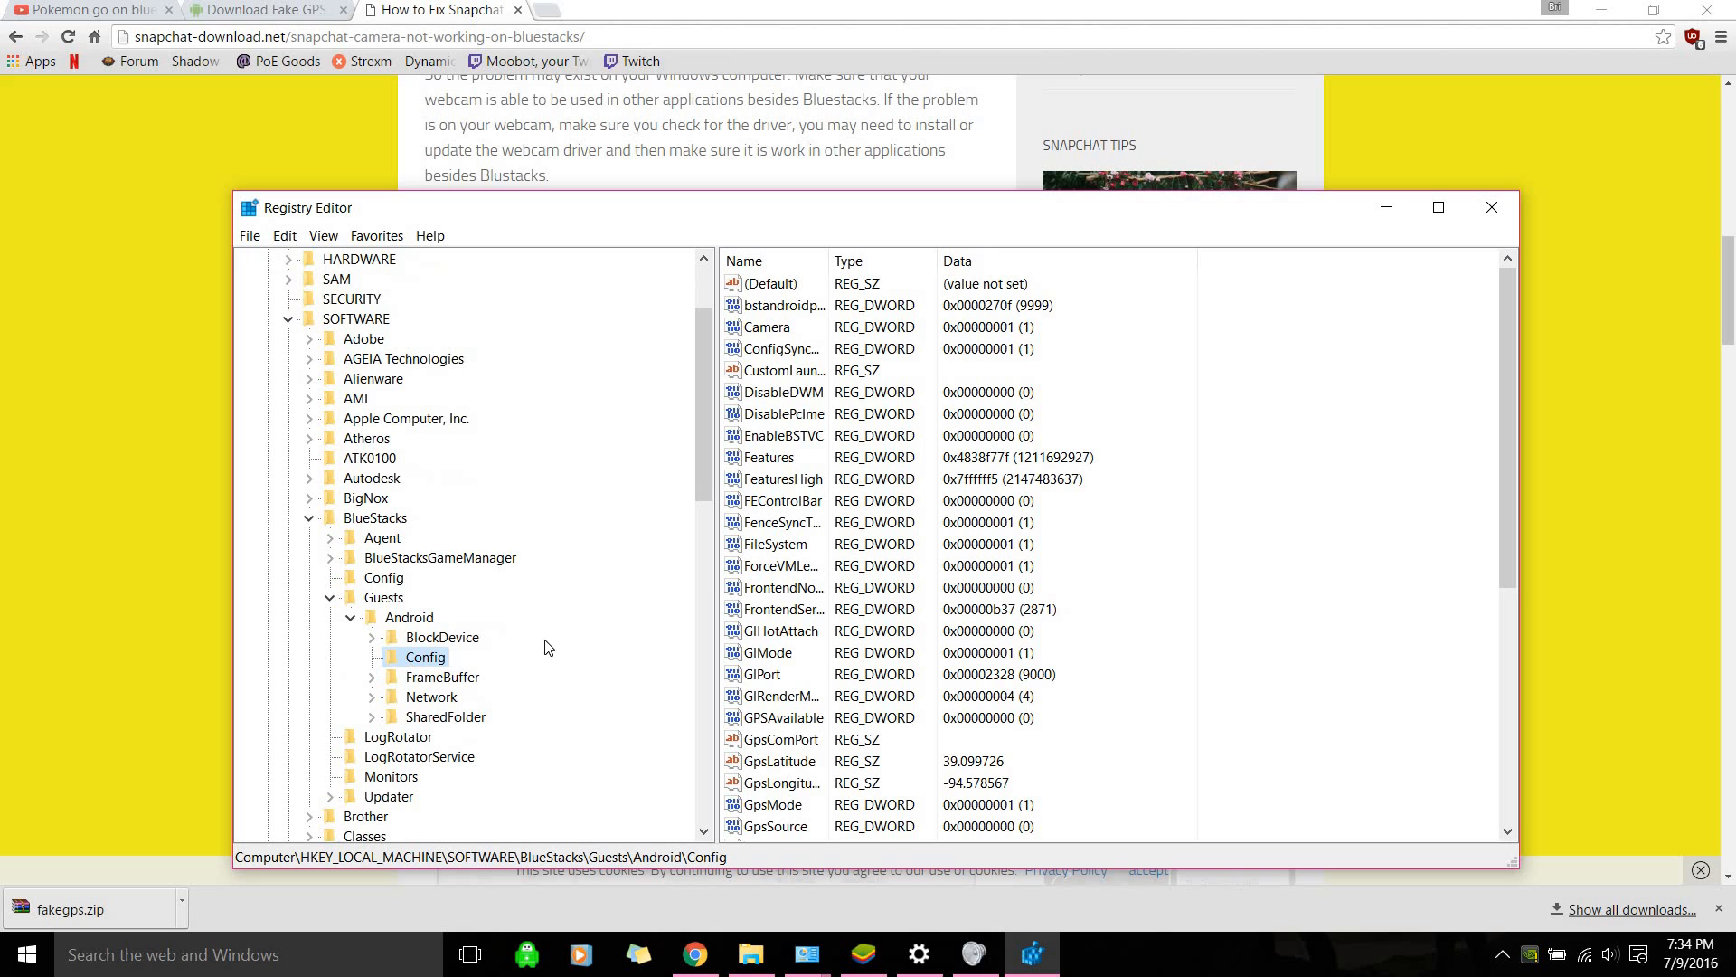
Set the Camera value under BlueStacks Guests Android Config to decimal 0
{"action": "left_click", "coordinate": [768, 326]}
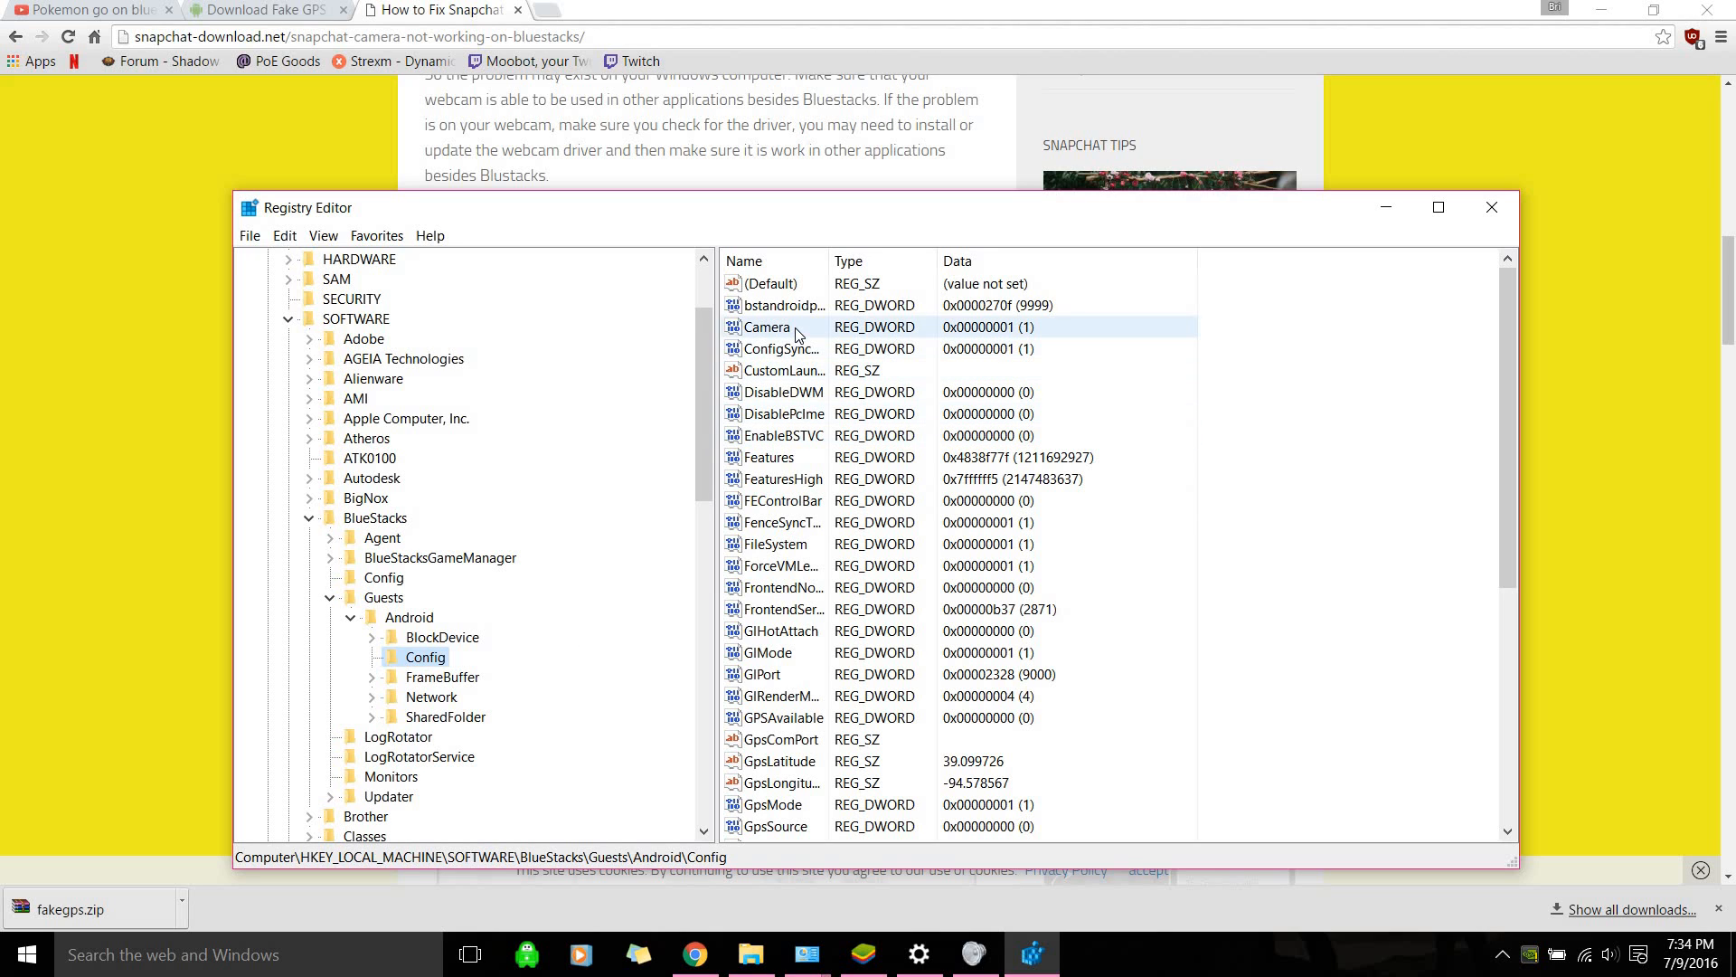
{"action": "double_click", "coordinate": [766, 327]}
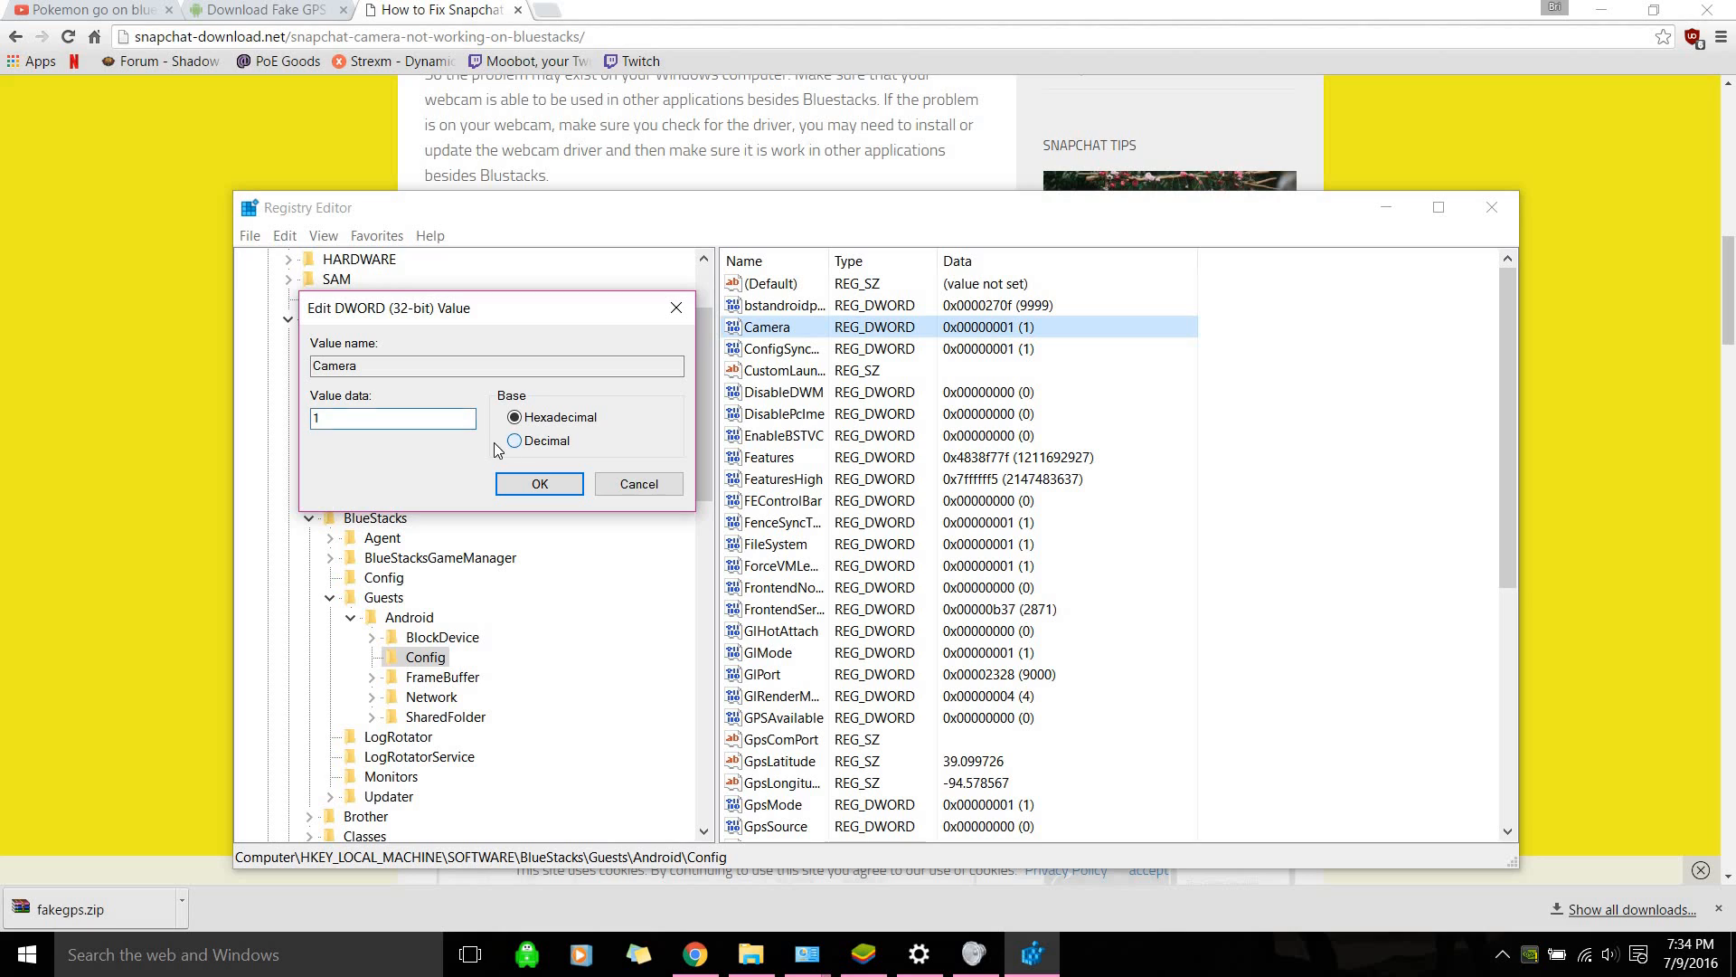
{"action": "left_click", "coordinate": [515, 440]}
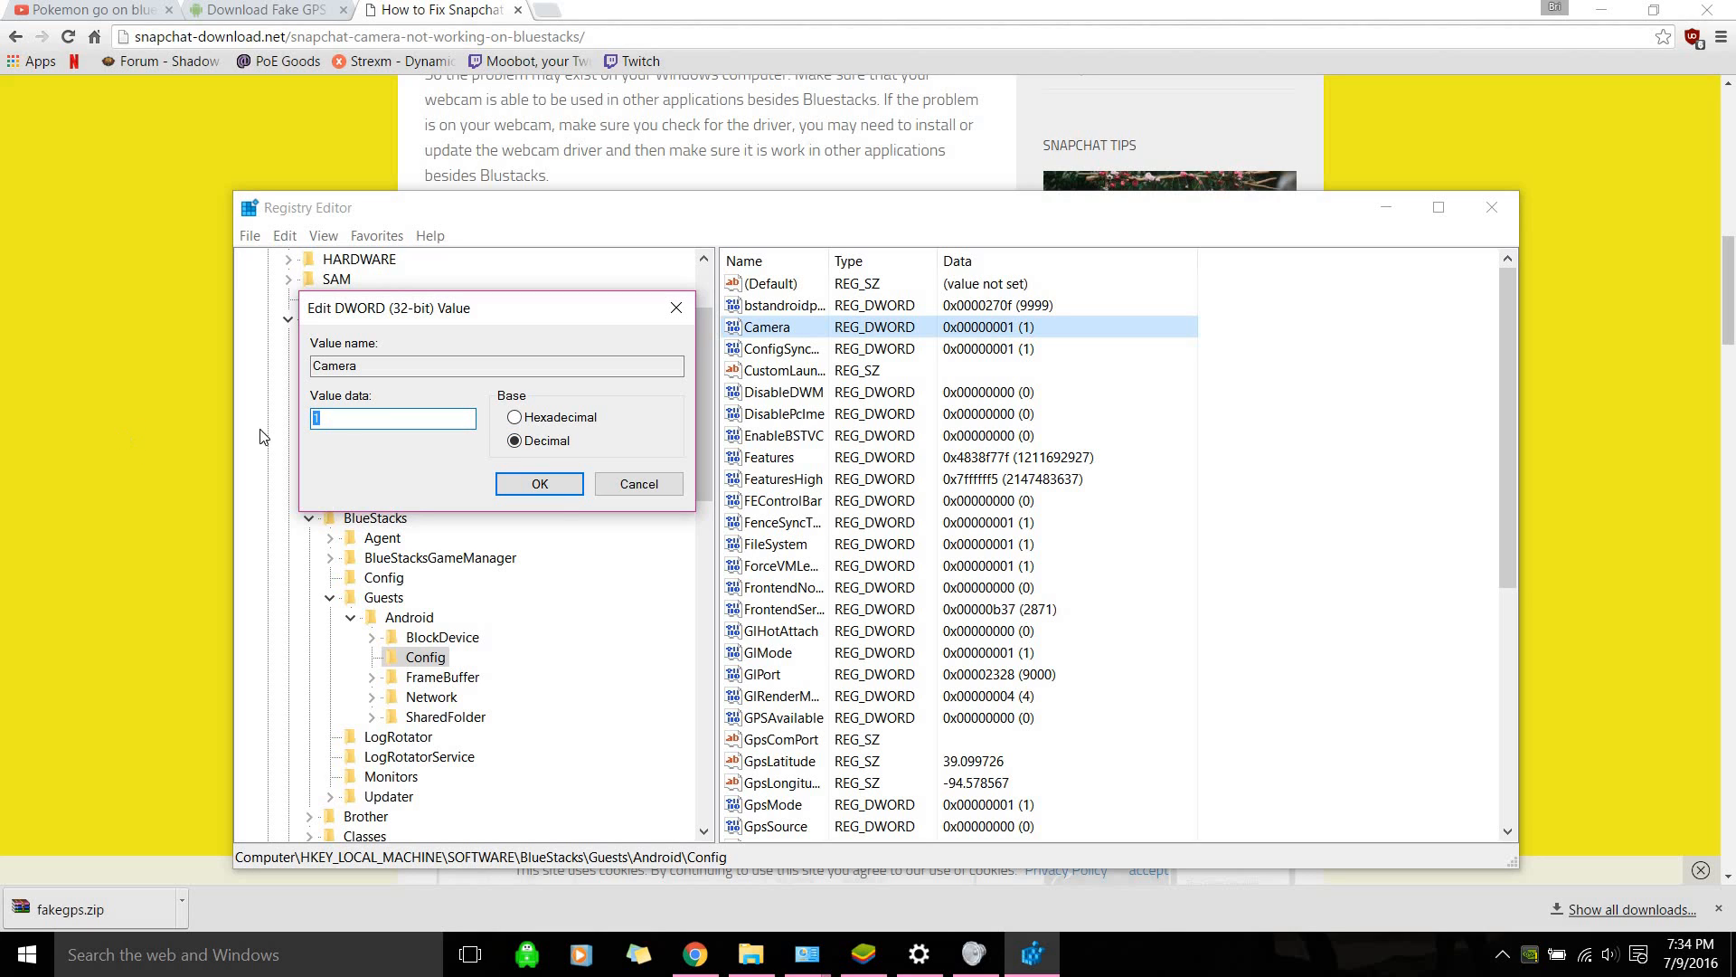
{"action": "type", "text": "0"}
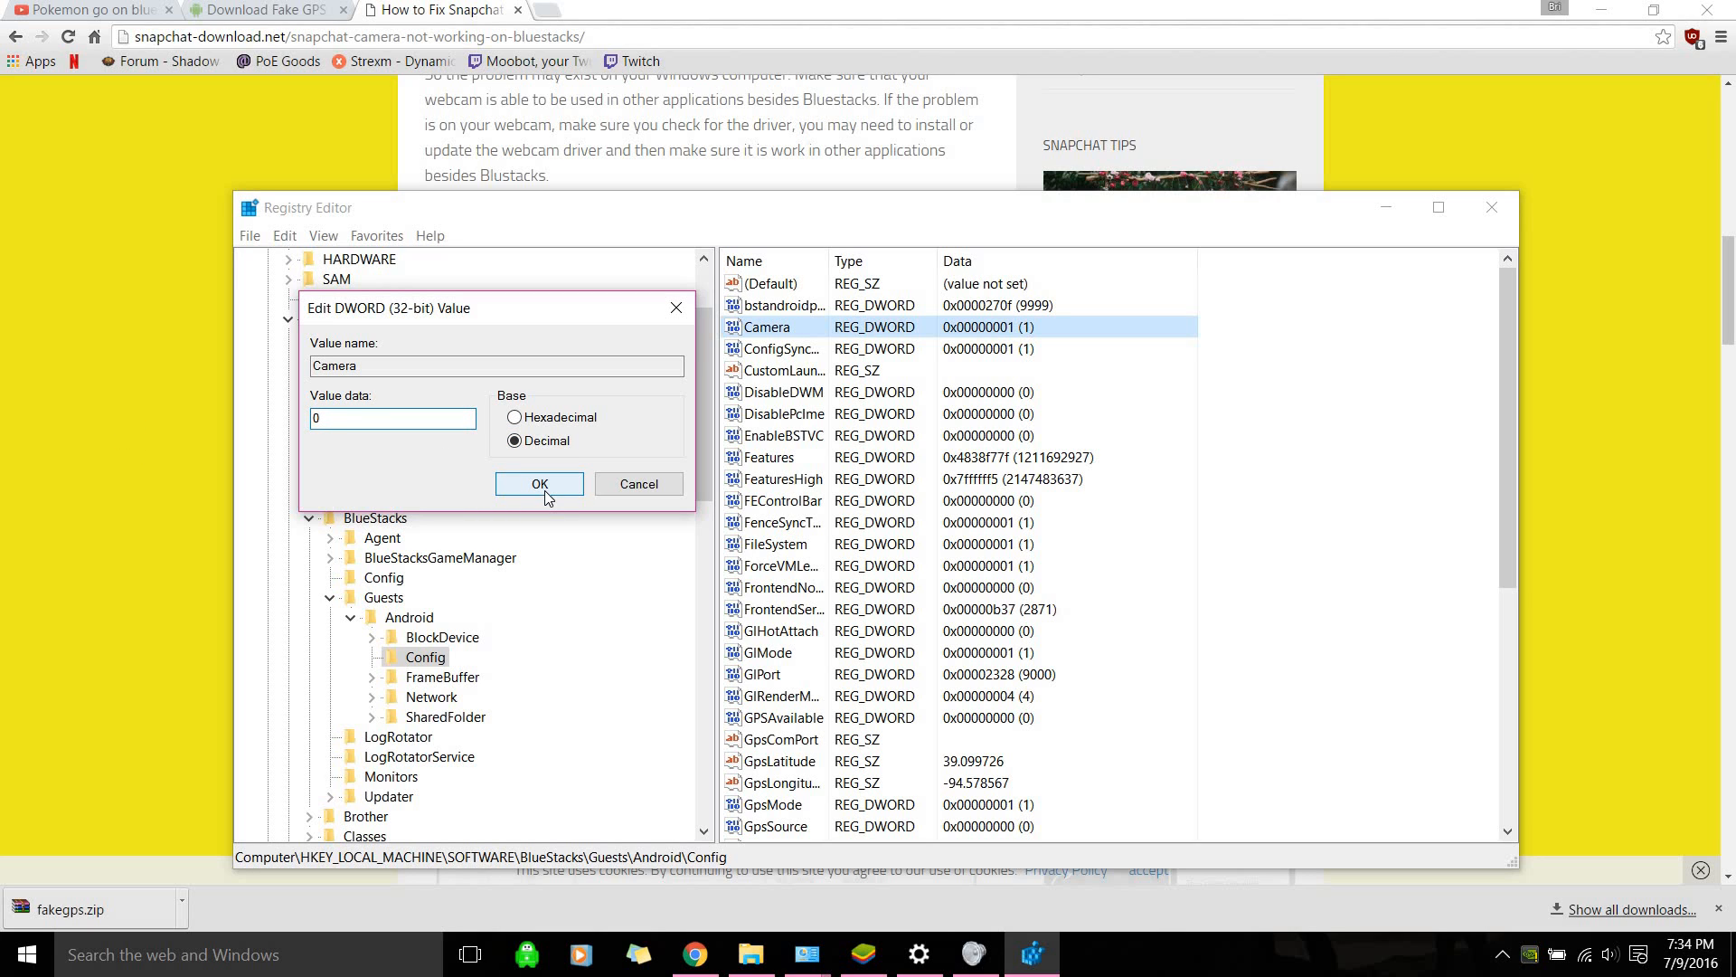
{"action": "left_click", "coordinate": [539, 484]}
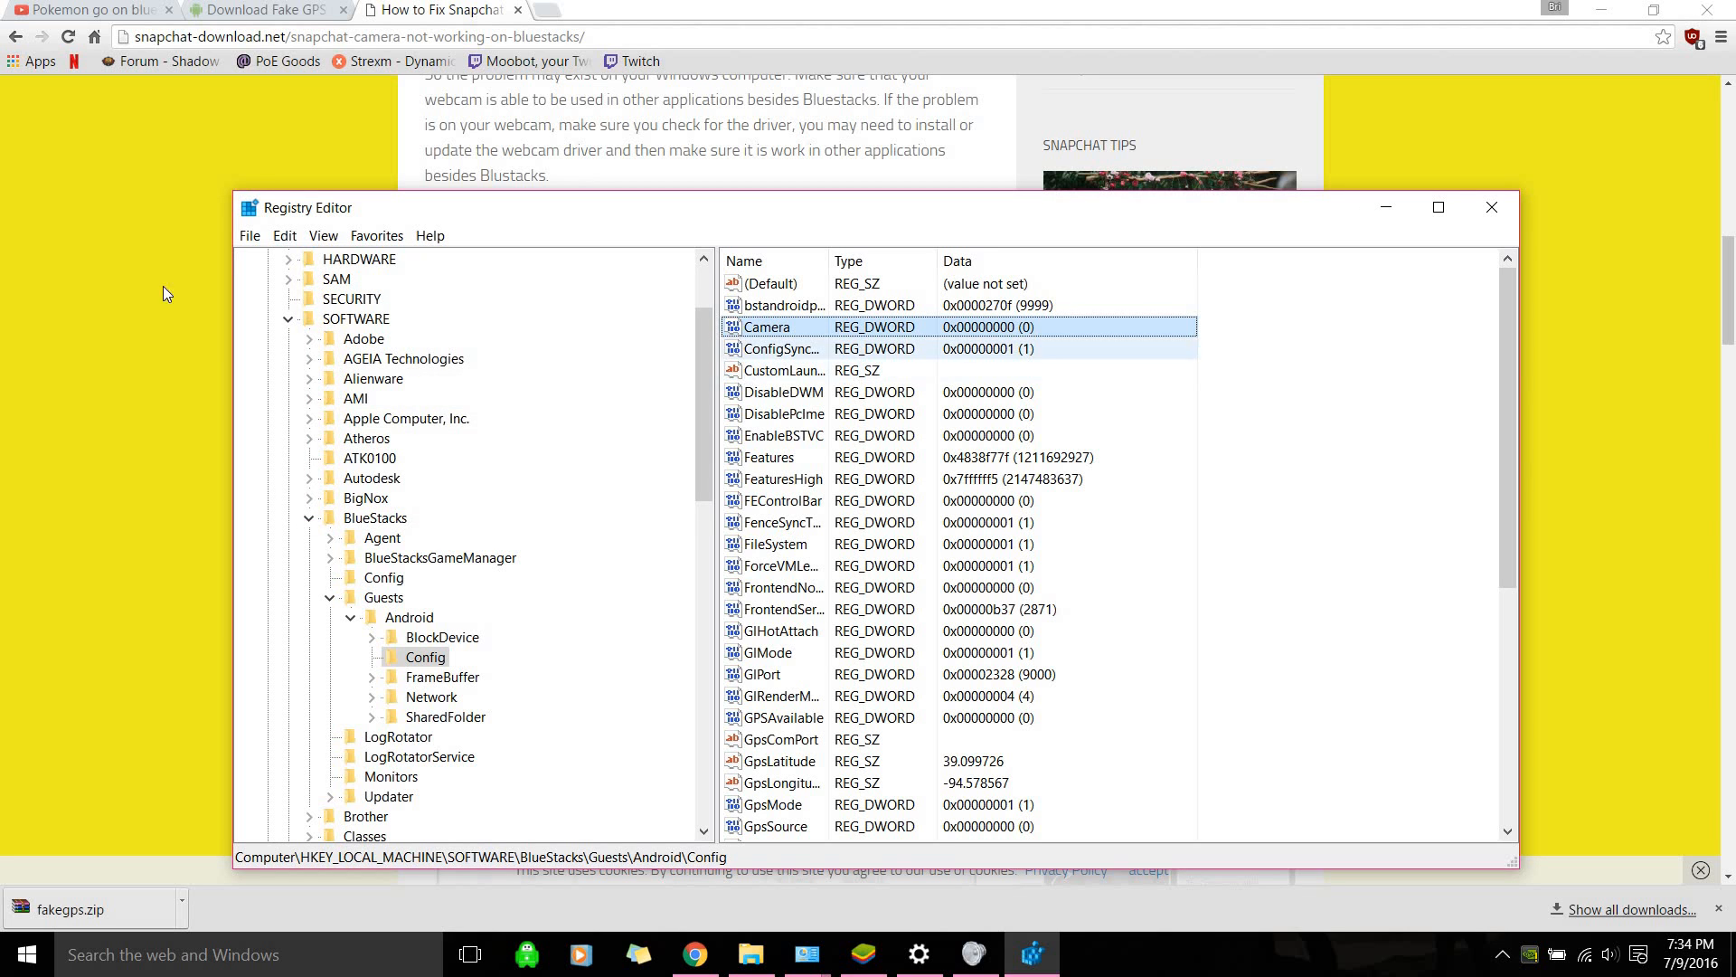
{"action": "left_click", "coordinate": [250, 235]}
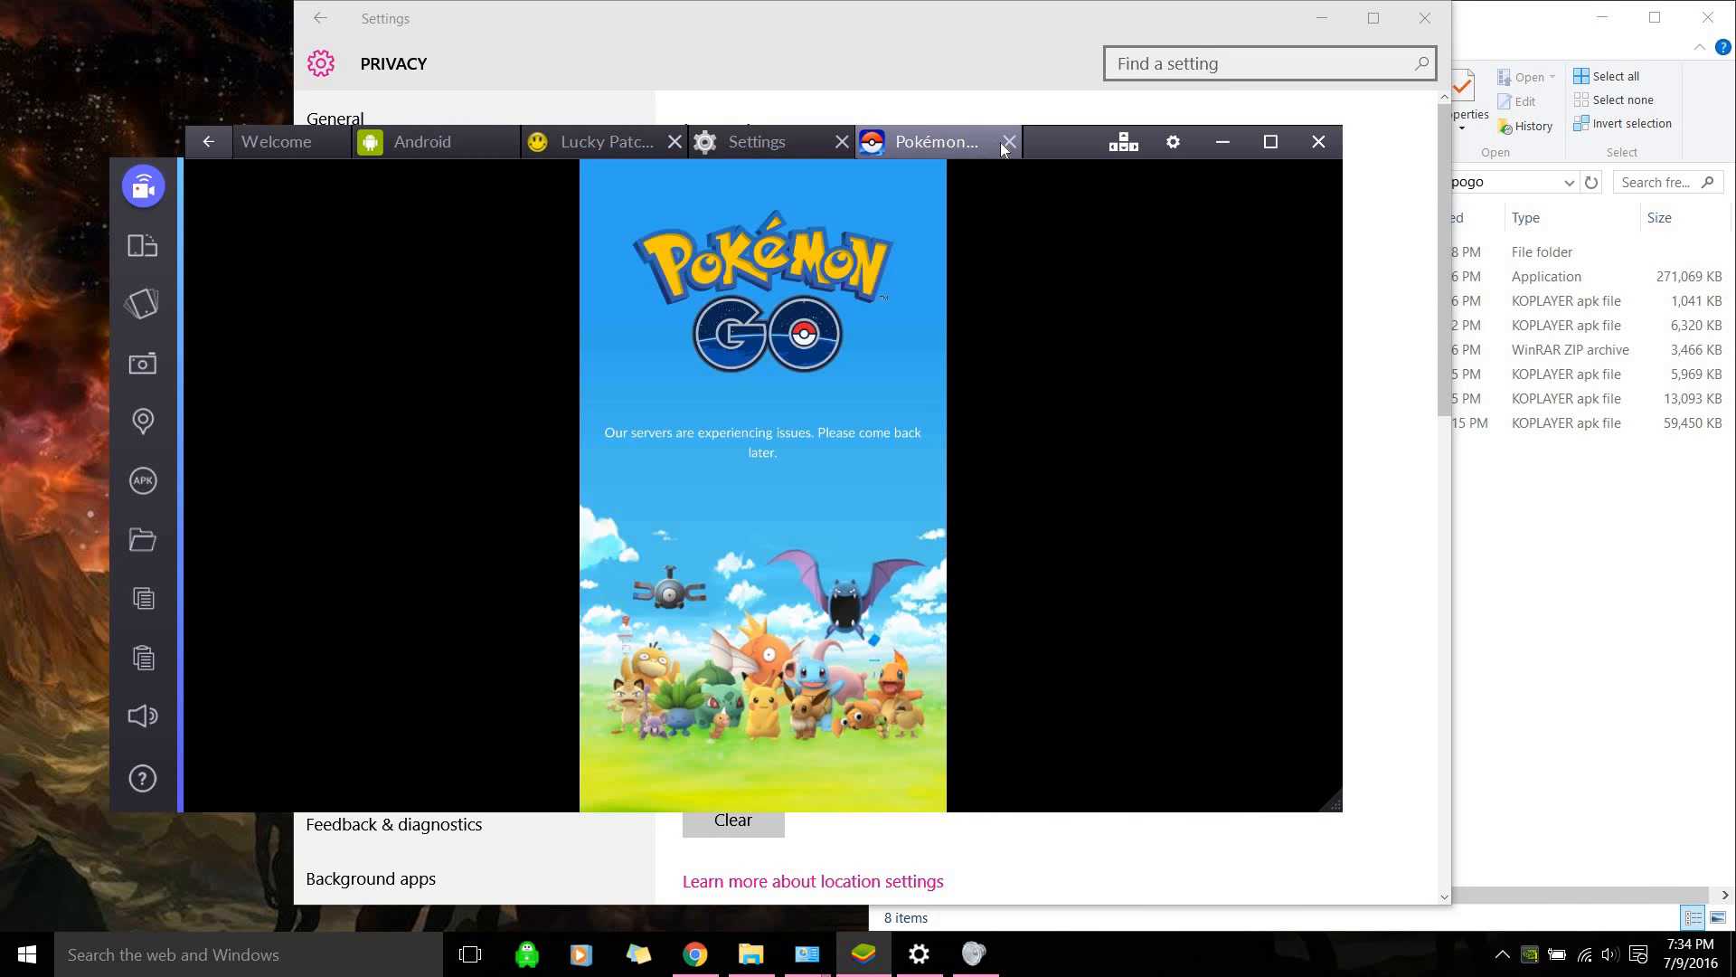
Restart Pokémon GO and dismiss the nearby Pokémon list on the Central Park map
{"action": "left_click", "coordinate": [1006, 142]}
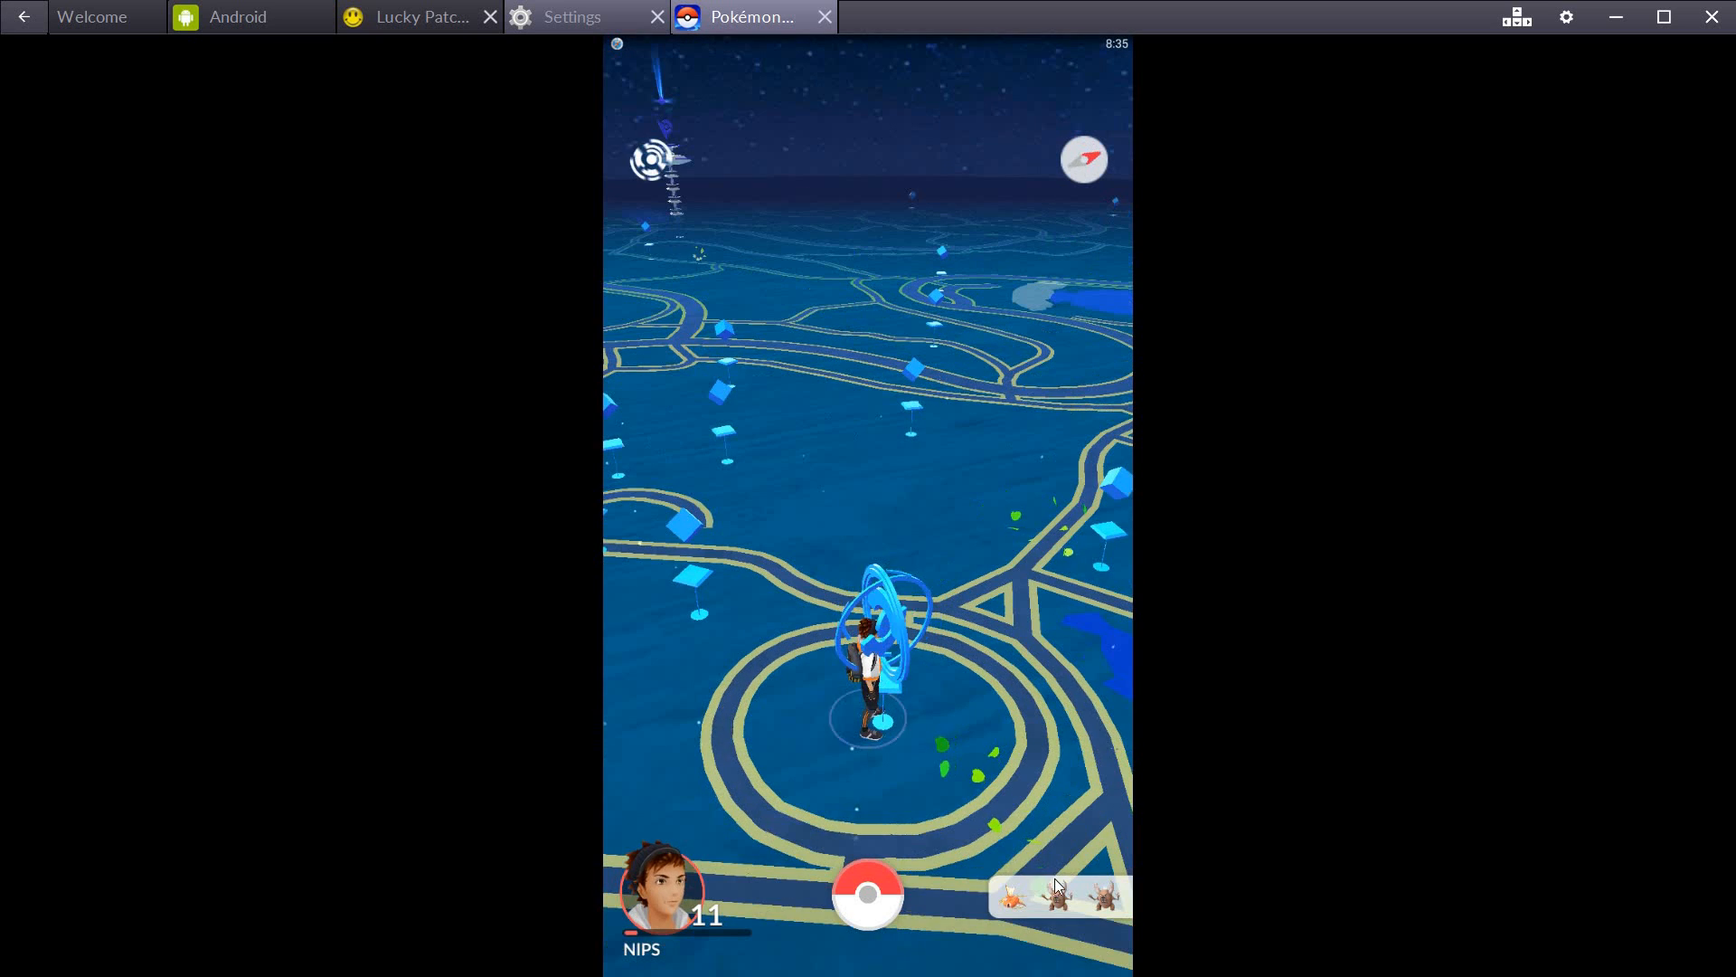
{"action": "left_click", "coordinate": [1057, 894]}
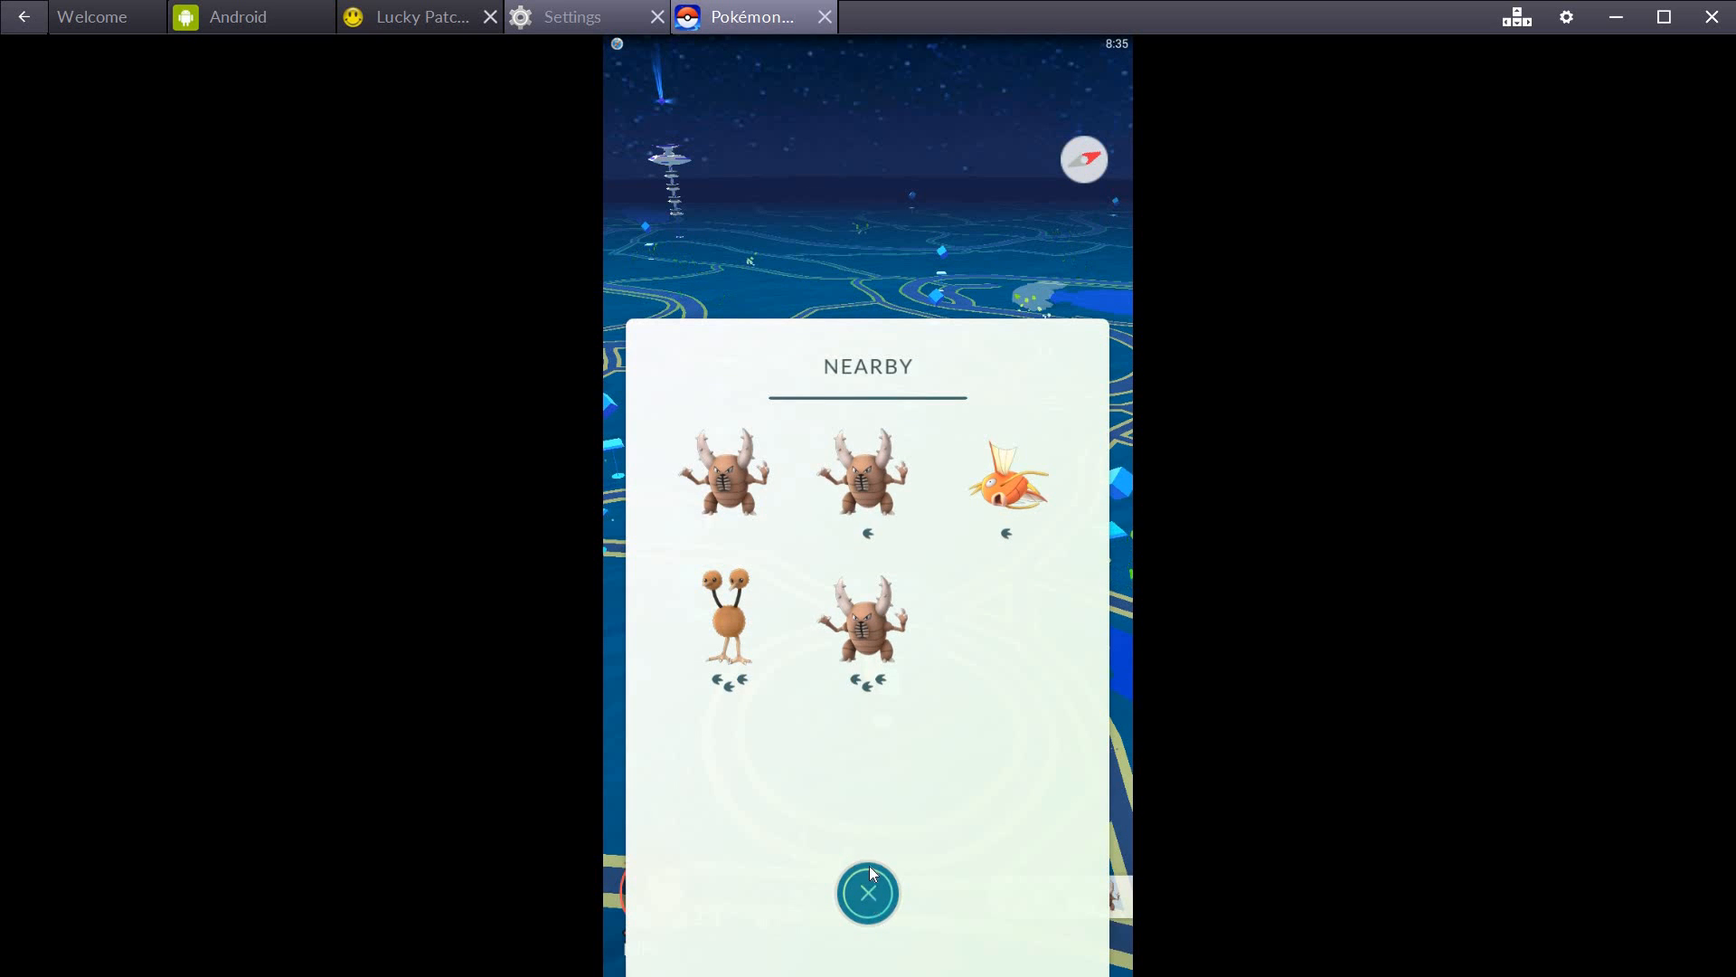
{"action": "left_click", "coordinate": [869, 894]}
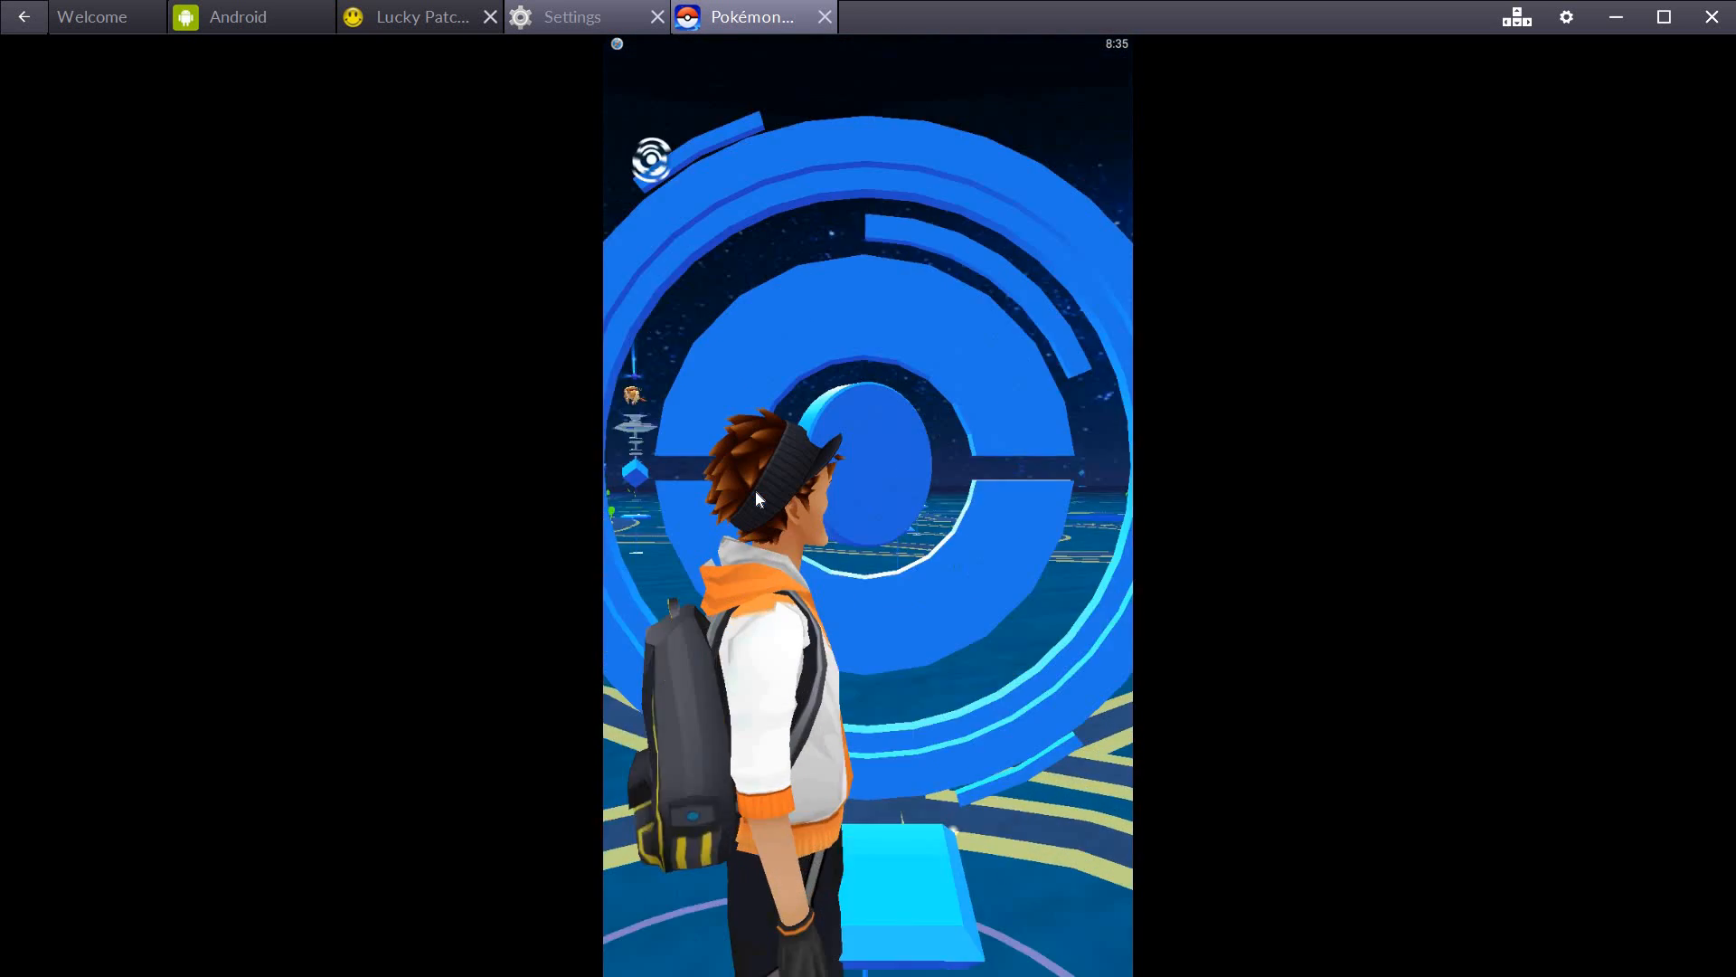
Spin the PokéStop beside the player for 50 XP and bring up FakeGPS
{"action": "left_click", "coordinate": [867, 454]}
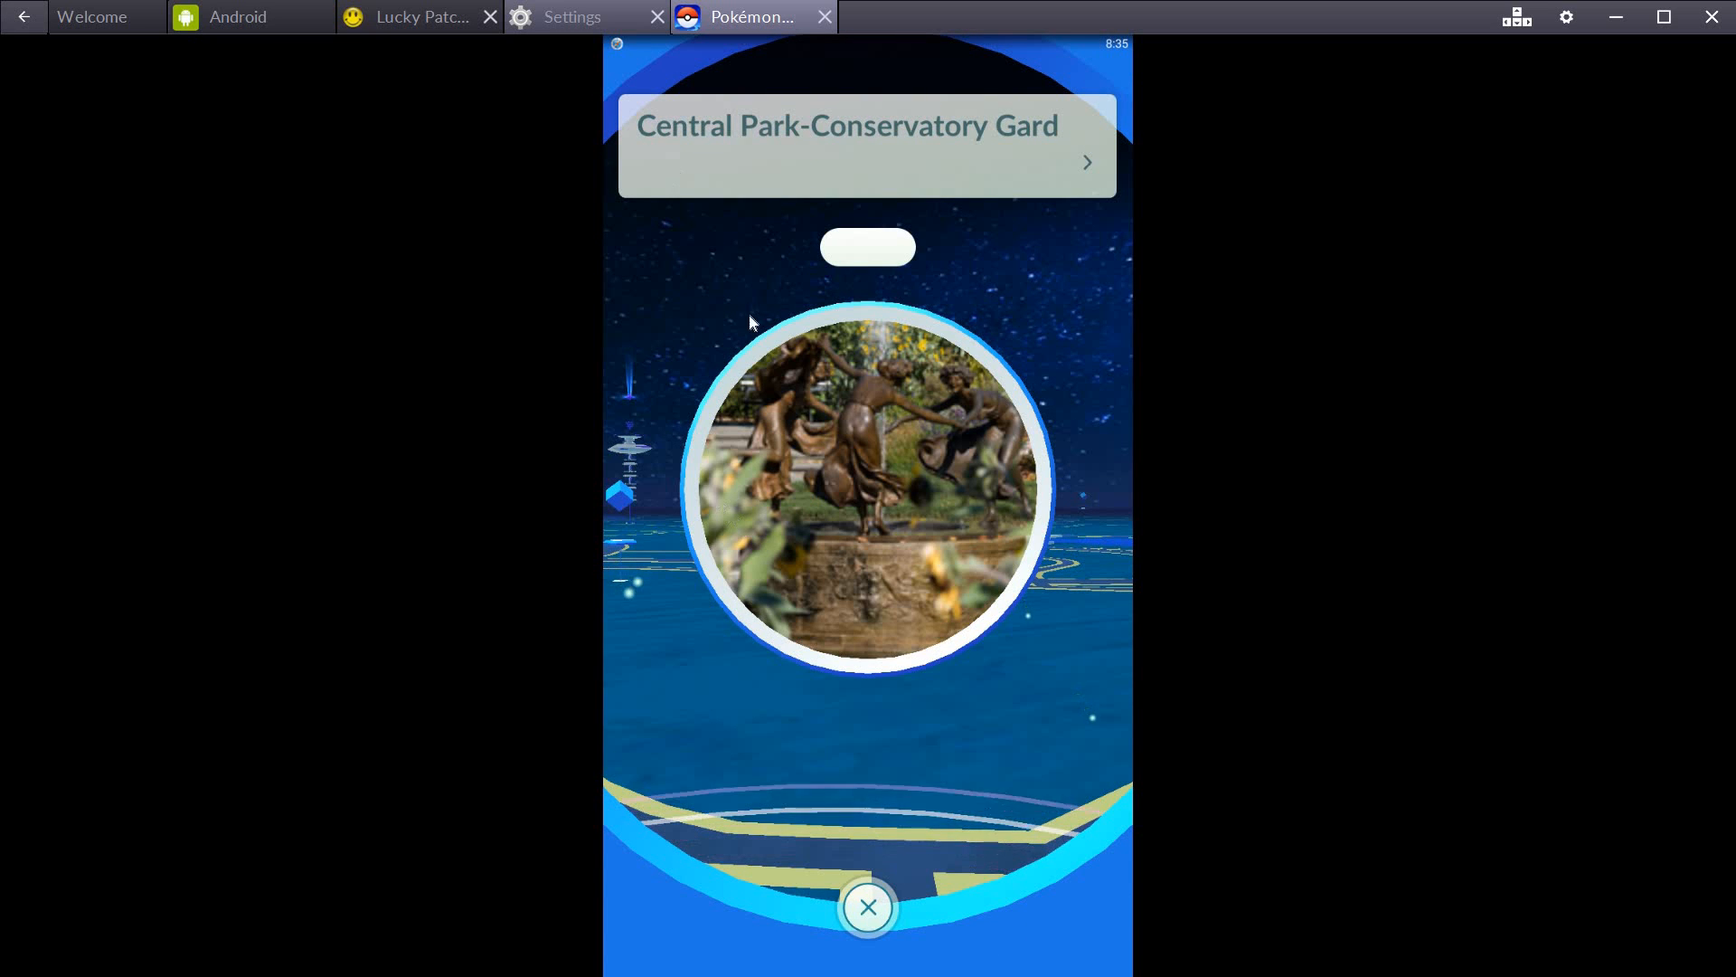
{"action": "left_click", "coordinate": [867, 482]}
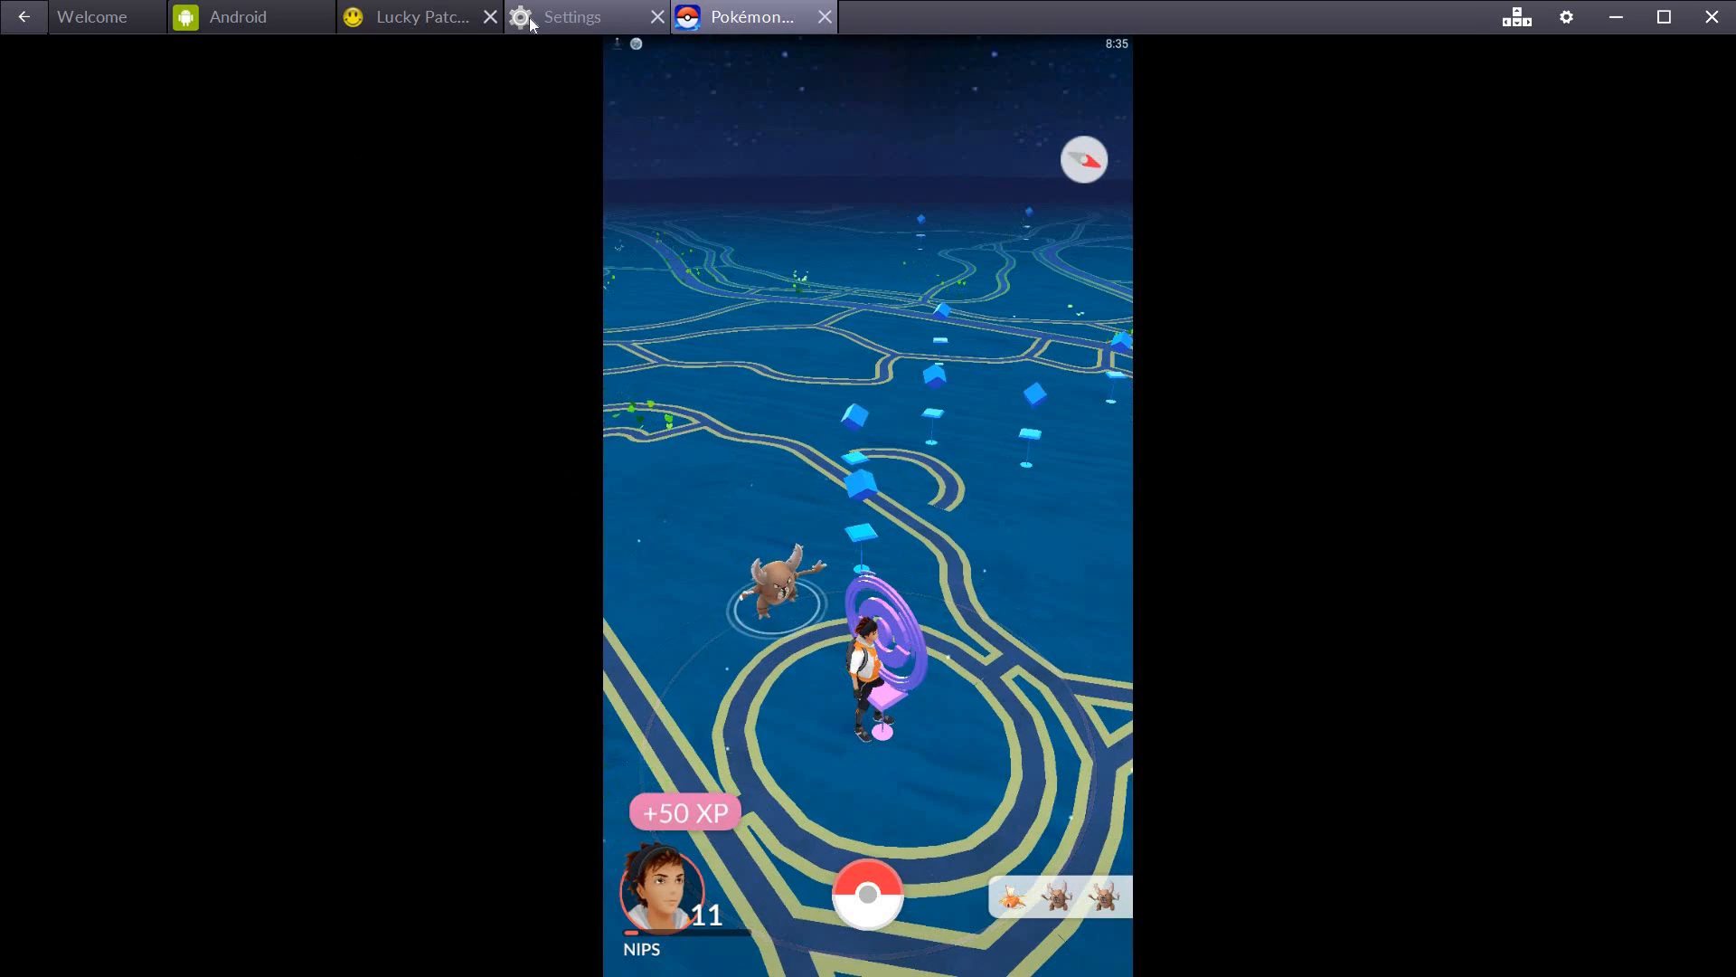
{"action": "left_click_drag", "start_coordinate": [864, 50], "coordinate": [864, 332]}
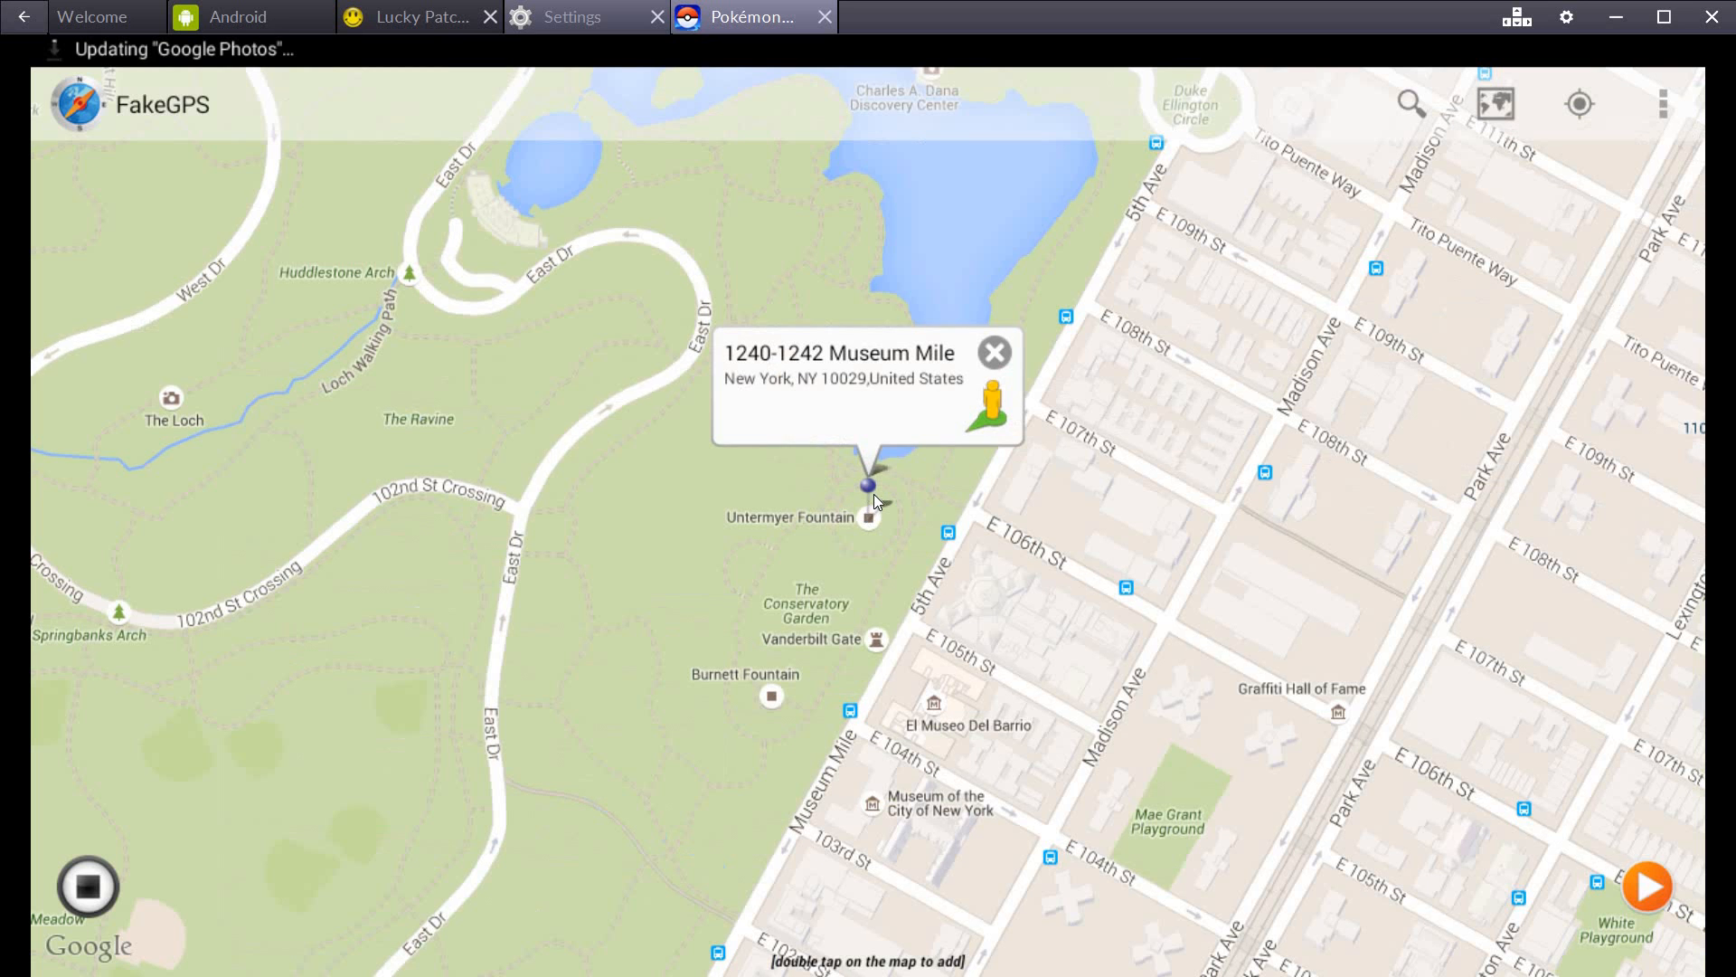
Drop the FakeGPS pin near Untermyer Fountain and start spoofing that spot
{"action": "left_click", "coordinate": [993, 352]}
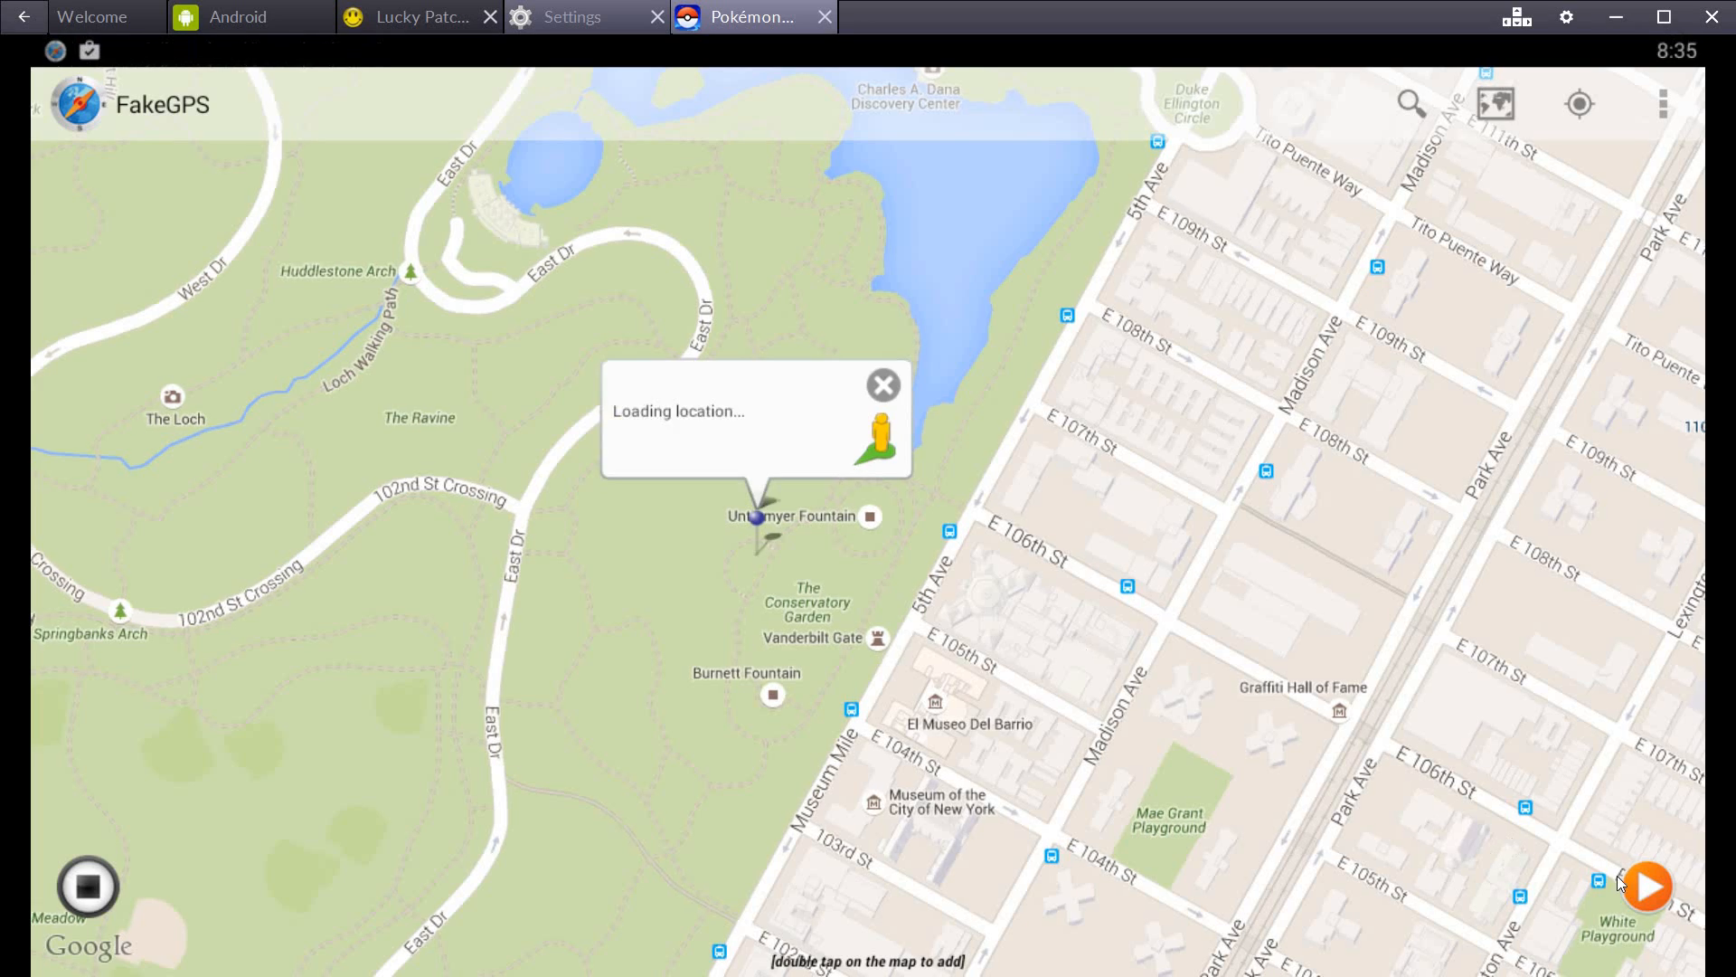
{"action": "left_click", "coordinate": [1648, 887]}
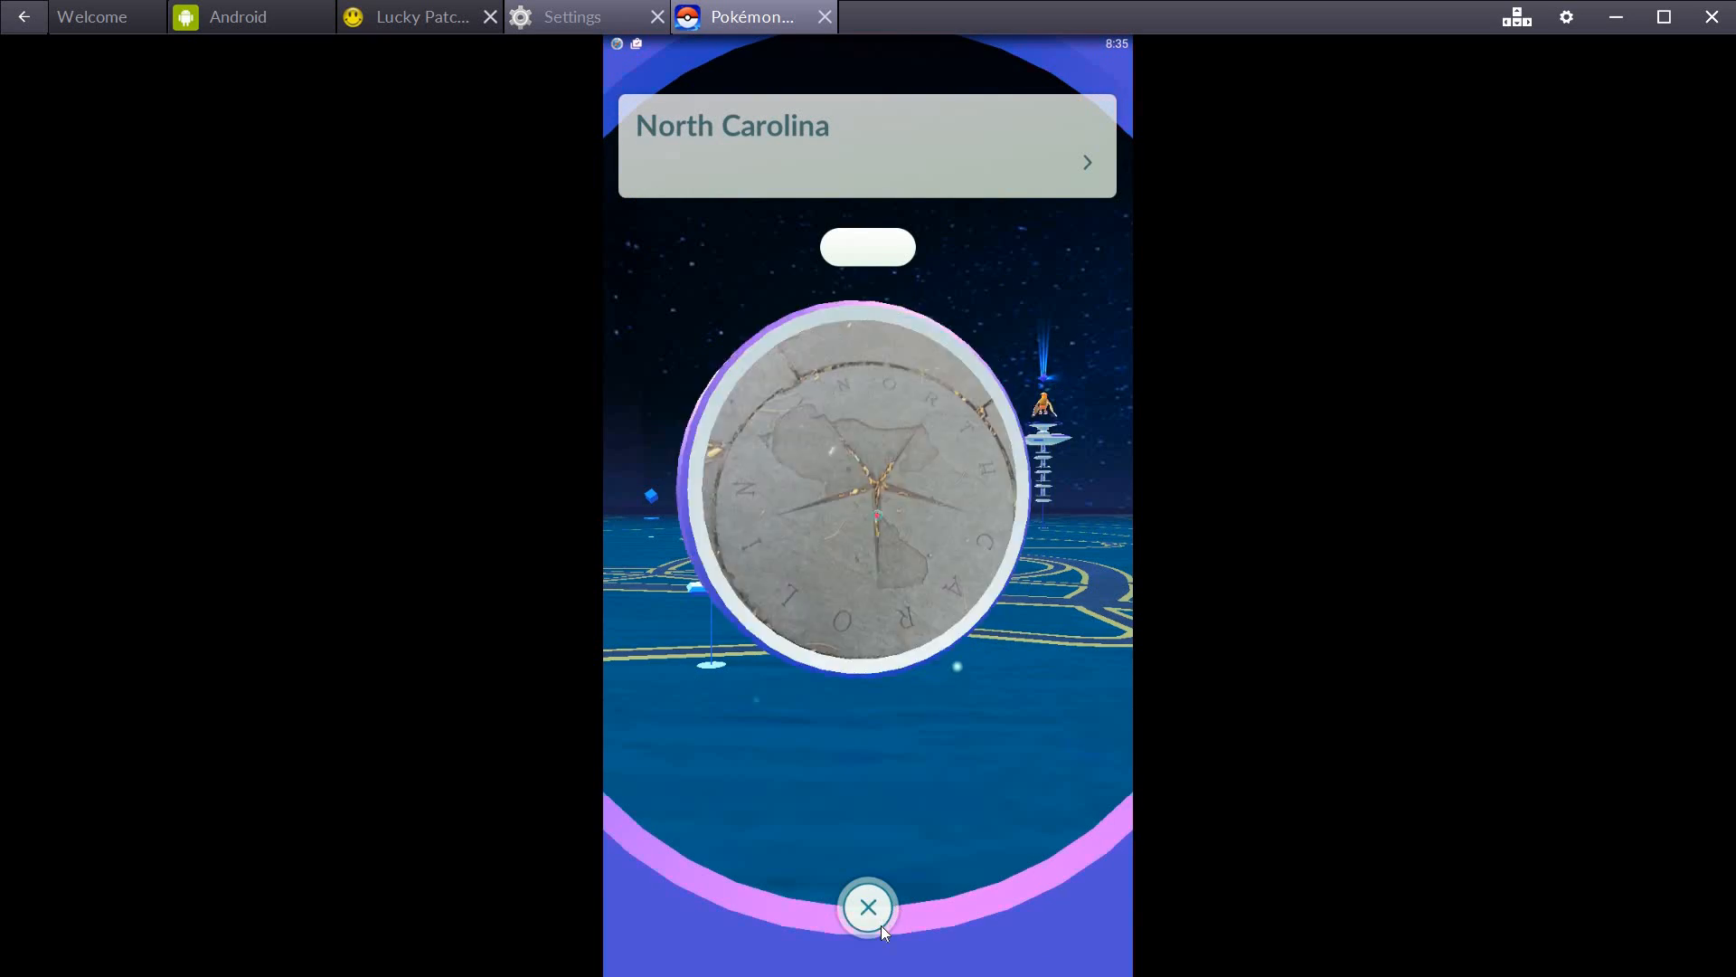
Close North Carolina, then spin and close New Jersey Compass and Kathryn Rose Bench PokéStops
{"action": "left_click", "coordinate": [868, 906]}
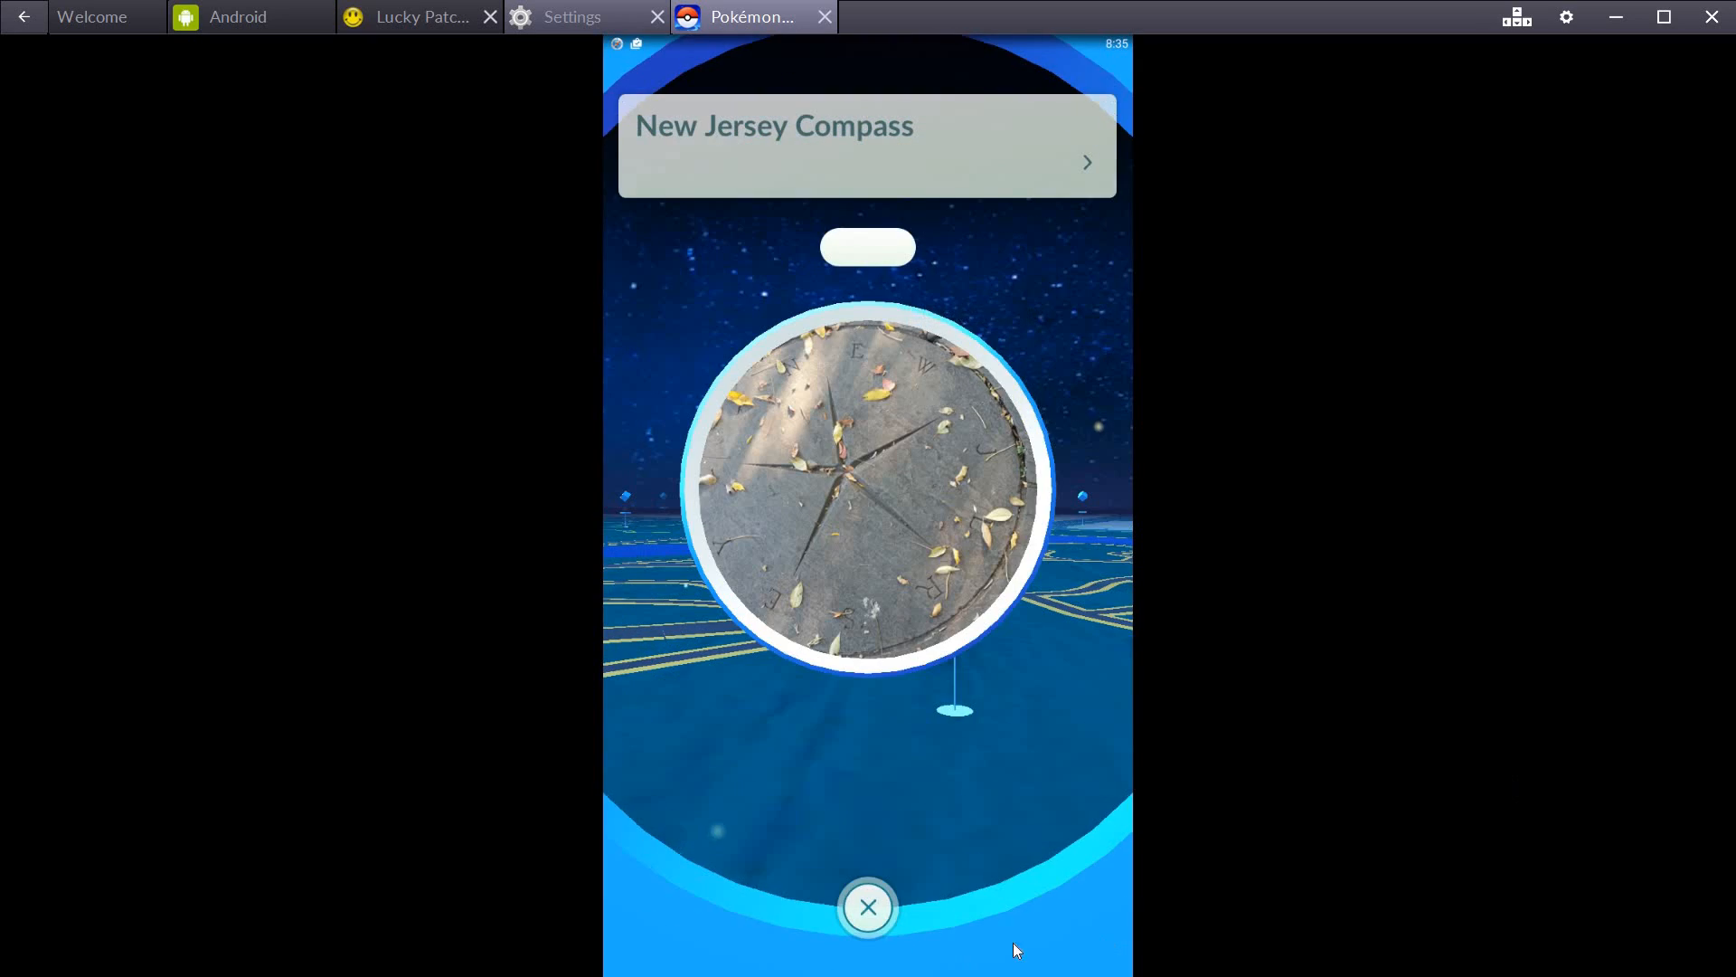
{"action": "left_click", "coordinate": [868, 906]}
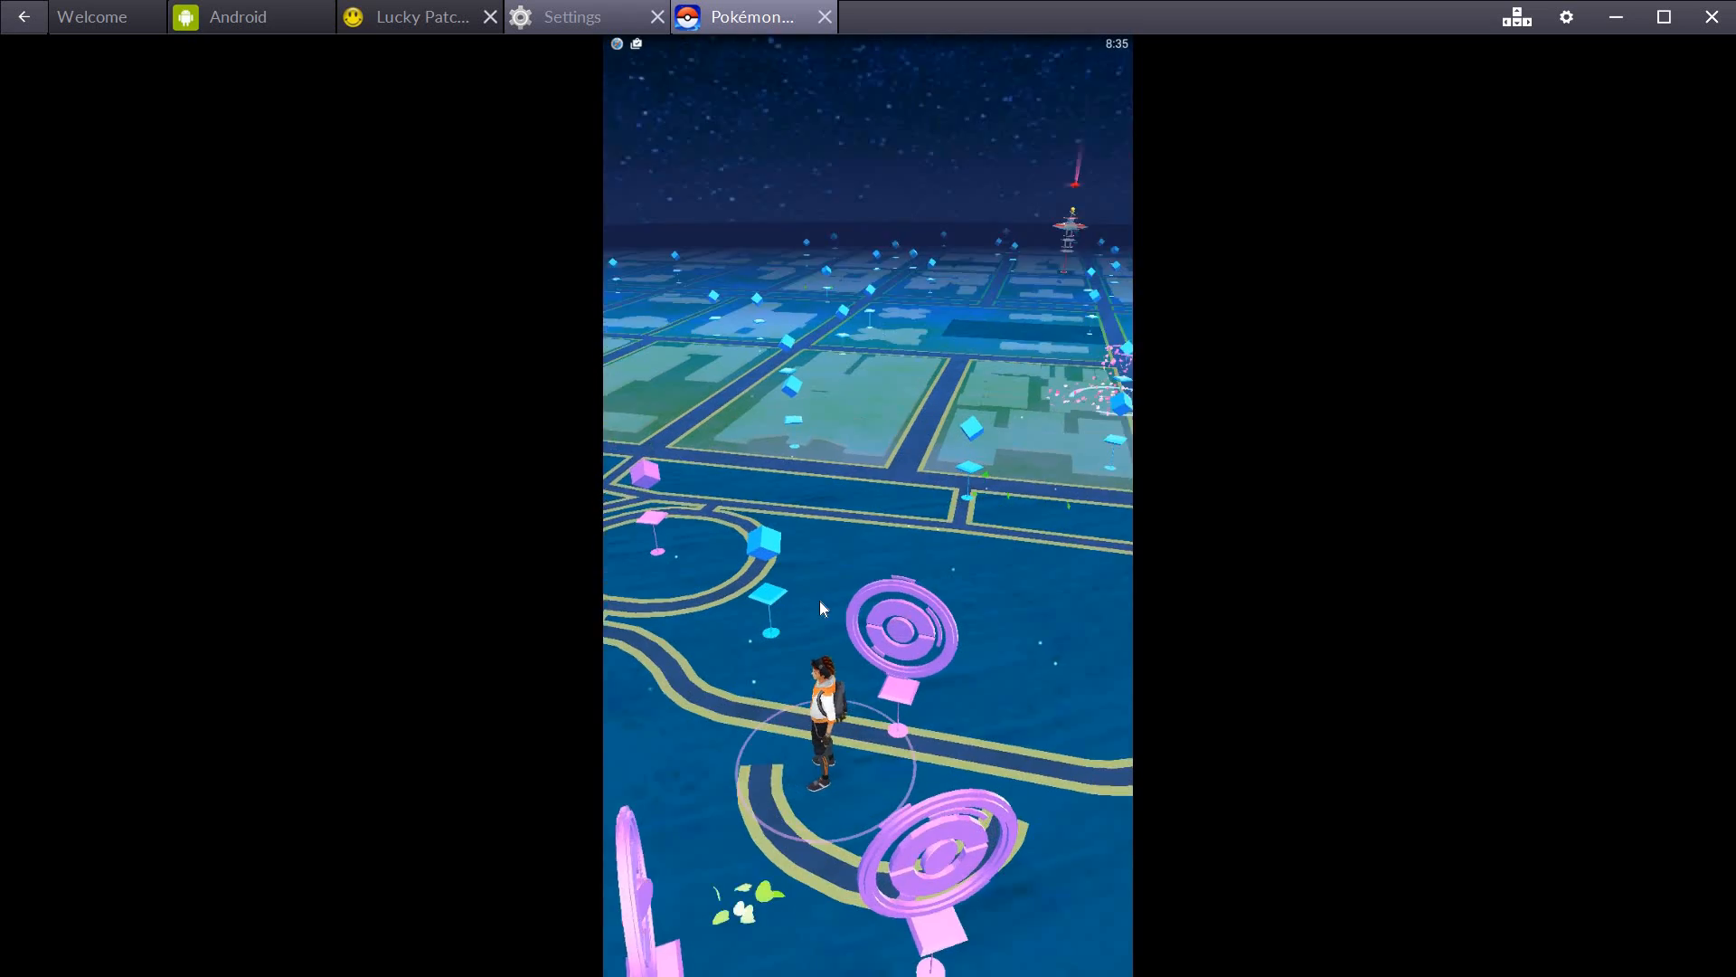
{"action": "left_click", "coordinate": [903, 631]}
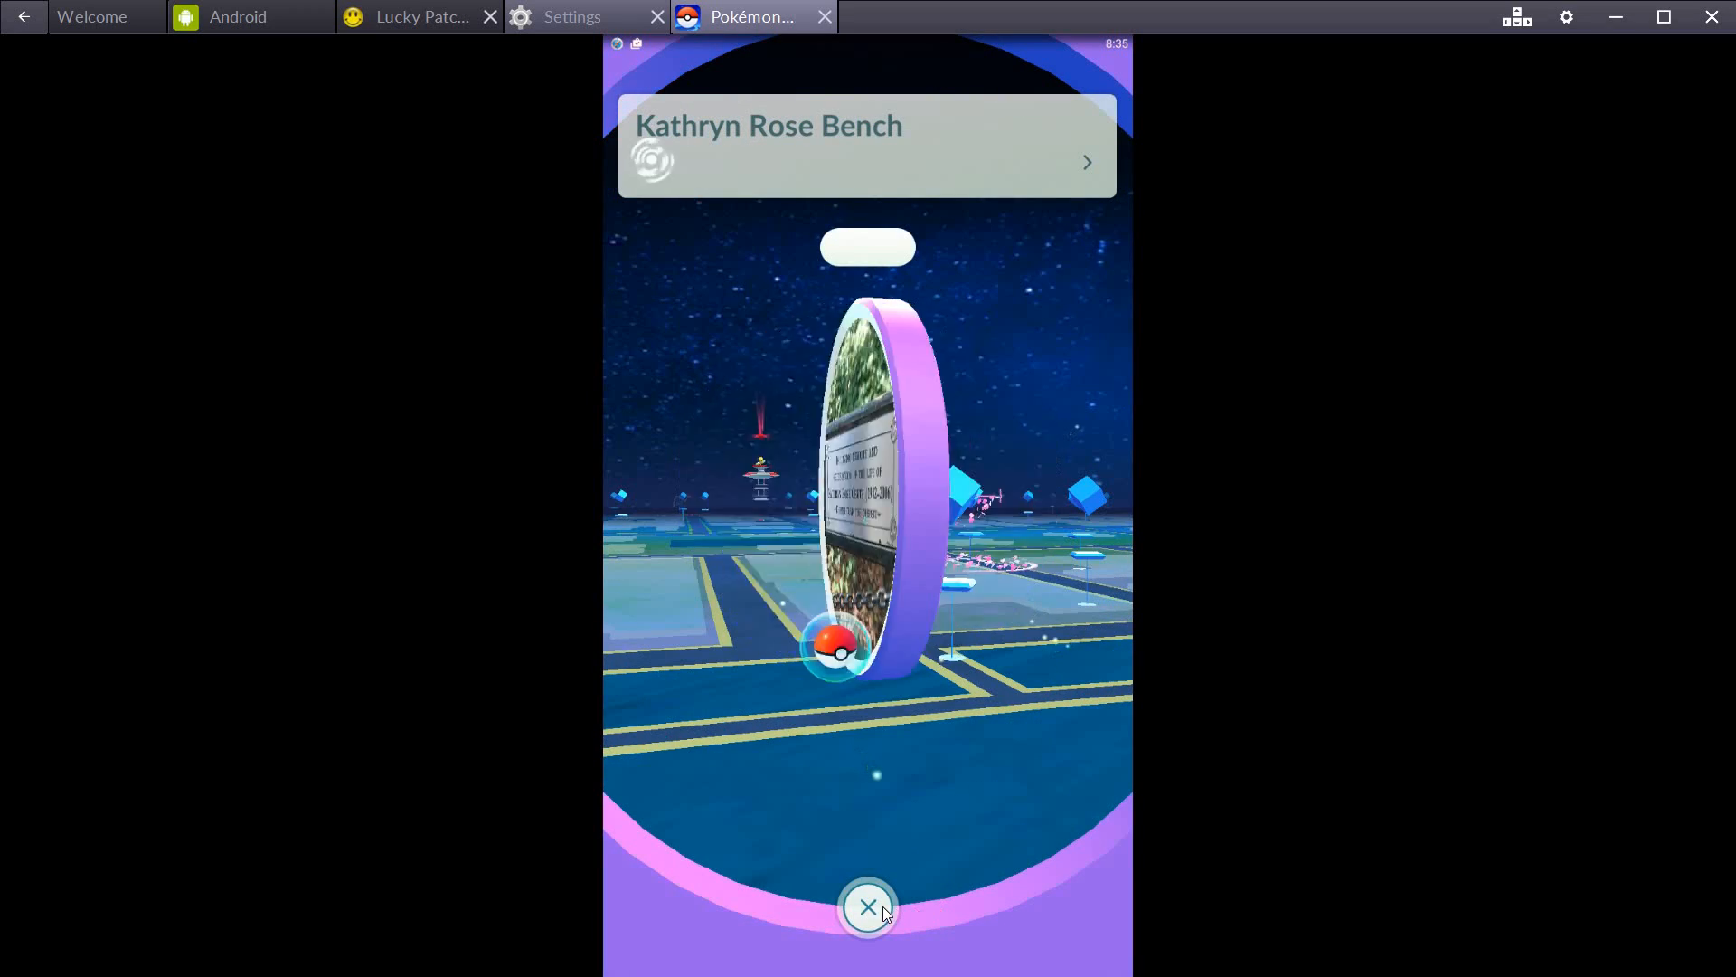
{"action": "left_click", "coordinate": [867, 907]}
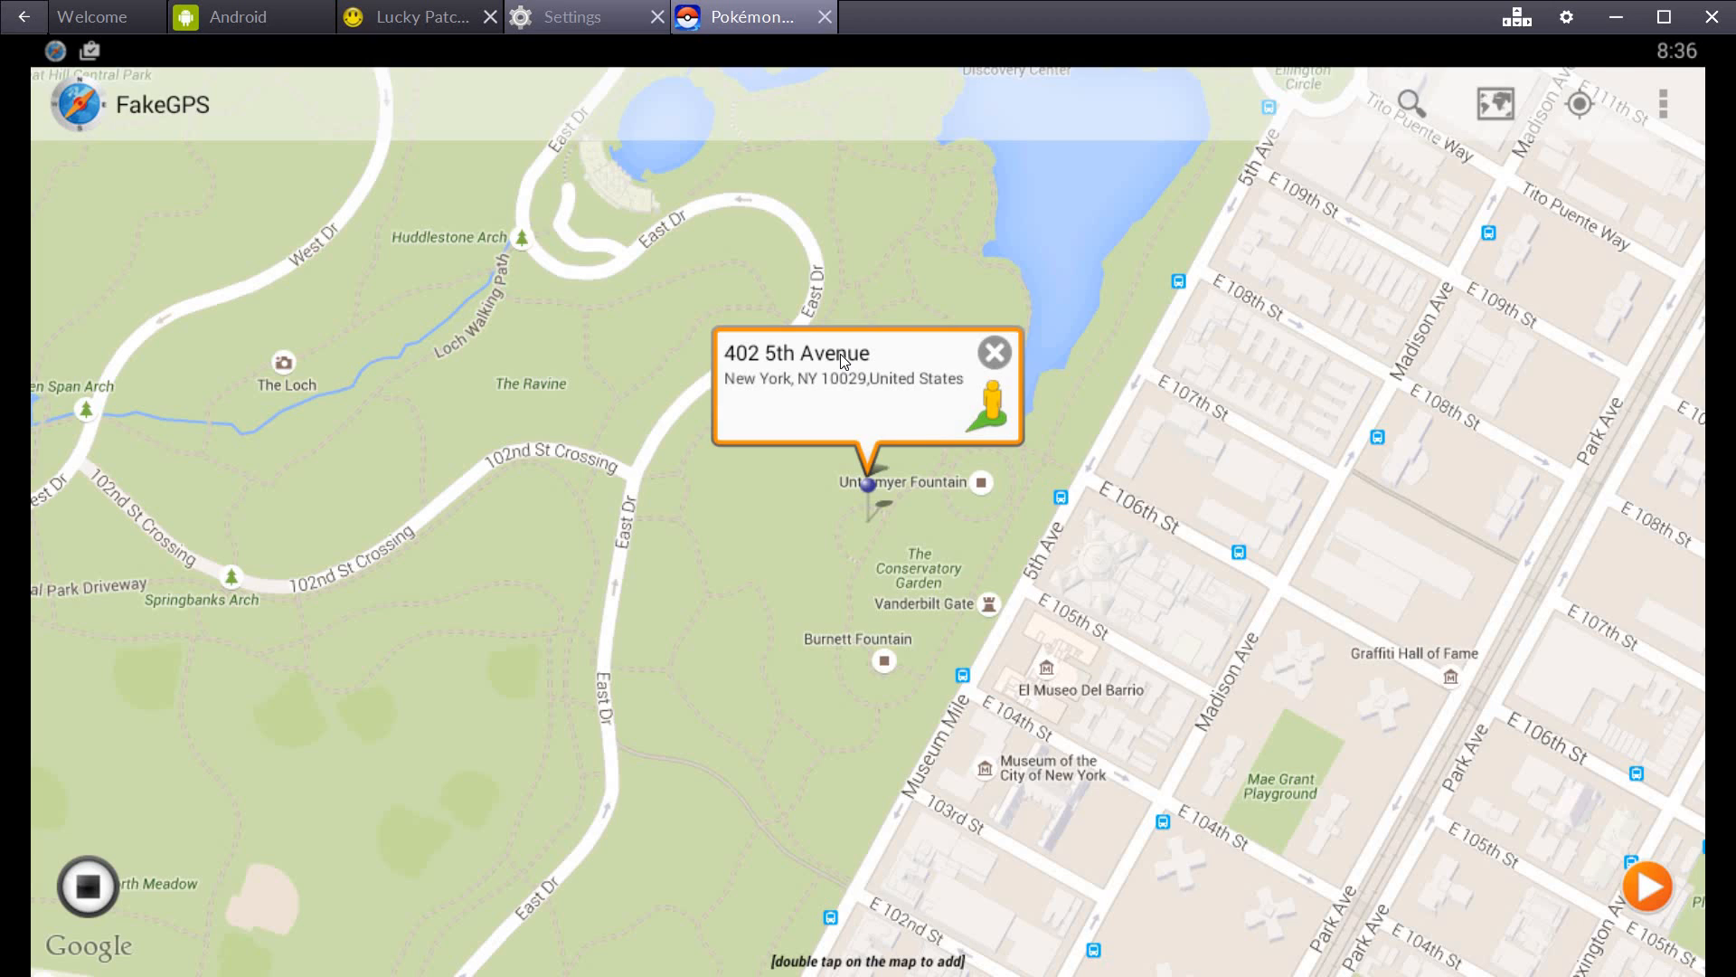
Engage the 402 5th Avenue fake location from its FakeGPS pin bubble
{"action": "left_click", "coordinate": [993, 399]}
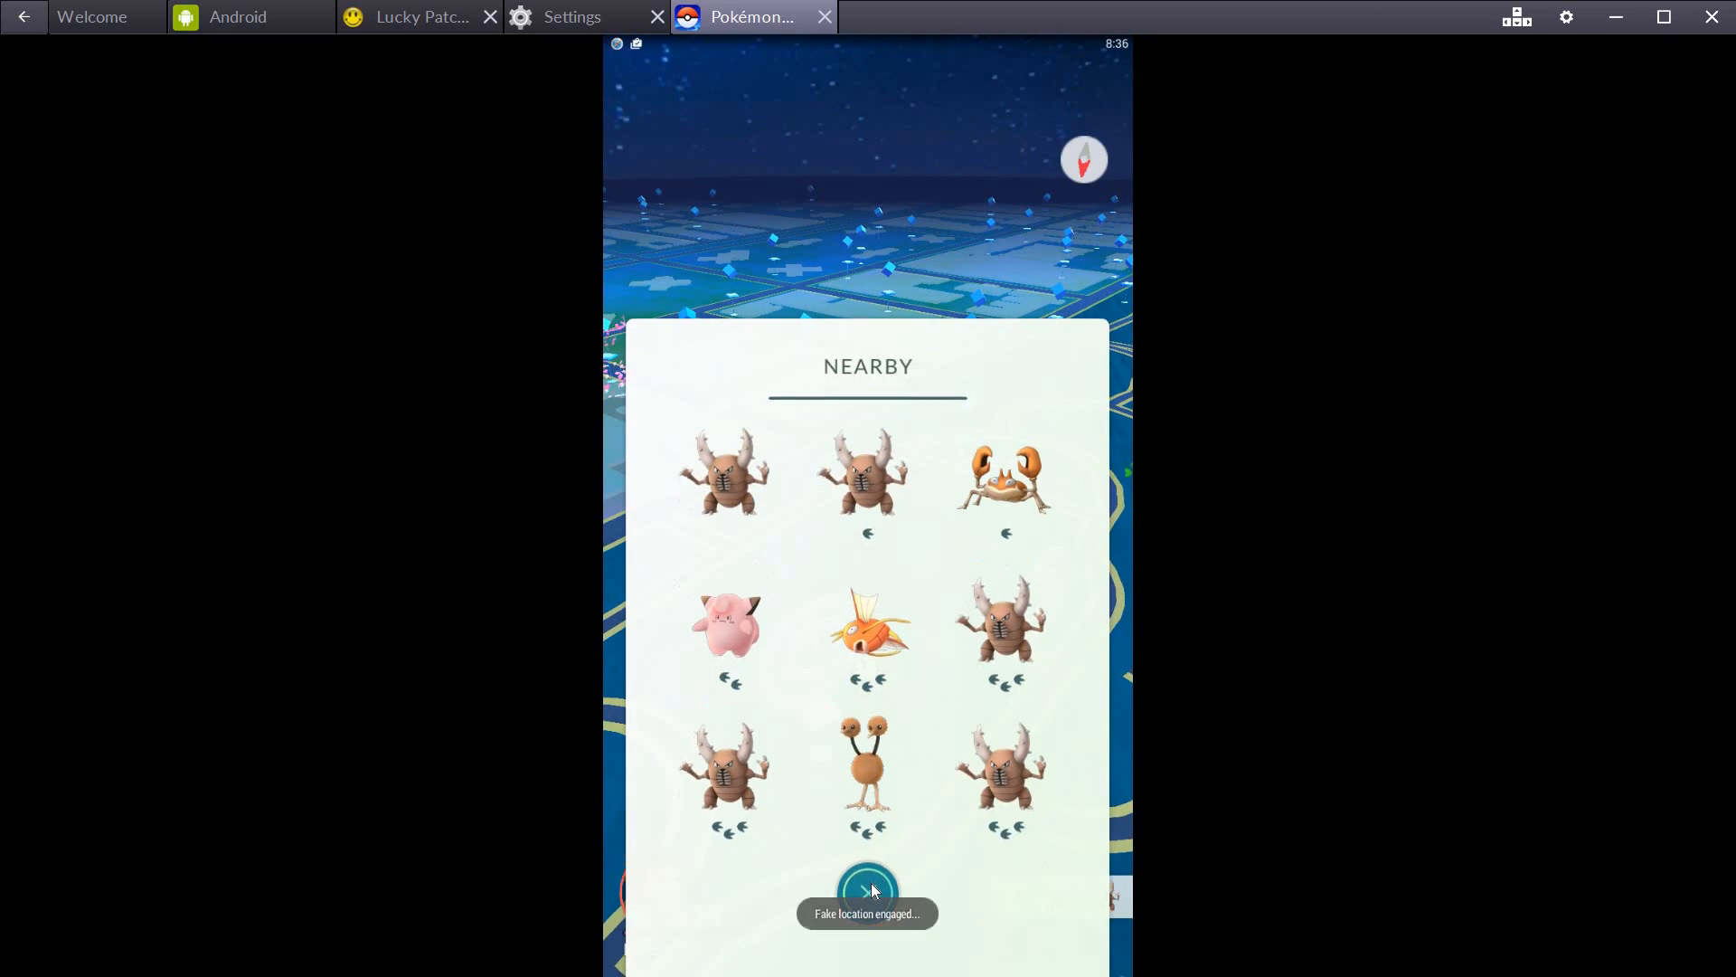
Catch the Pinsir with Poké Balls, check it tops the collection at CP 481
{"action": "left_click", "coordinate": [868, 888]}
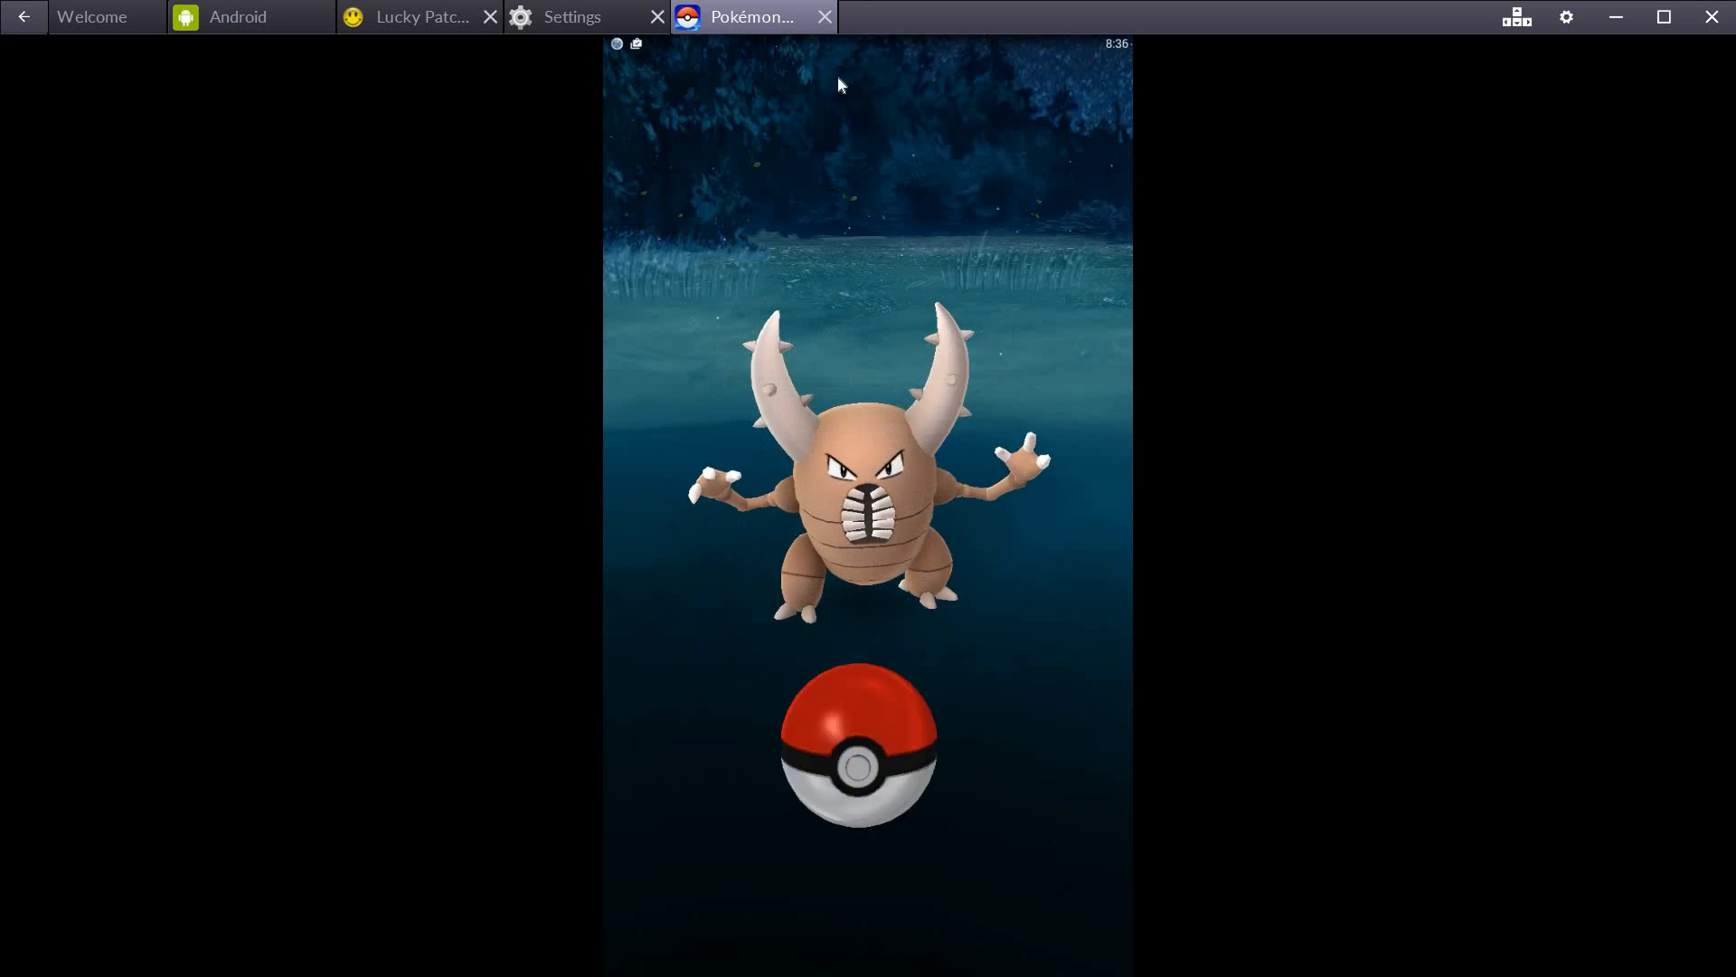
{"action": "left_click", "coordinate": [867, 754]}
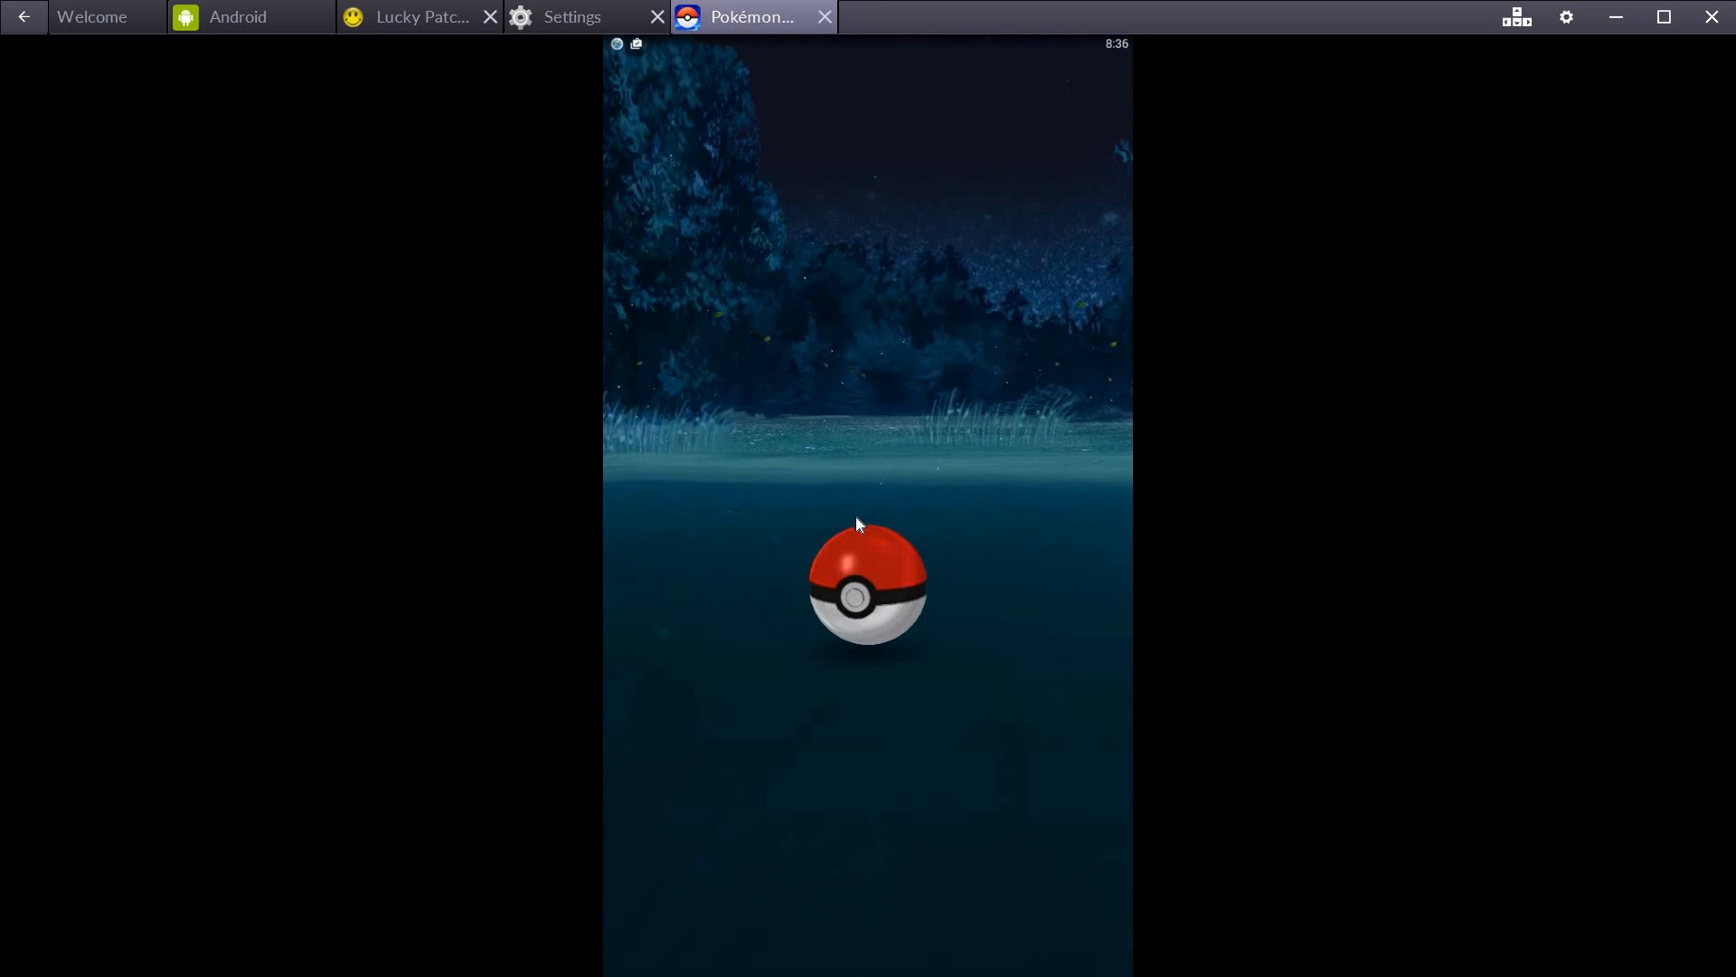
{"action": "left_click", "coordinate": [867, 587]}
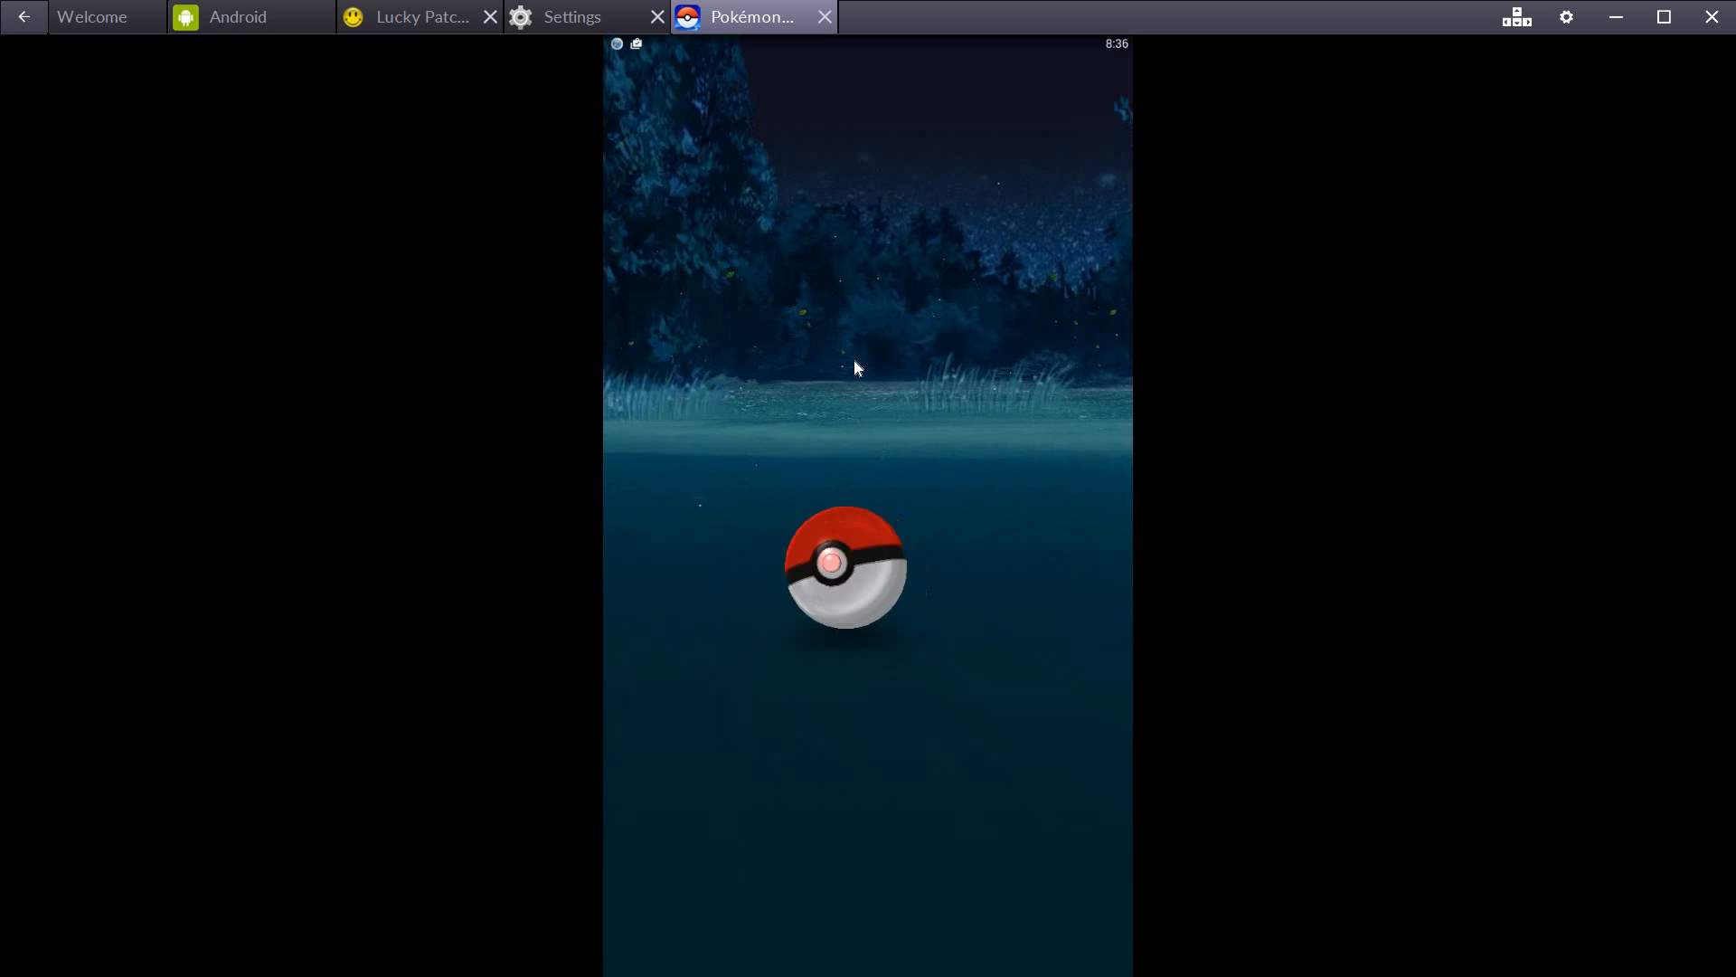
{"action": "left_click", "coordinate": [847, 568]}
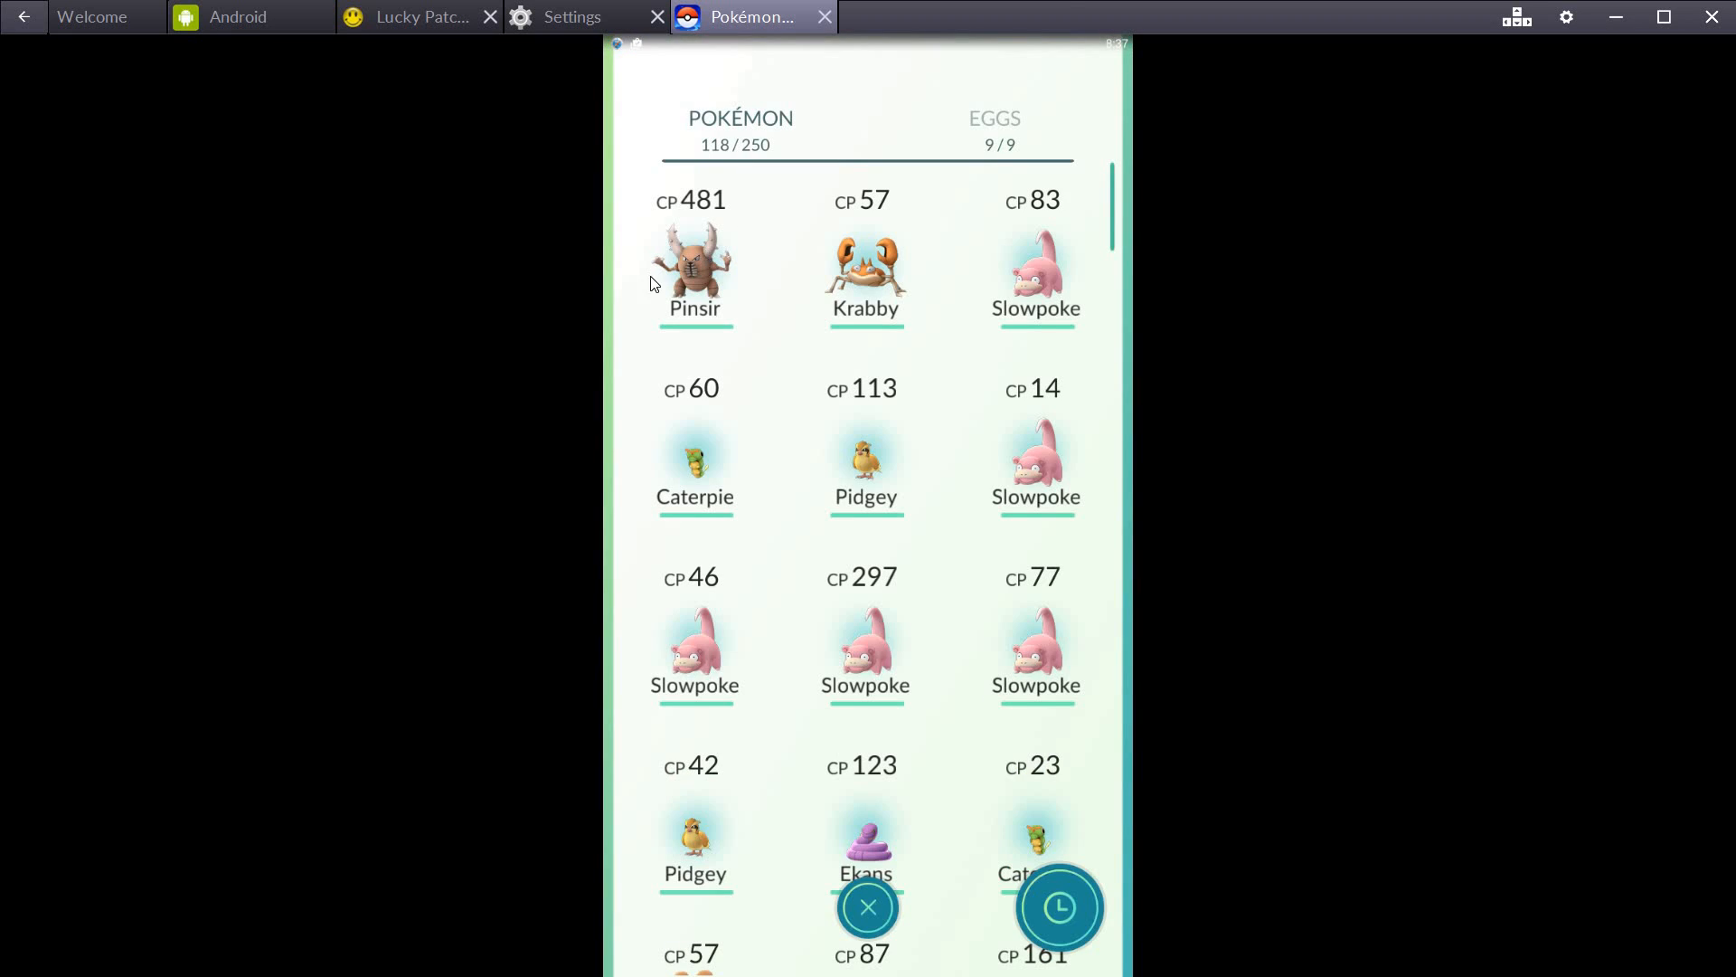
{"action": "left_click", "coordinate": [868, 907]}
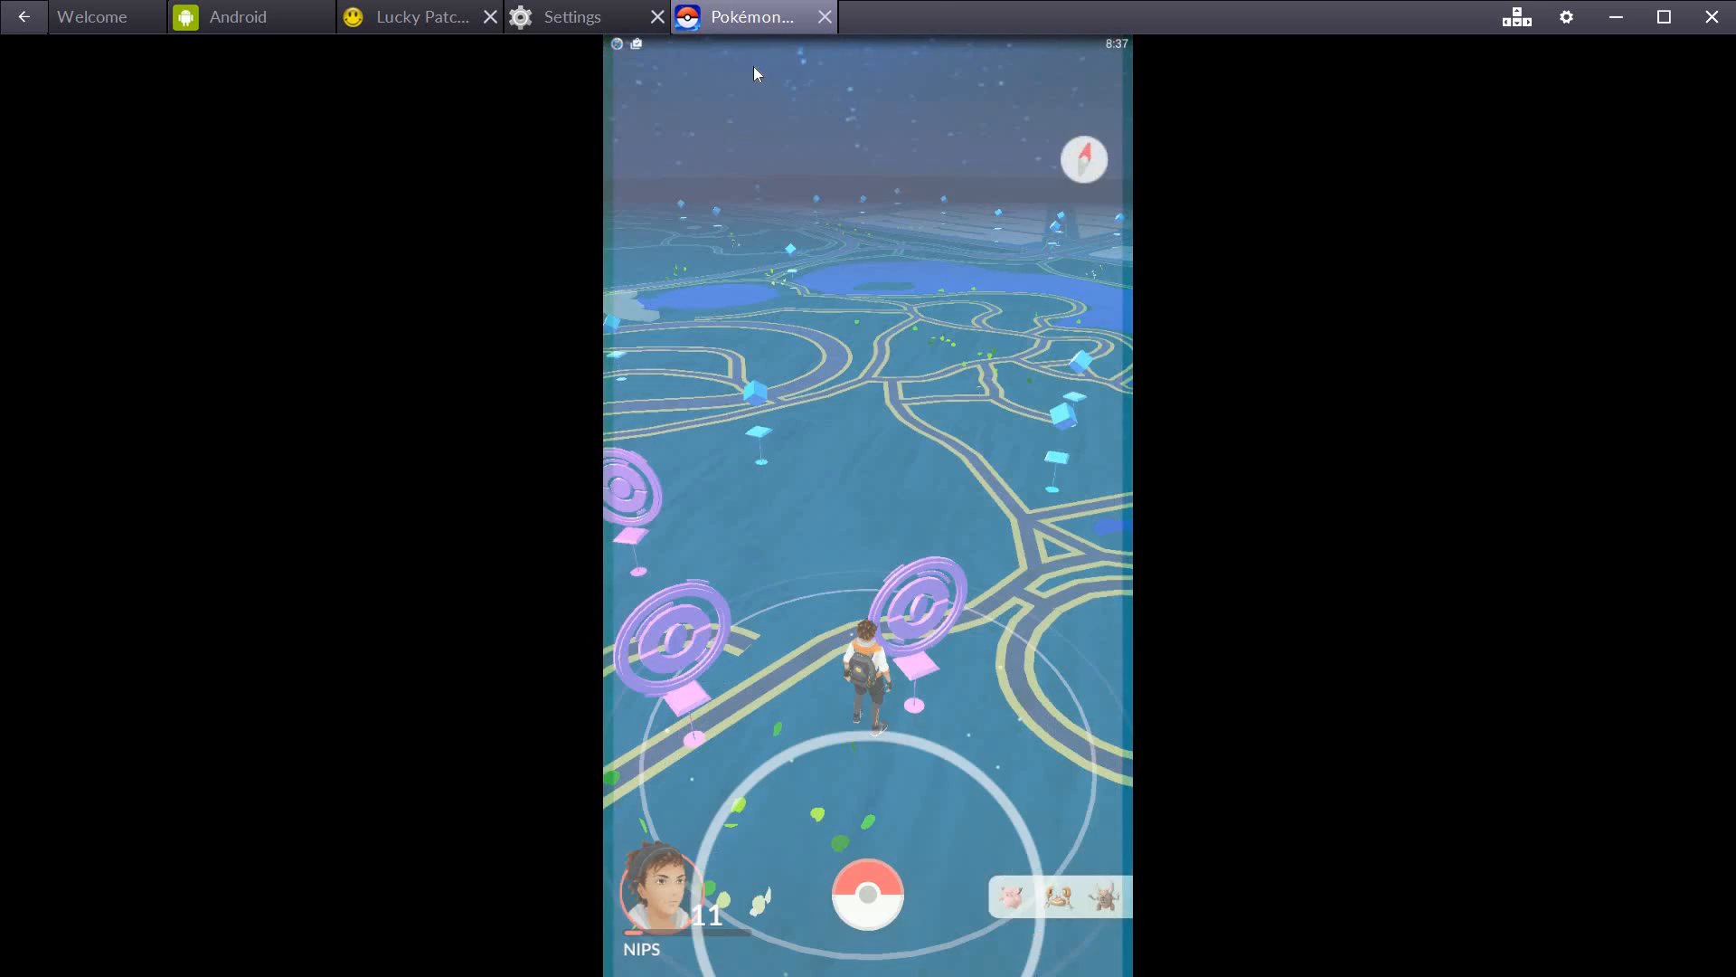